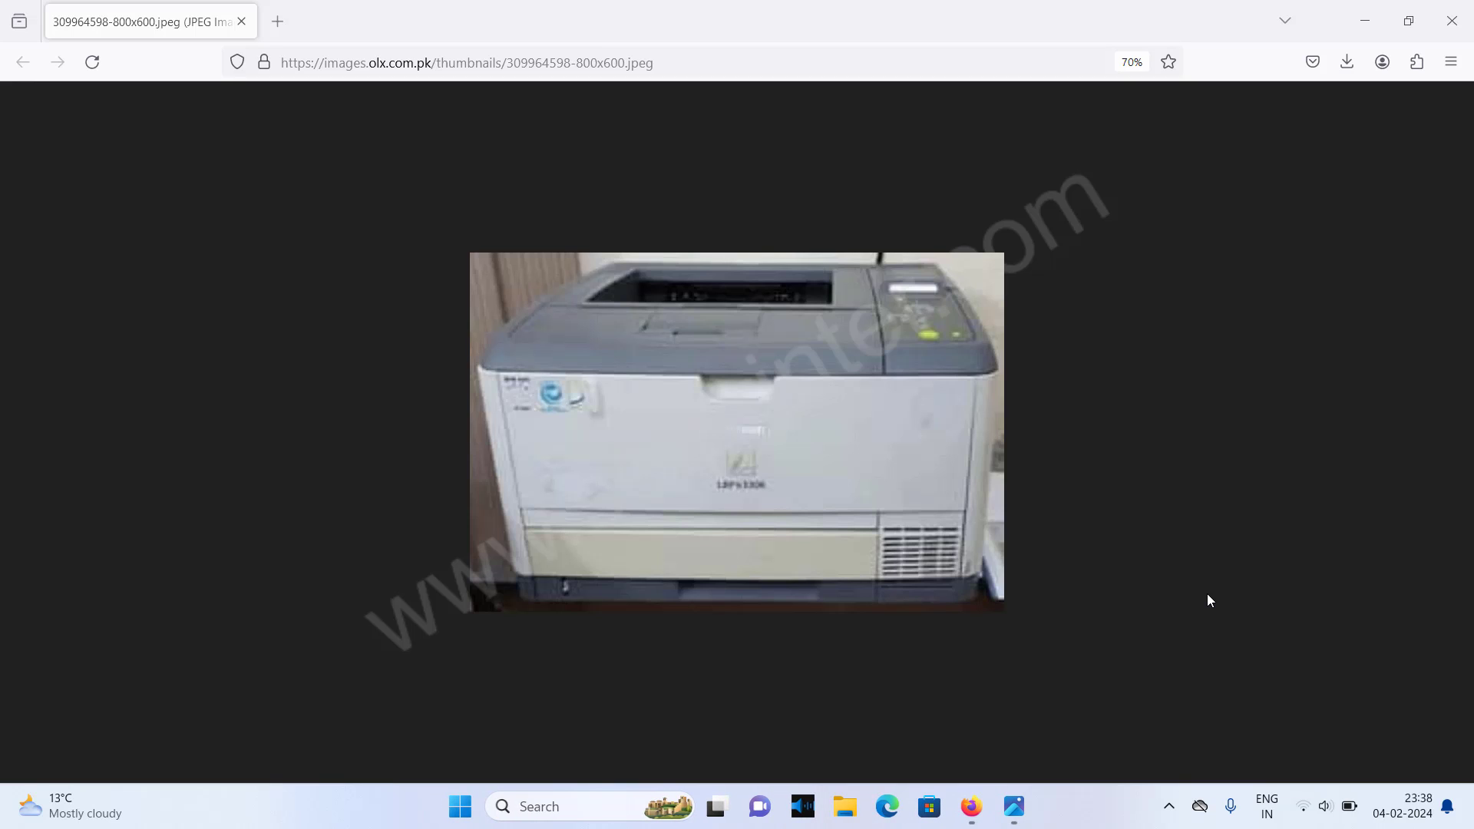
mouse_move(1364, 21)
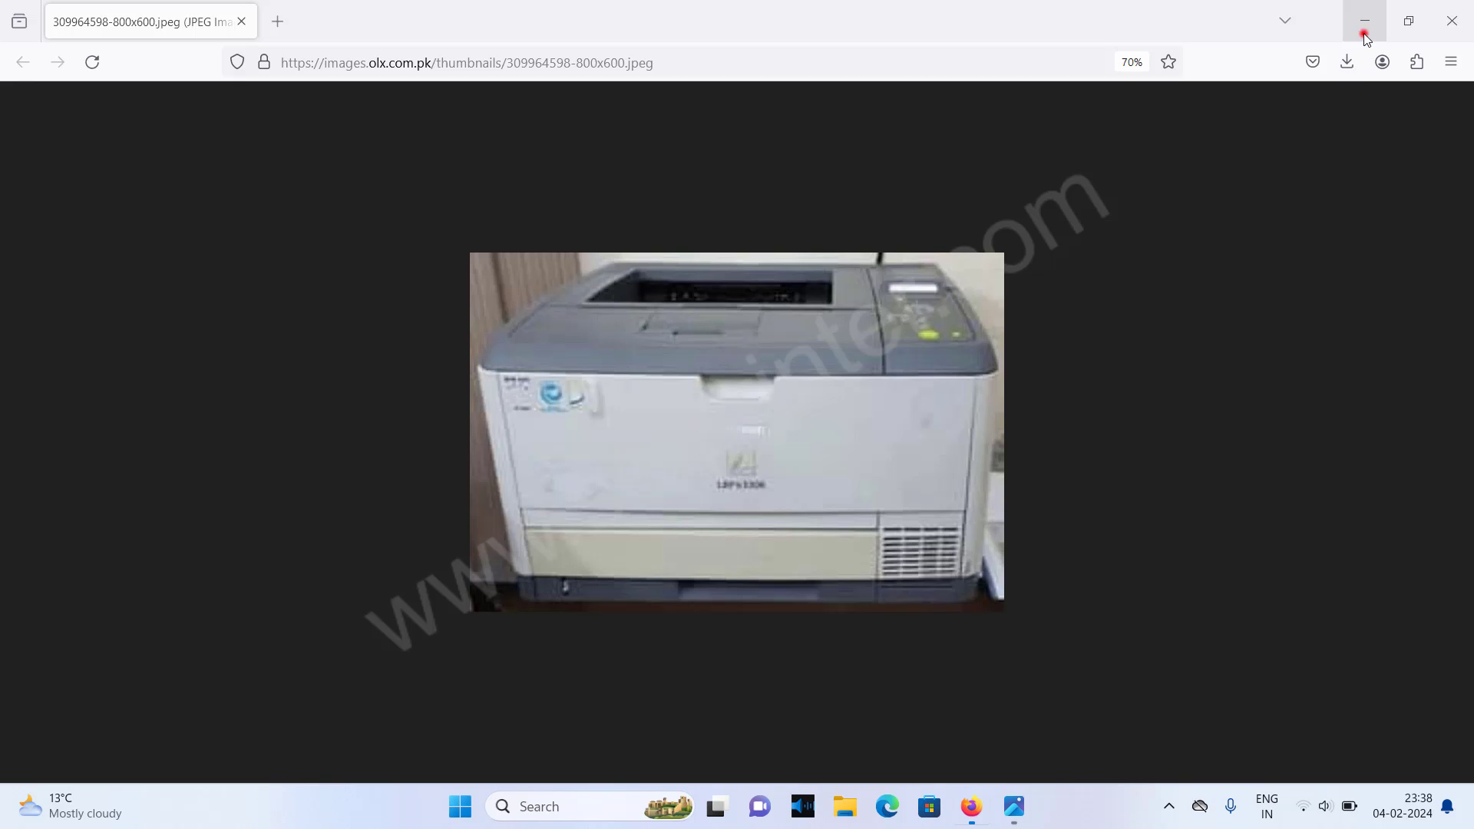
- Minimize Firefox to show the desktop with the downloaded driver zip
left_click(1364, 21)
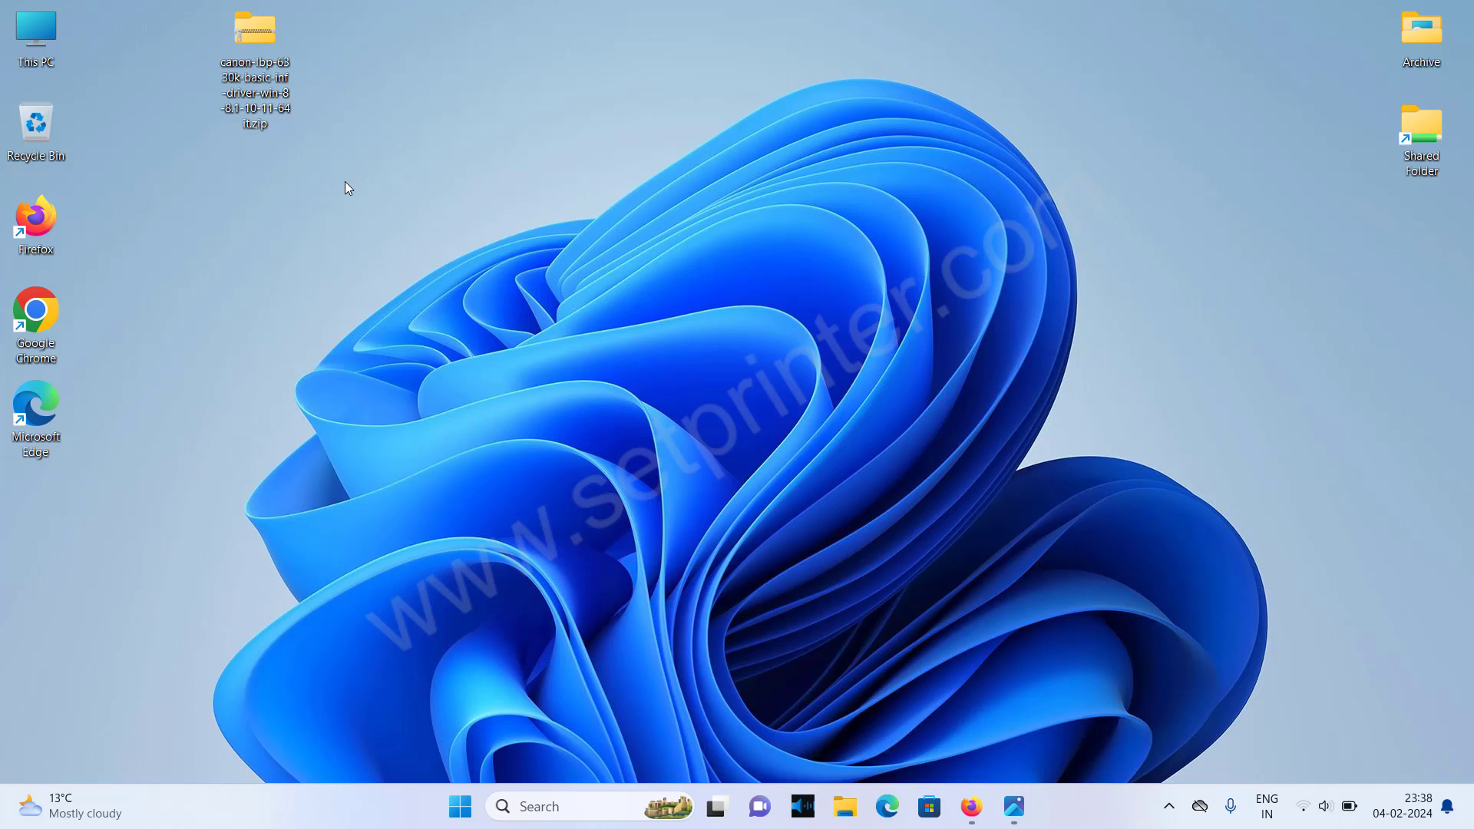
mouse_move(292, 105)
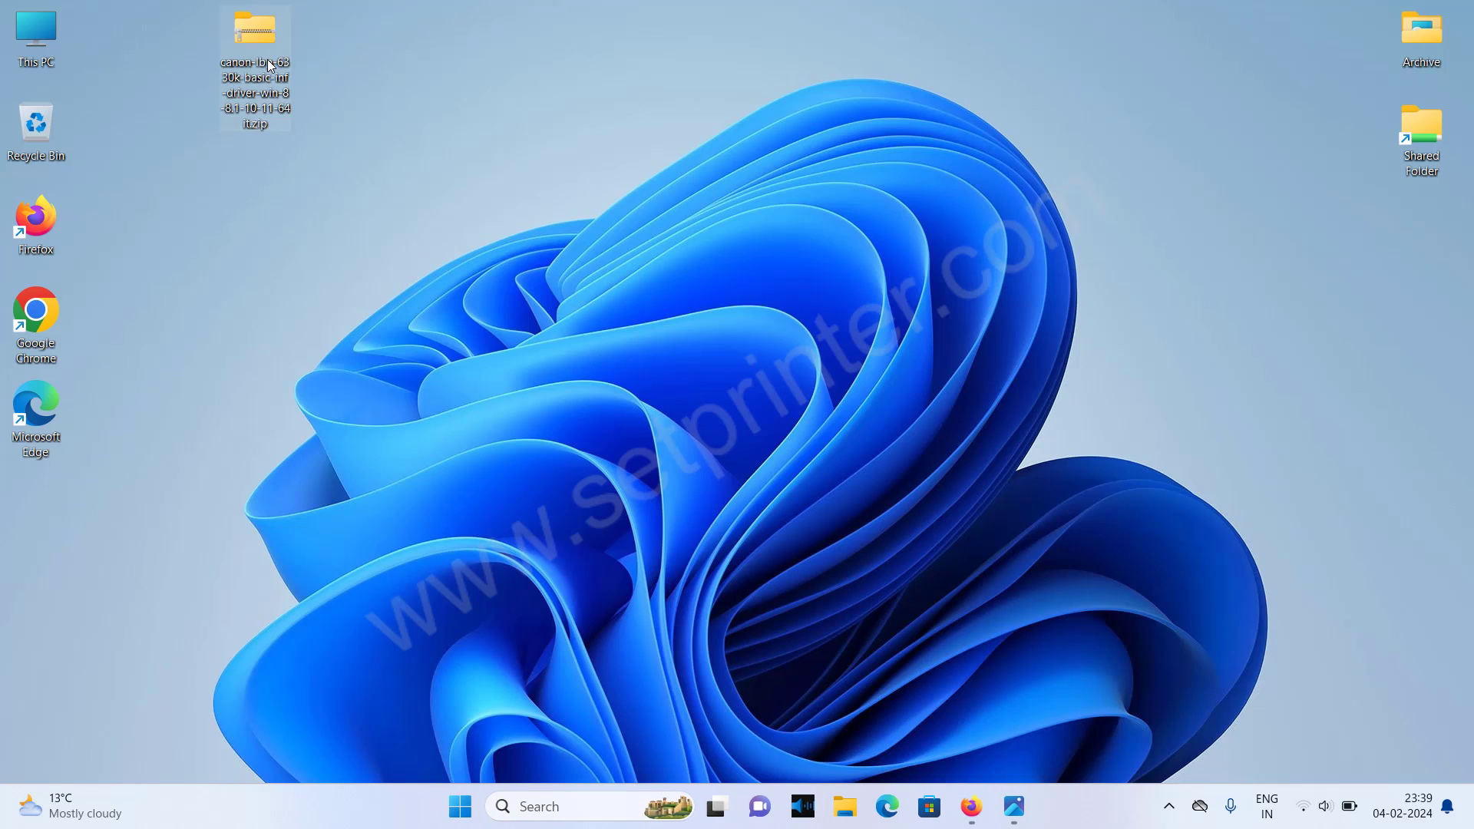
mouse_move(255, 45)
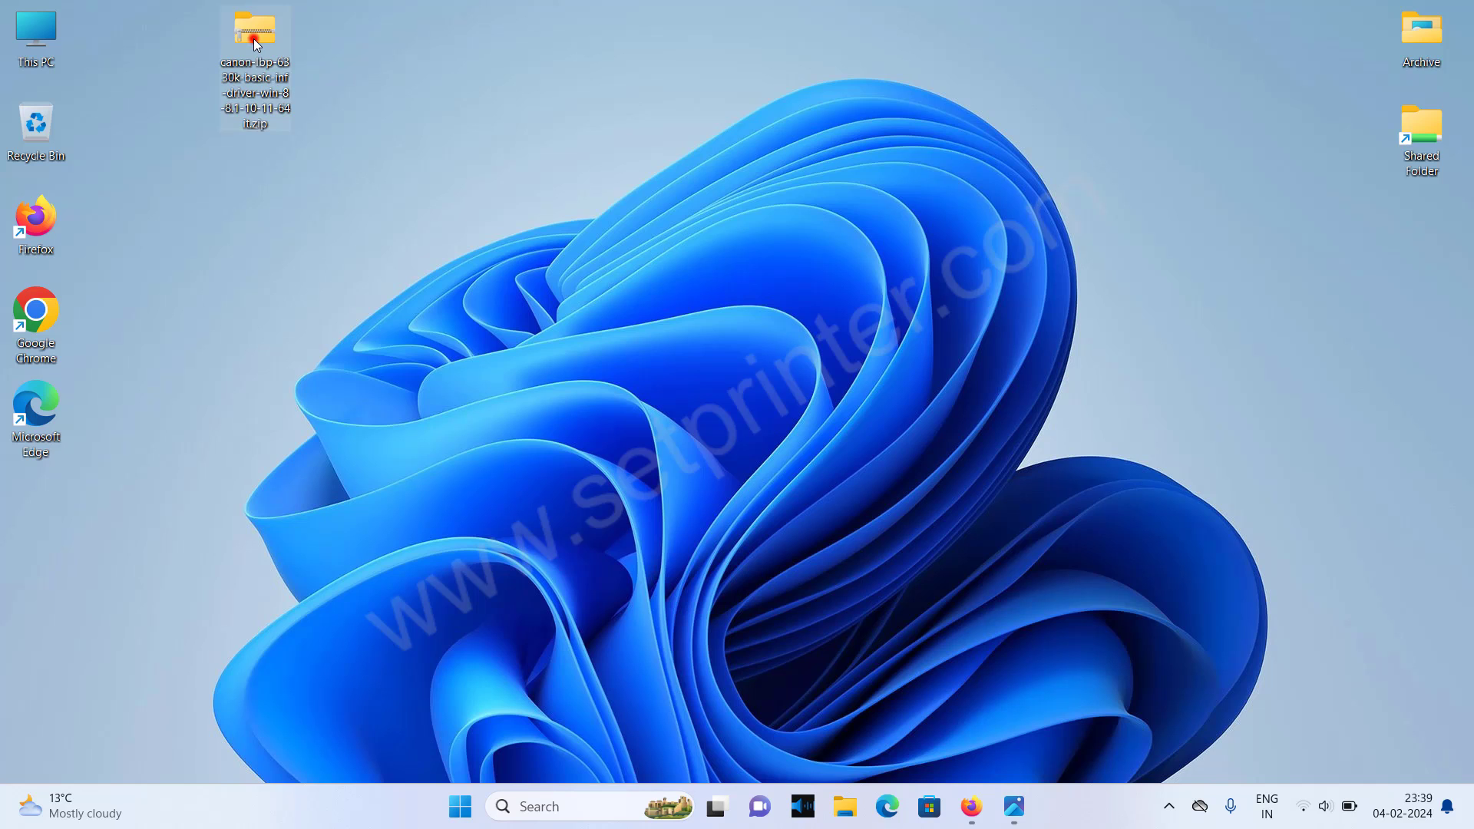
- Extract all files from the Canon driver zip into a desktop folder, then close it
double_click(255, 36)
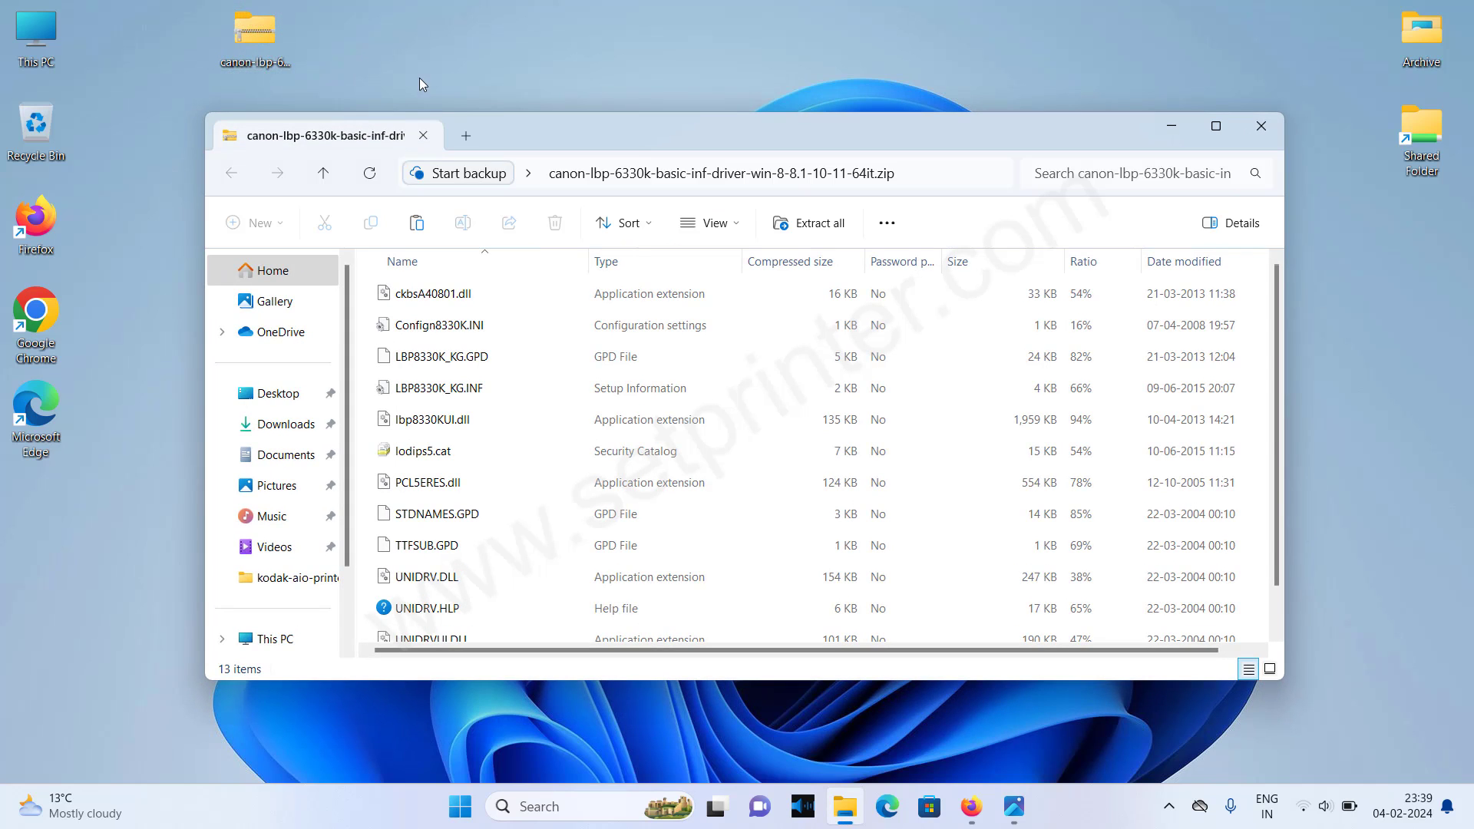
mouse_move(814, 233)
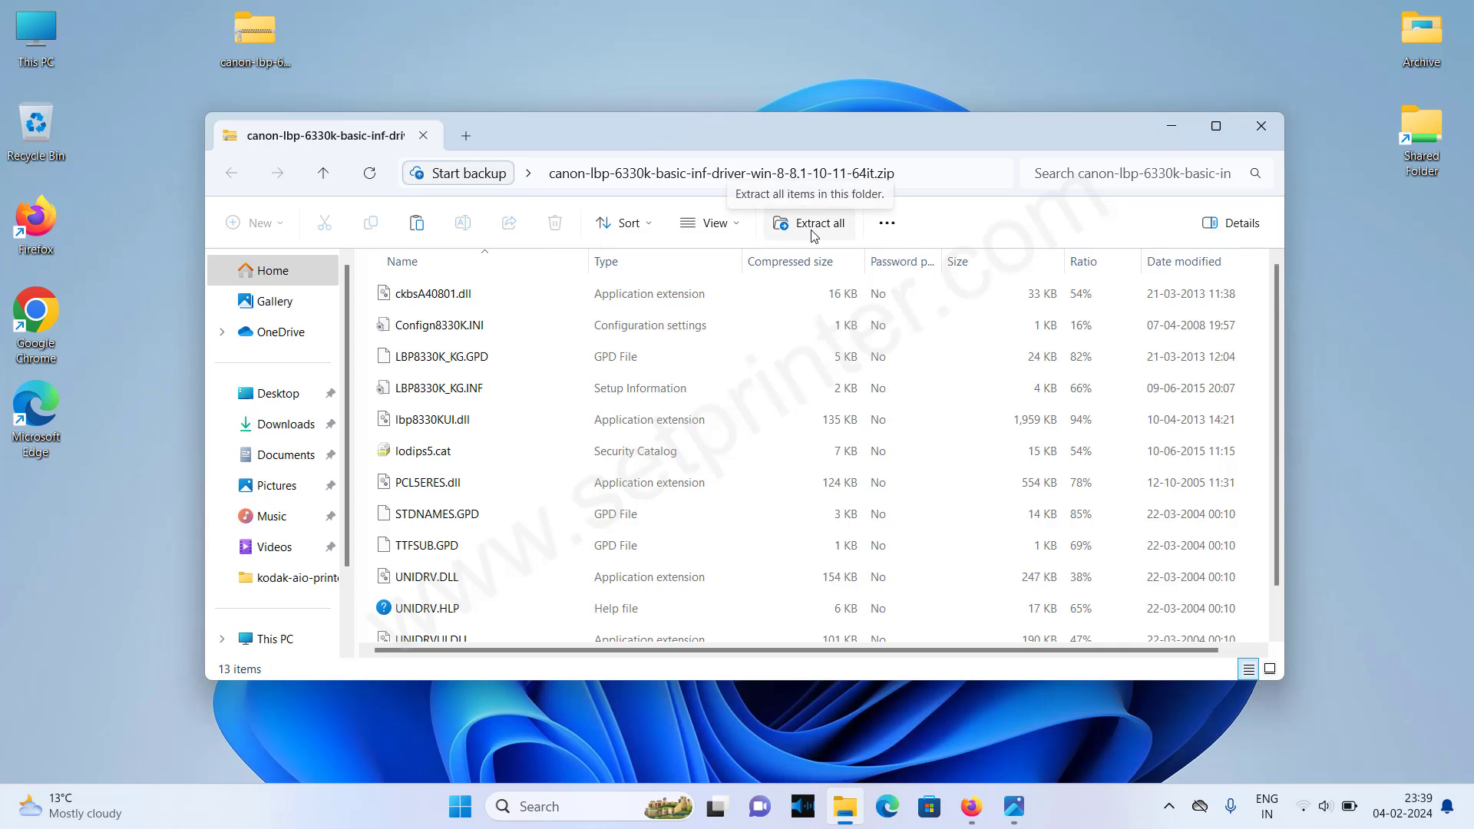
left_click(811, 223)
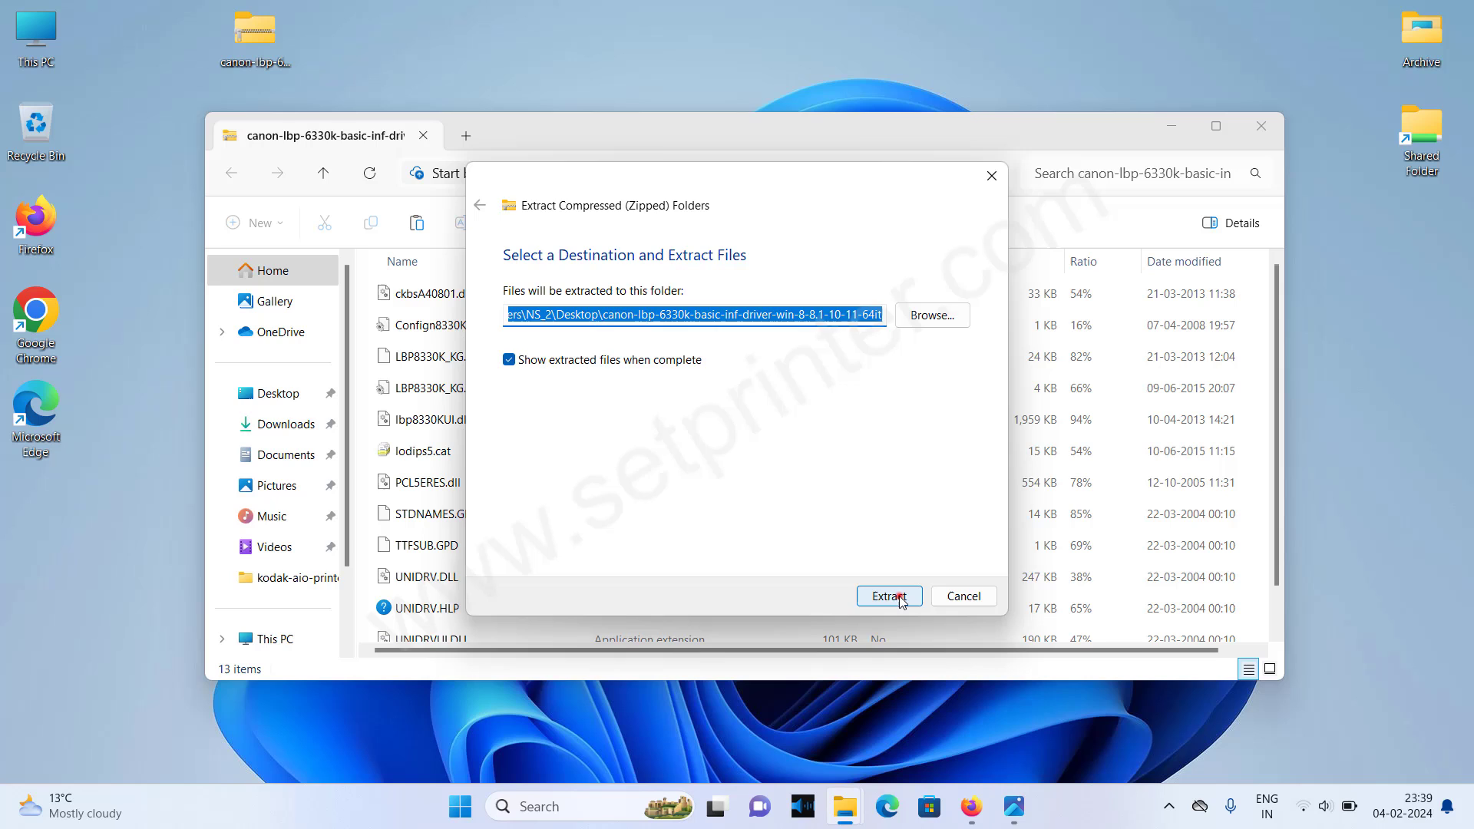
left_click(887, 596)
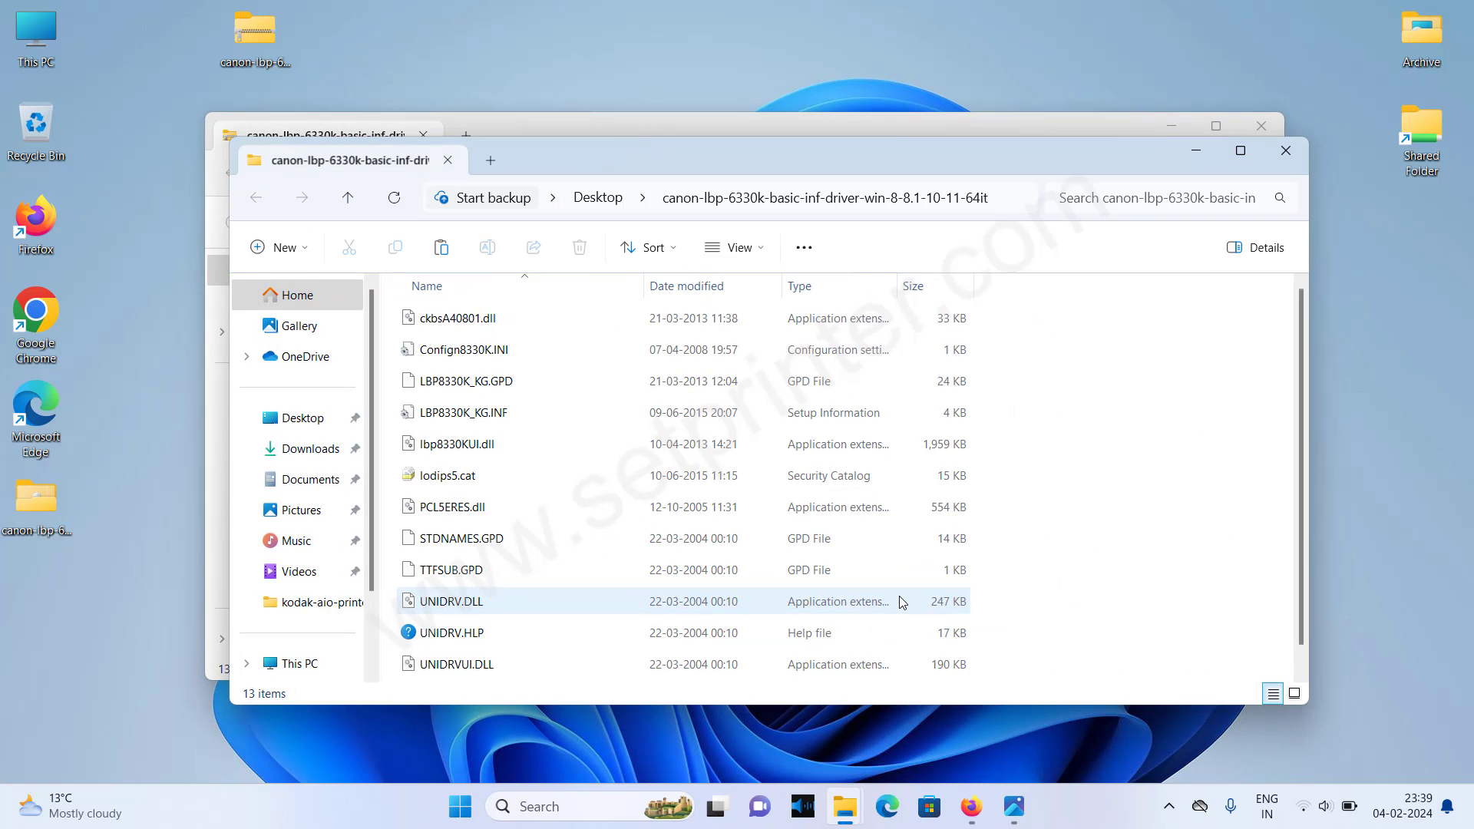
mouse_move(738, 474)
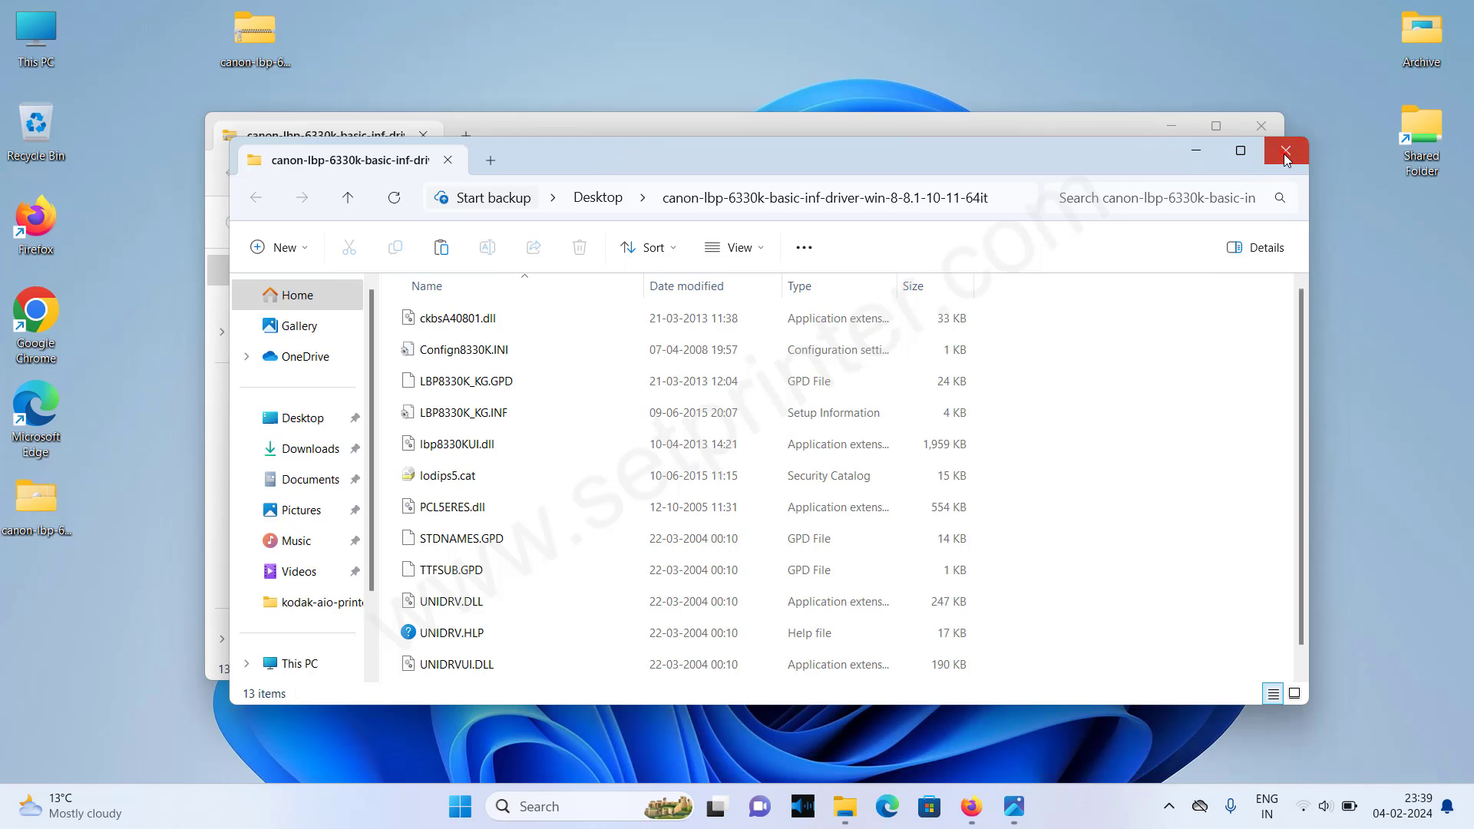
left_click(1286, 152)
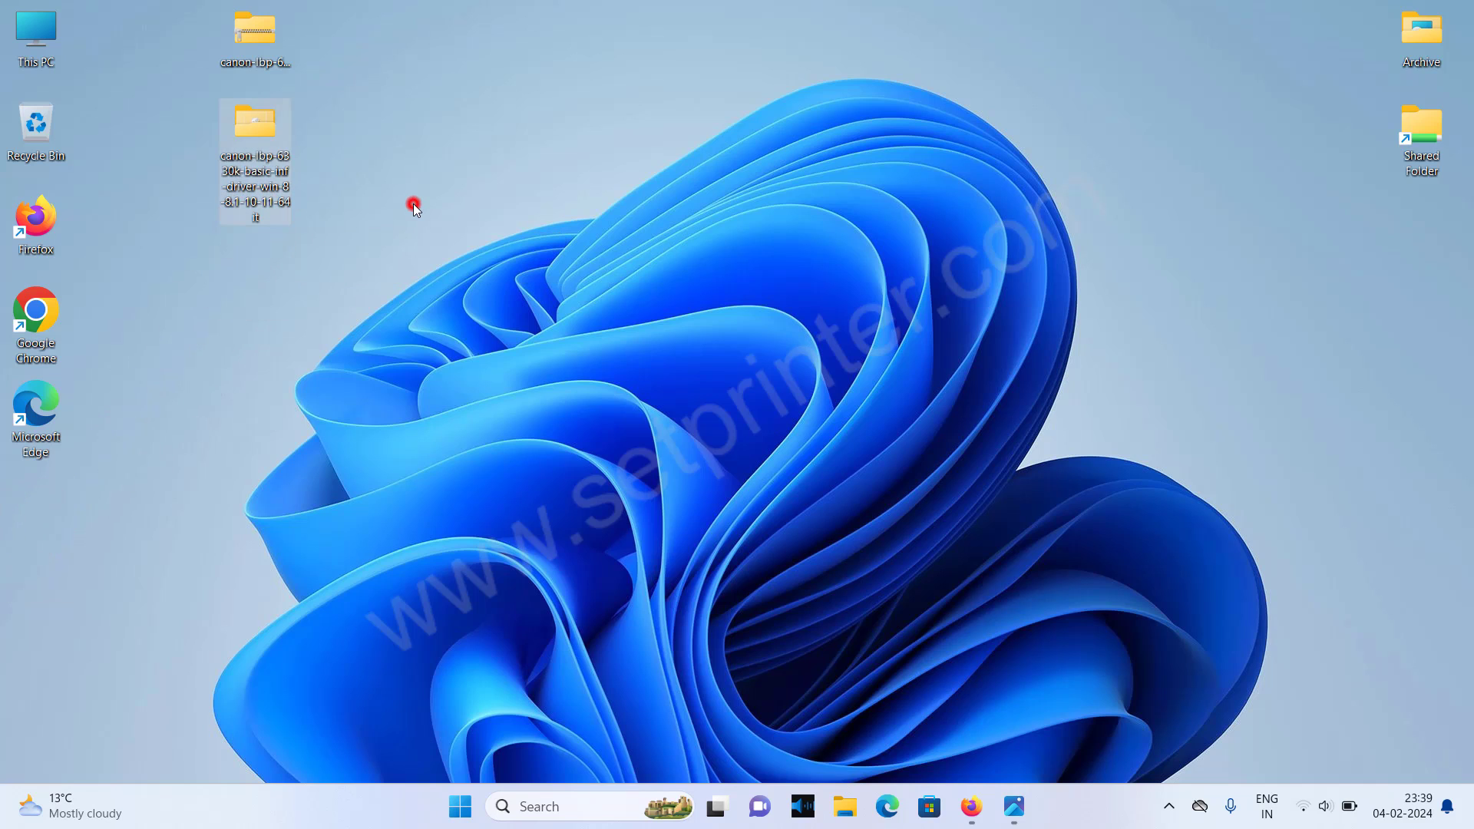
mouse_move(255, 122)
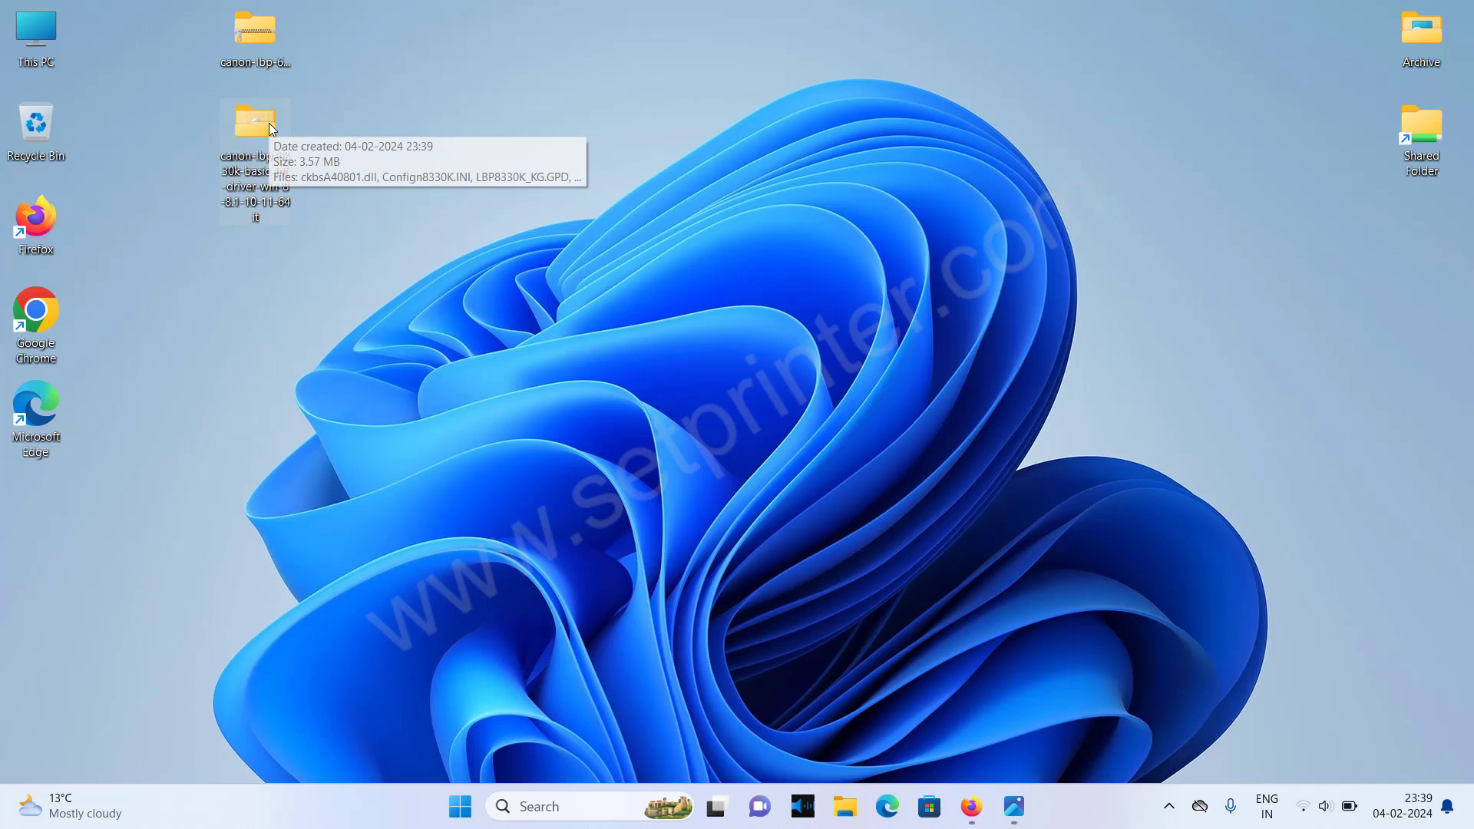
- Open the extracted driver folder, locate LBP8330K_KG.INF, then minimize the window
double_click(255, 127)
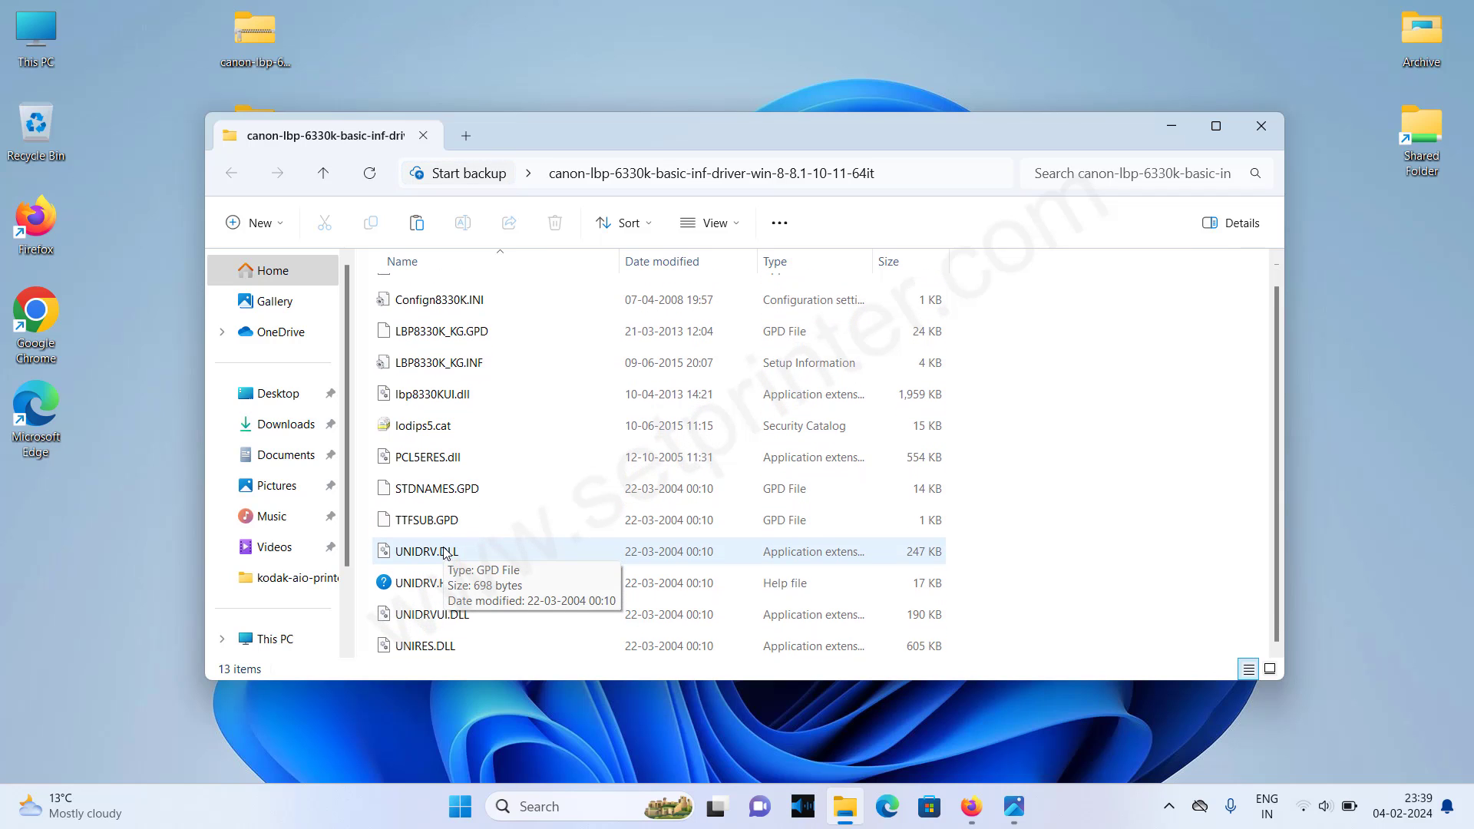
scroll("up", 3)
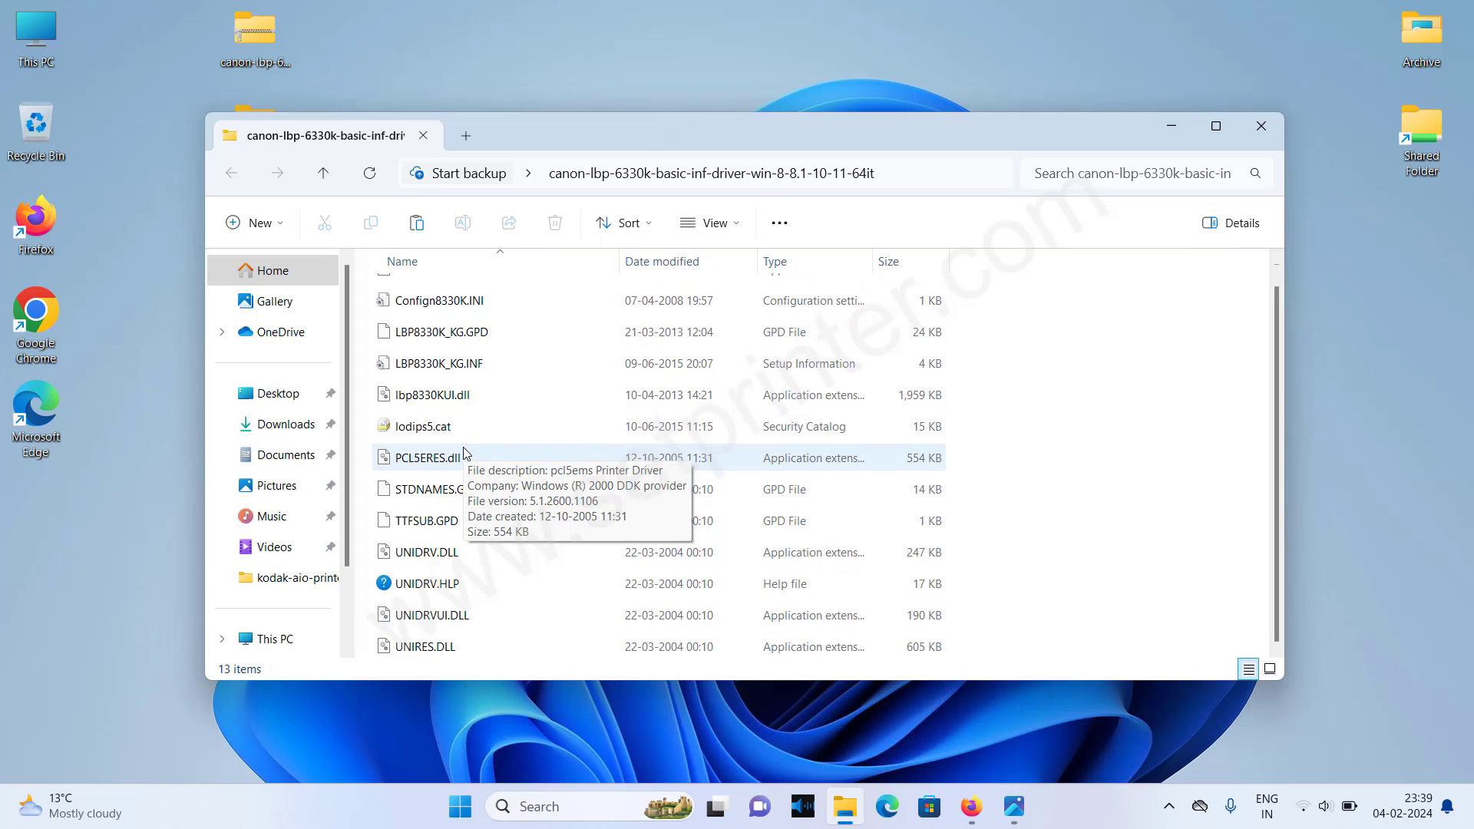
scroll("up", 3)
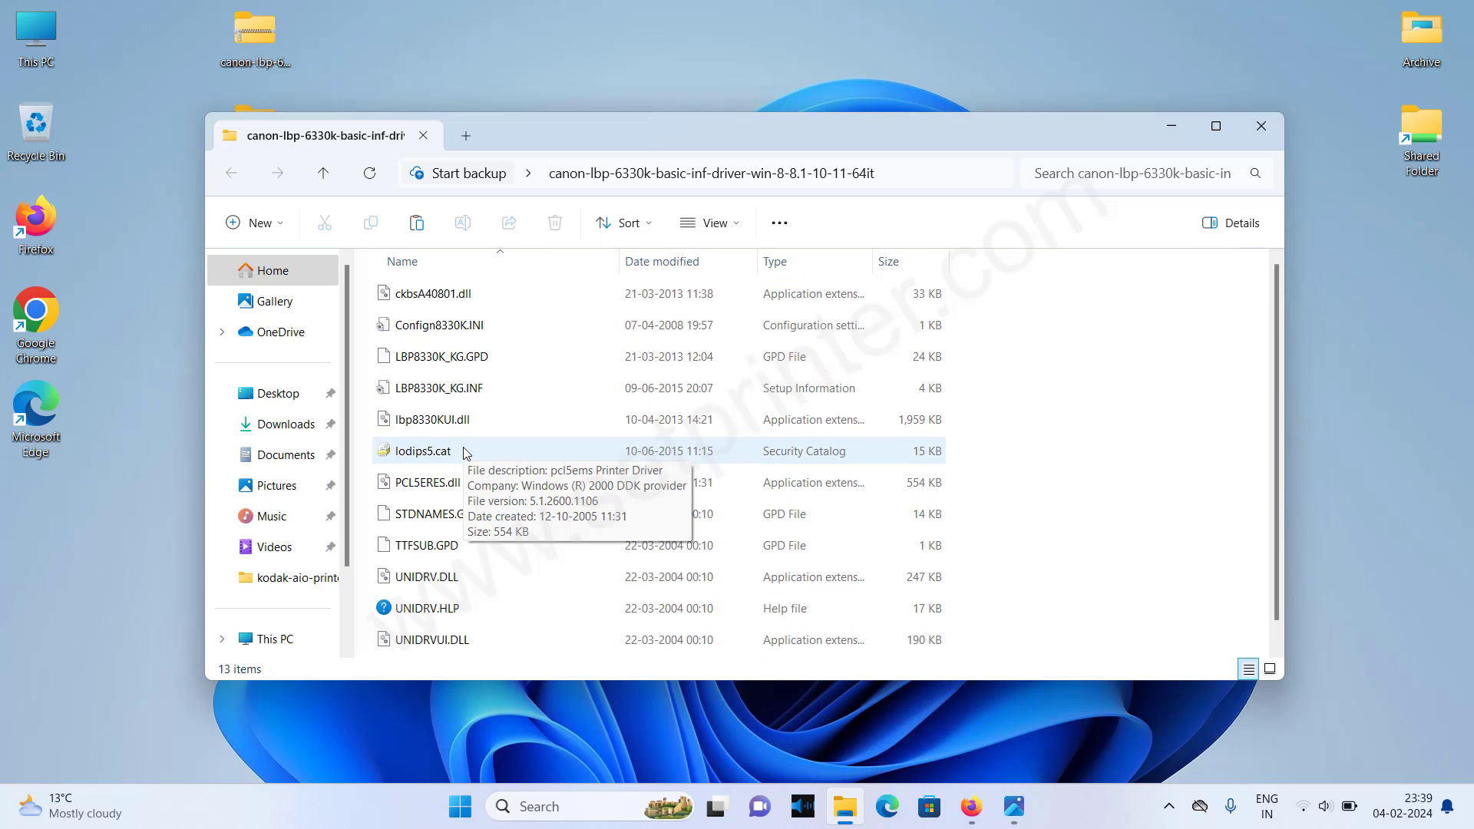
left_click(432, 387)
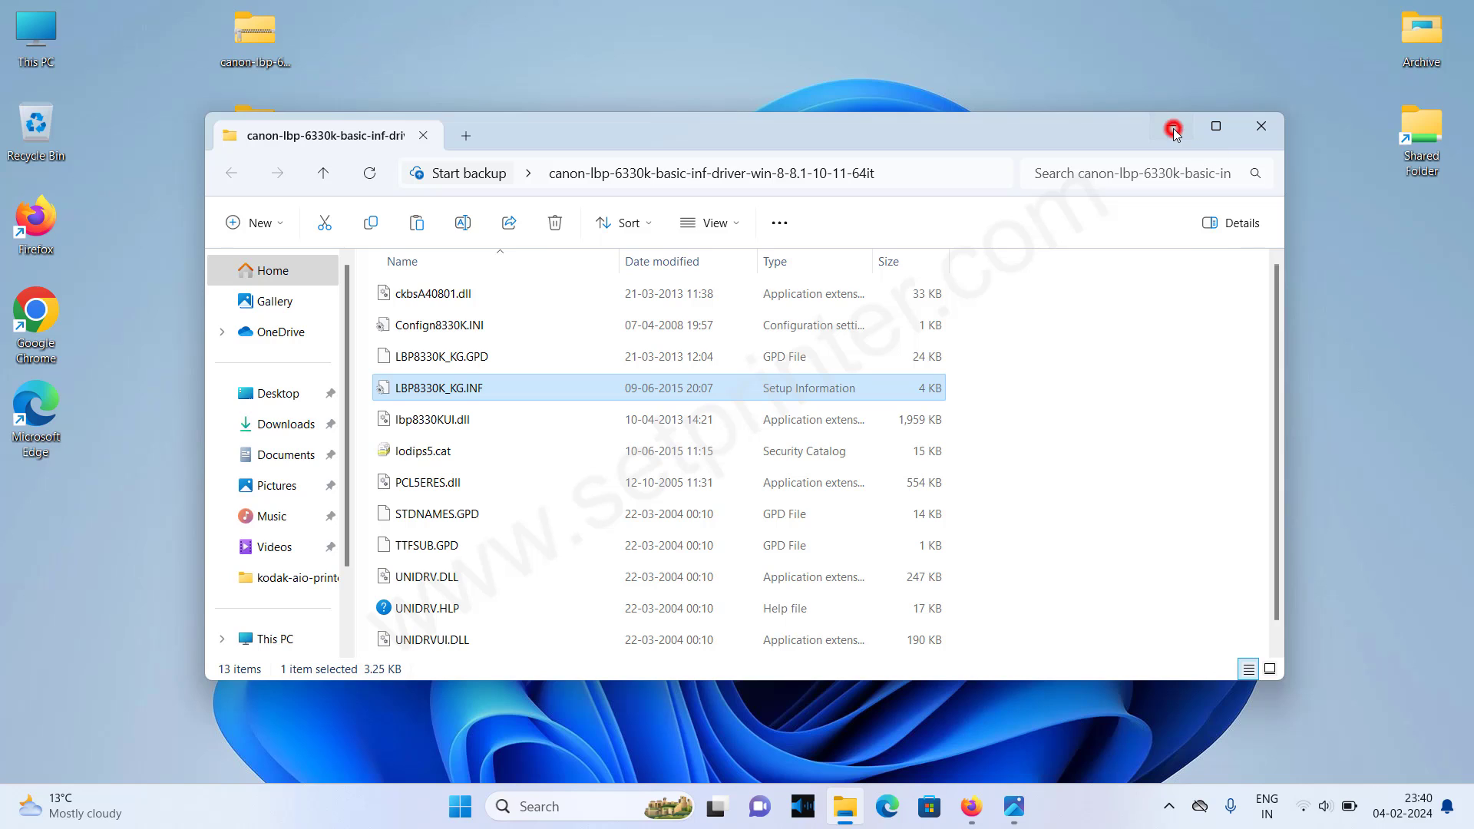
left_click(1173, 126)
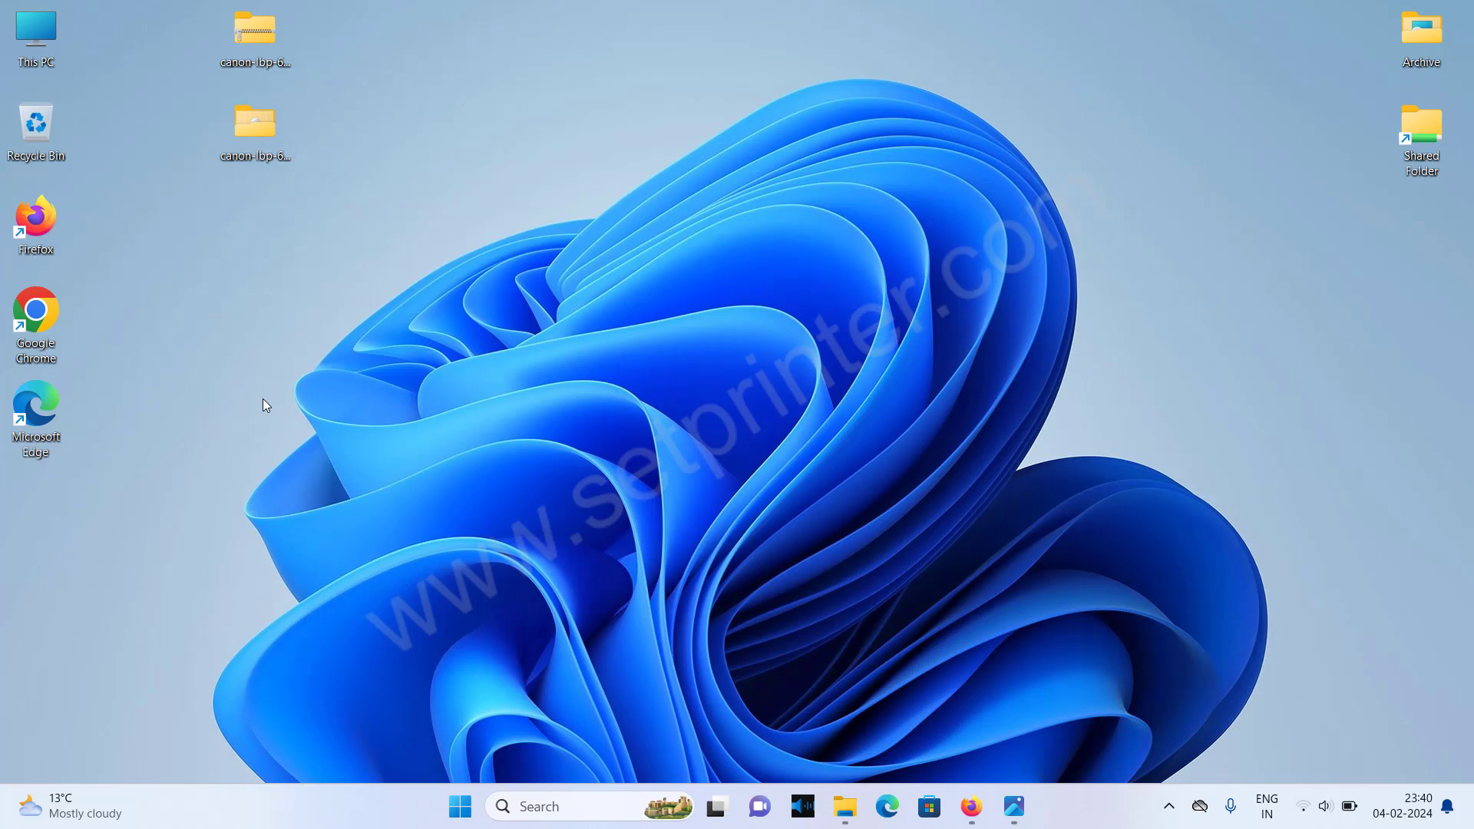
mouse_move(447, 753)
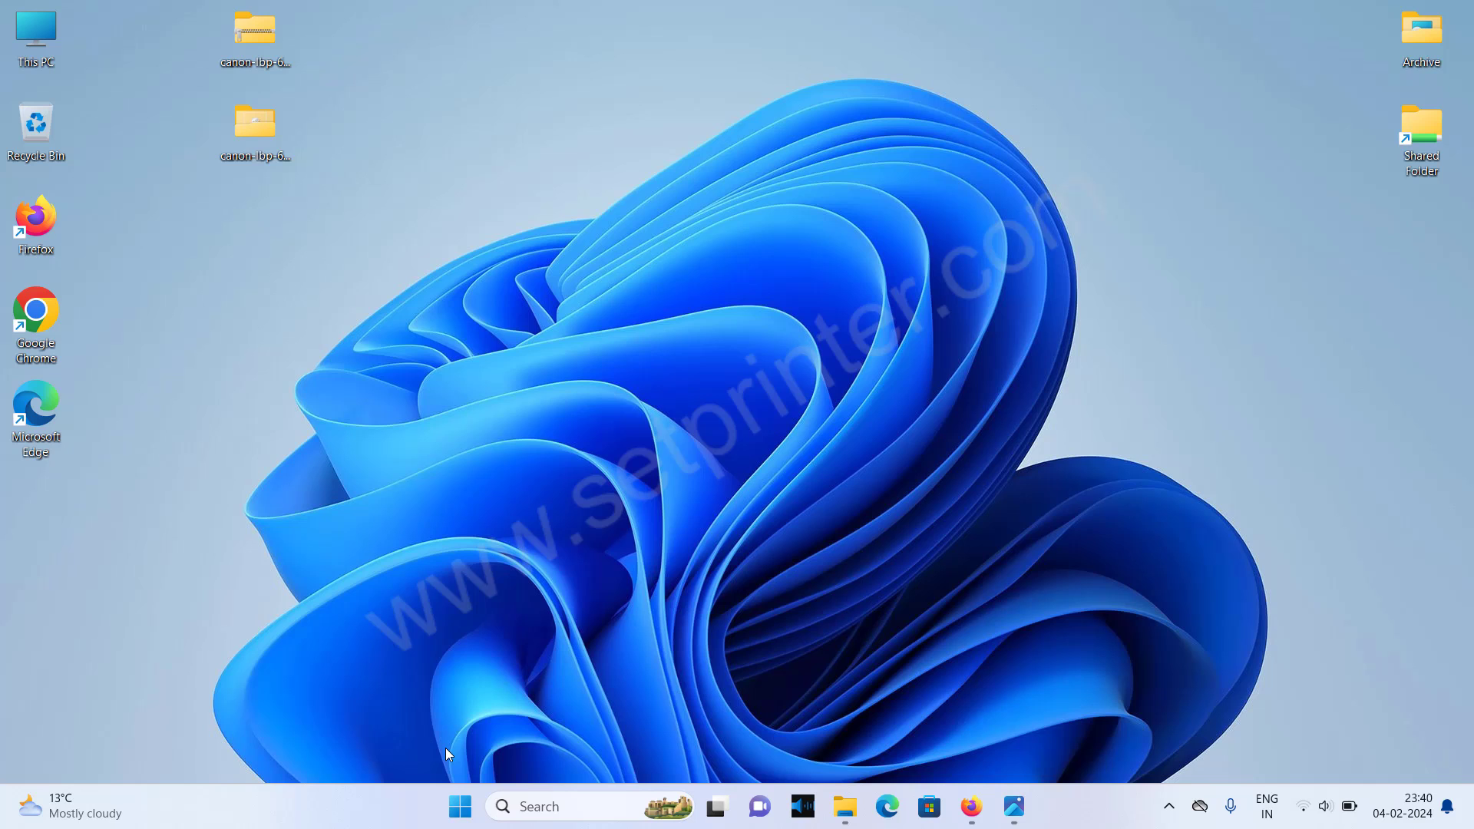
- Open Settings > Bluetooth & devices > Printers & scanners and start Add device
left_click(460, 807)
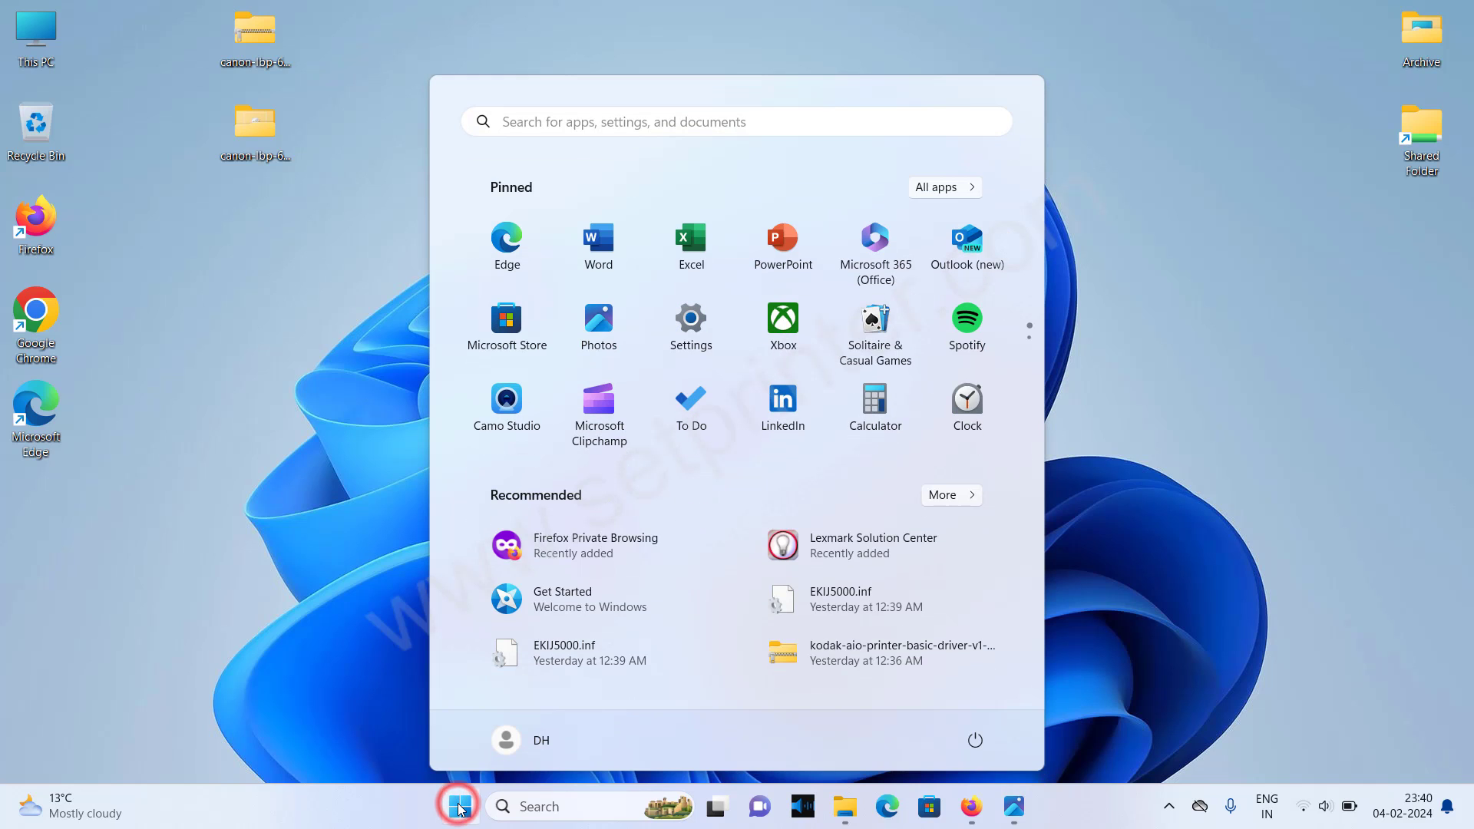
mouse_move(691, 329)
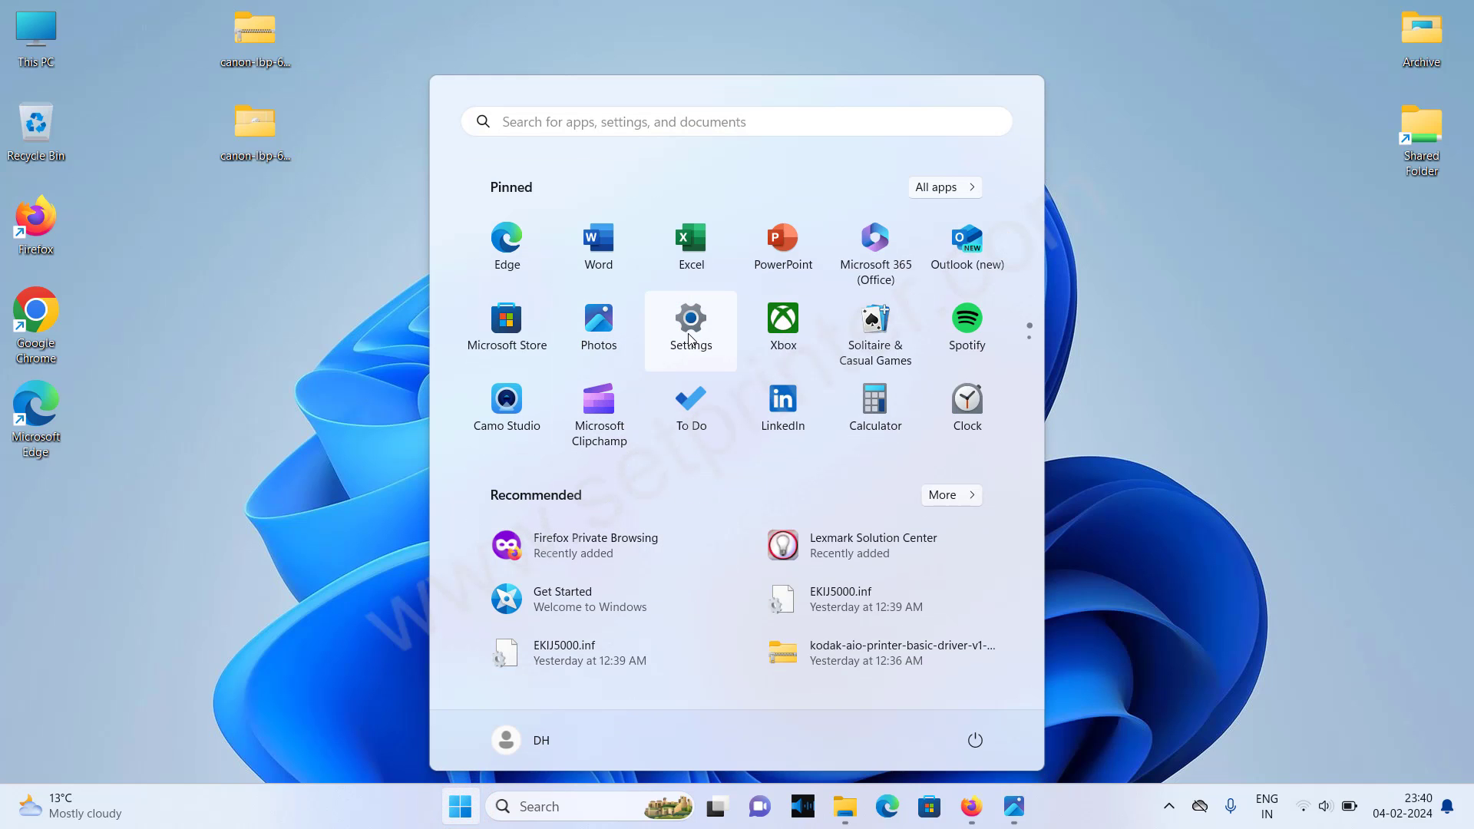
left_click(690, 330)
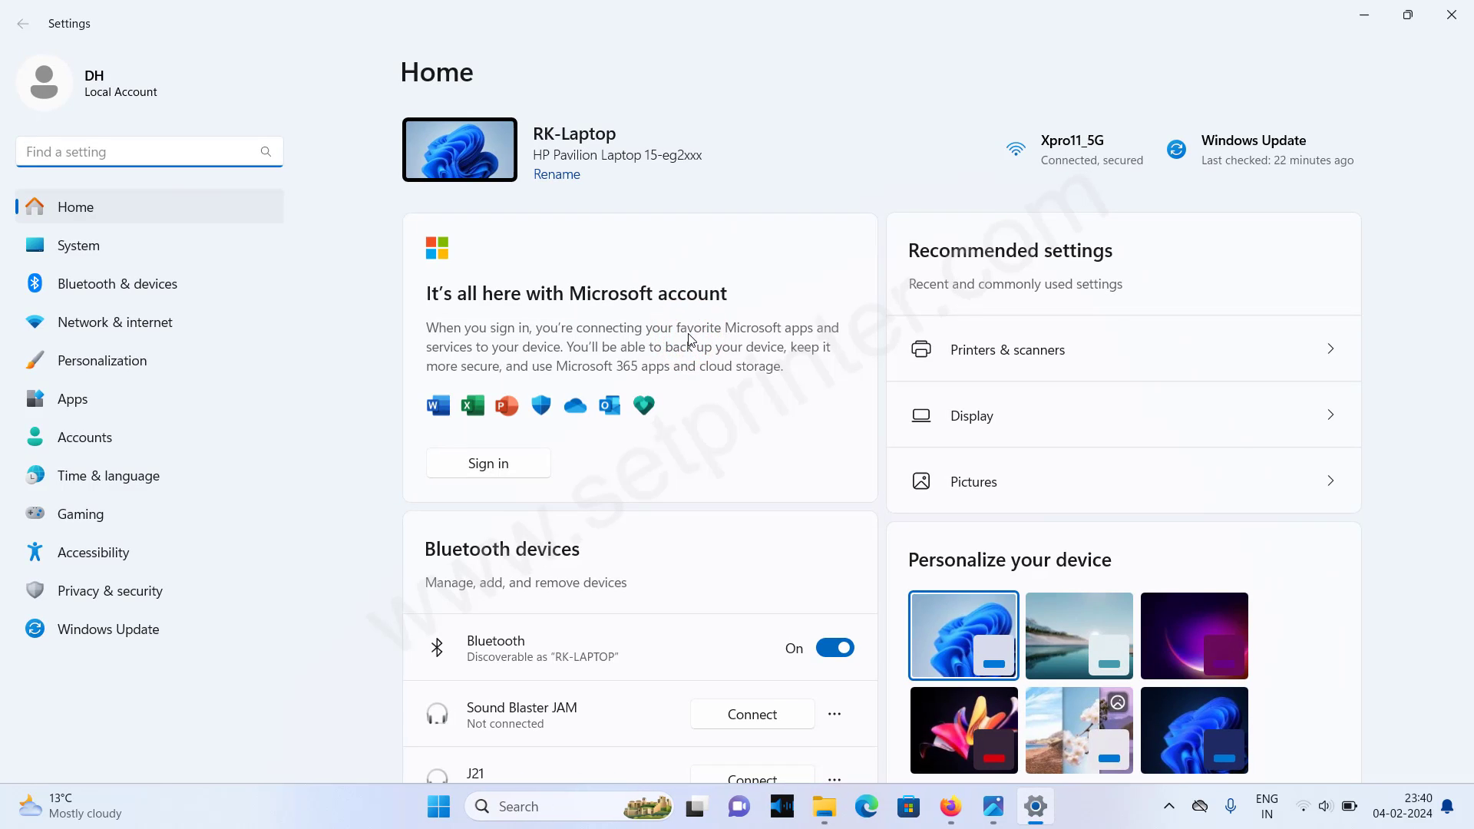
mouse_move(117, 283)
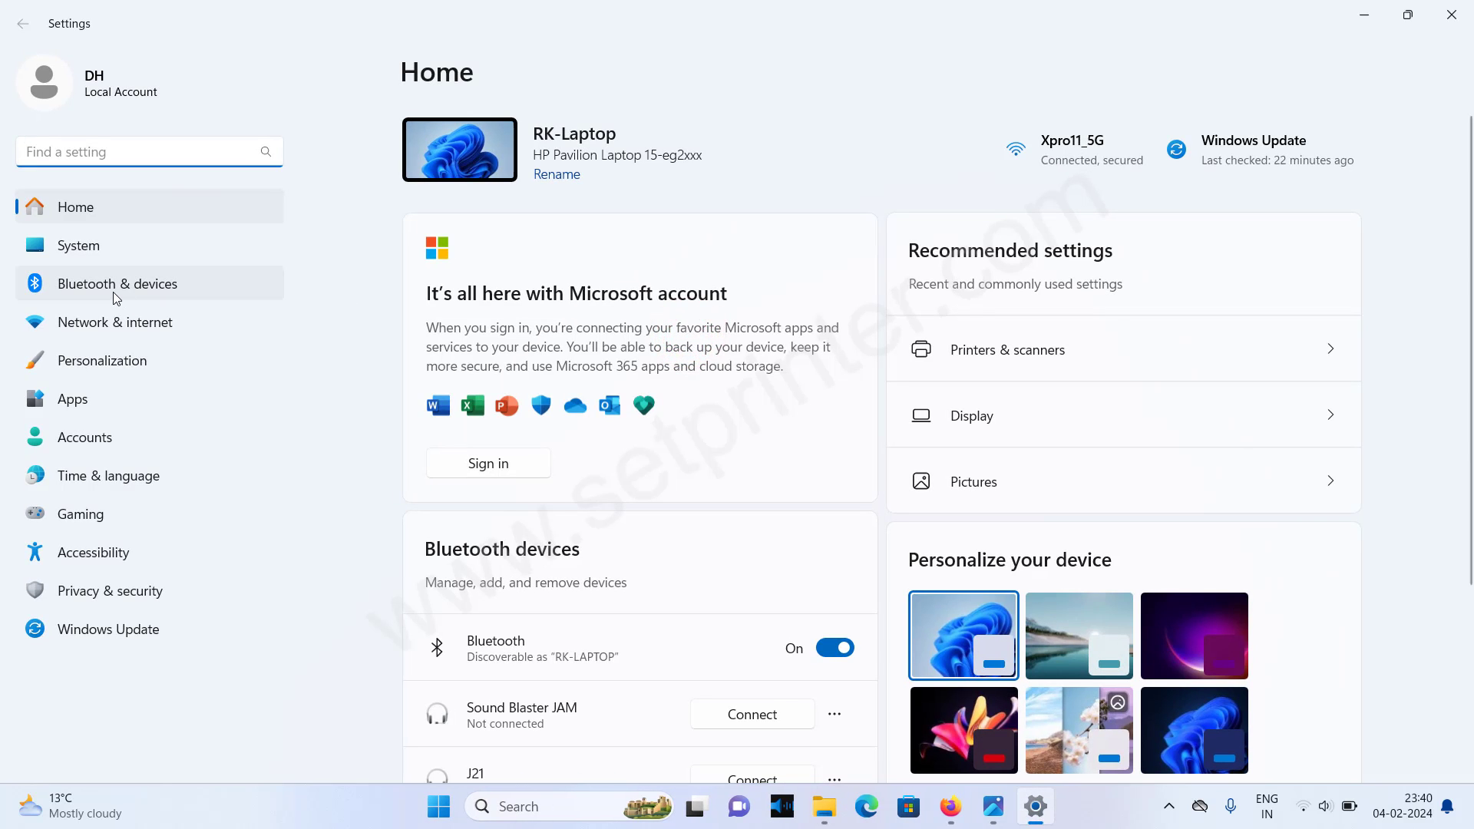
left_click(116, 284)
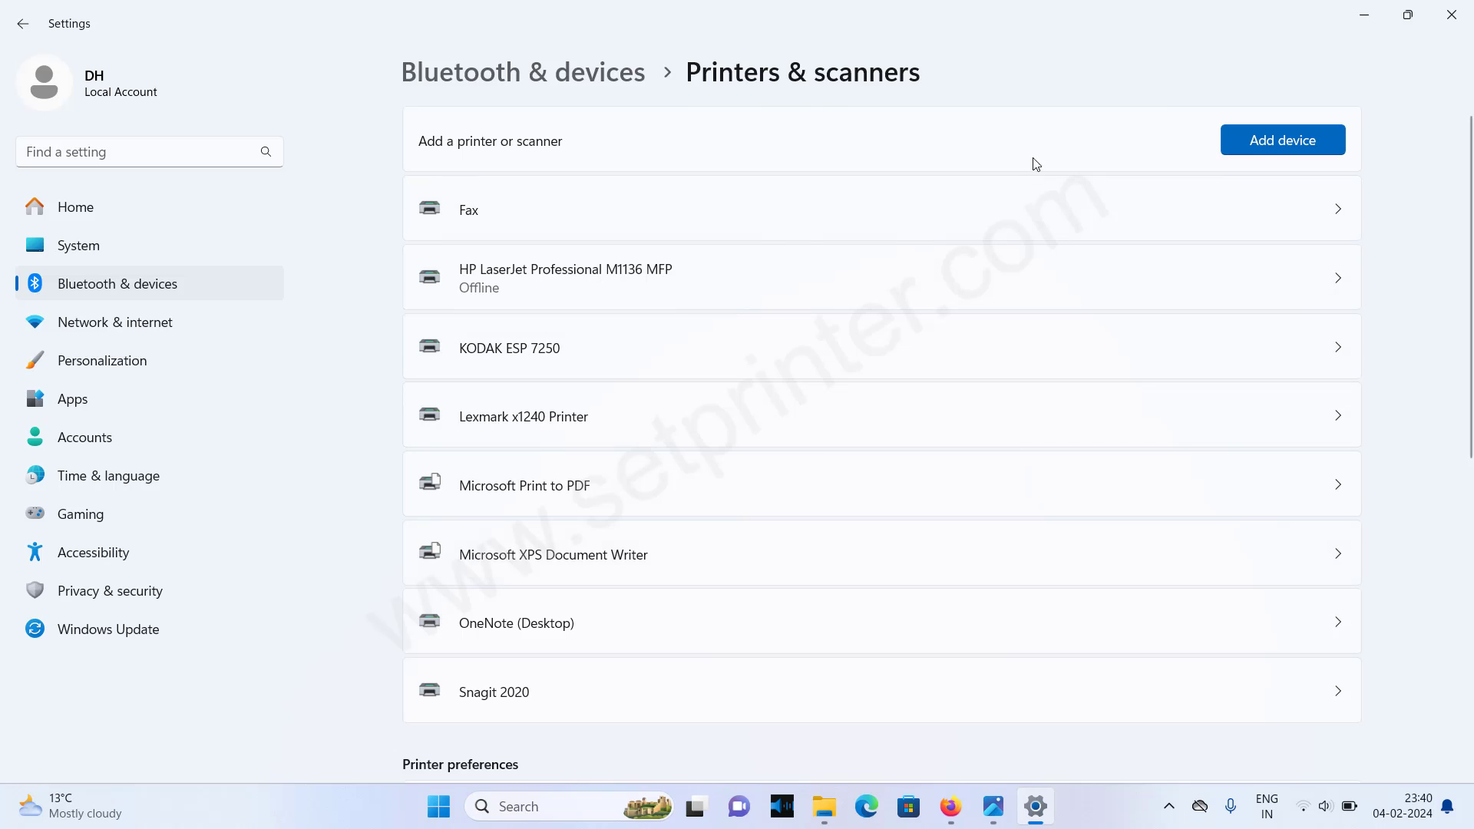
left_click(1281, 139)
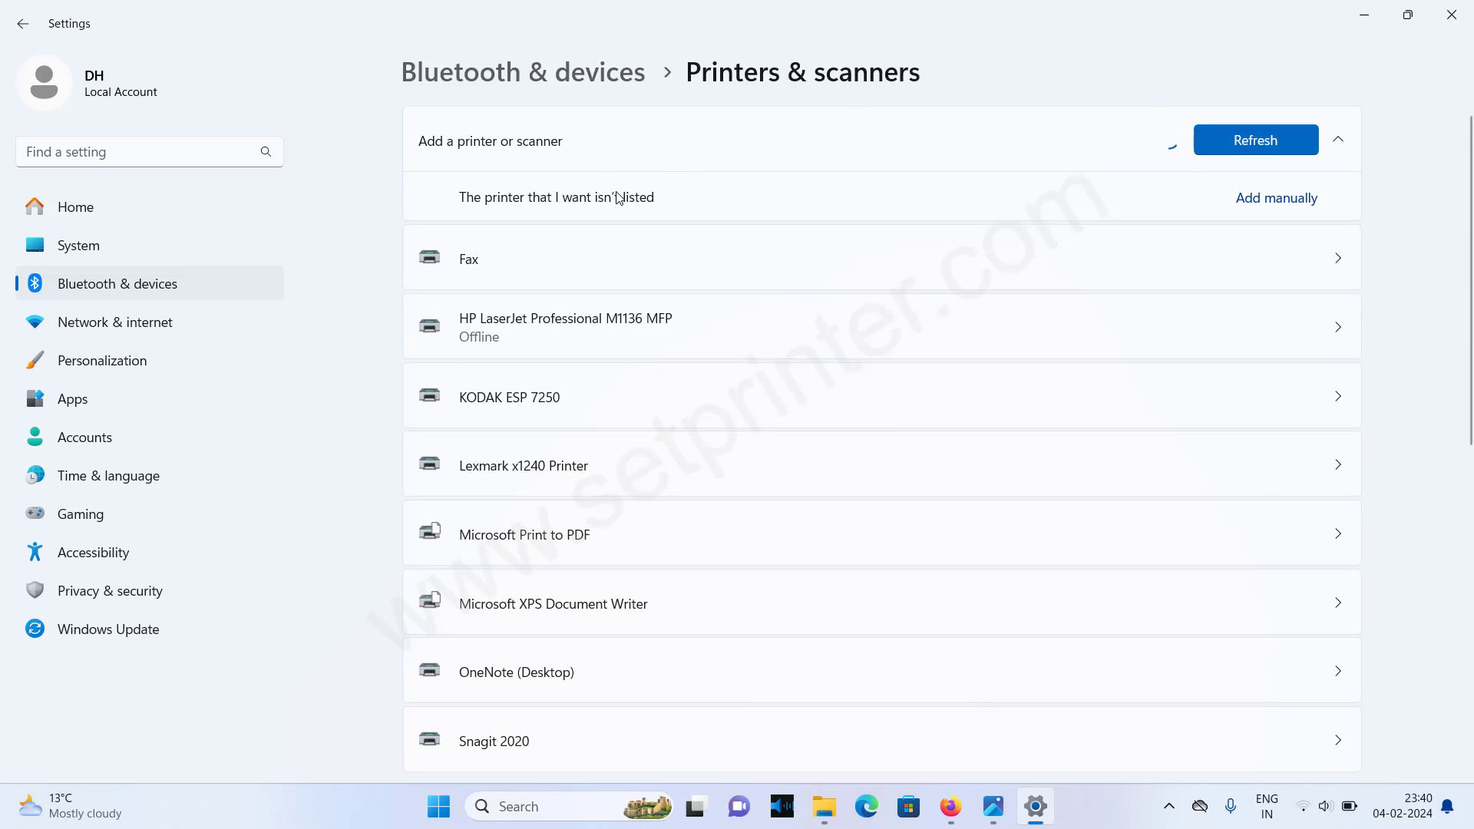
mouse_move(1276, 197)
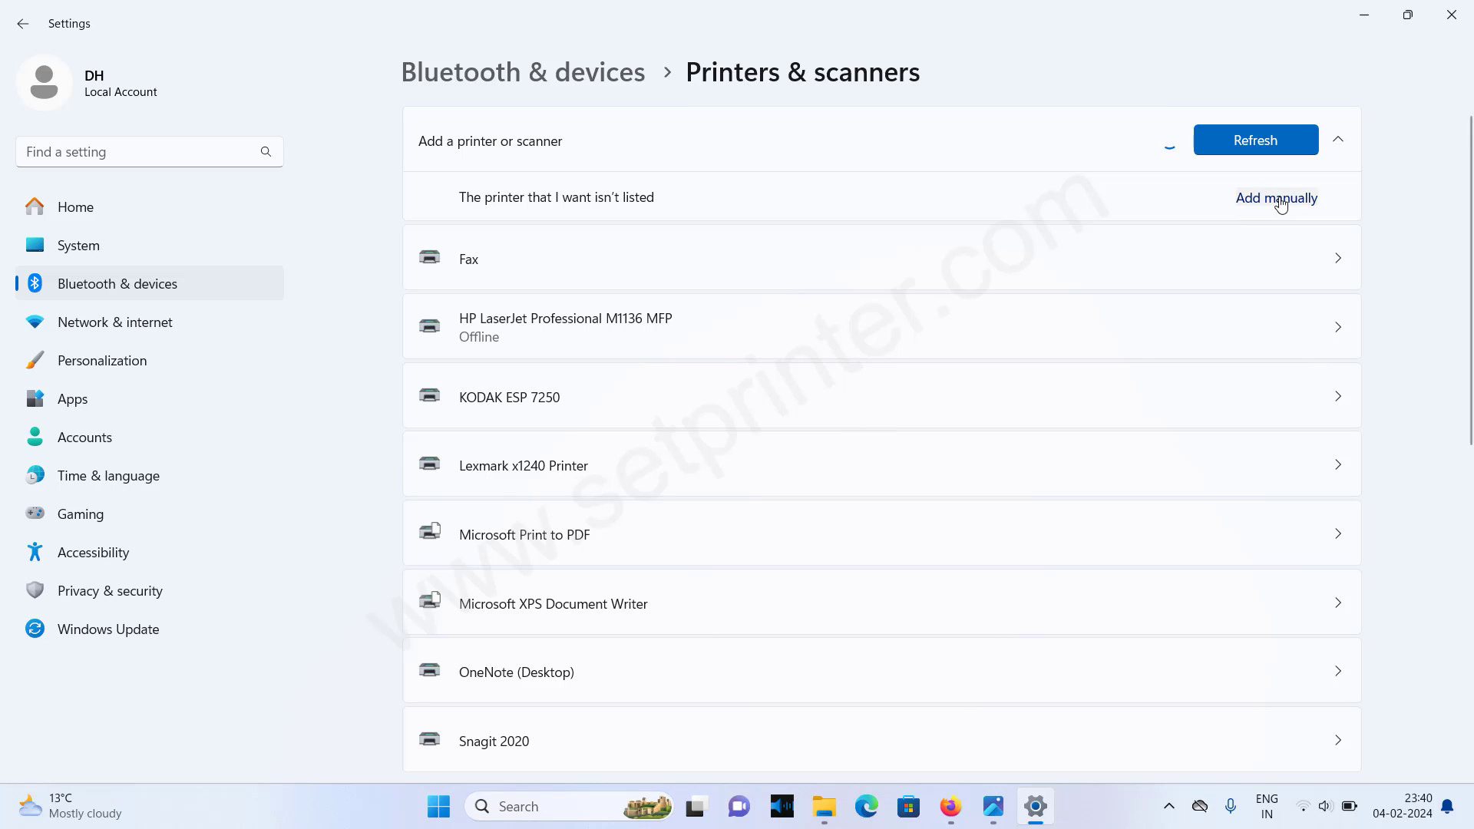
- Choose Add manually, then 'Add a local printer or network printer with manual settings'
left_click(1275, 197)
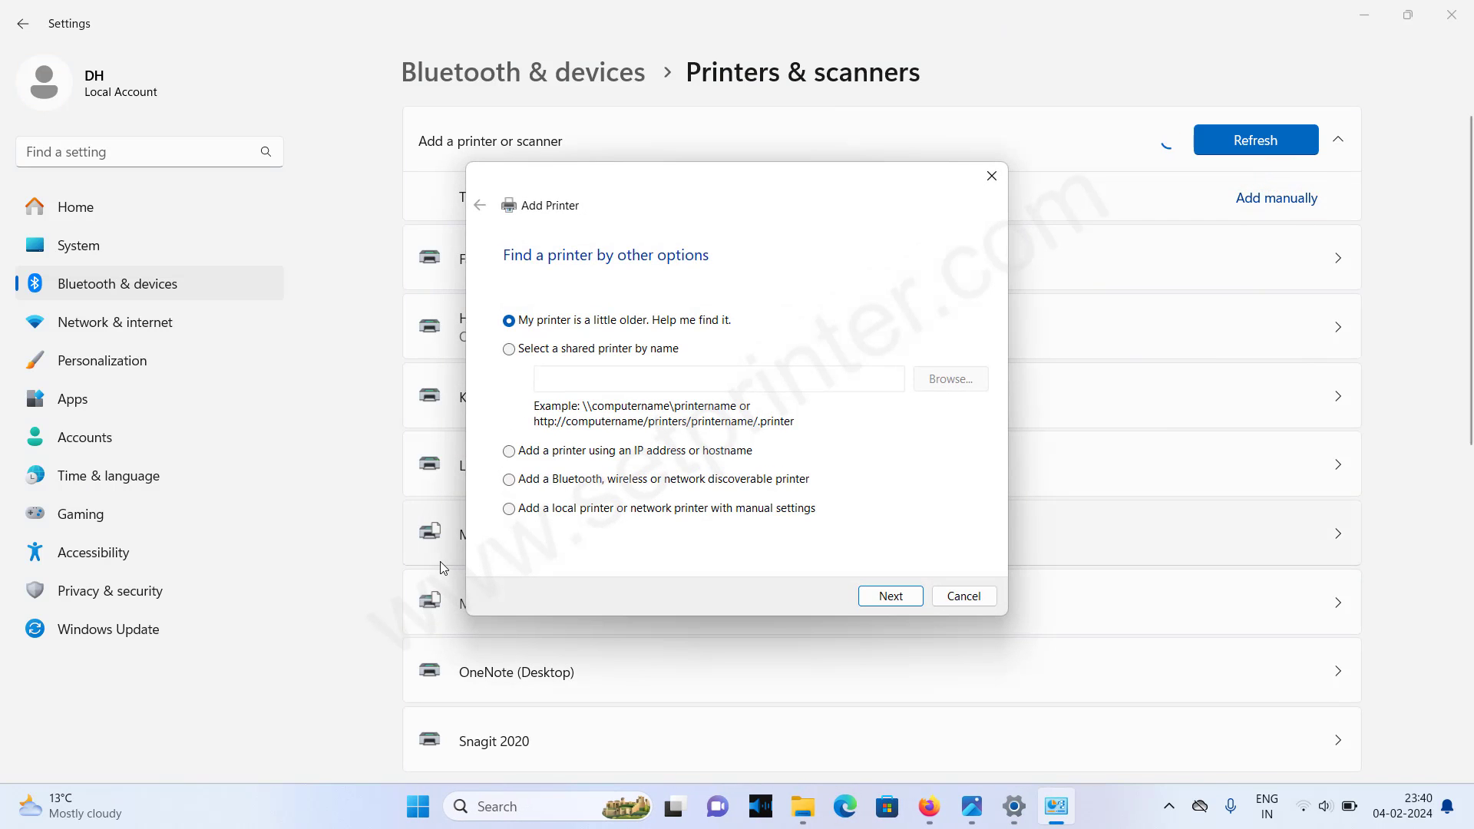
mouse_move(498, 533)
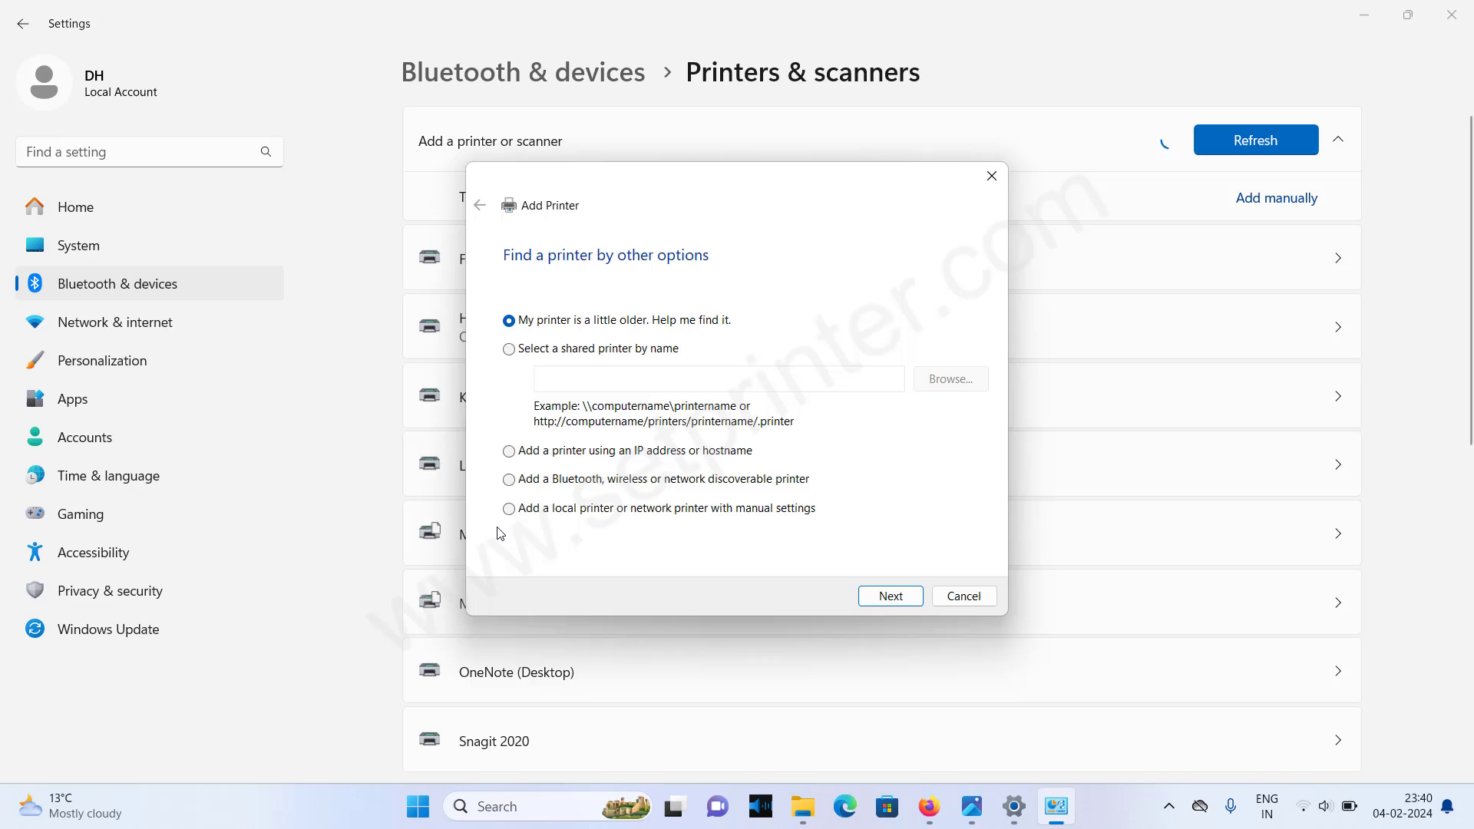
mouse_move(607, 517)
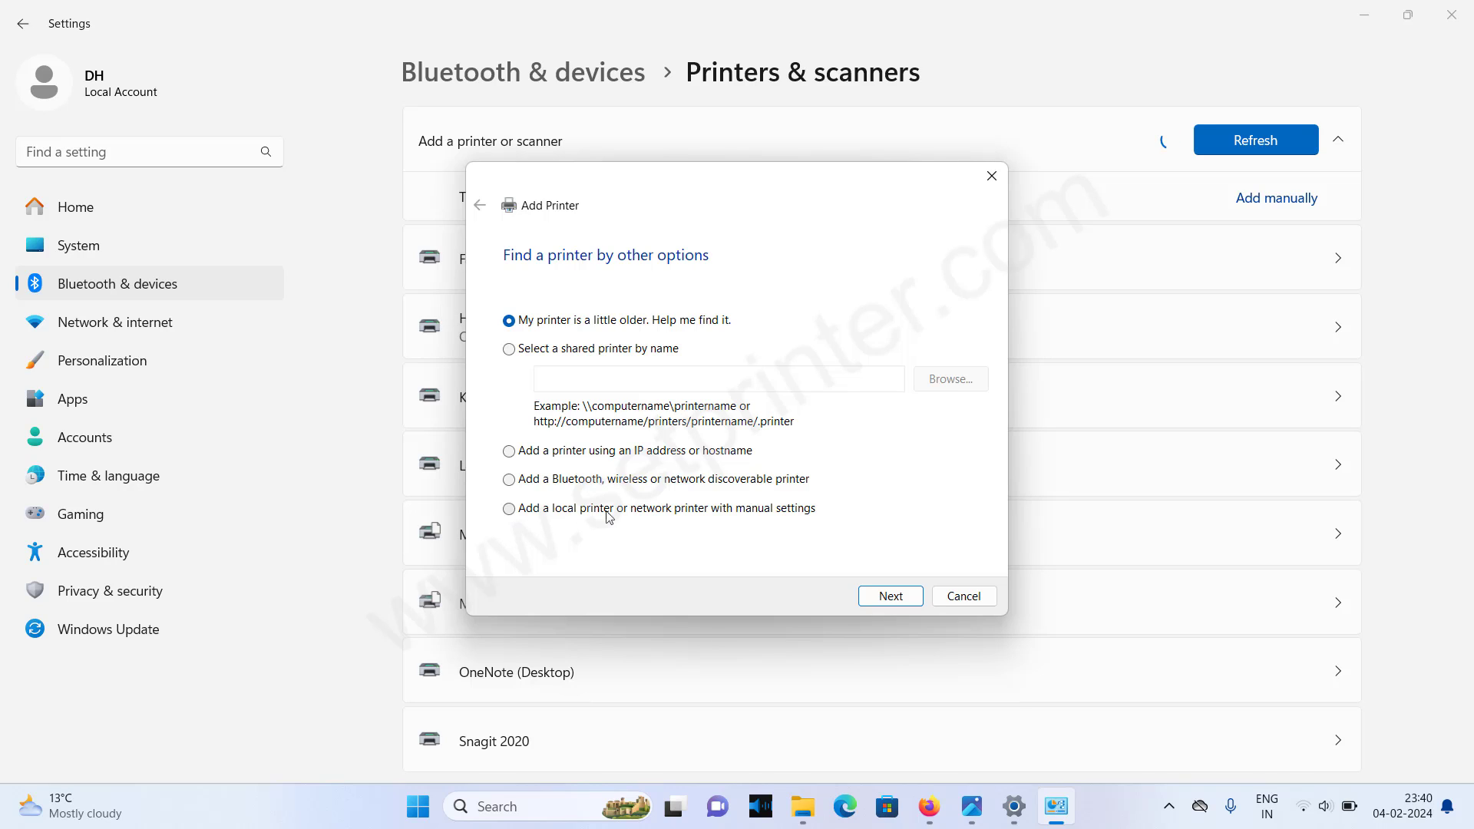
mouse_move(754, 532)
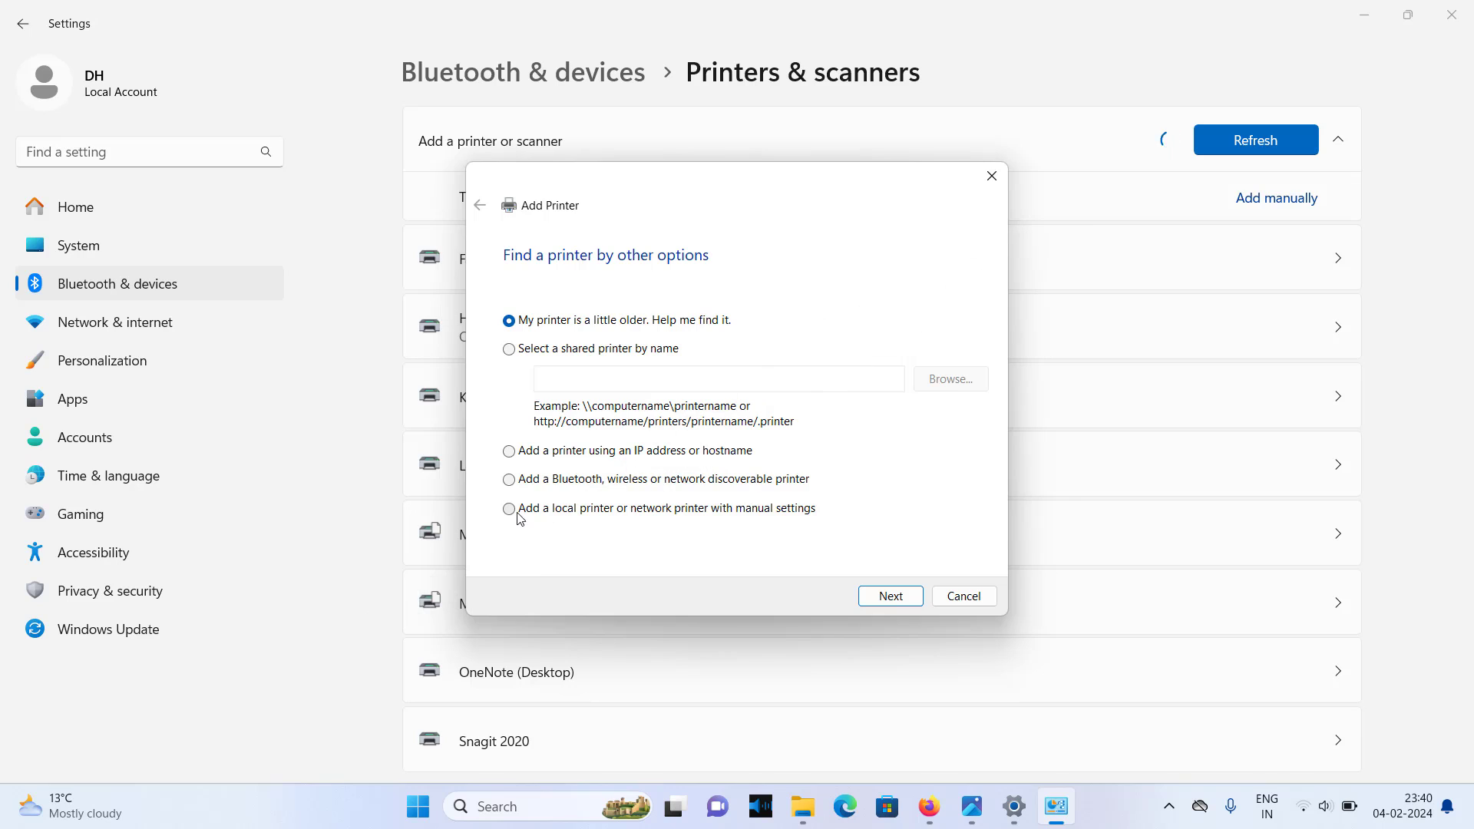
left_click(509, 507)
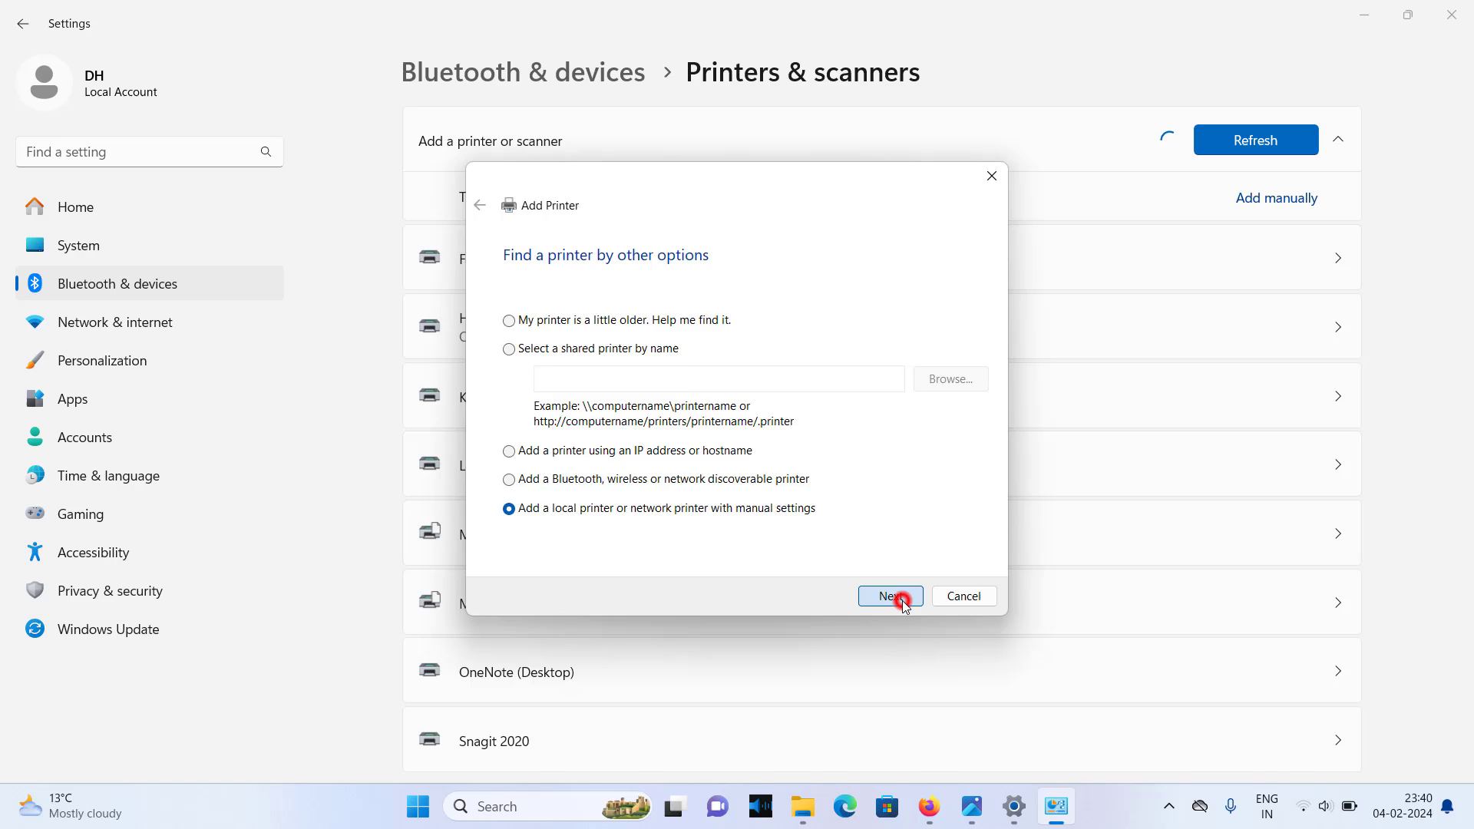
- Select the existing USB002 (Virtual Printer Port for USB) port
left_click(889, 596)
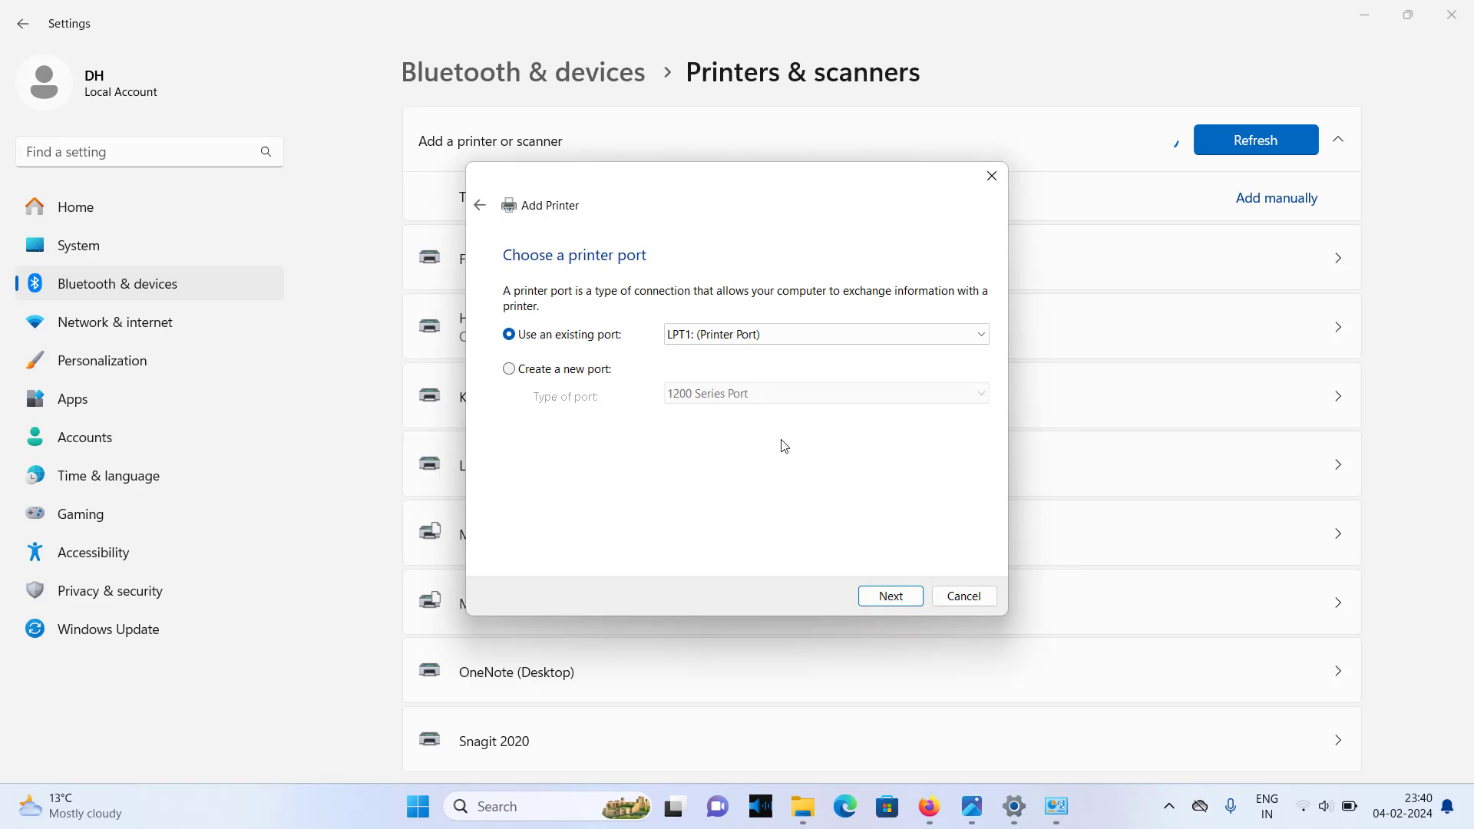
mouse_move(762, 365)
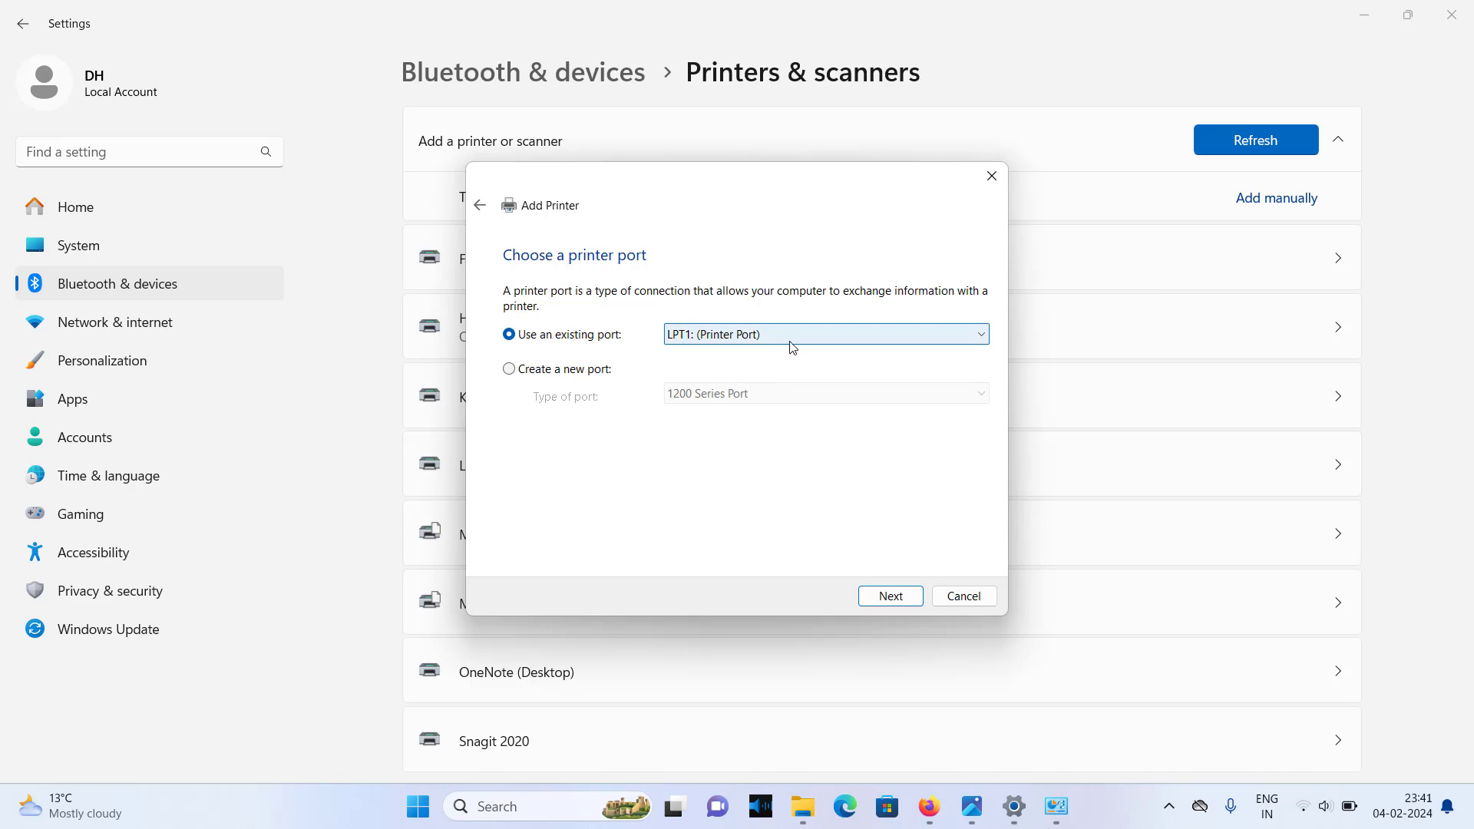
mouse_move(787, 341)
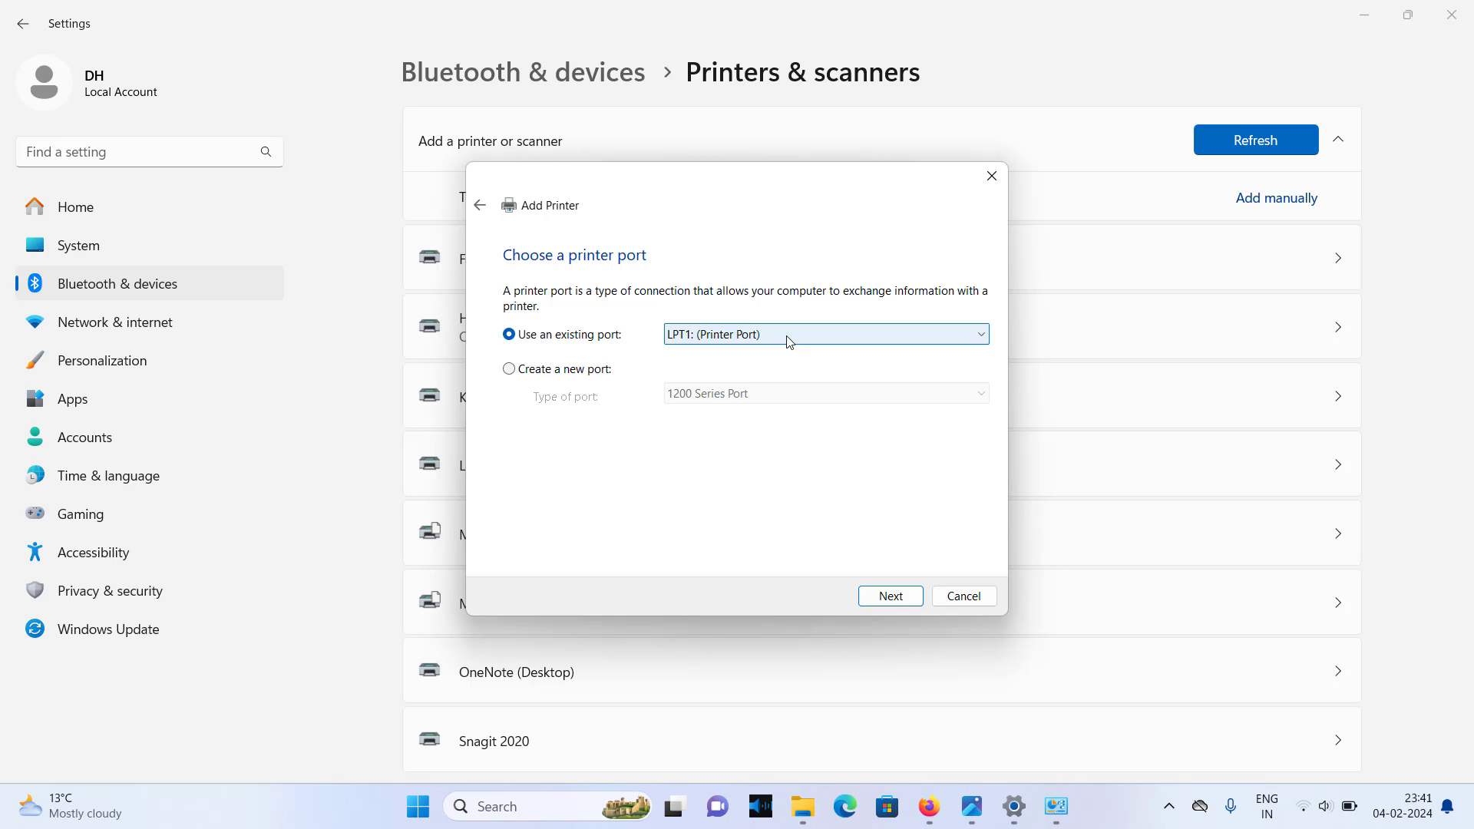
mouse_move(771, 346)
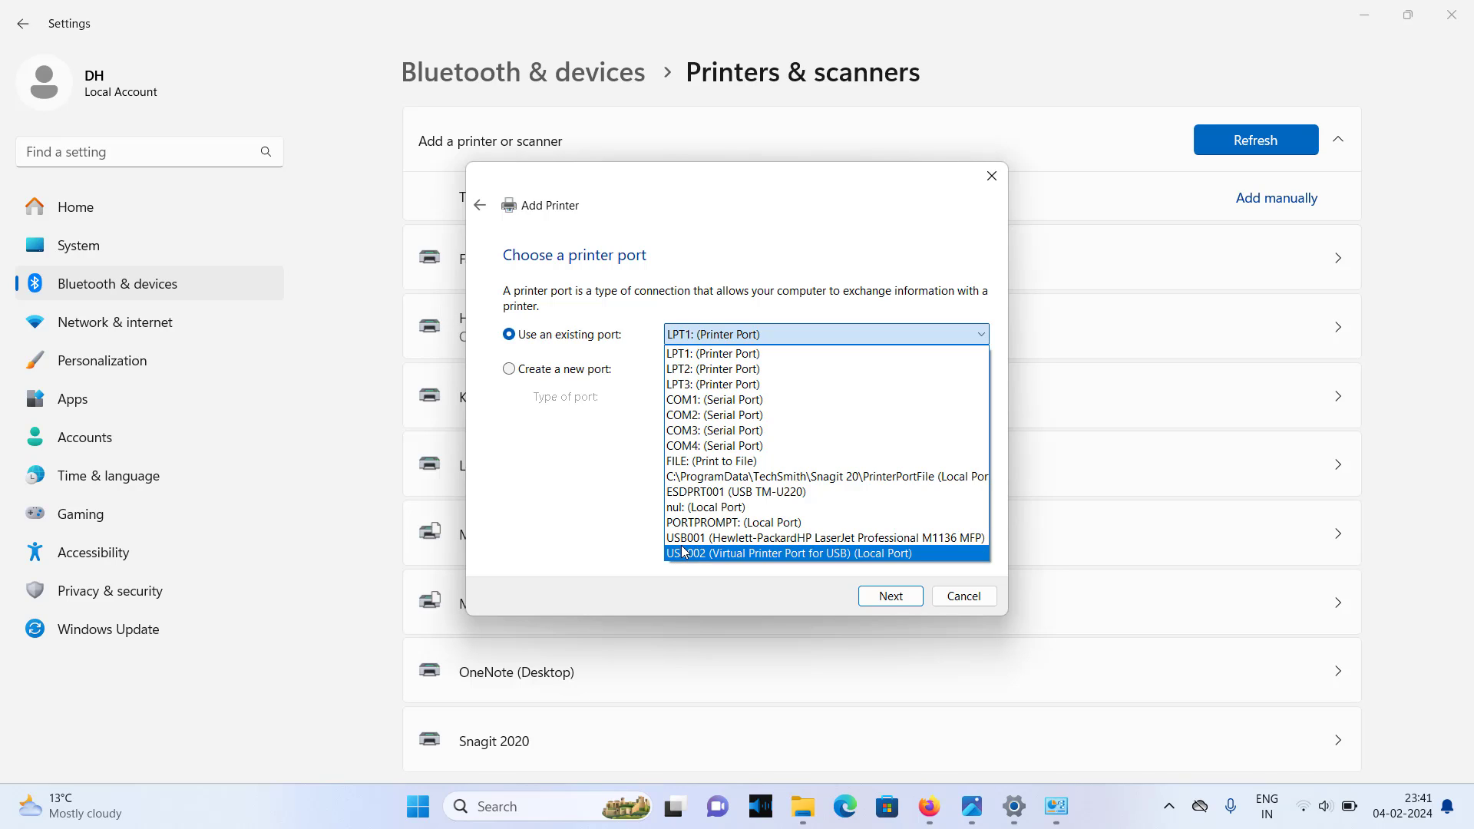
mouse_move(705, 560)
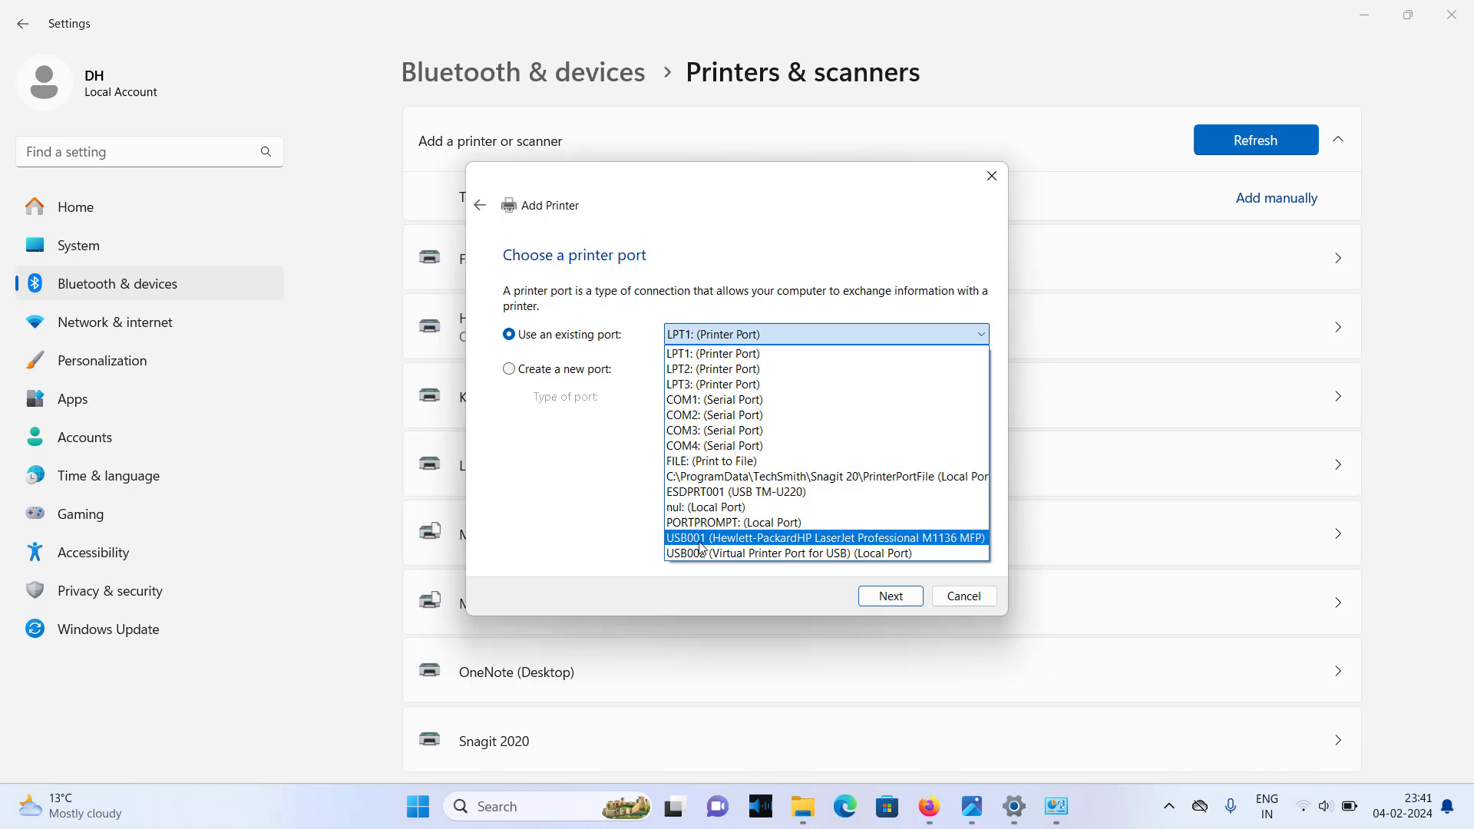
mouse_move(750, 541)
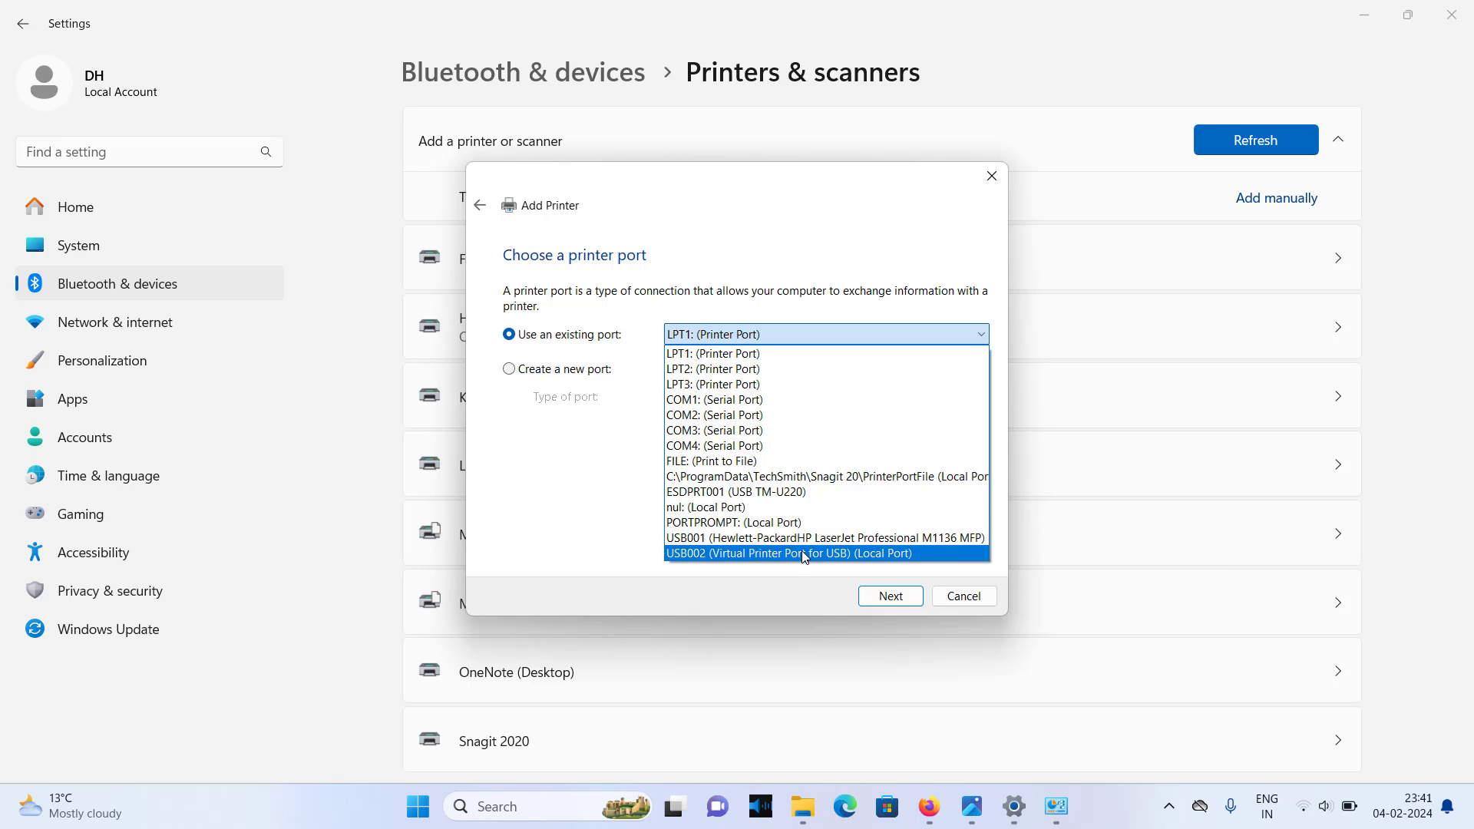
mouse_move(732, 560)
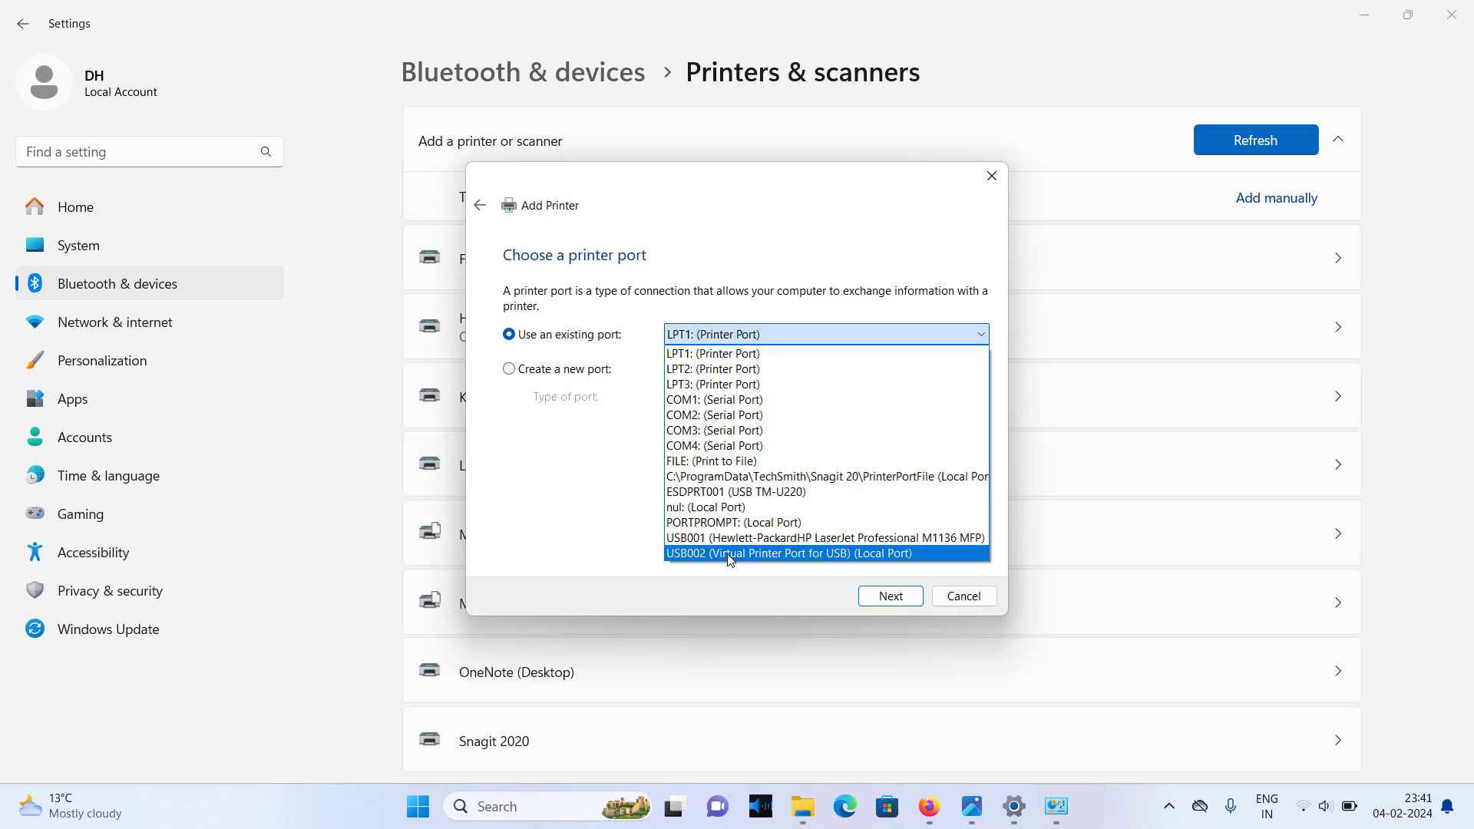
left_click(788, 553)
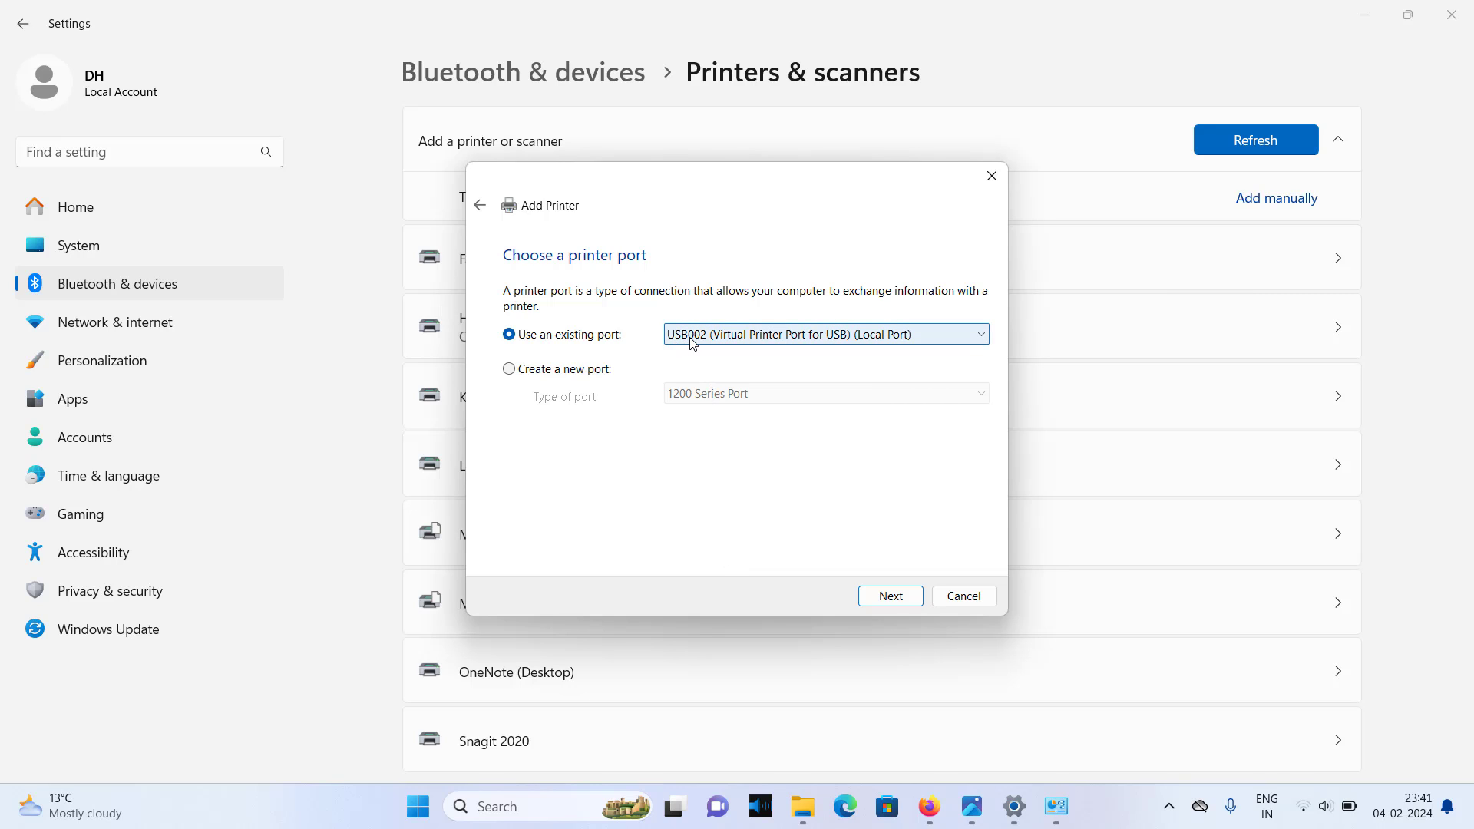
mouse_move(754, 561)
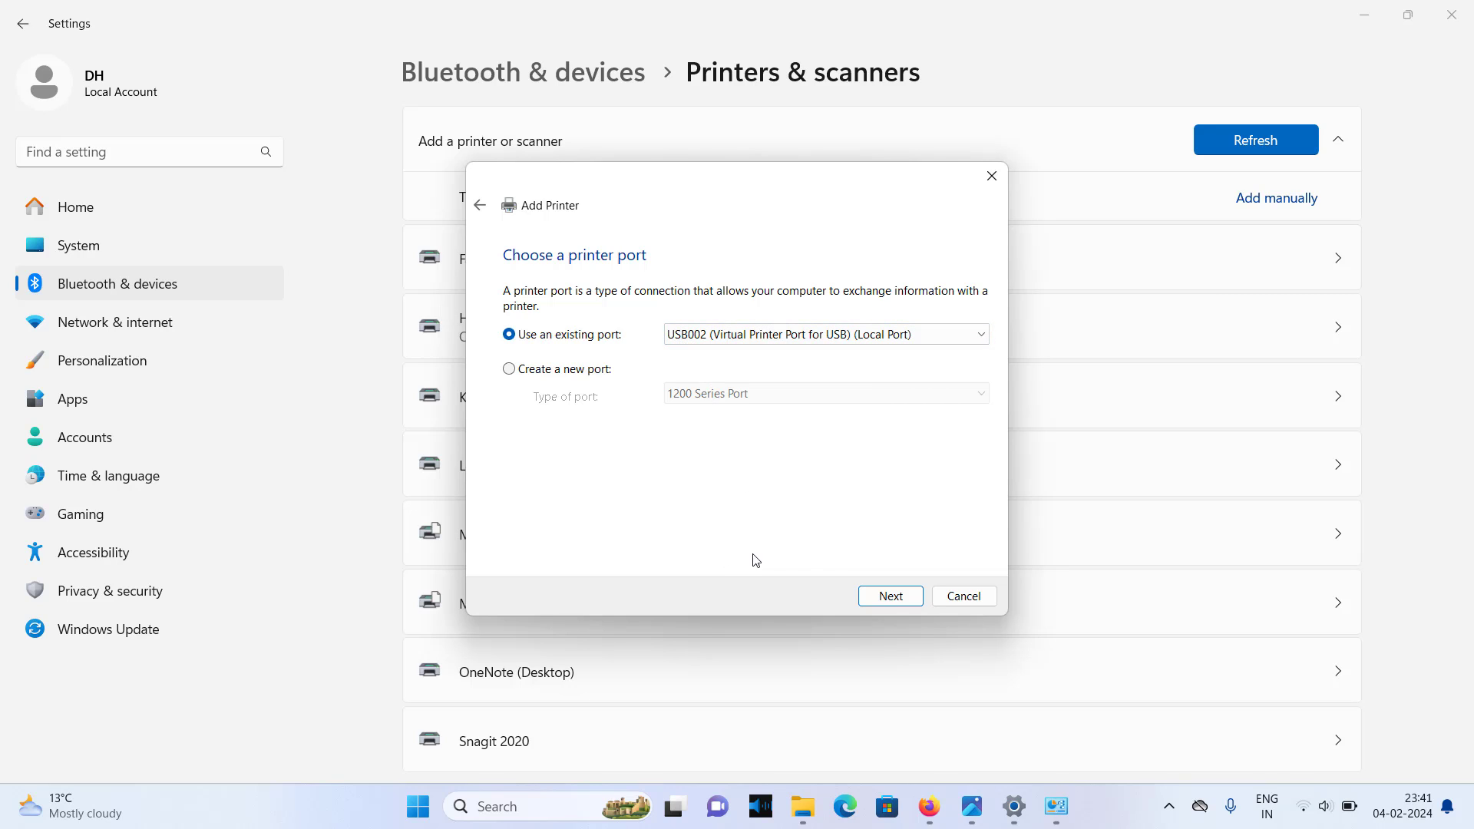
mouse_move(890, 596)
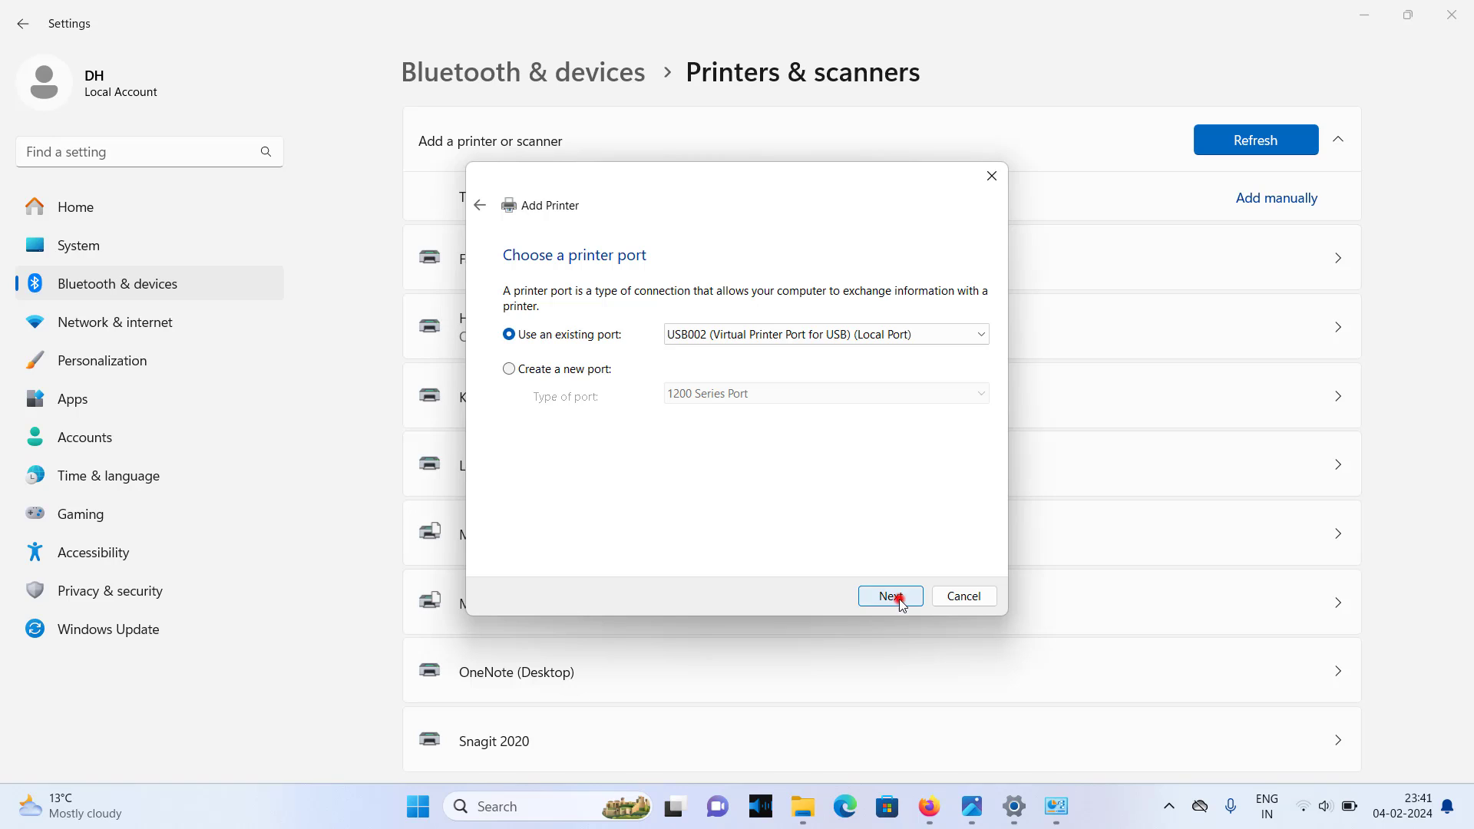
- Continue to driver installation and browse for a driver via Have Disk
left_click(889, 596)
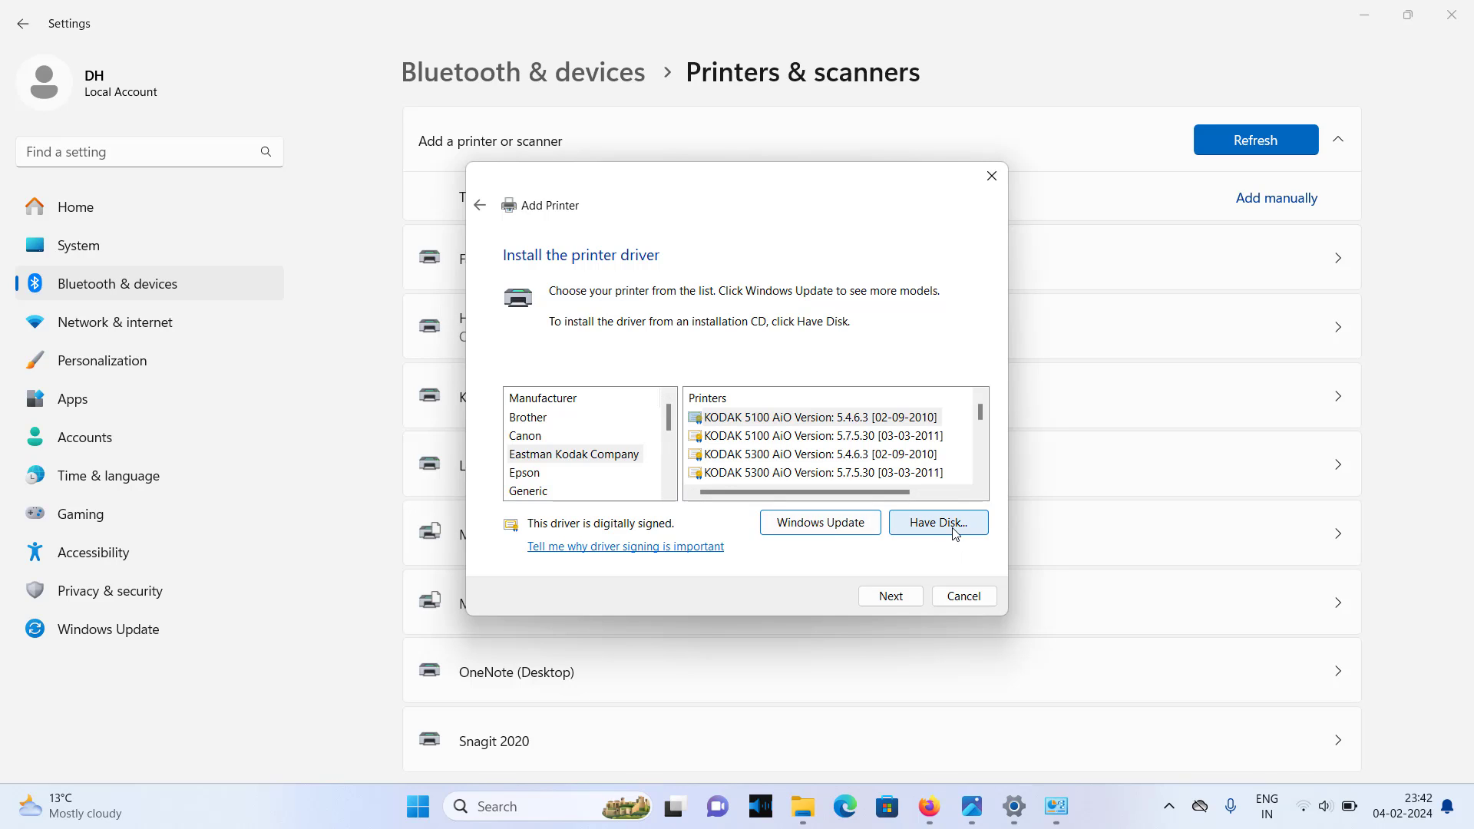
mouse_move(946, 533)
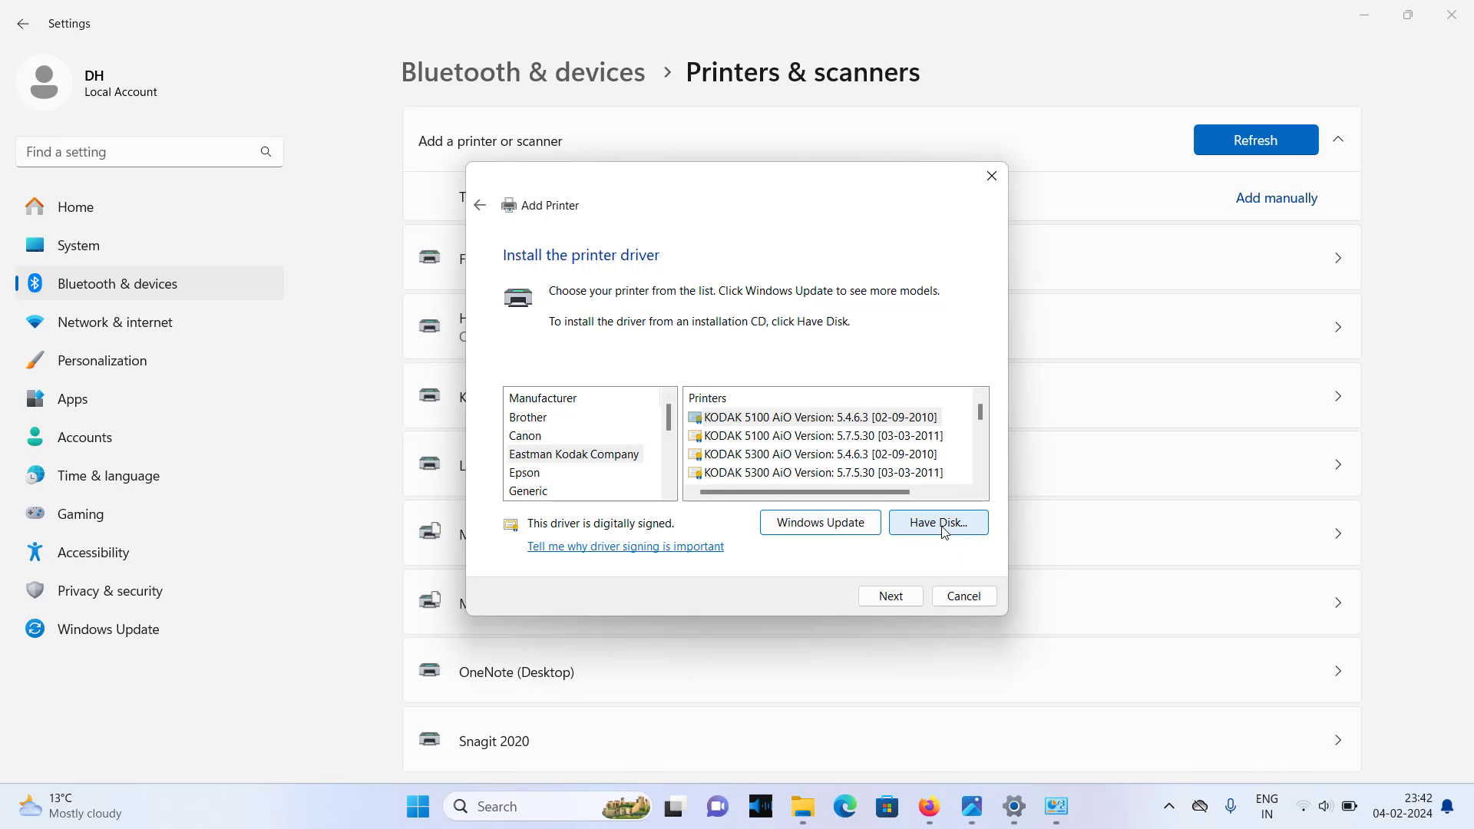
left_click(937, 523)
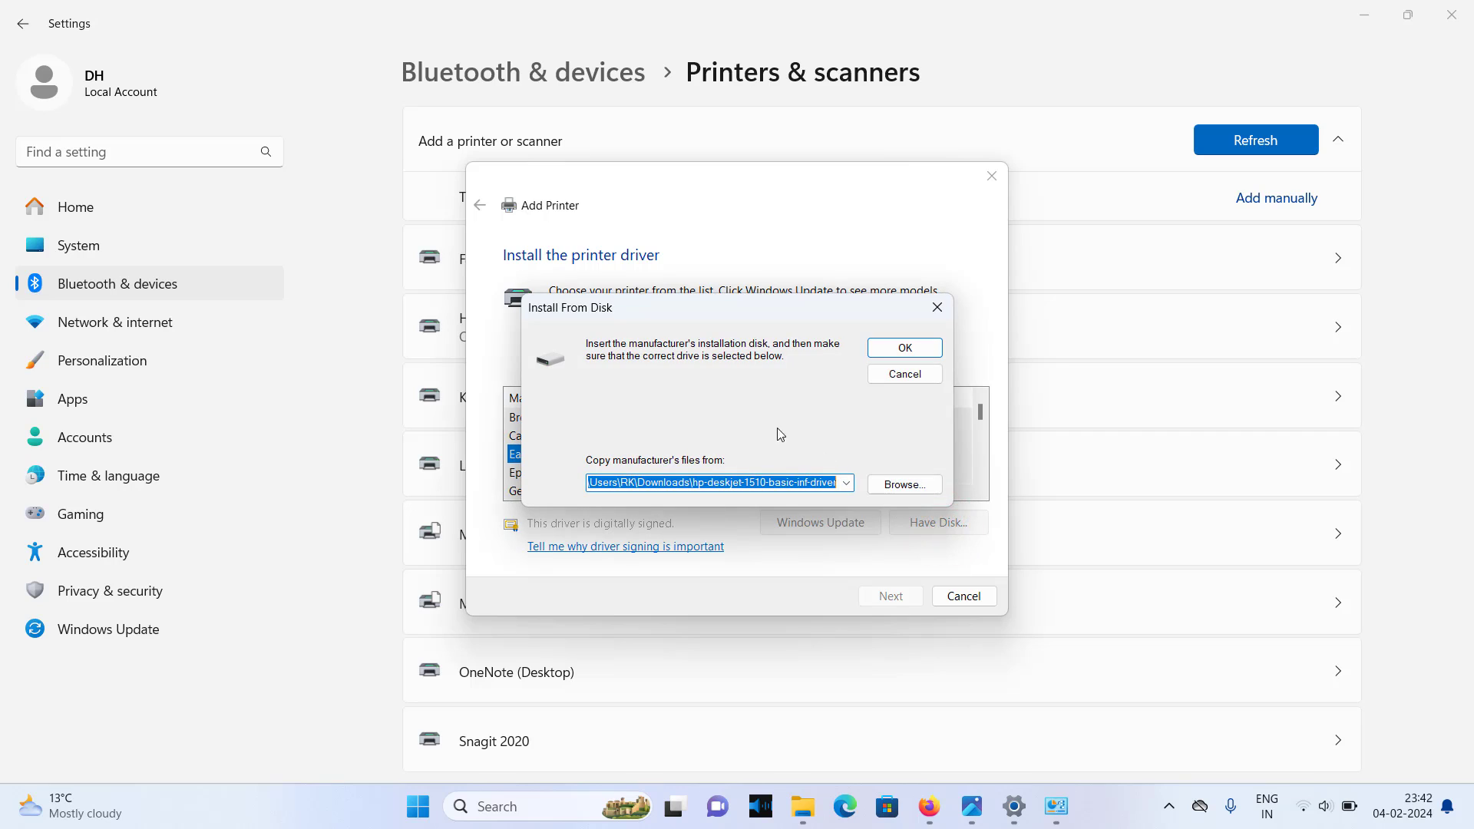
mouse_move(730, 419)
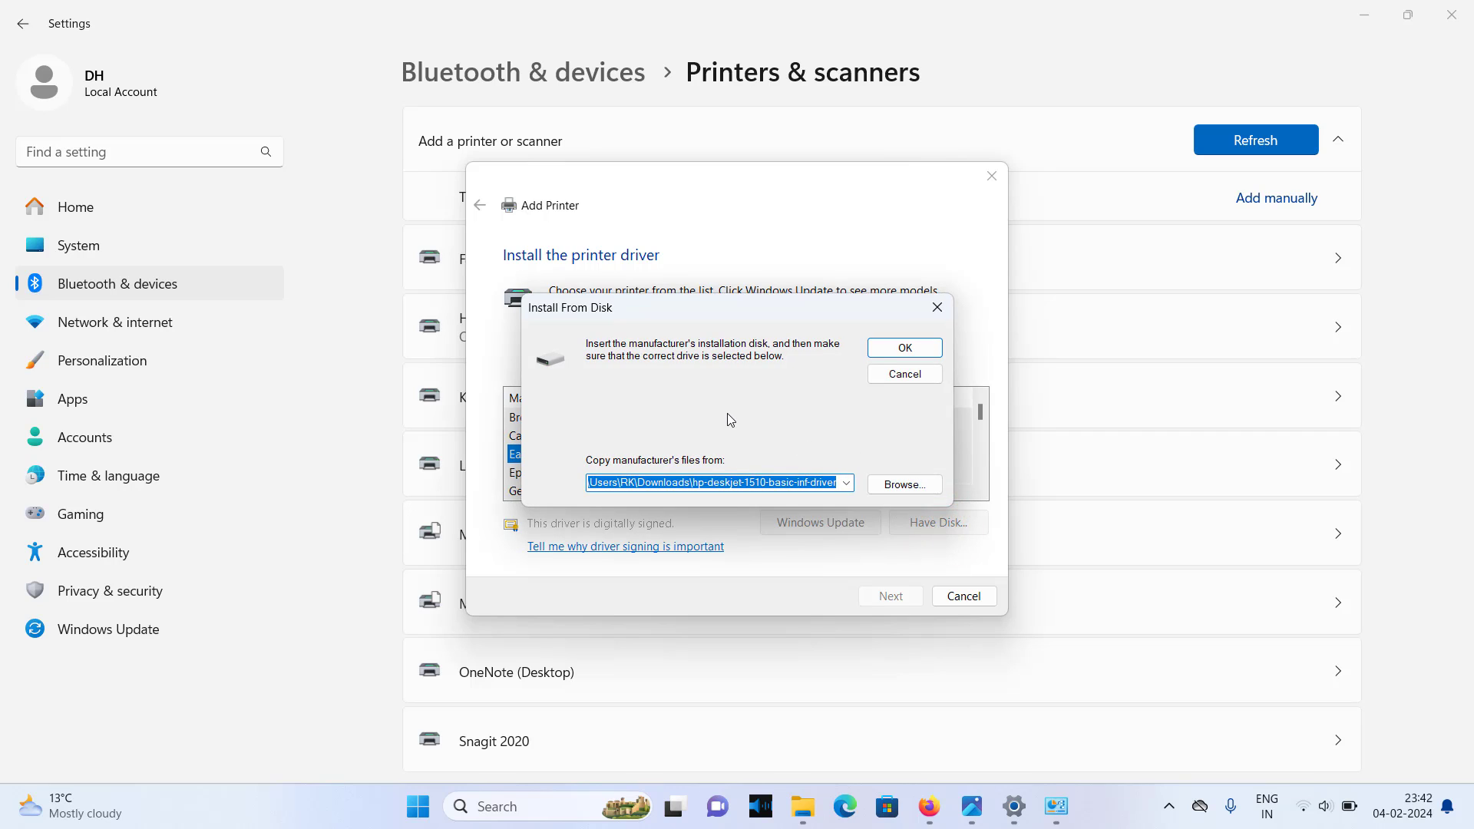
left_click(904, 484)
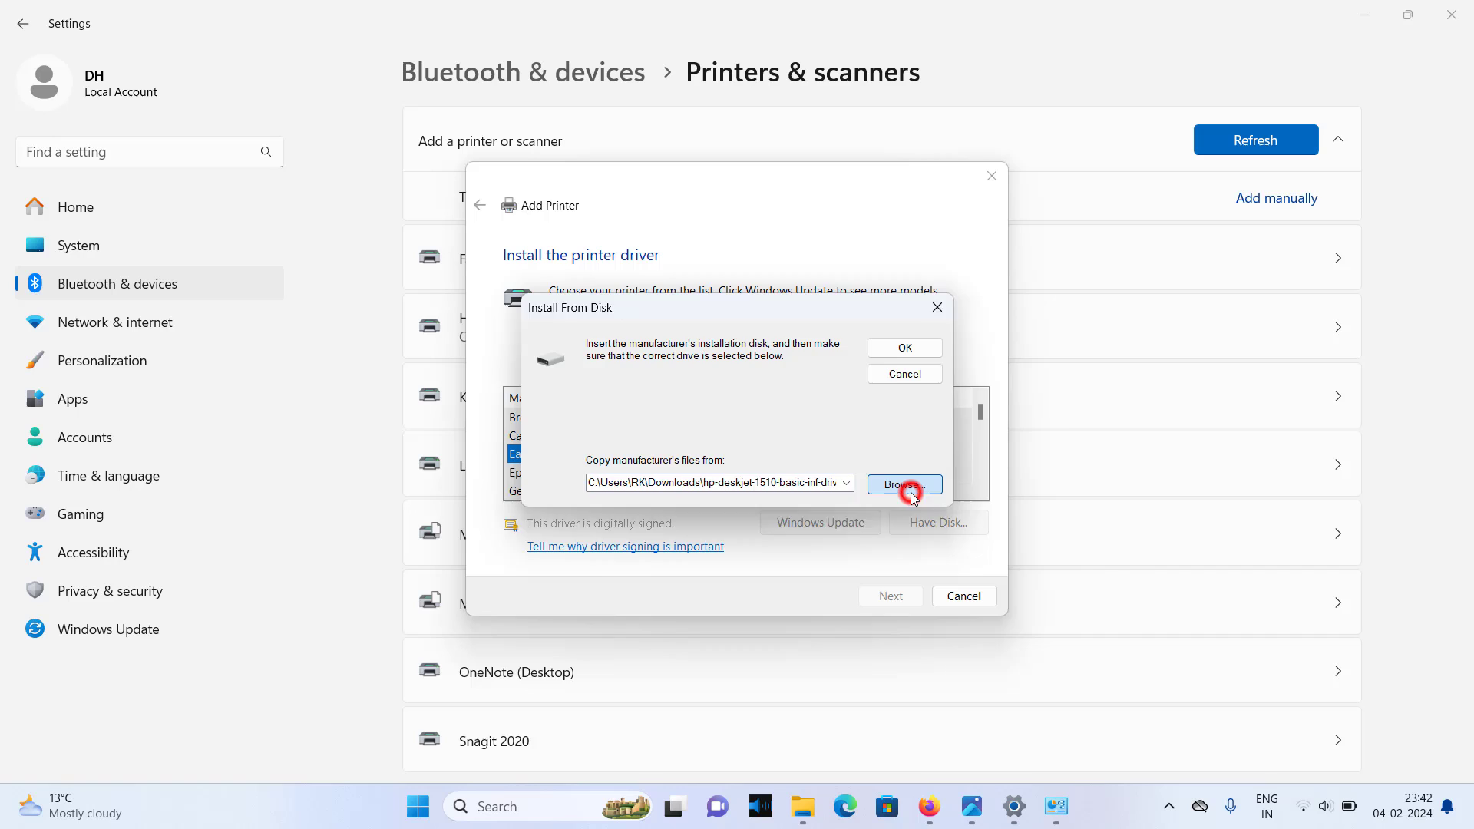
left_click(903, 484)
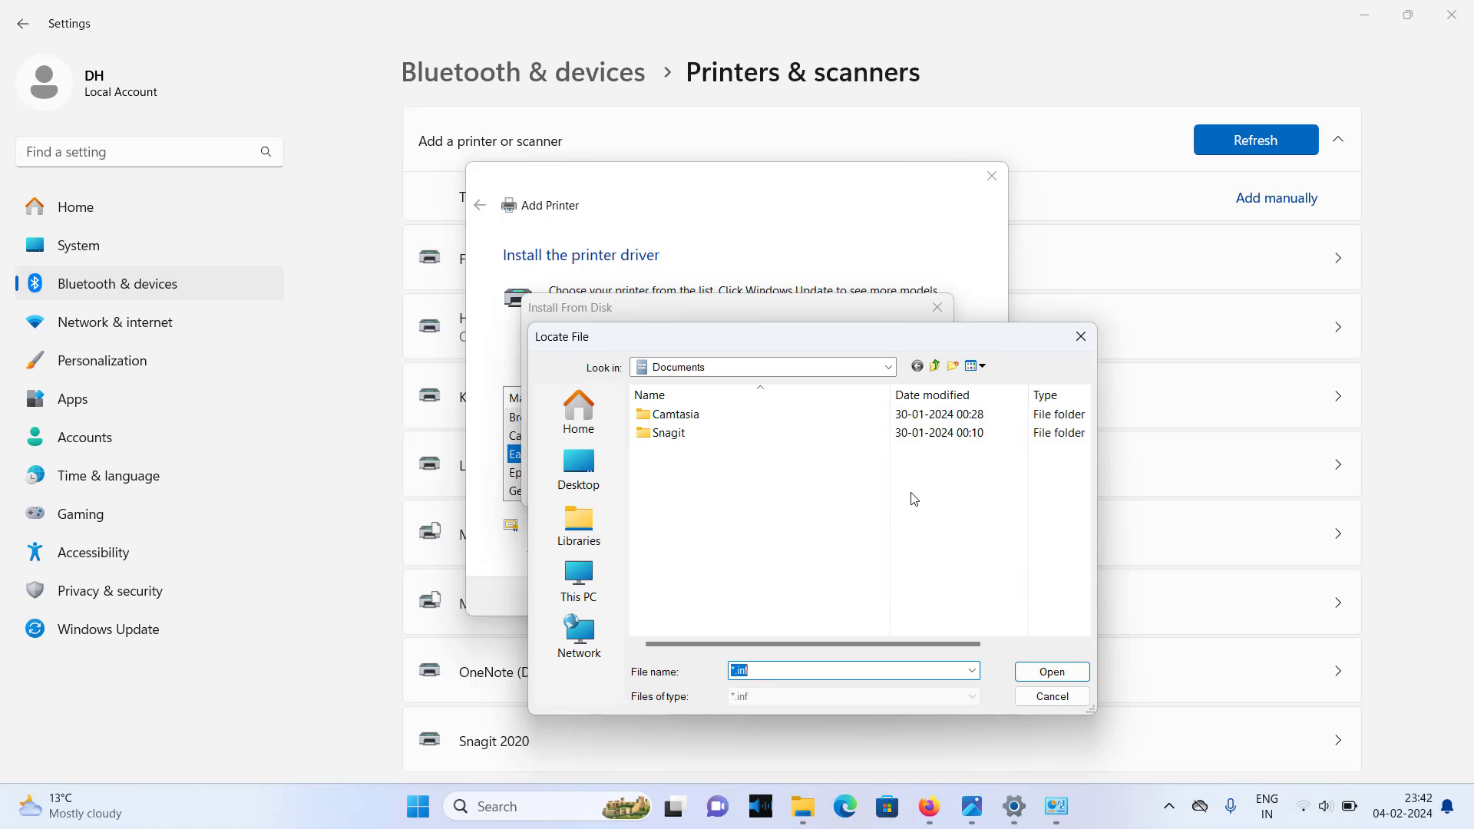
- Choose LBP8330K_KG.INF from the Desktop's canon-lbp-6330k folder as the driver source
left_click(579, 467)
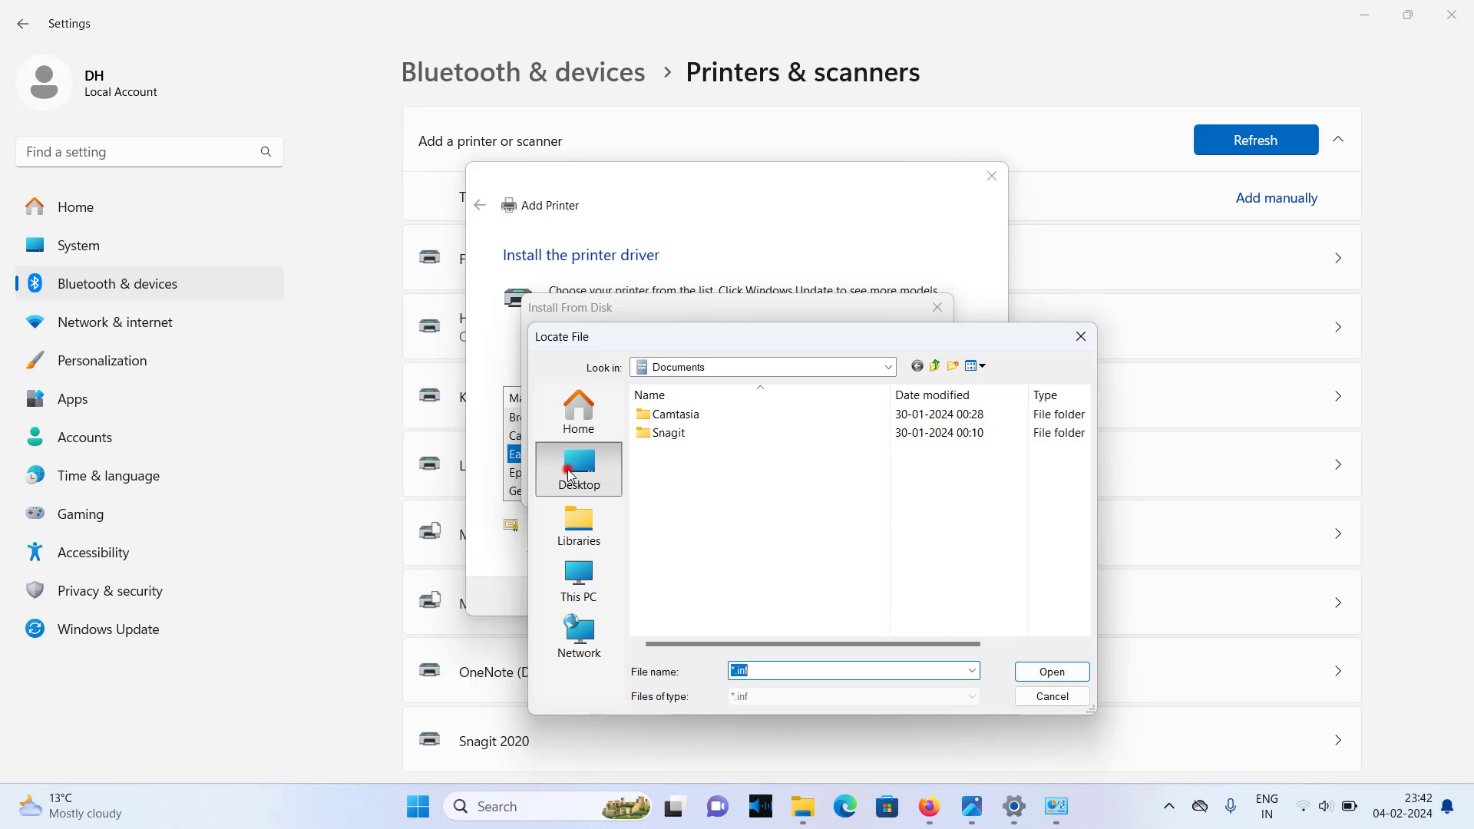
left_click(579, 470)
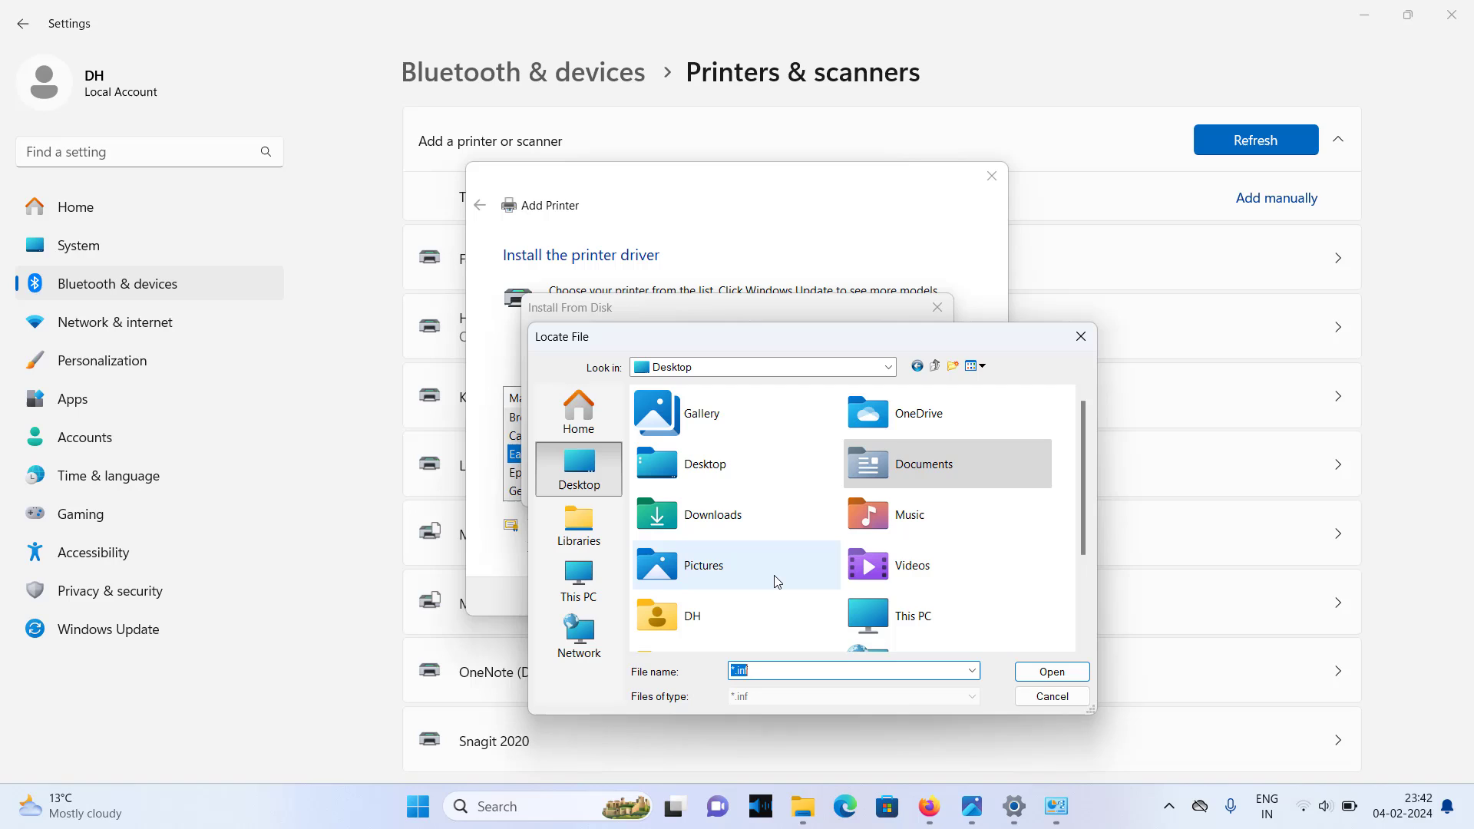
scroll("down", 3)
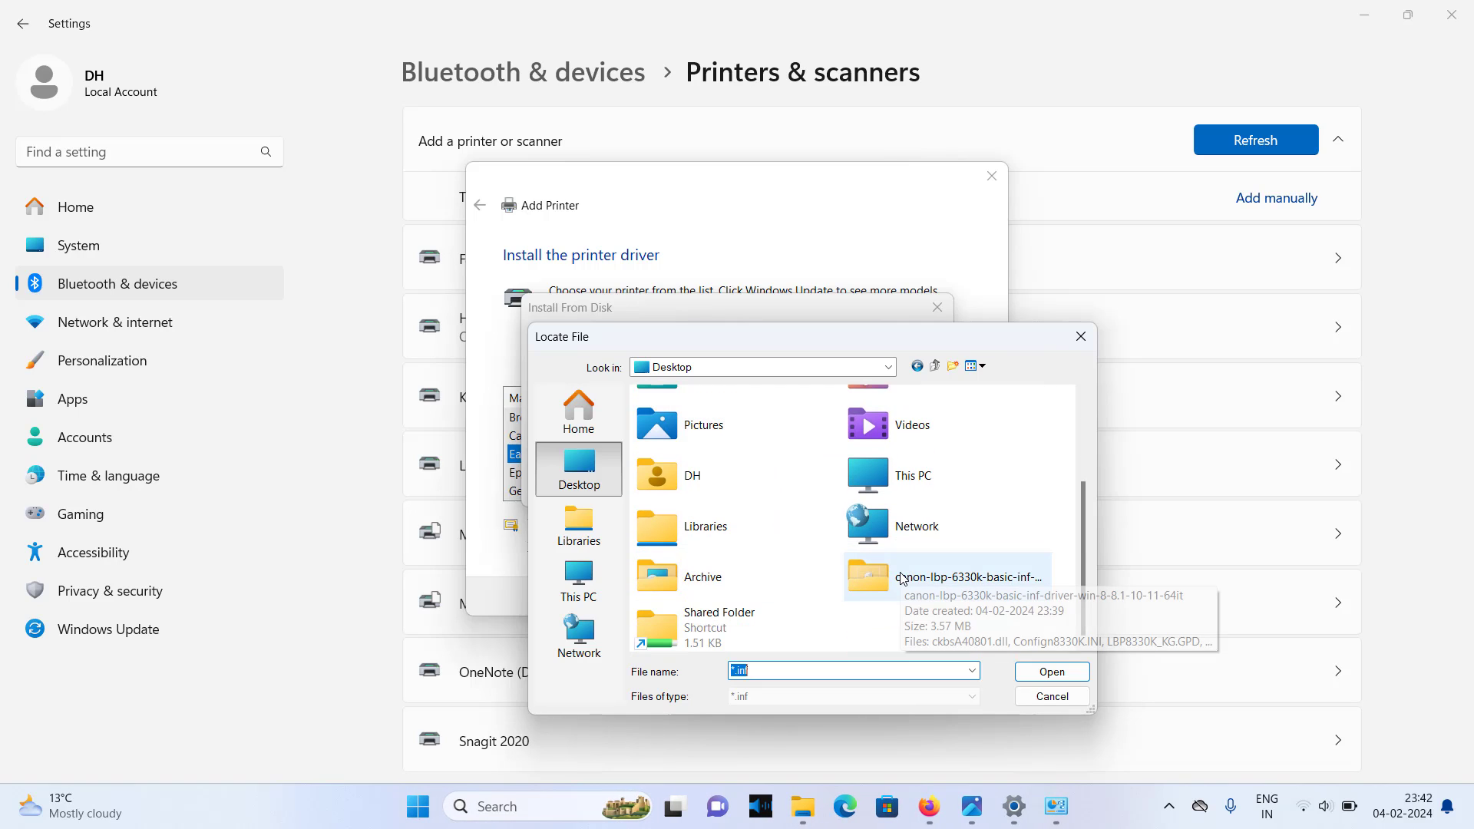
double_click(968, 576)
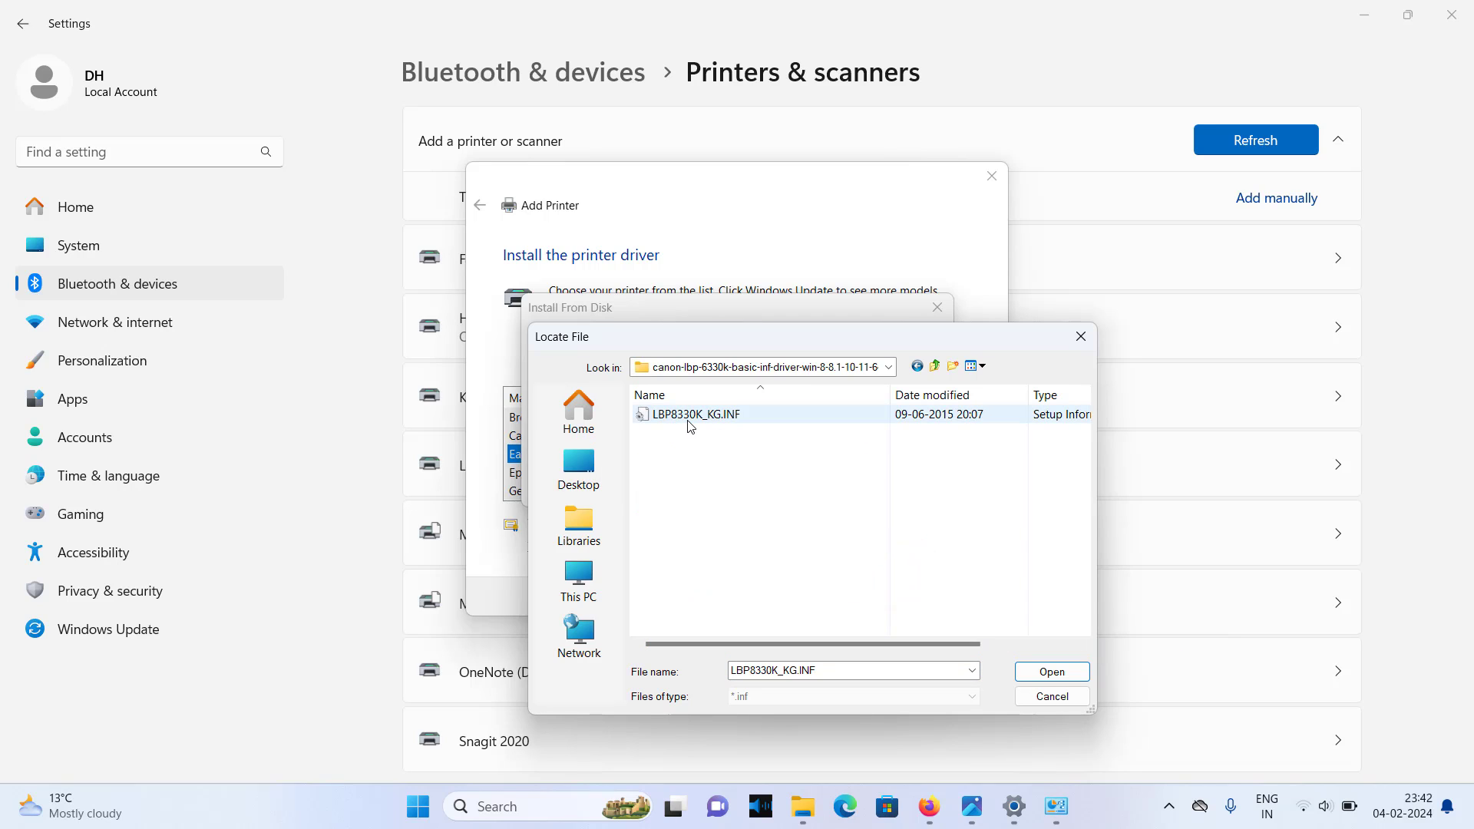
left_click(695, 414)
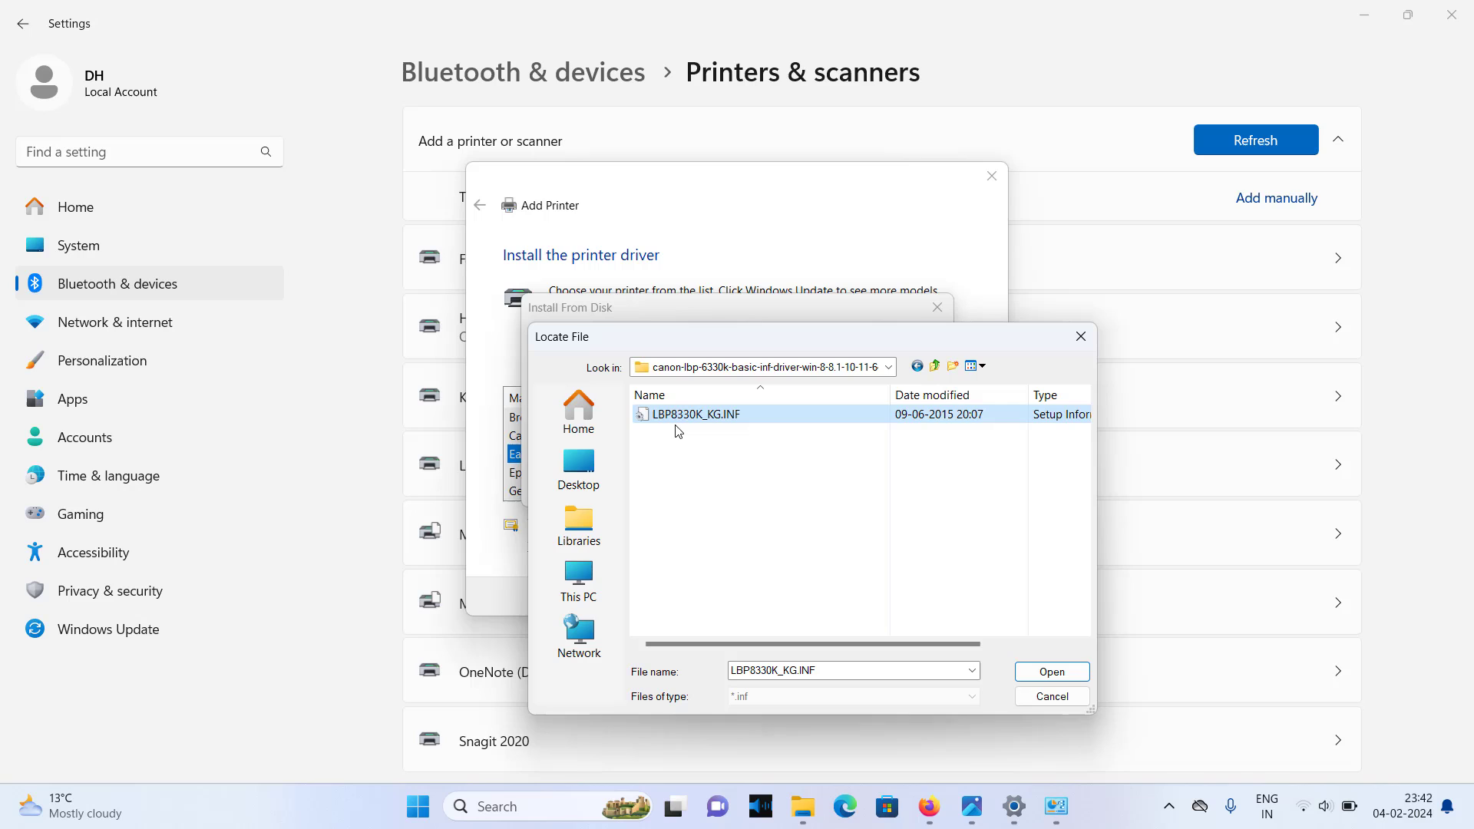
mouse_move(682, 414)
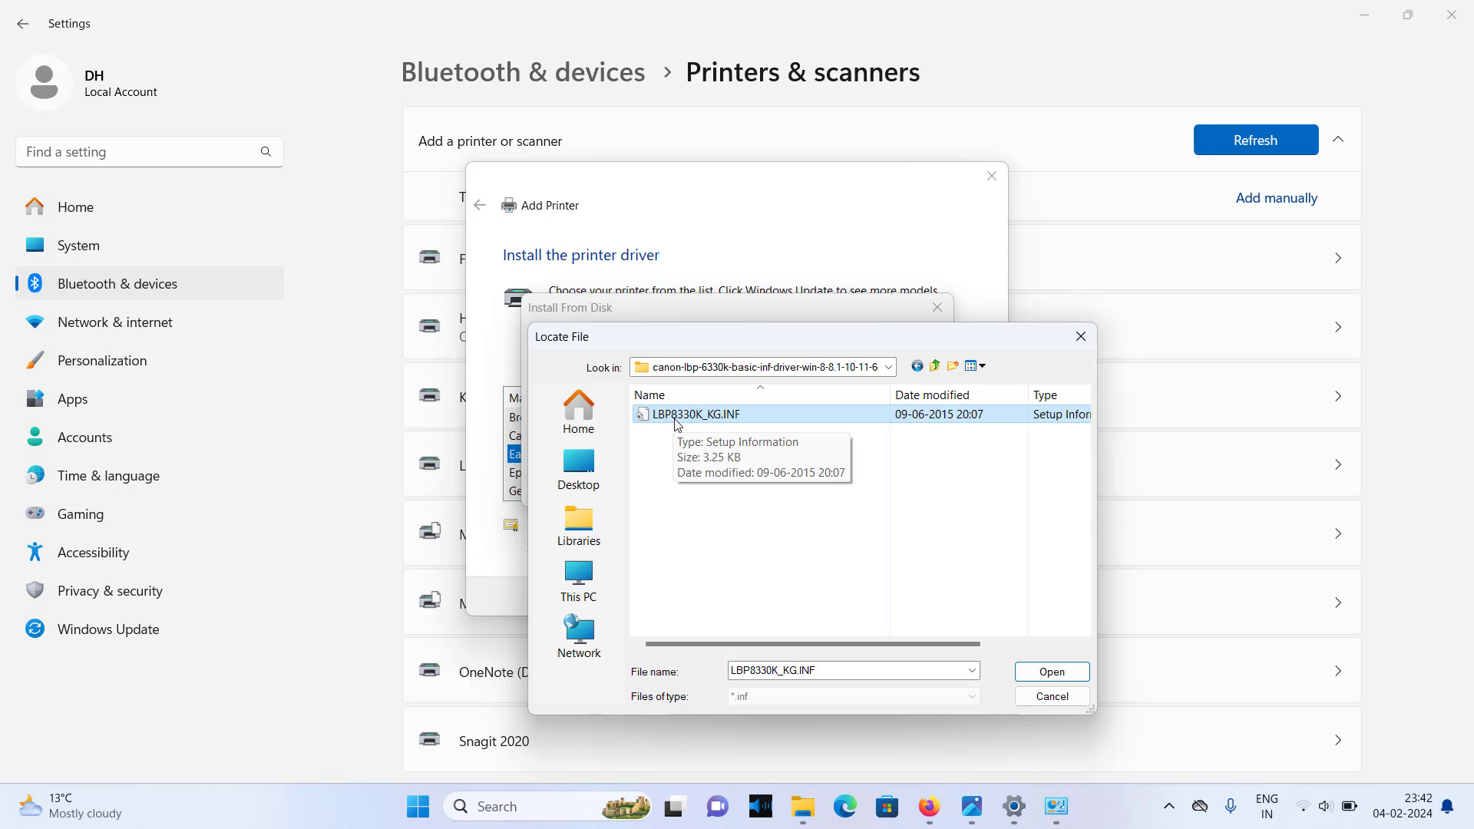
mouse_move(698, 425)
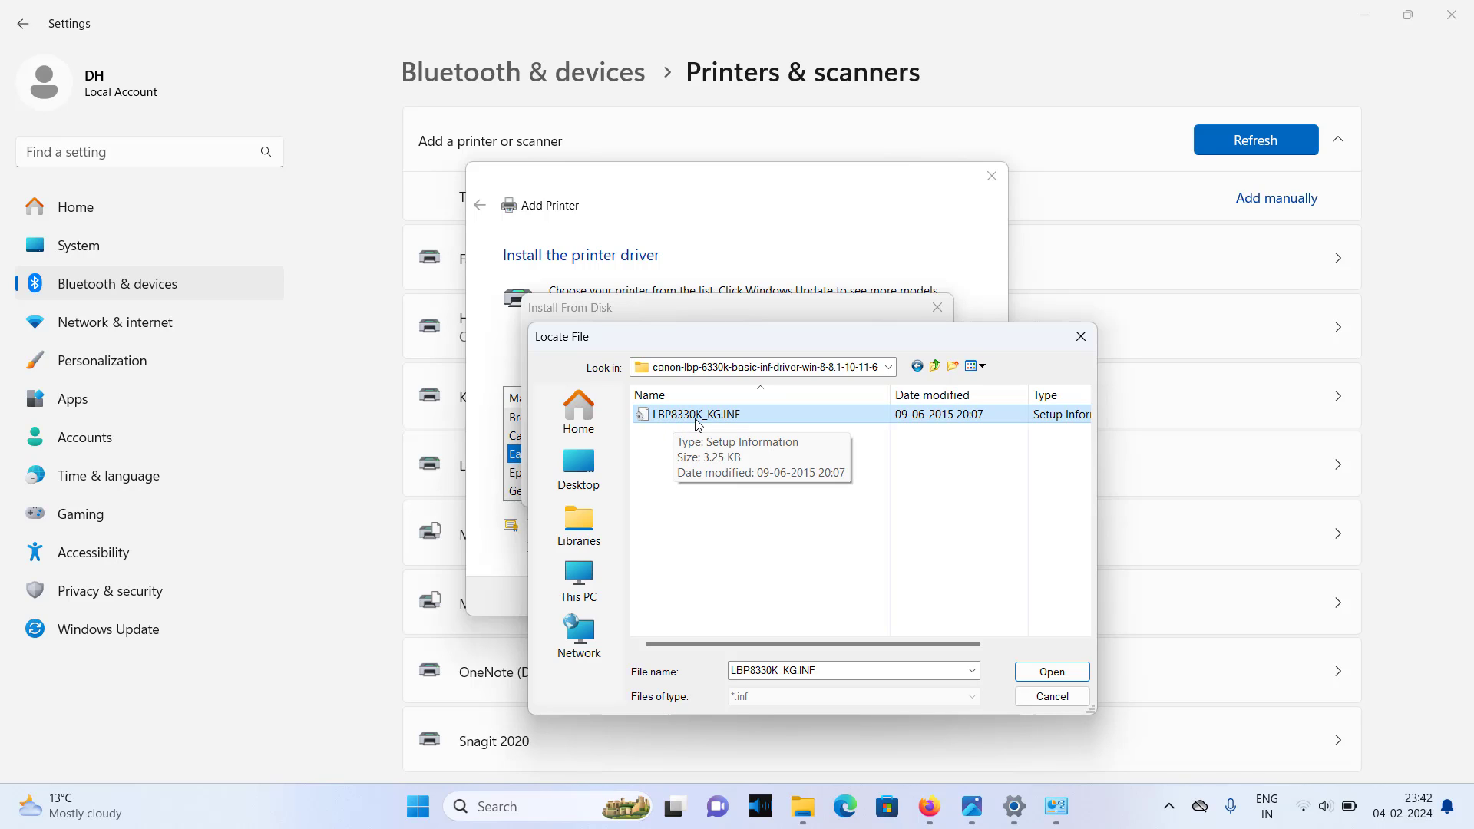
mouse_move(674, 427)
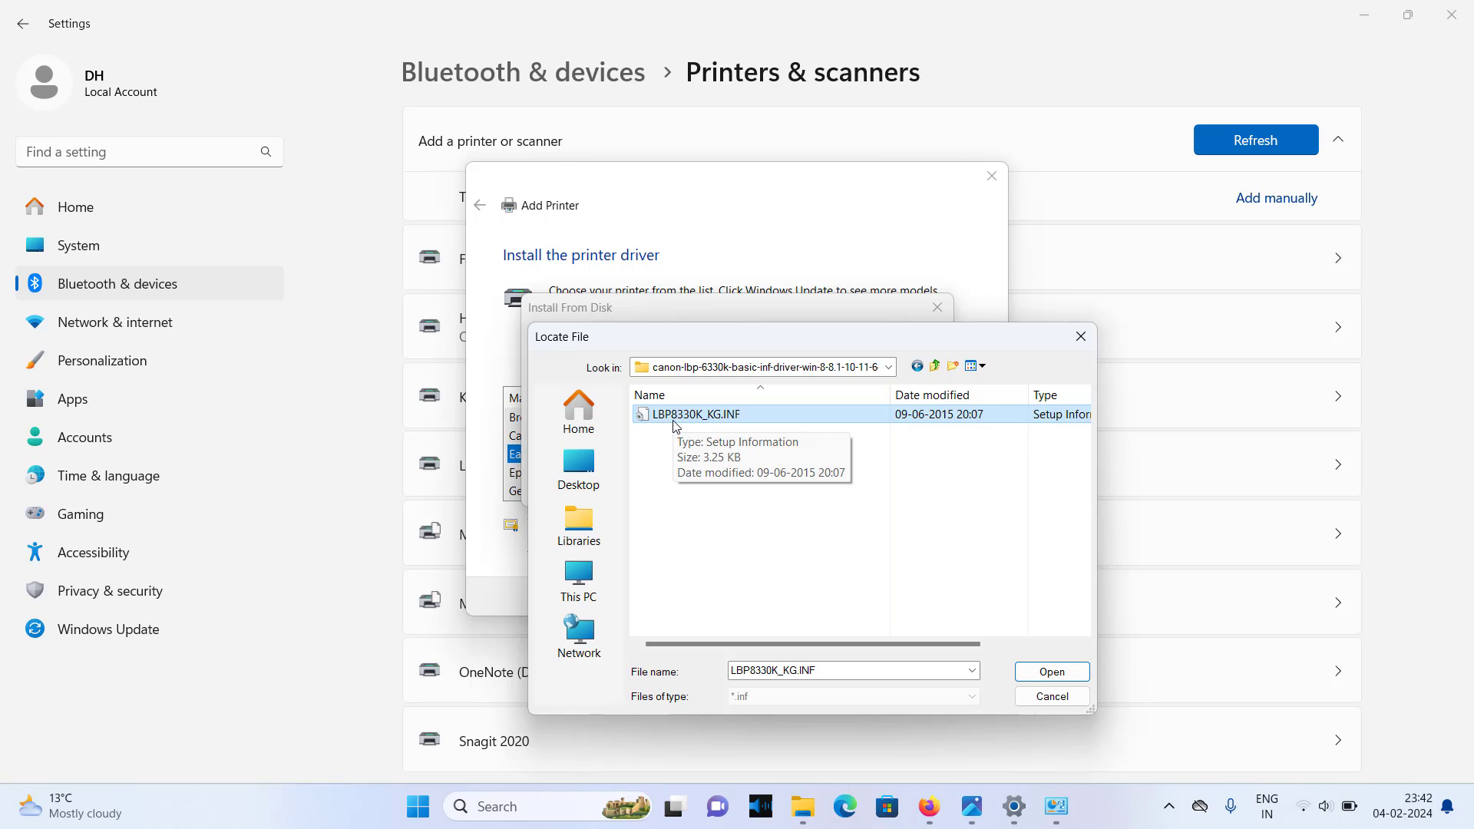
mouse_move(699, 427)
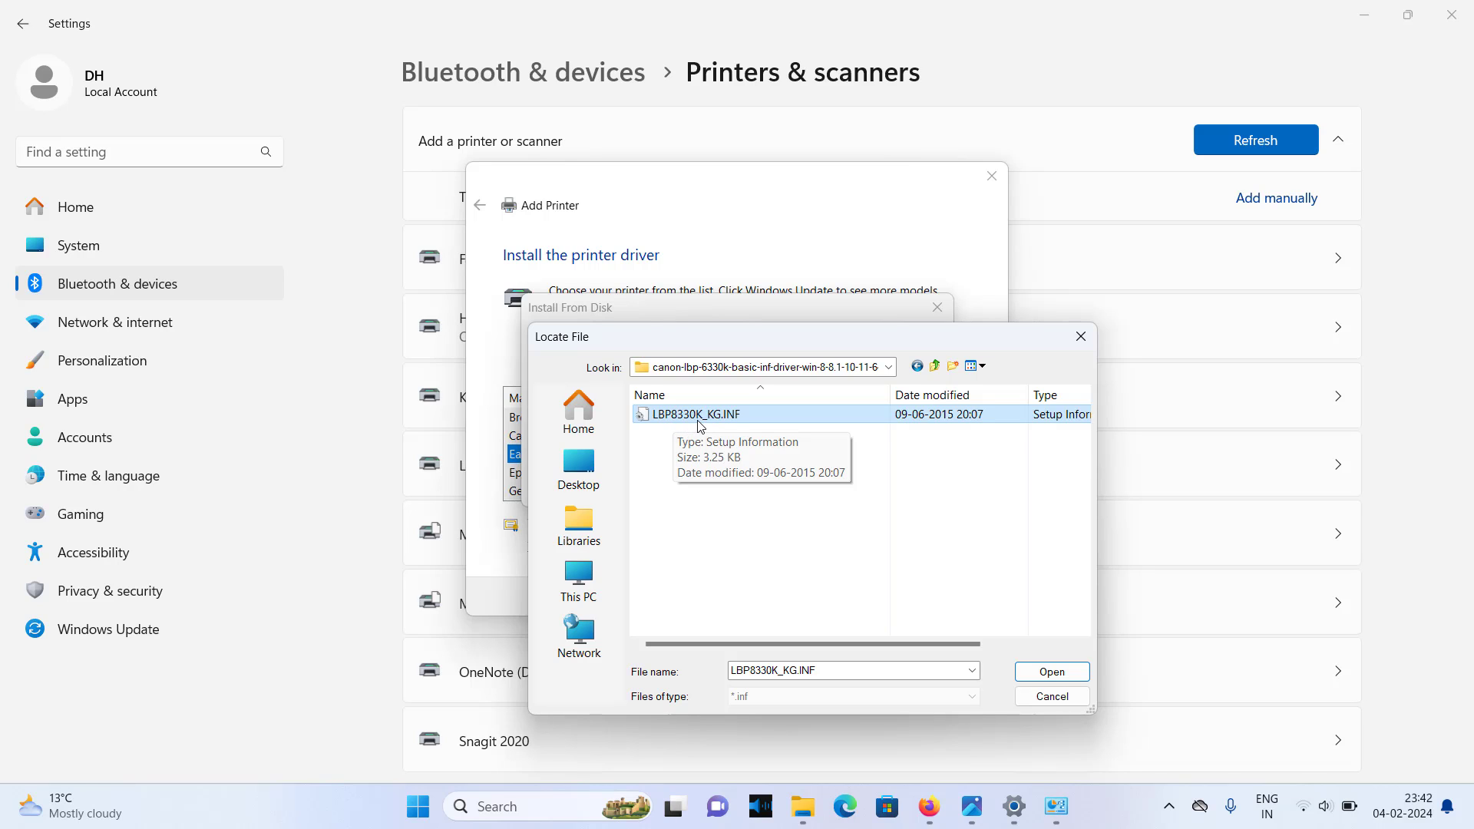
mouse_move(673, 425)
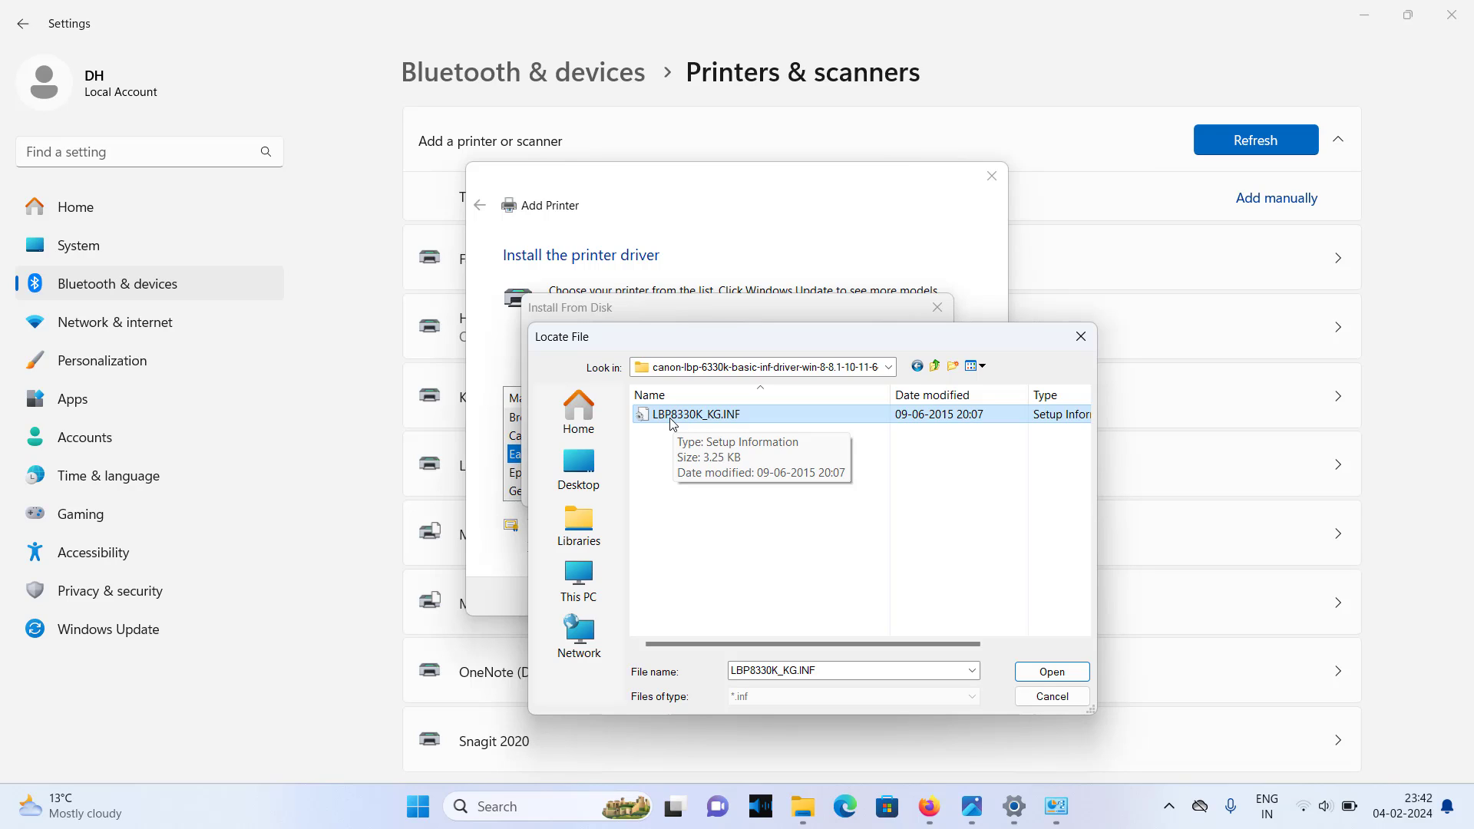
mouse_move(670, 424)
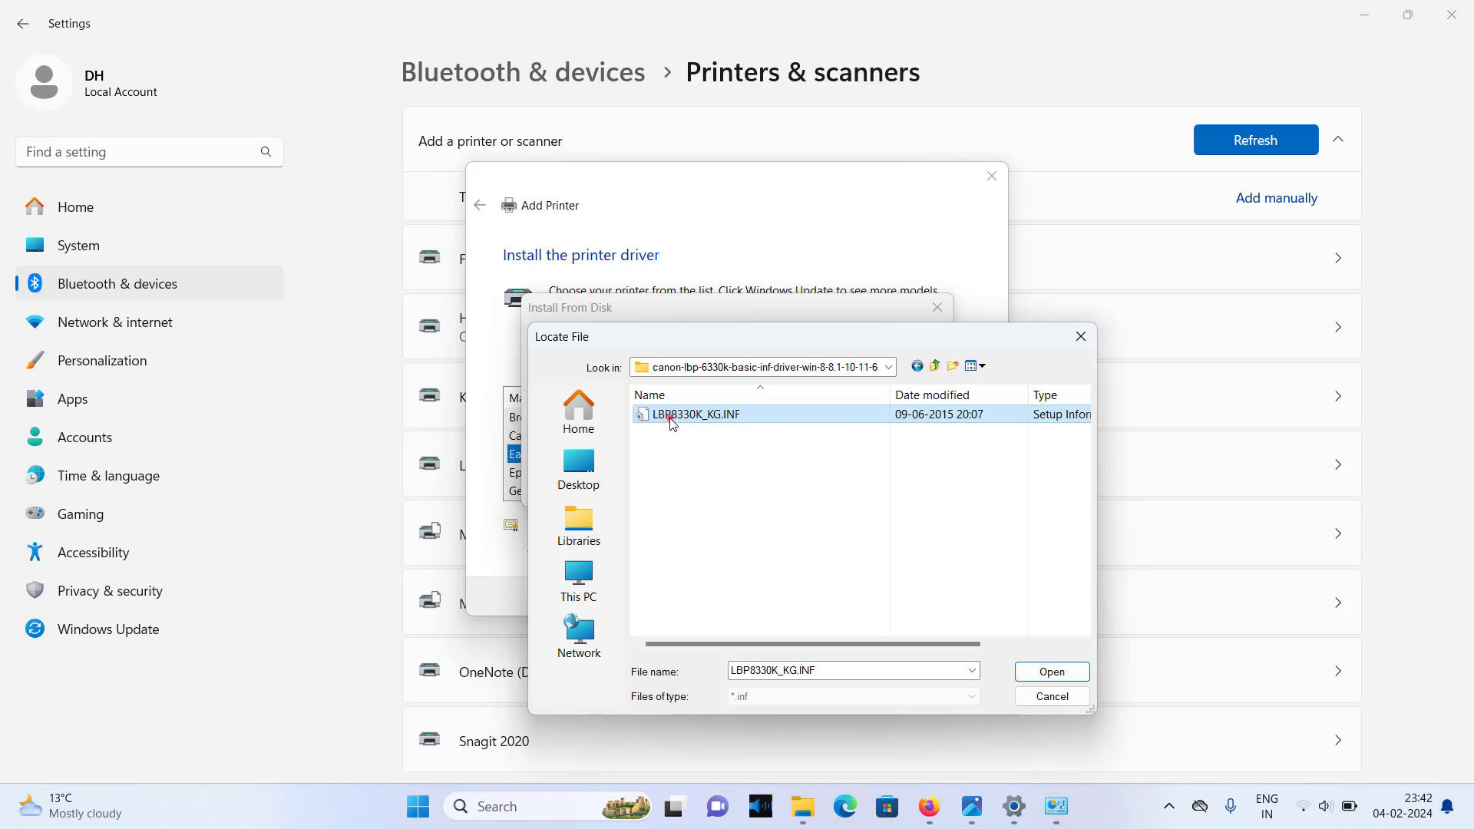
left_click(753, 456)
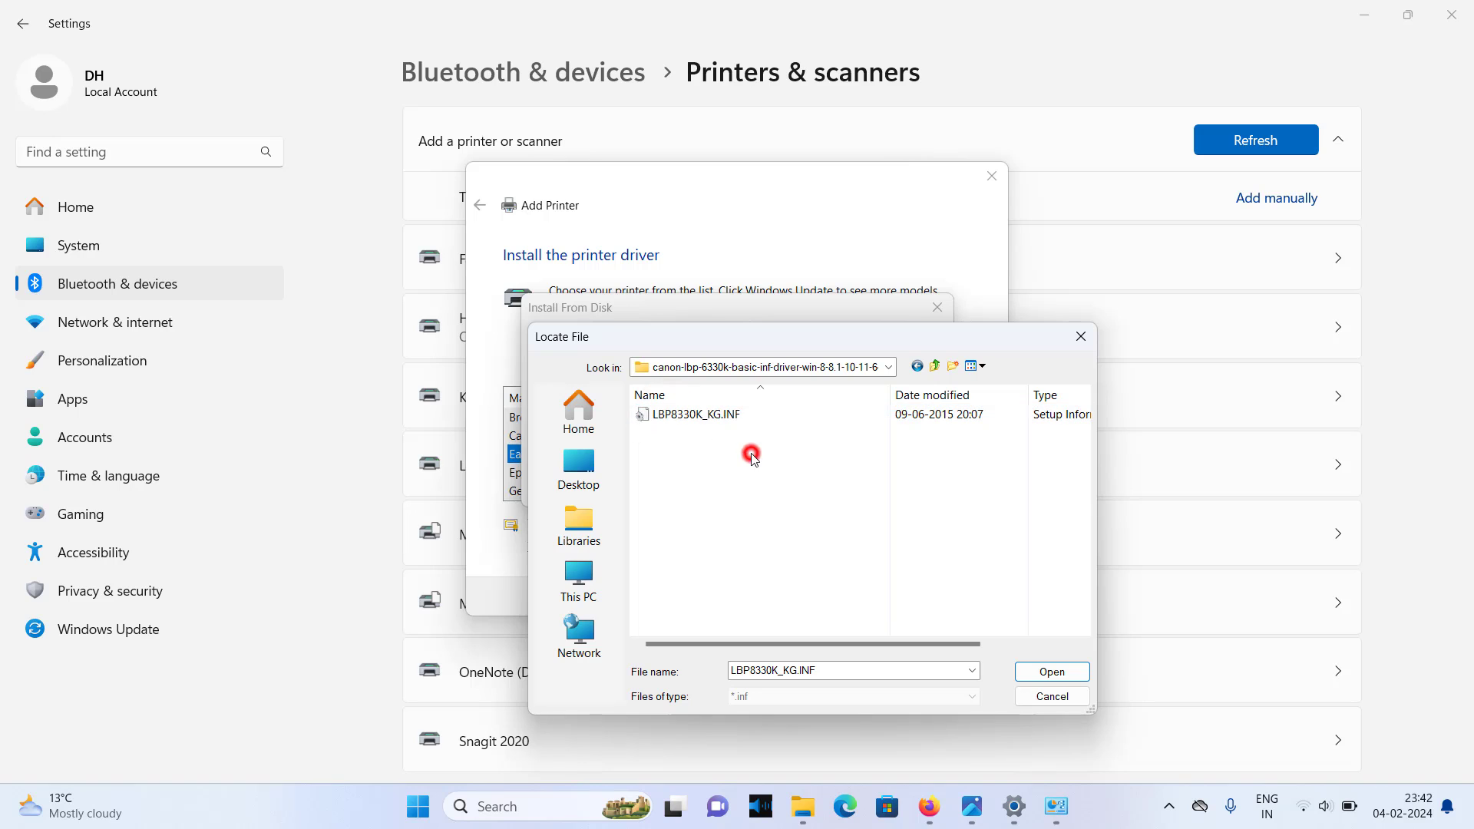
left_click(696, 413)
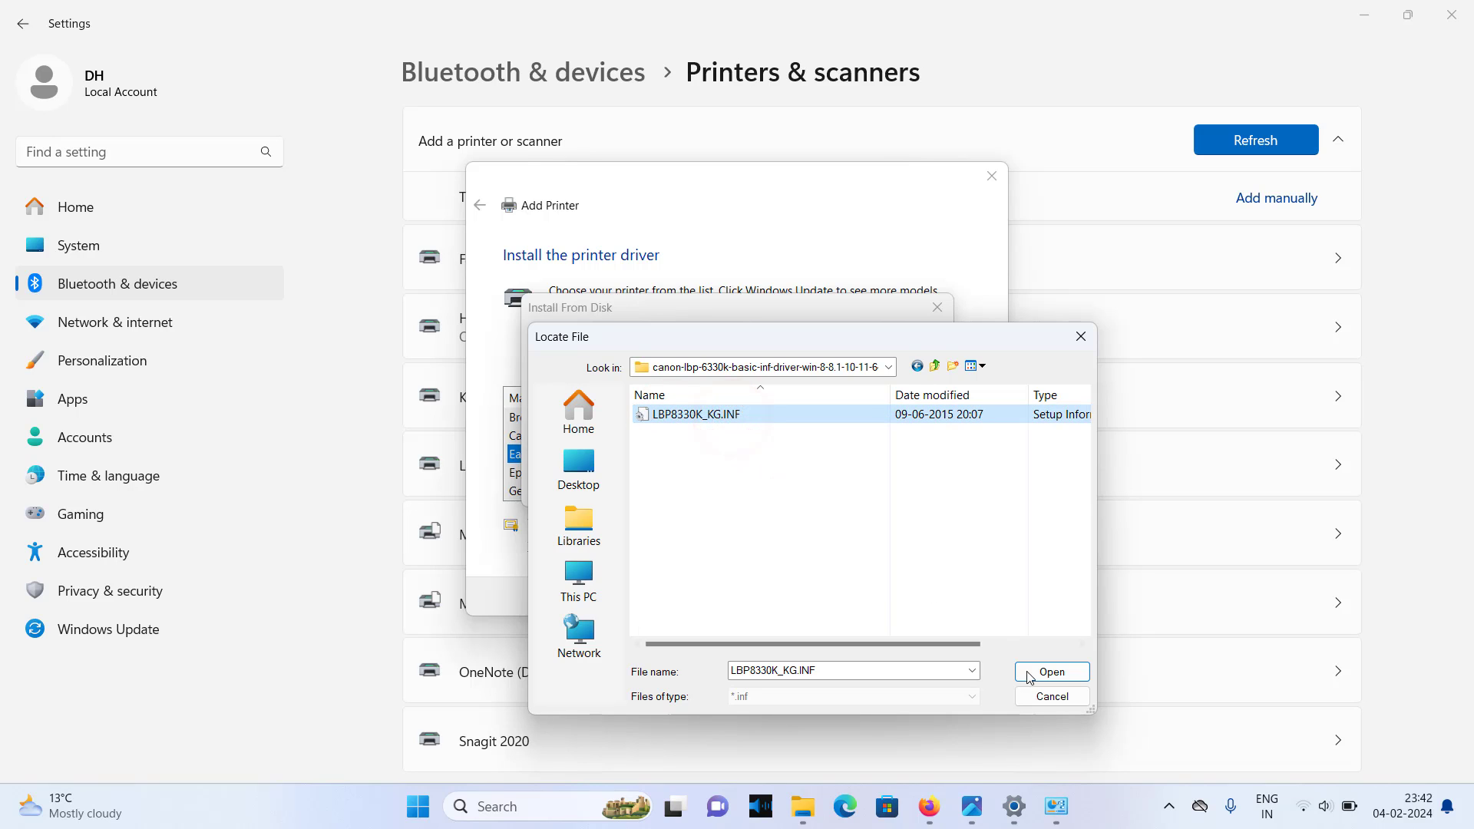
left_click(1050, 671)
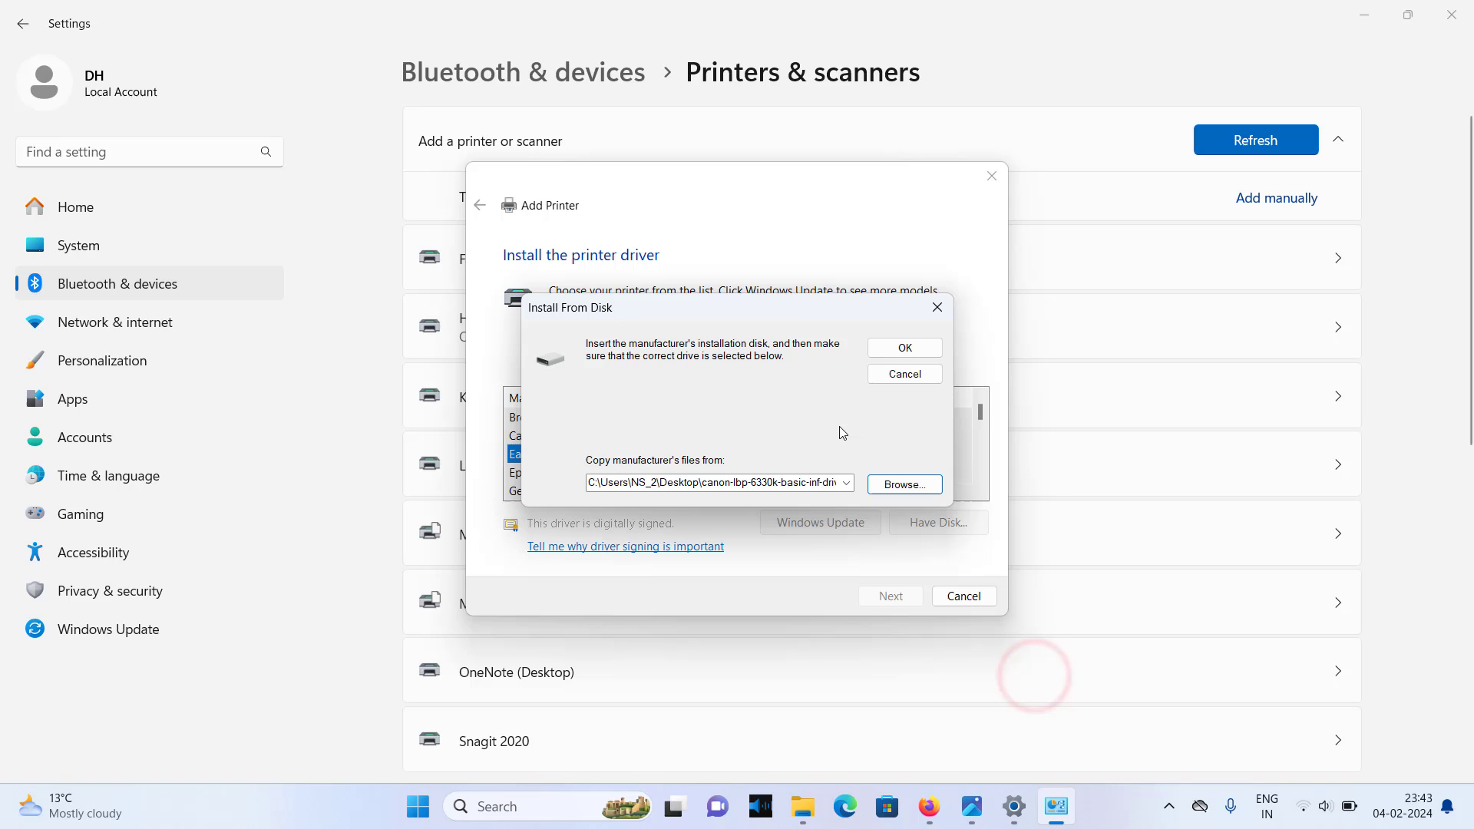
mouse_move(904, 348)
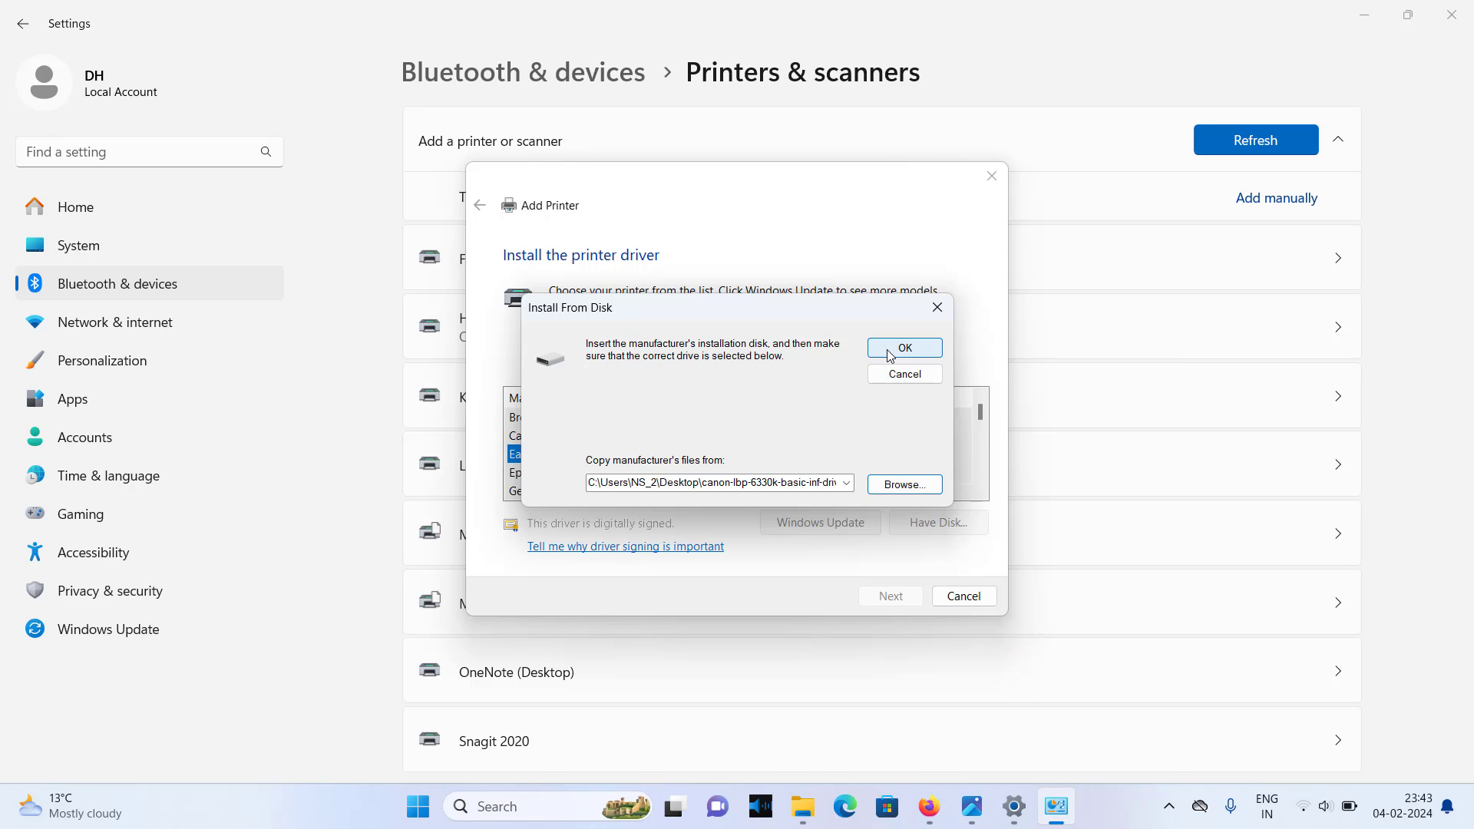
- Confirm the Canon folder source and pick the Canon LBP6330K PCL5e driver
left_click(903, 348)
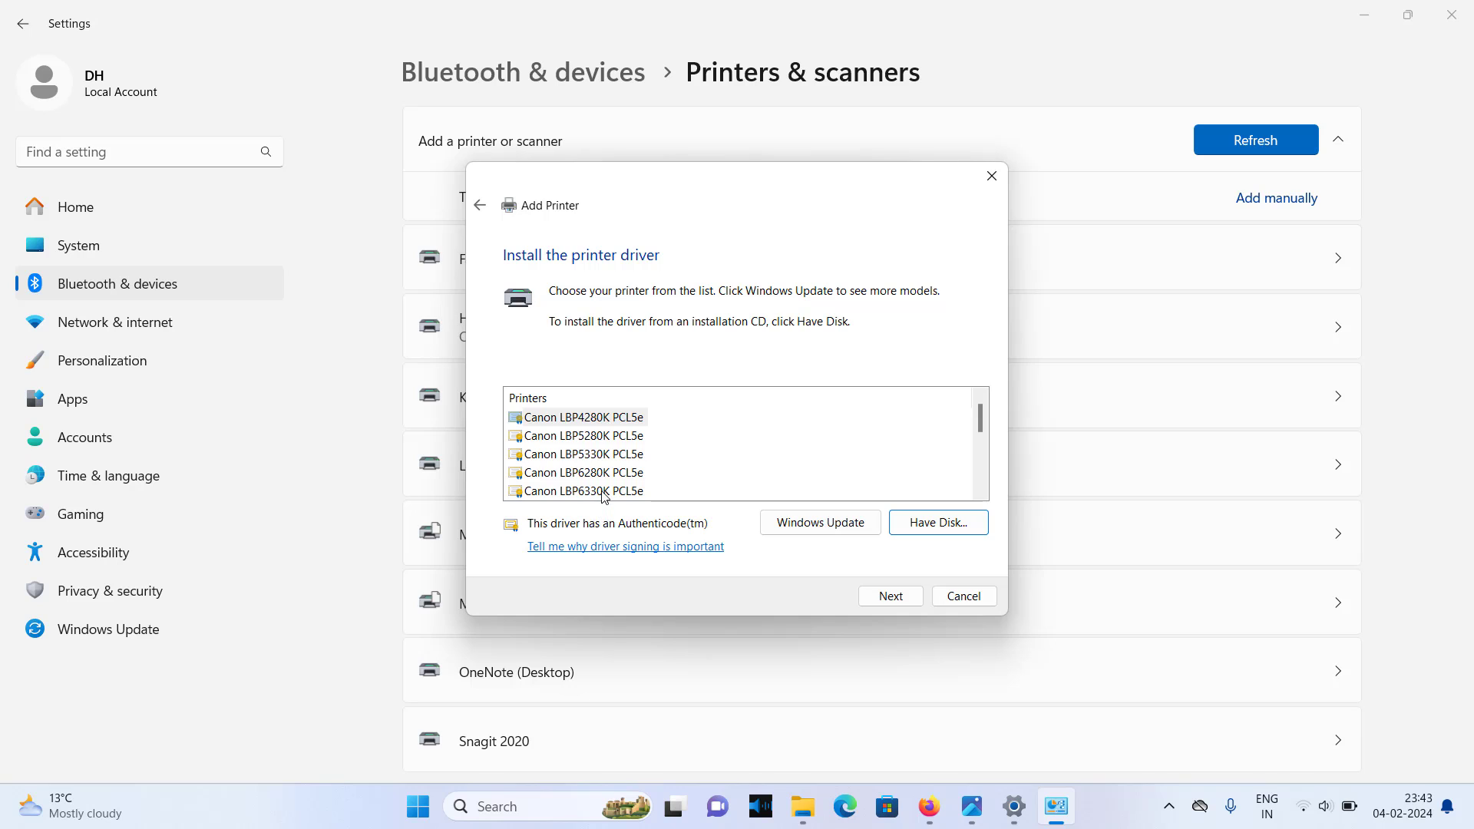
left_click(578, 490)
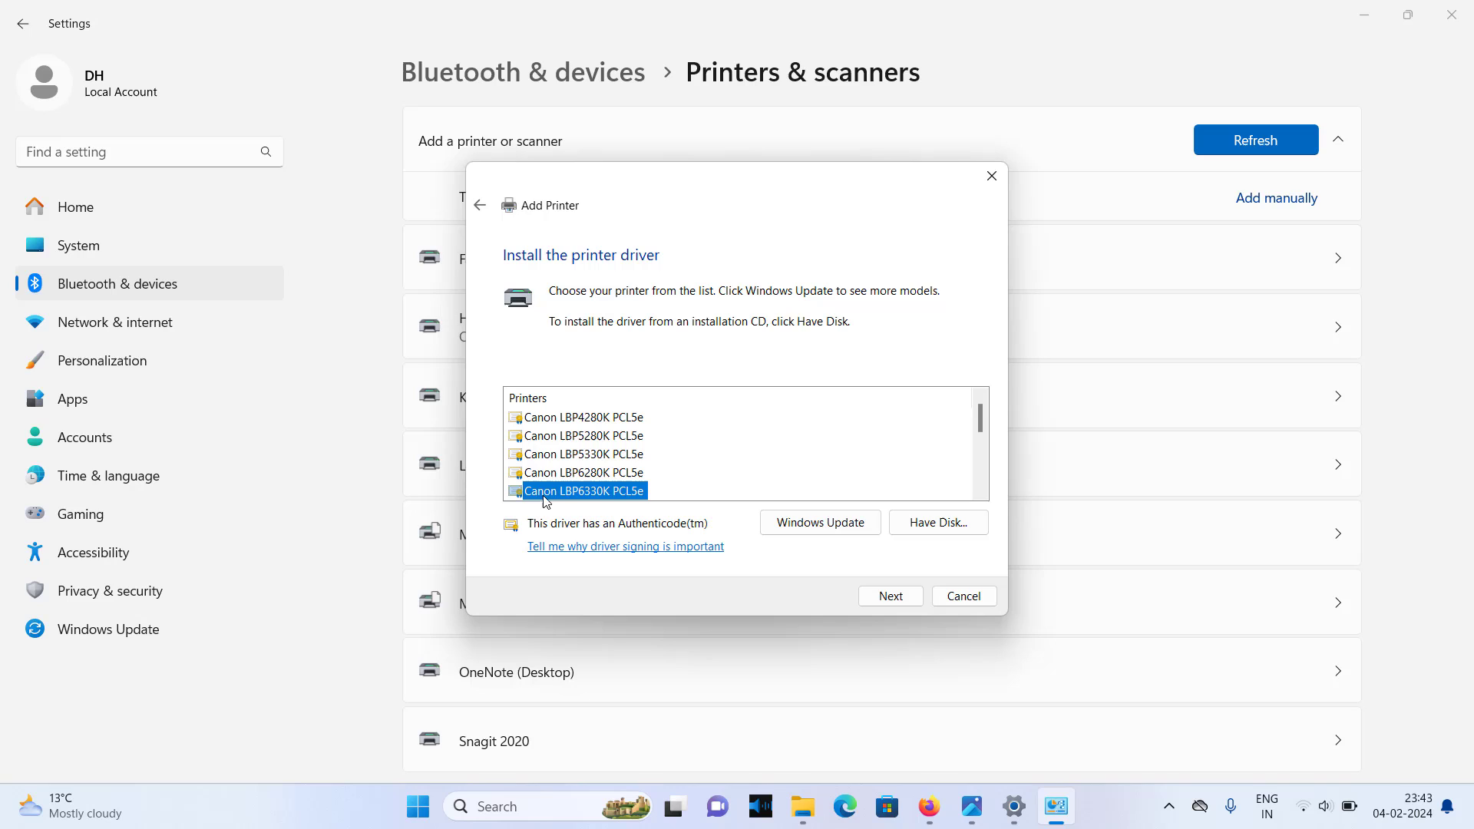
mouse_move(587, 506)
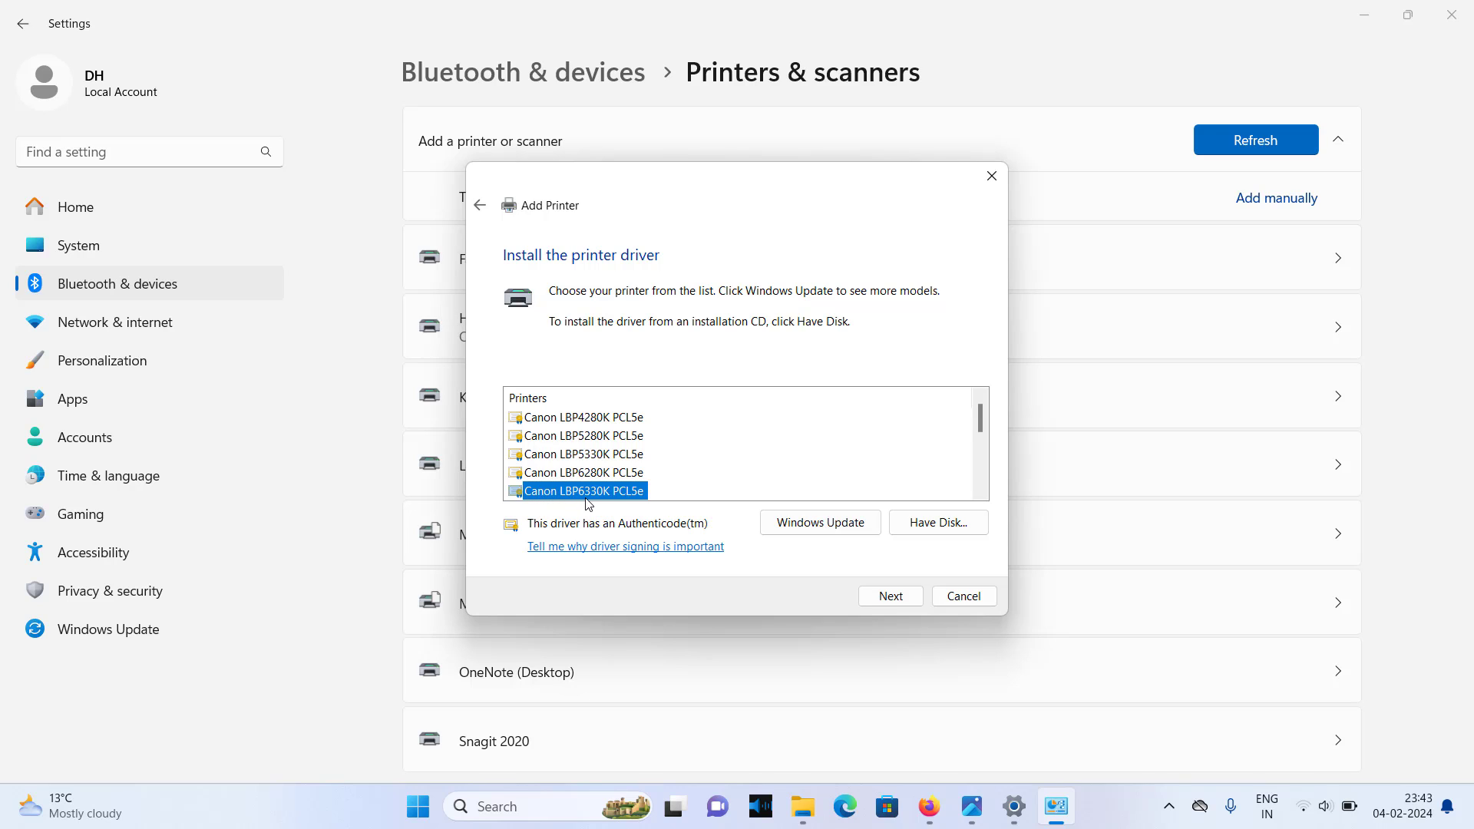
mouse_move(607, 503)
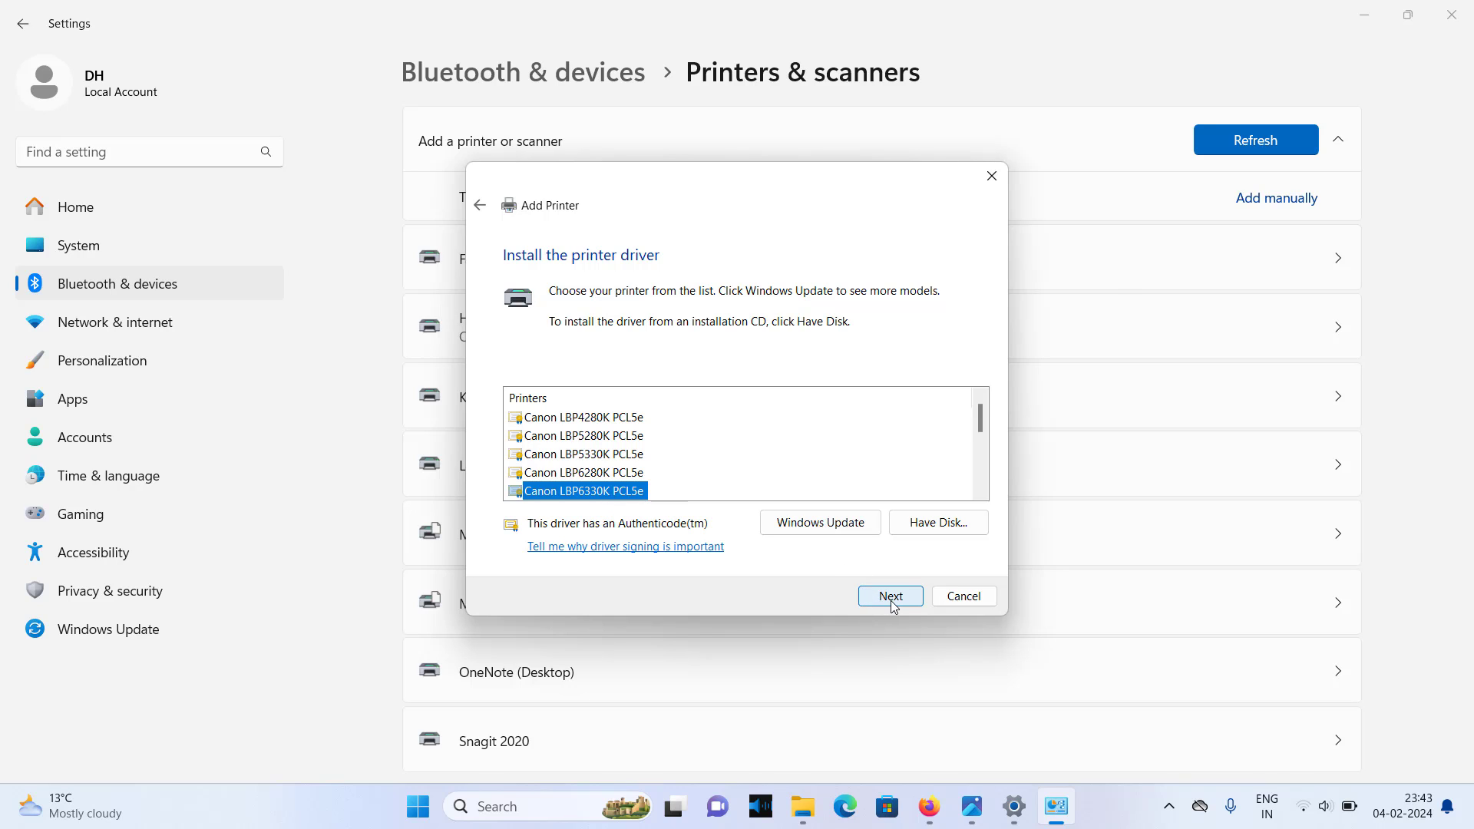
left_click(888, 595)
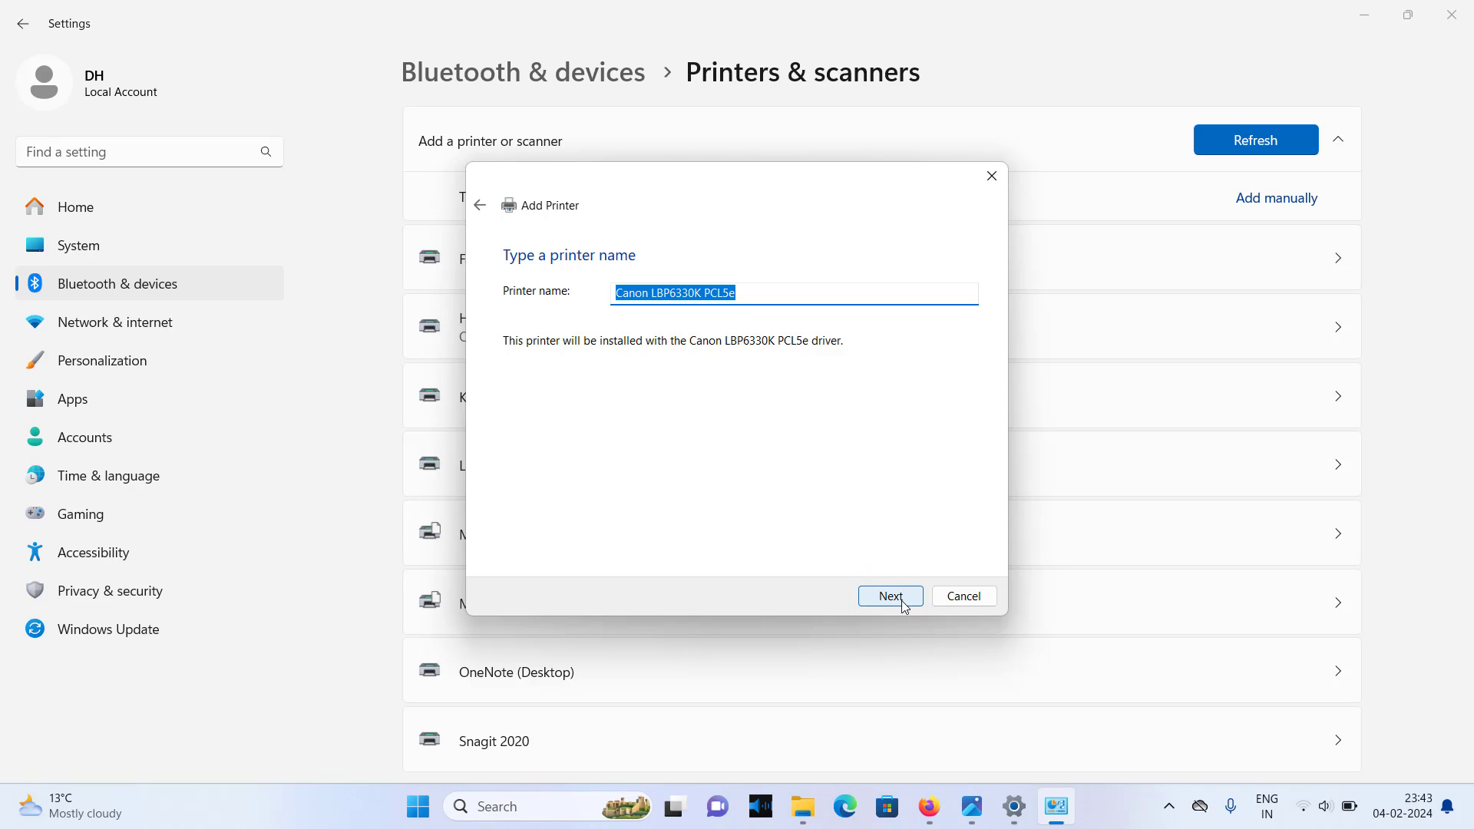
- Keep the suggested name, install the unverified driver anyway, leave it unshared, and finish
left_click(889, 596)
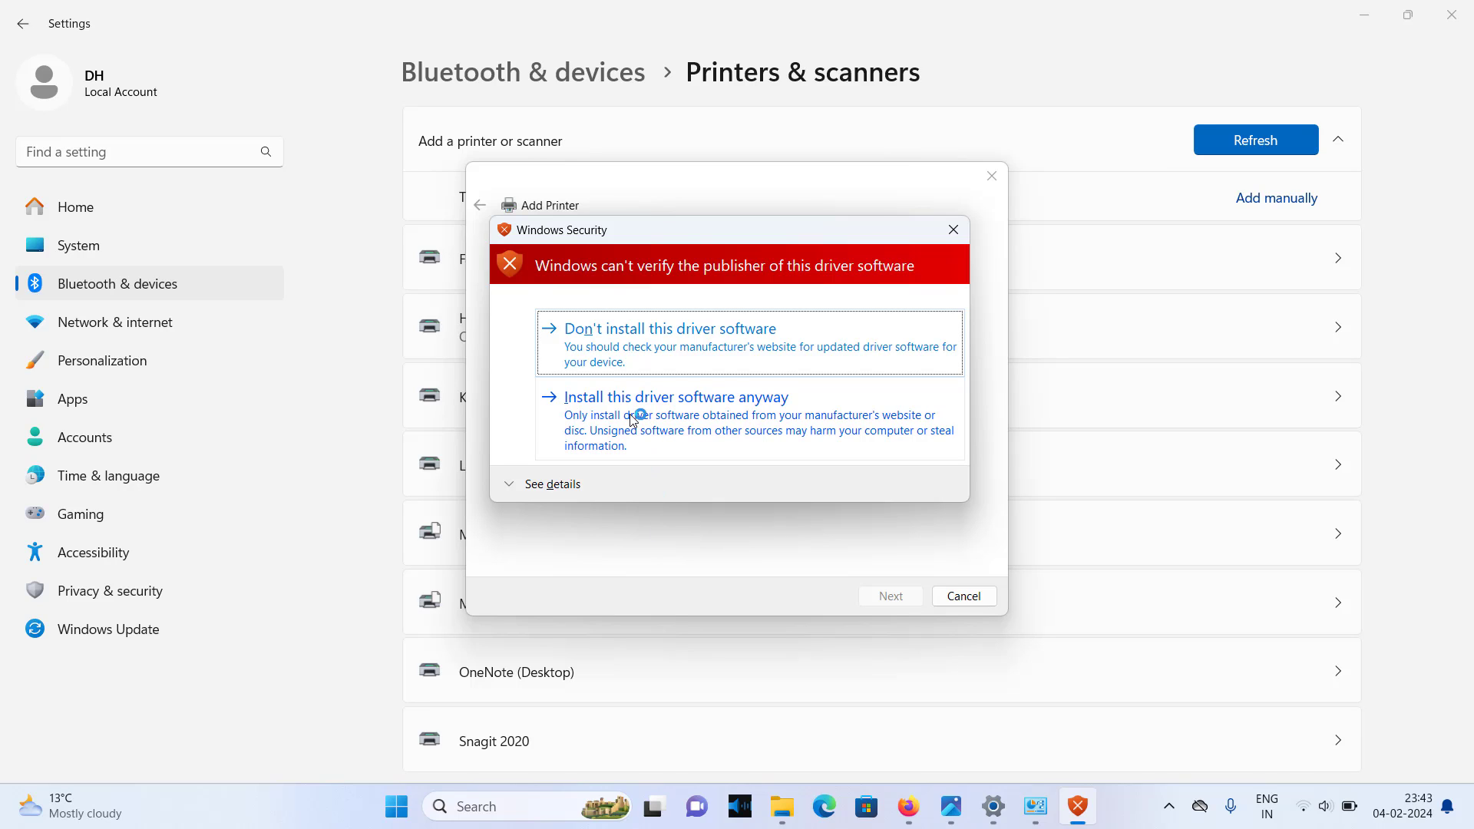
mouse_move(695, 419)
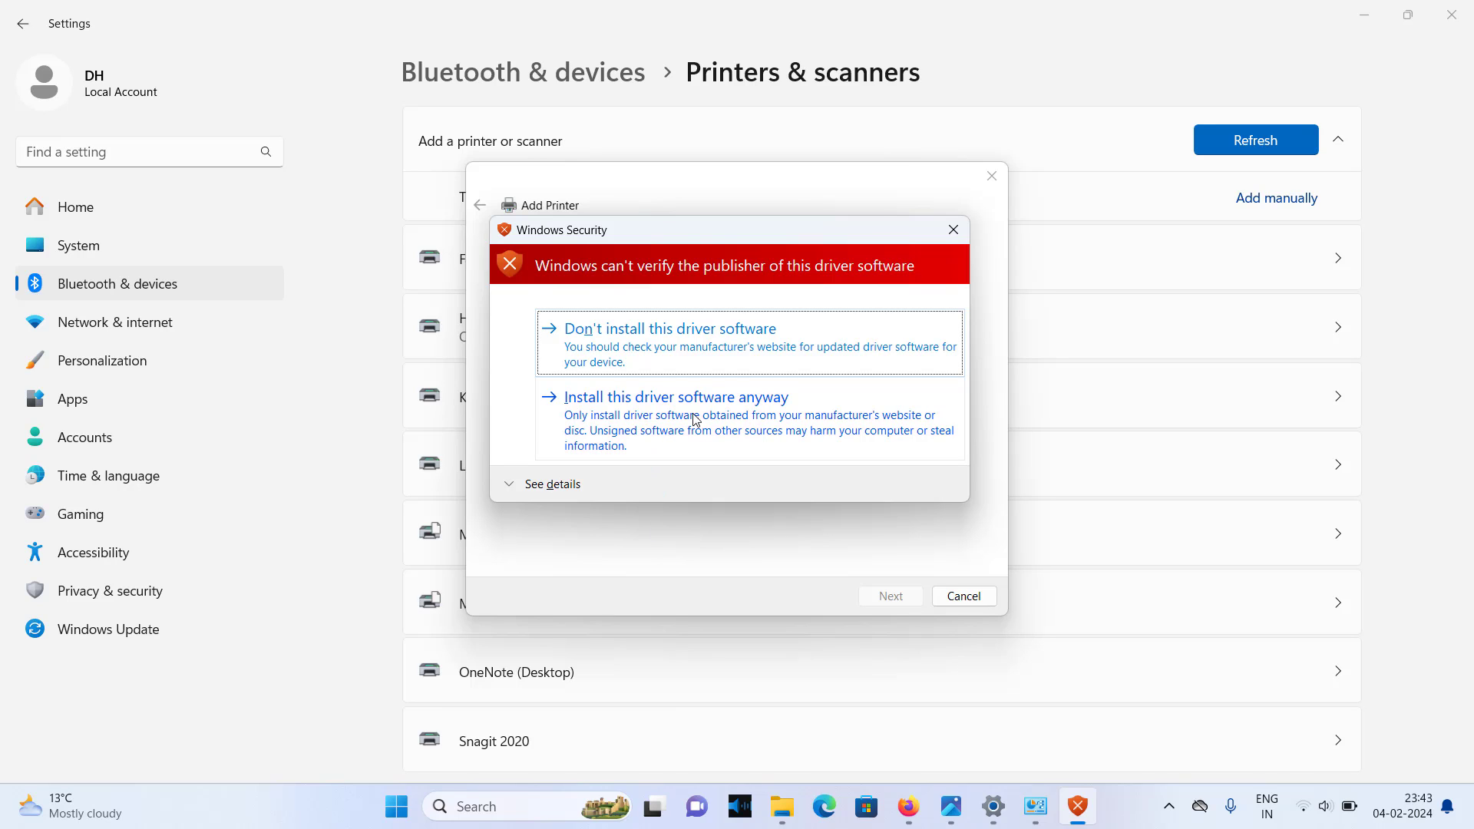
mouse_move(627, 418)
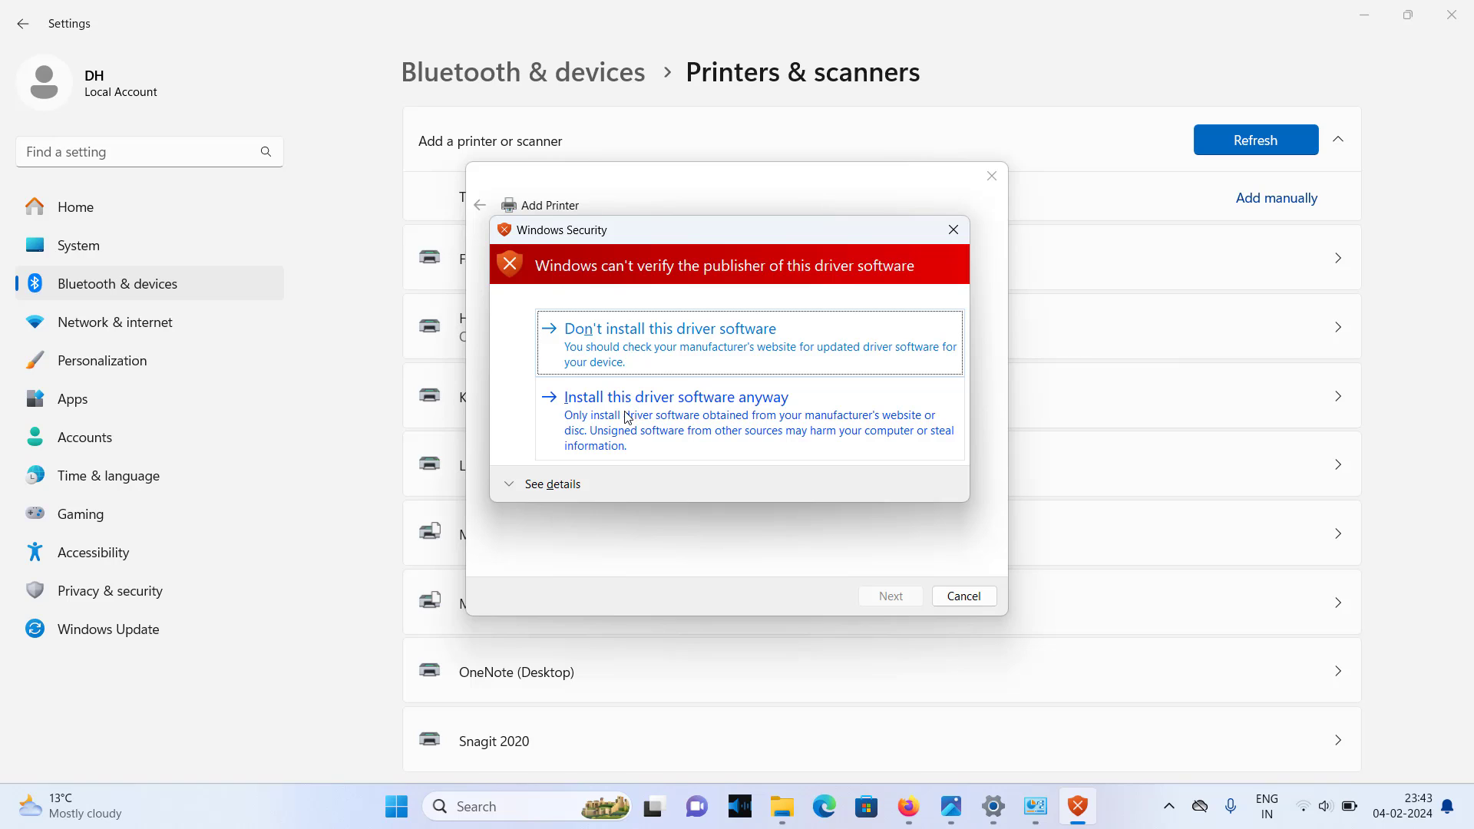
left_click(675, 397)
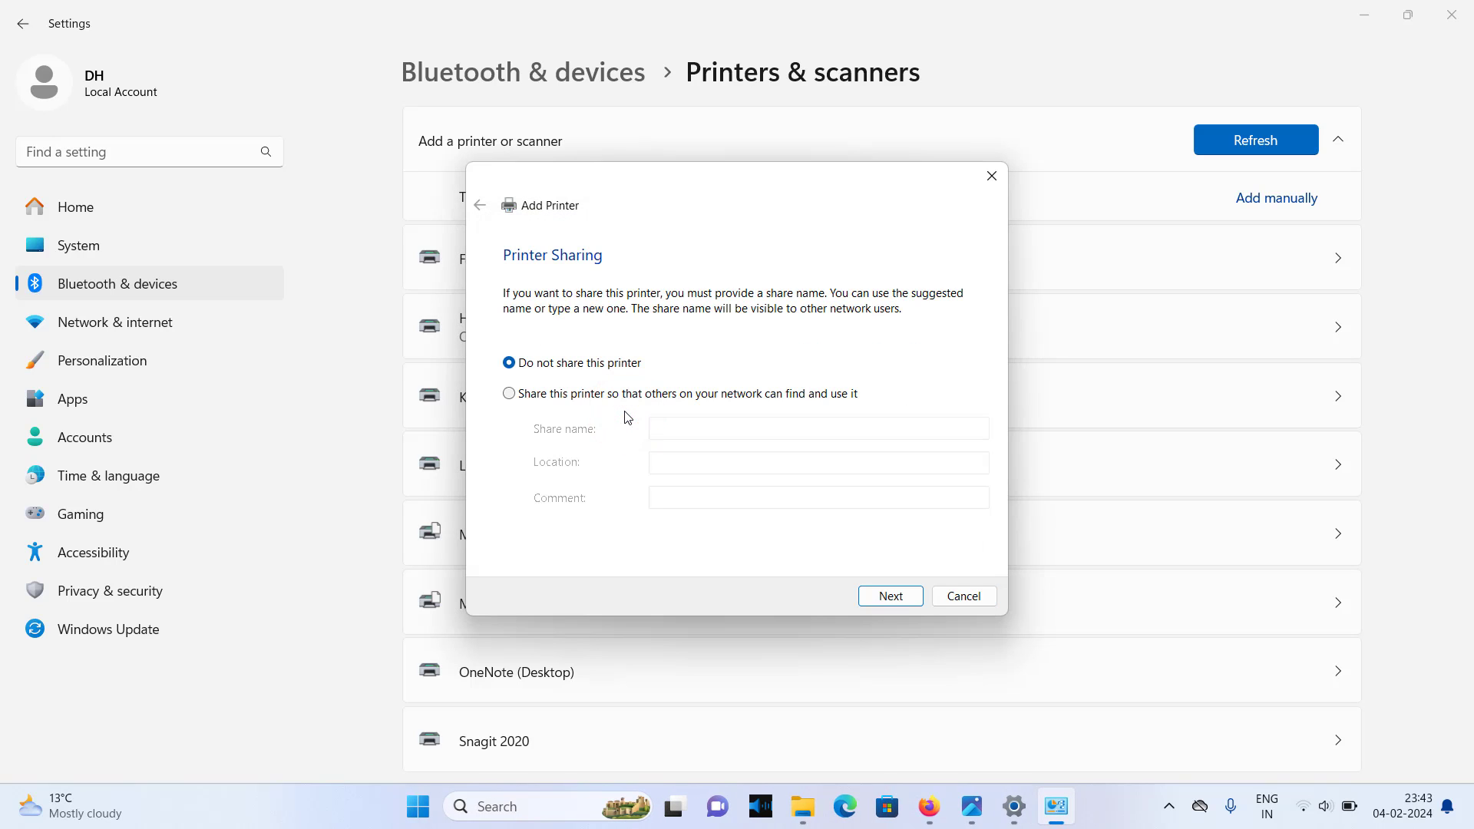
mouse_move(890, 596)
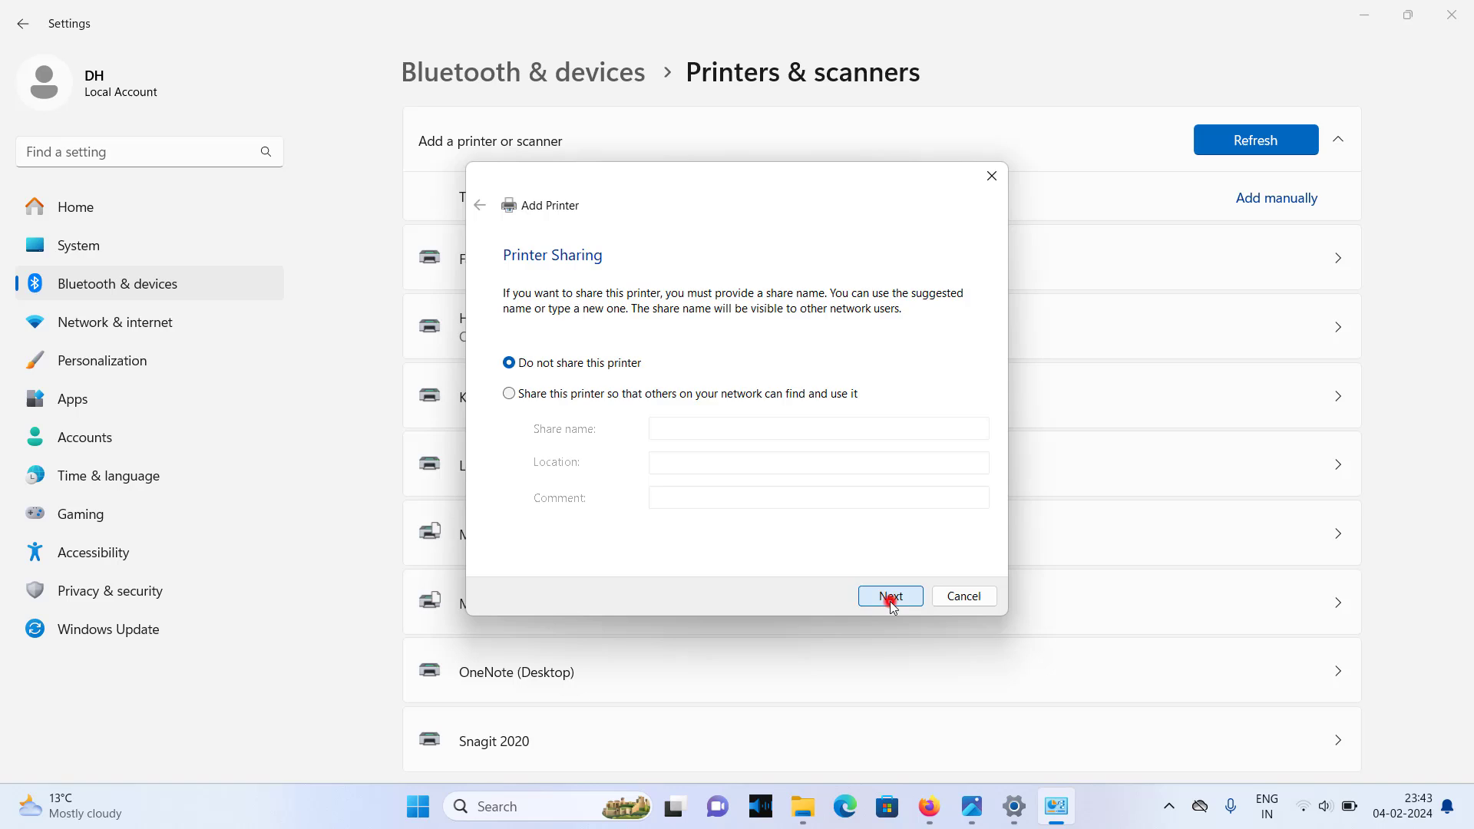
left_click(890, 595)
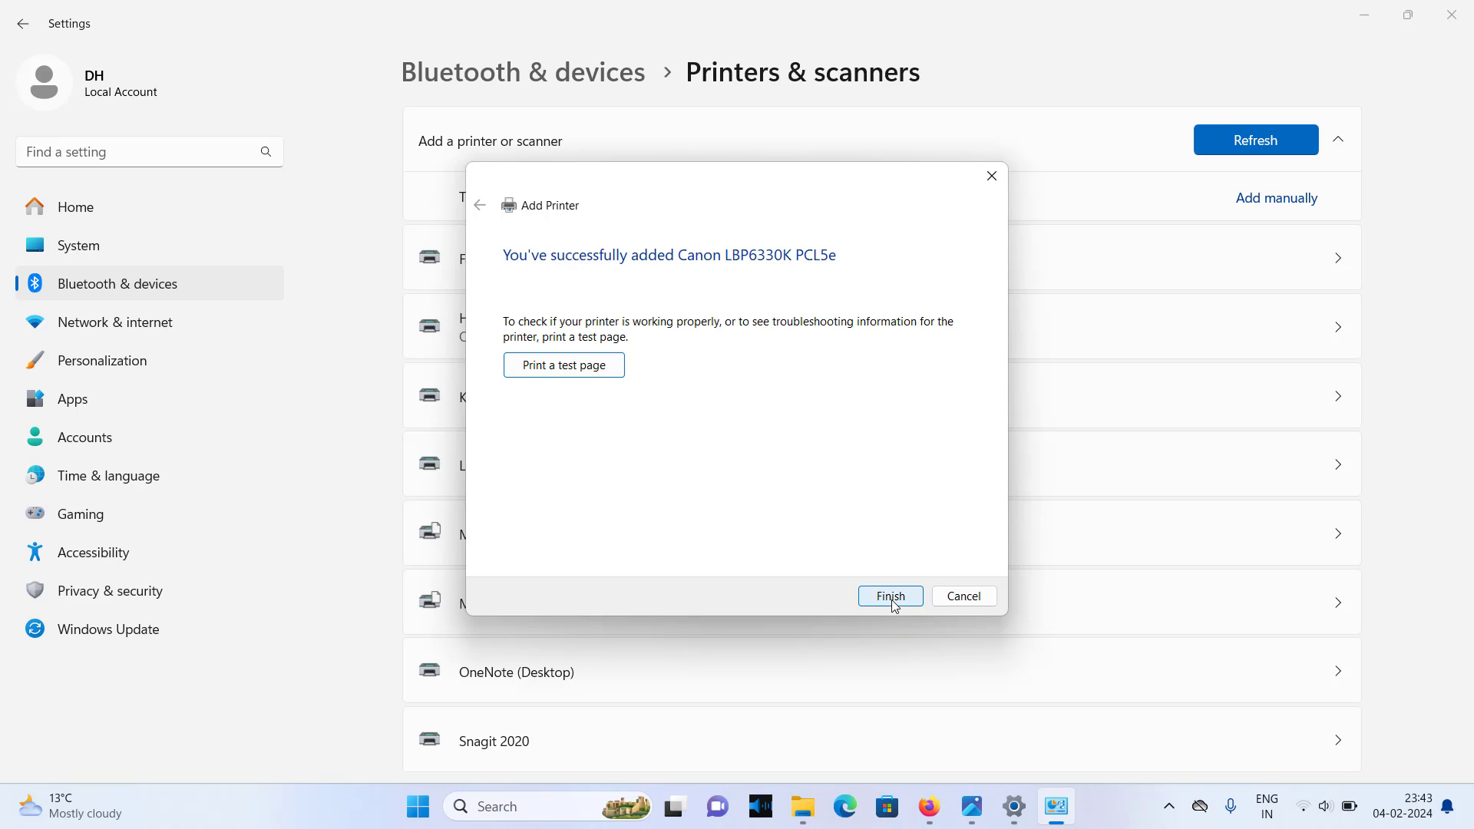
left_click(888, 596)
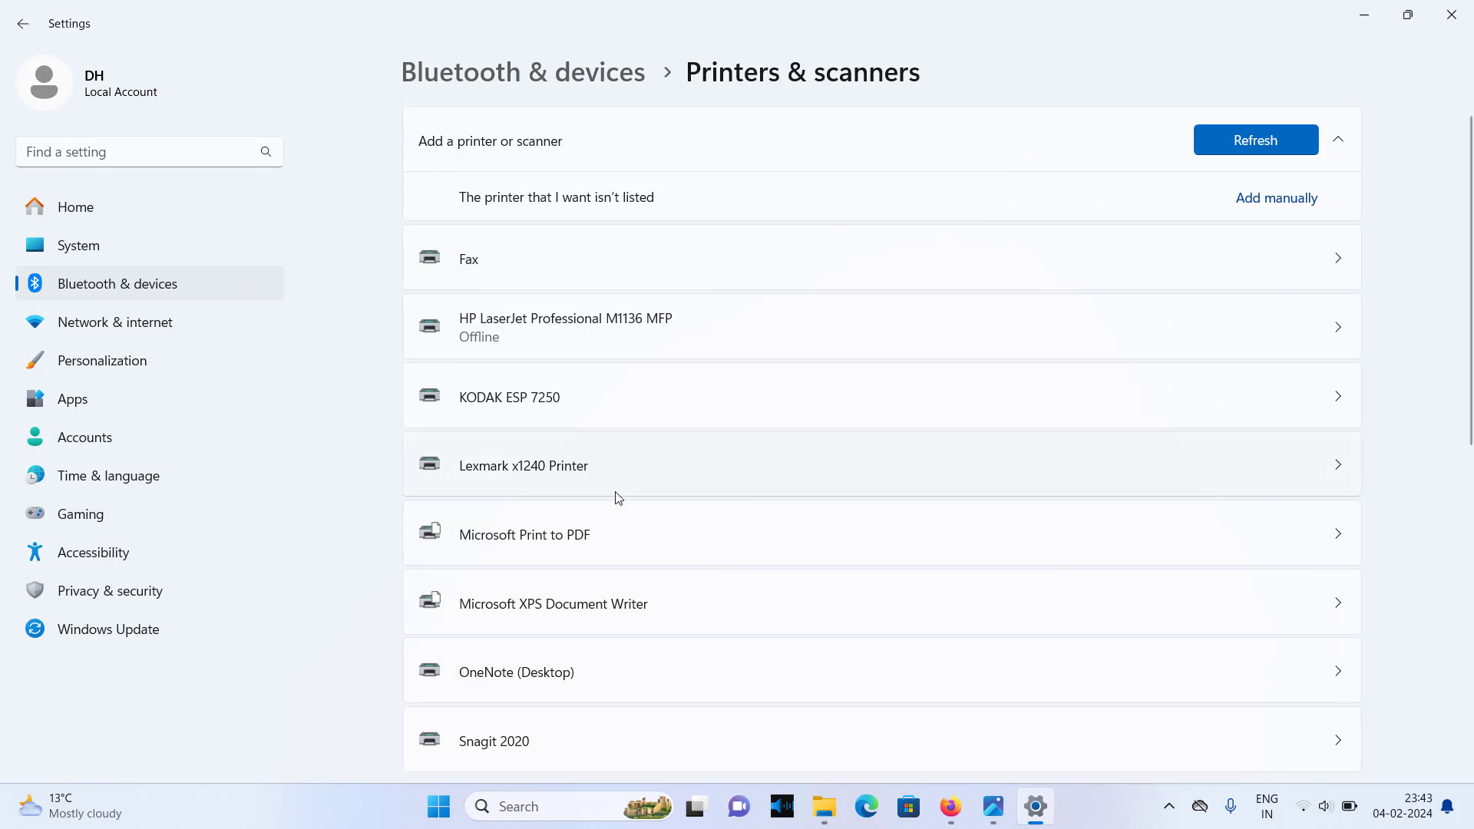
scroll("down", 3)
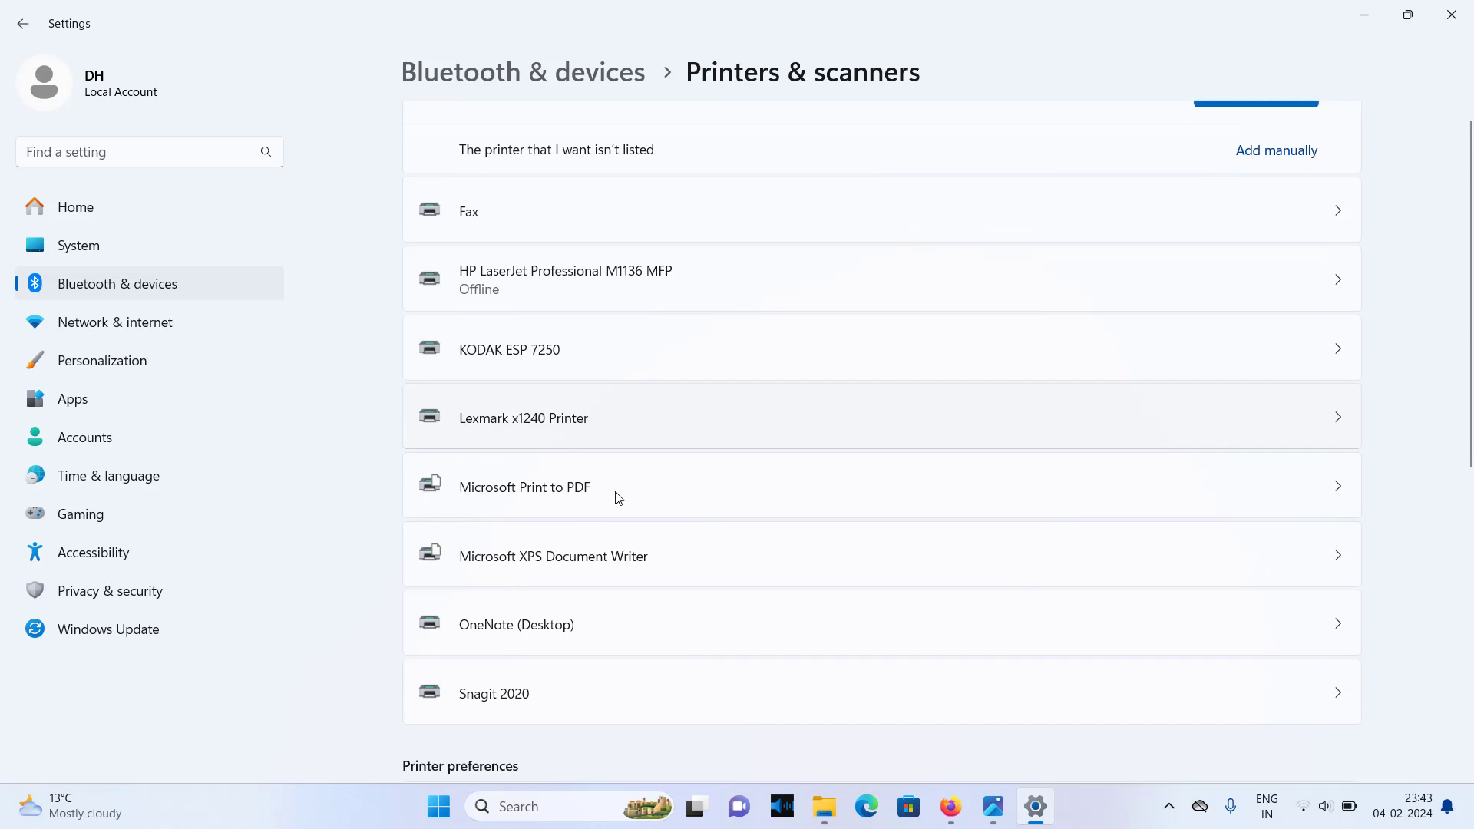
scroll("up", 3)
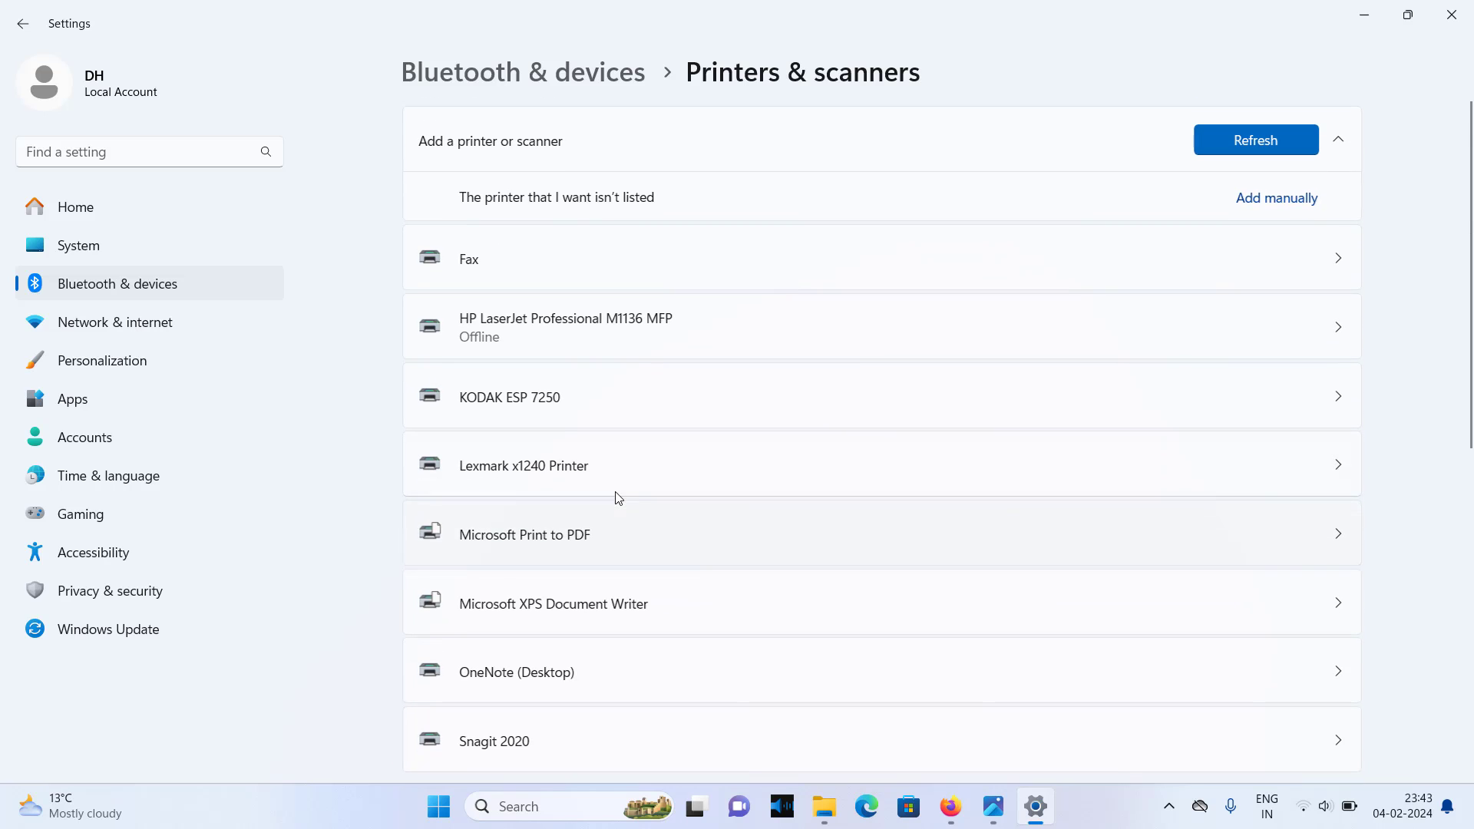
mouse_move(463, 511)
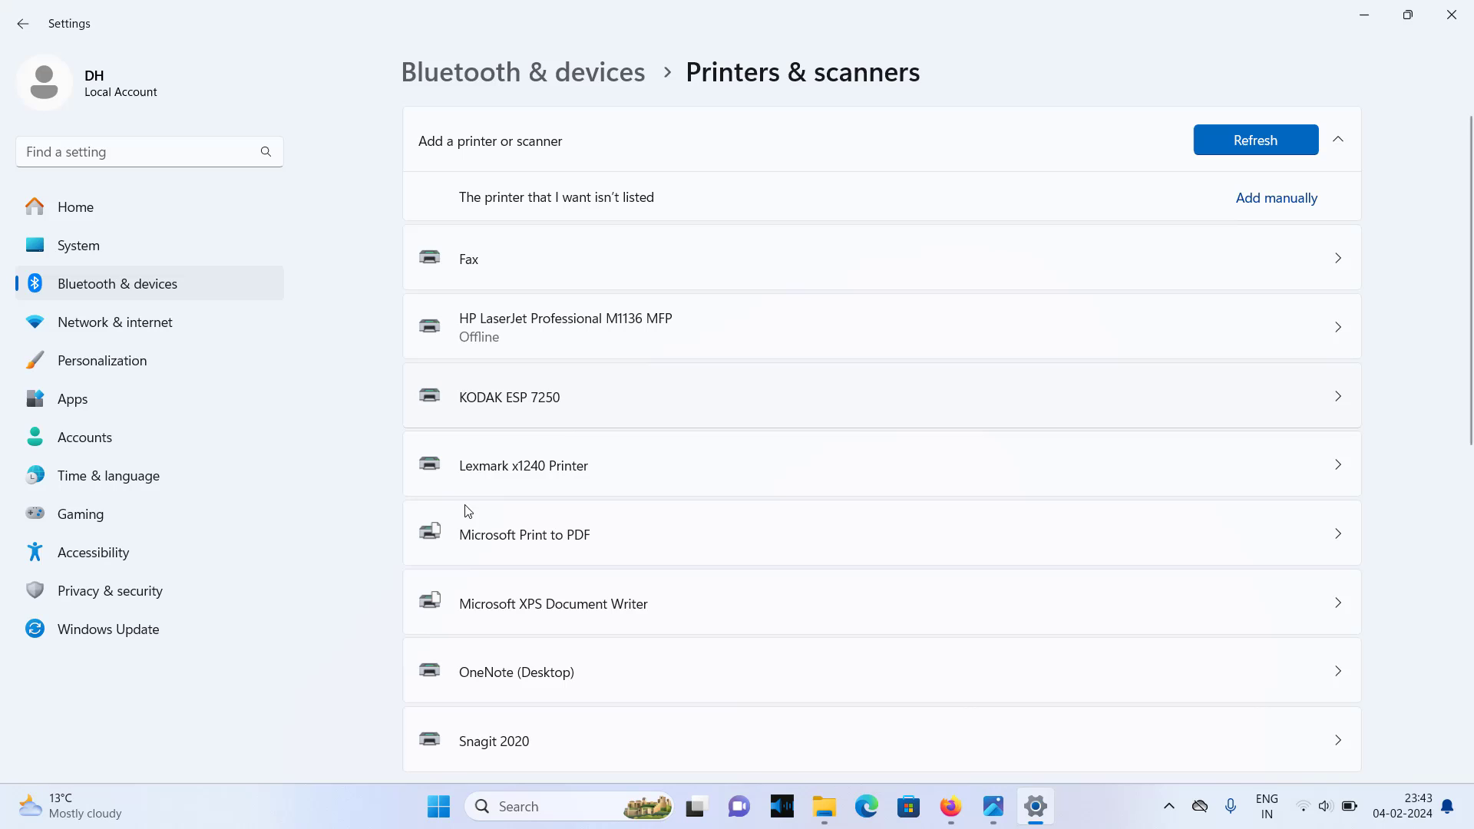
mouse_move(674, 522)
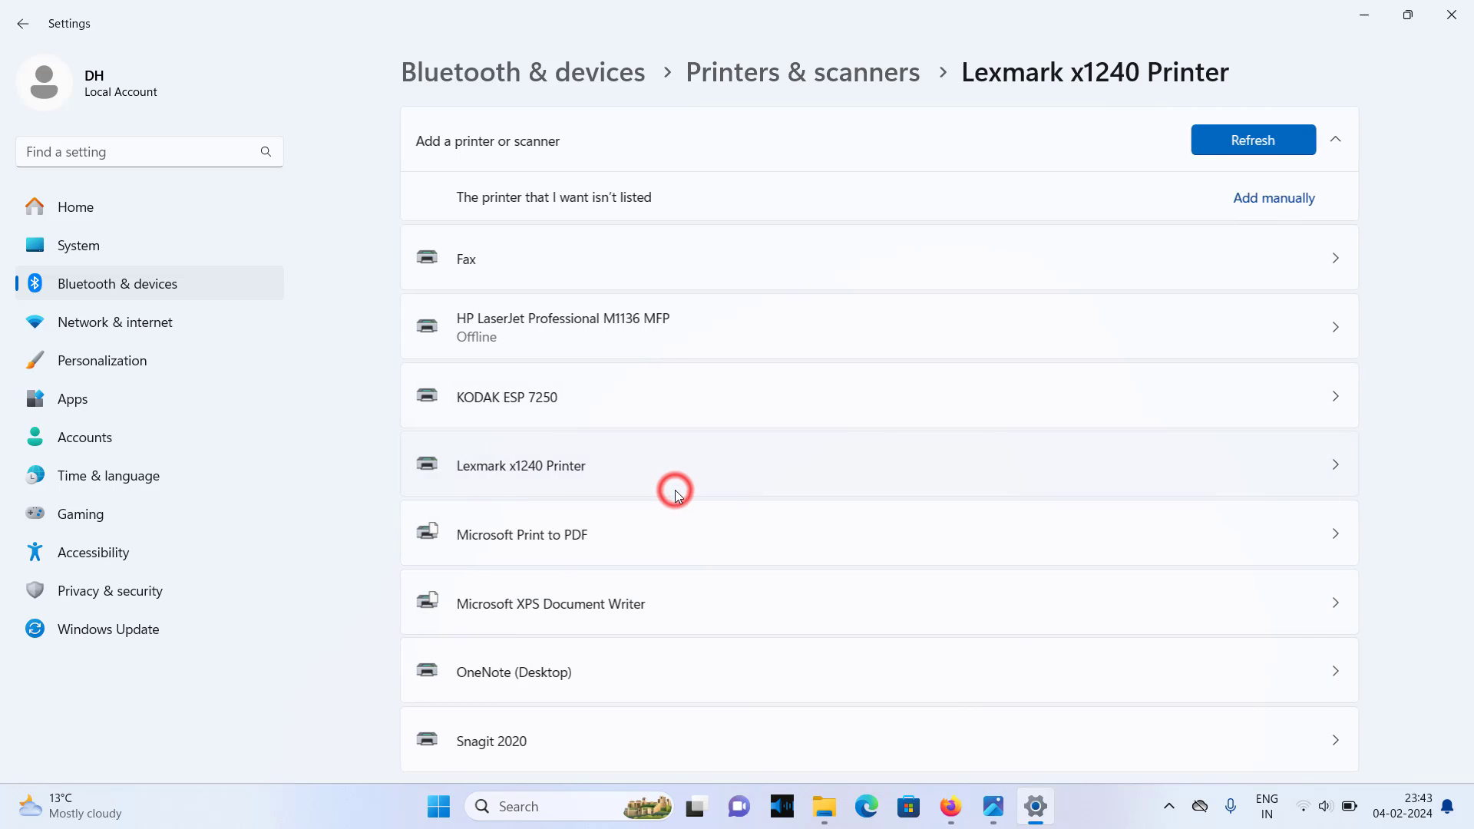
left_click(520, 465)
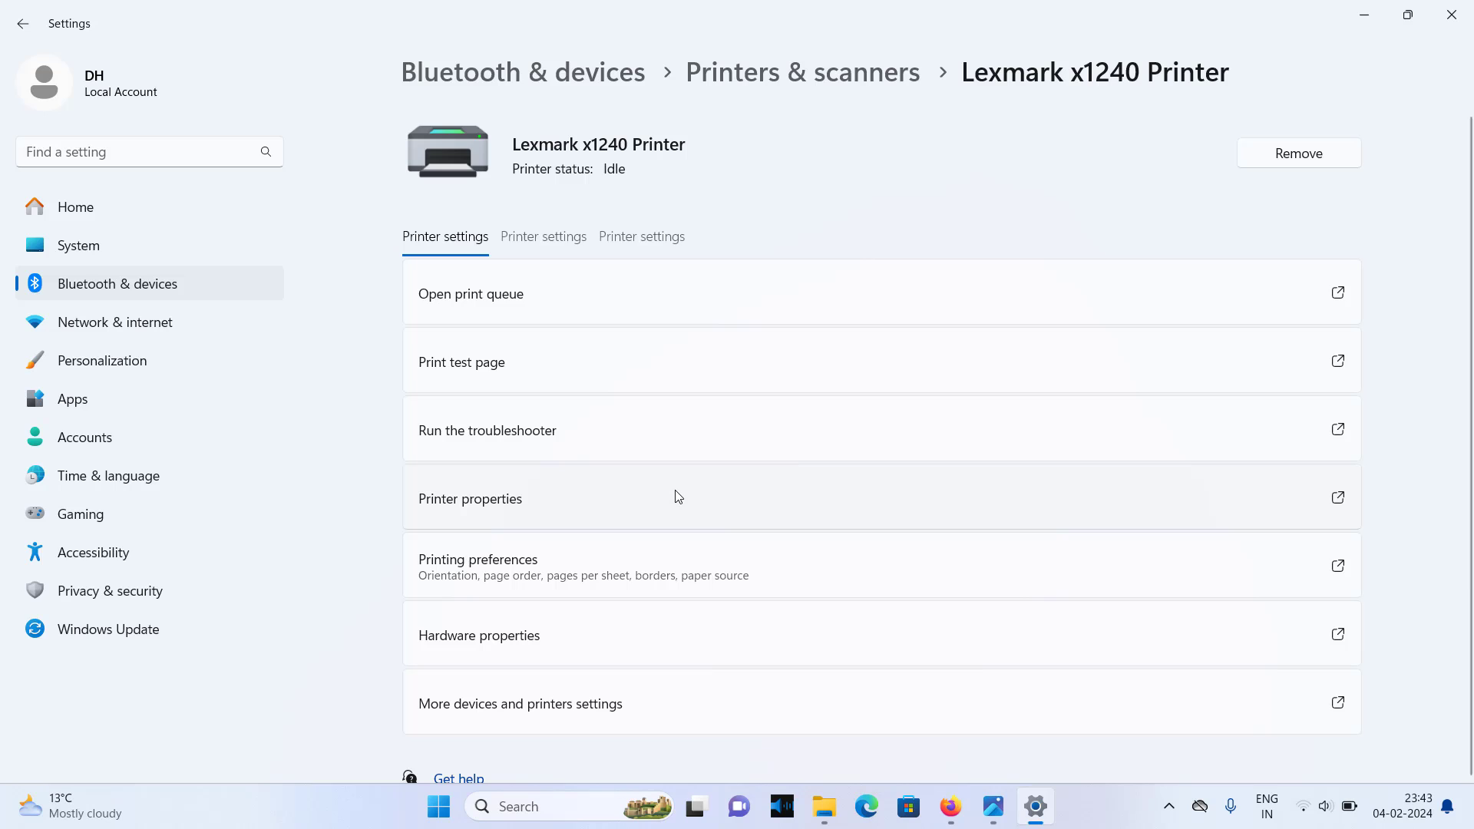
mouse_move(247, 78)
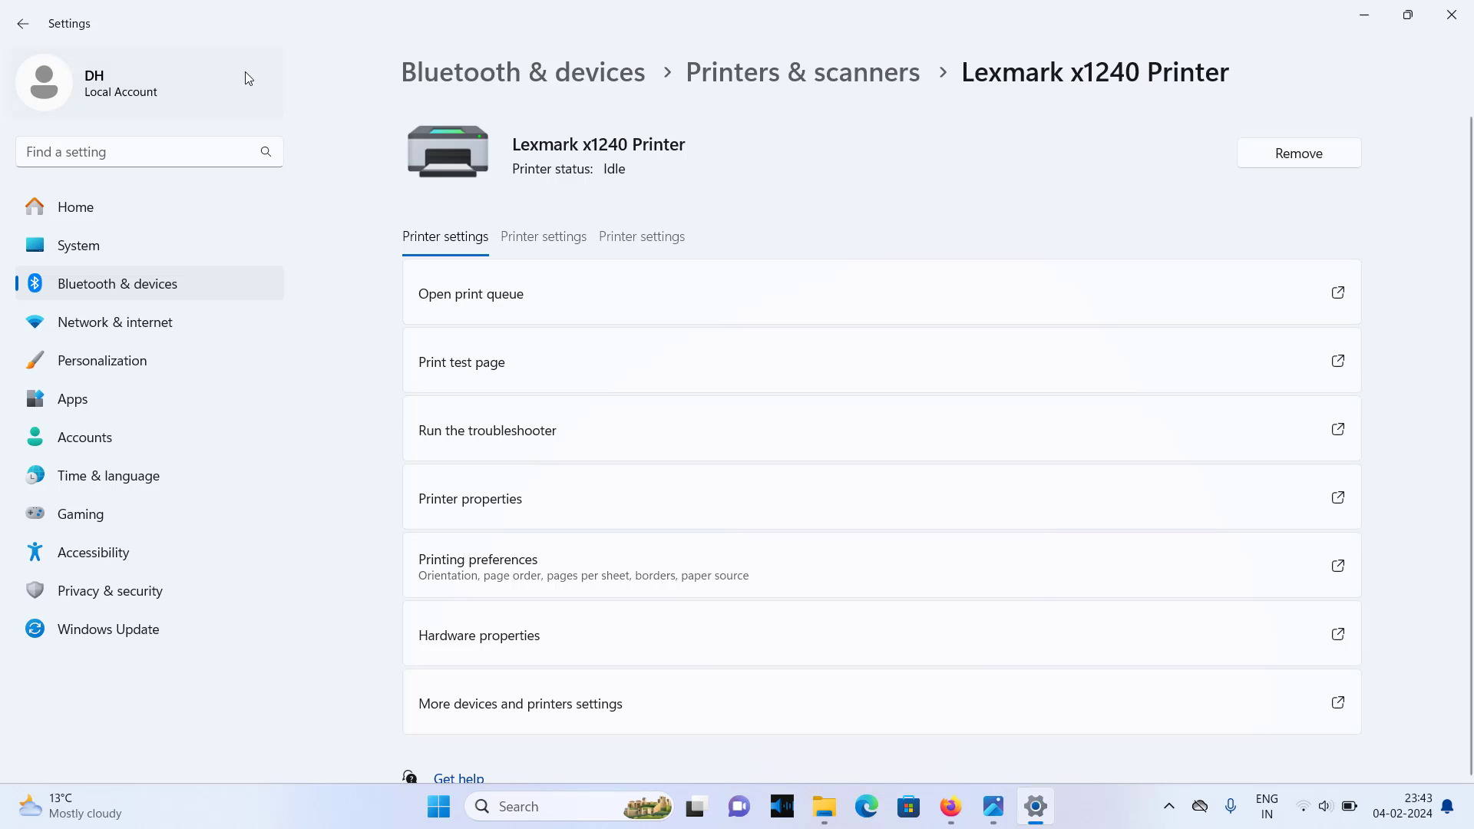
mouse_move(157, 291)
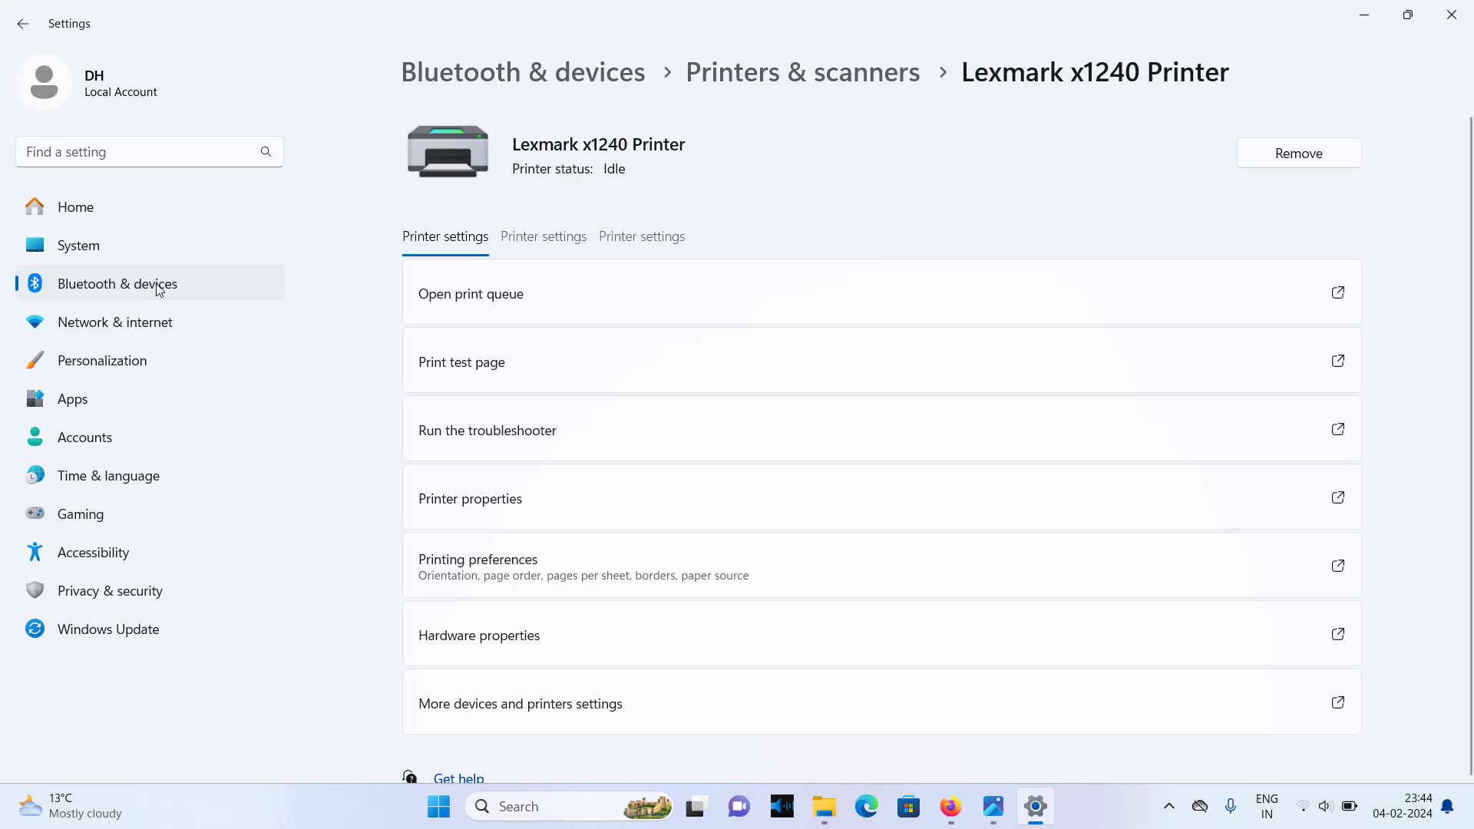
left_click(117, 284)
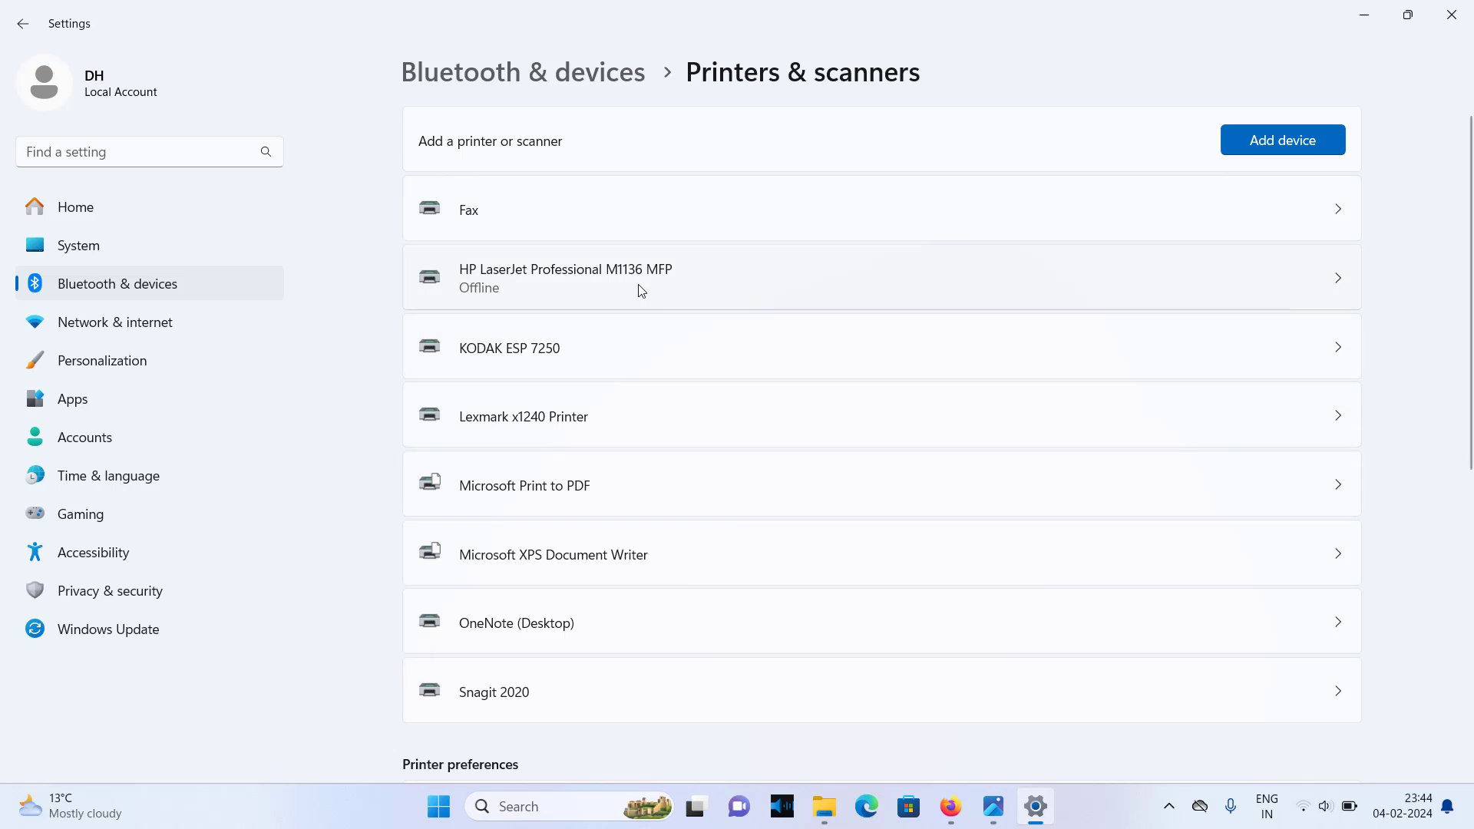
mouse_move(652, 435)
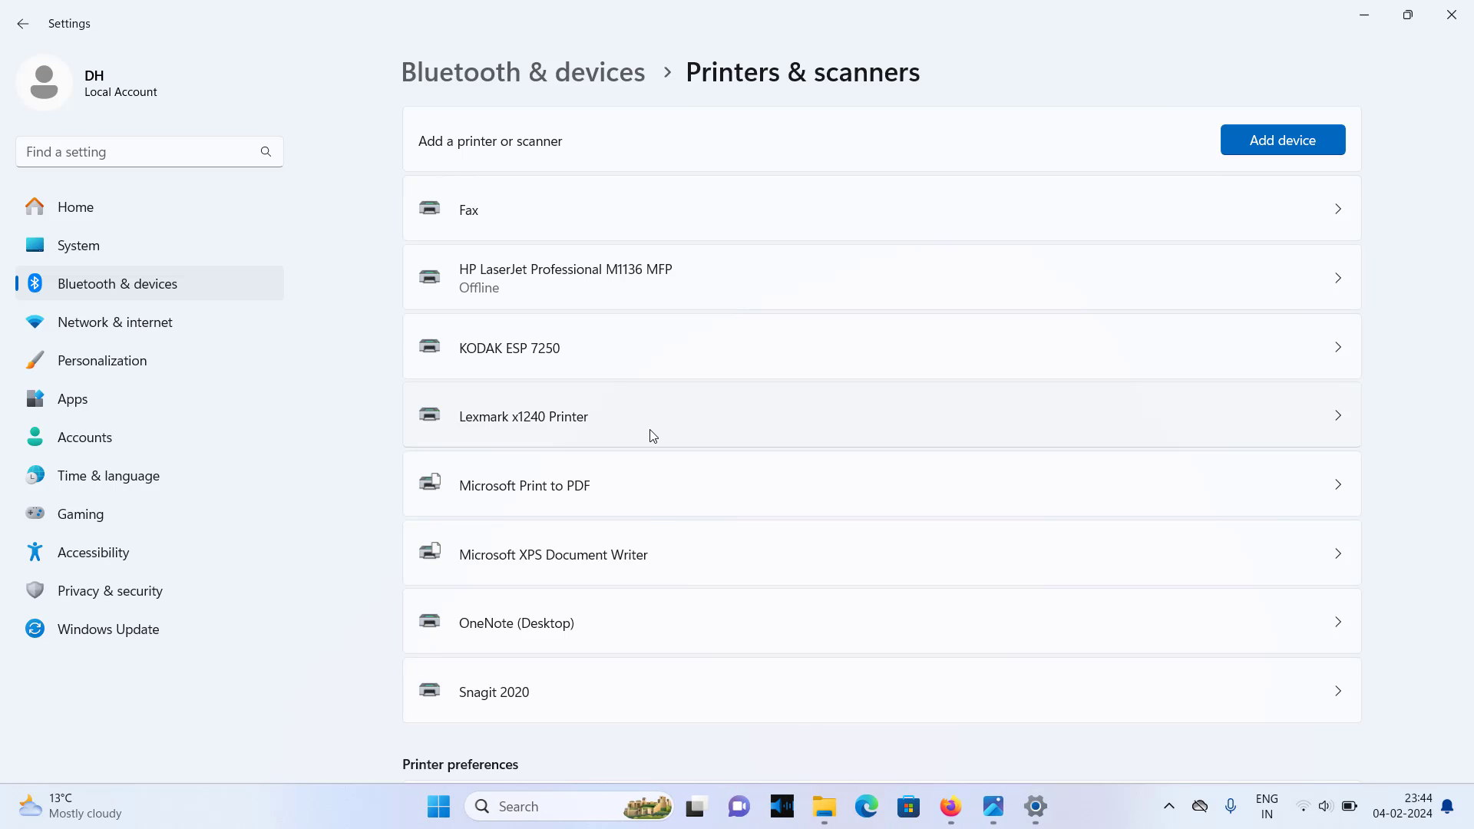
scroll("down", 3)
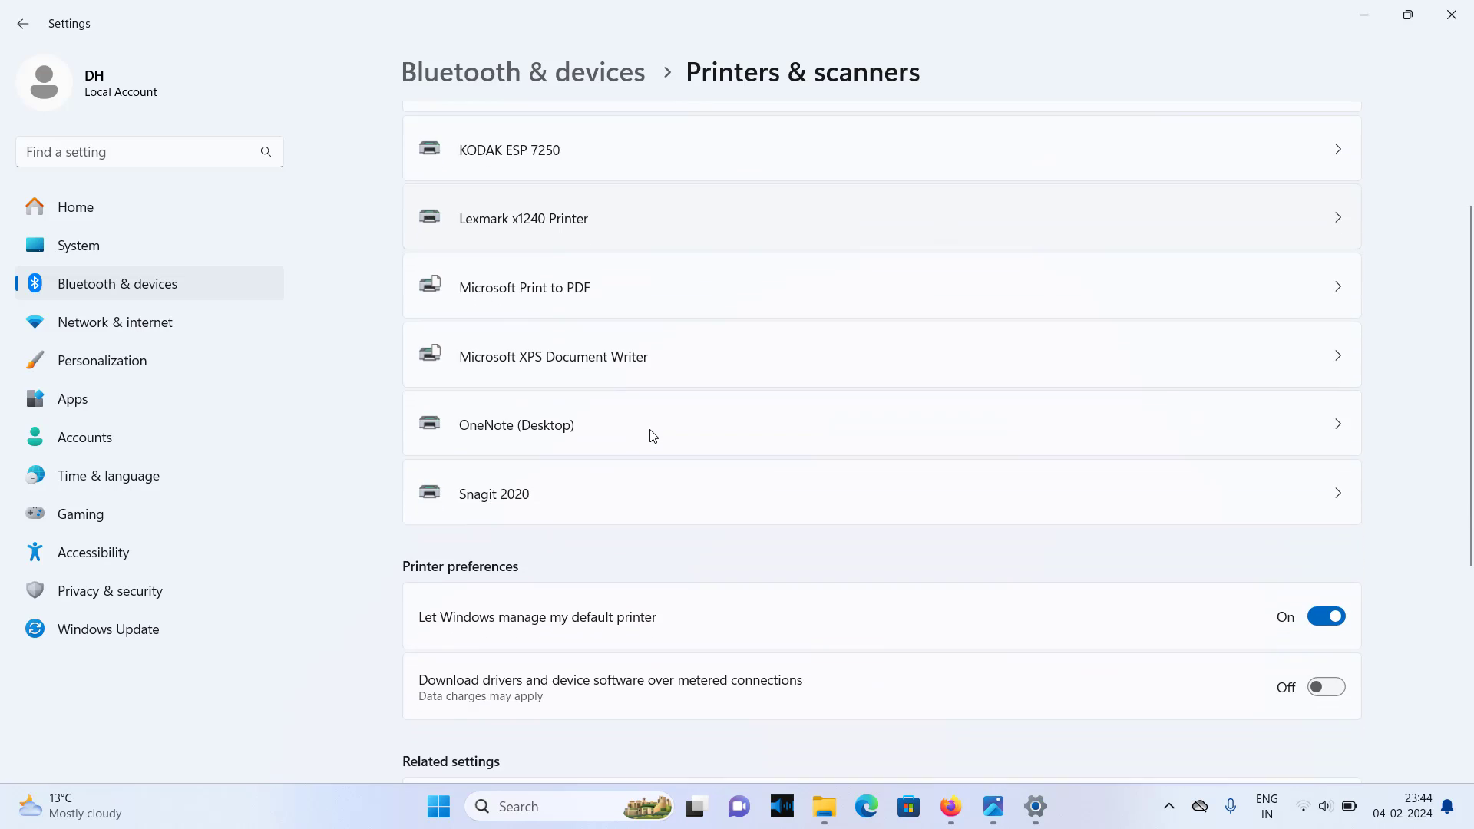
scroll("up", 3)
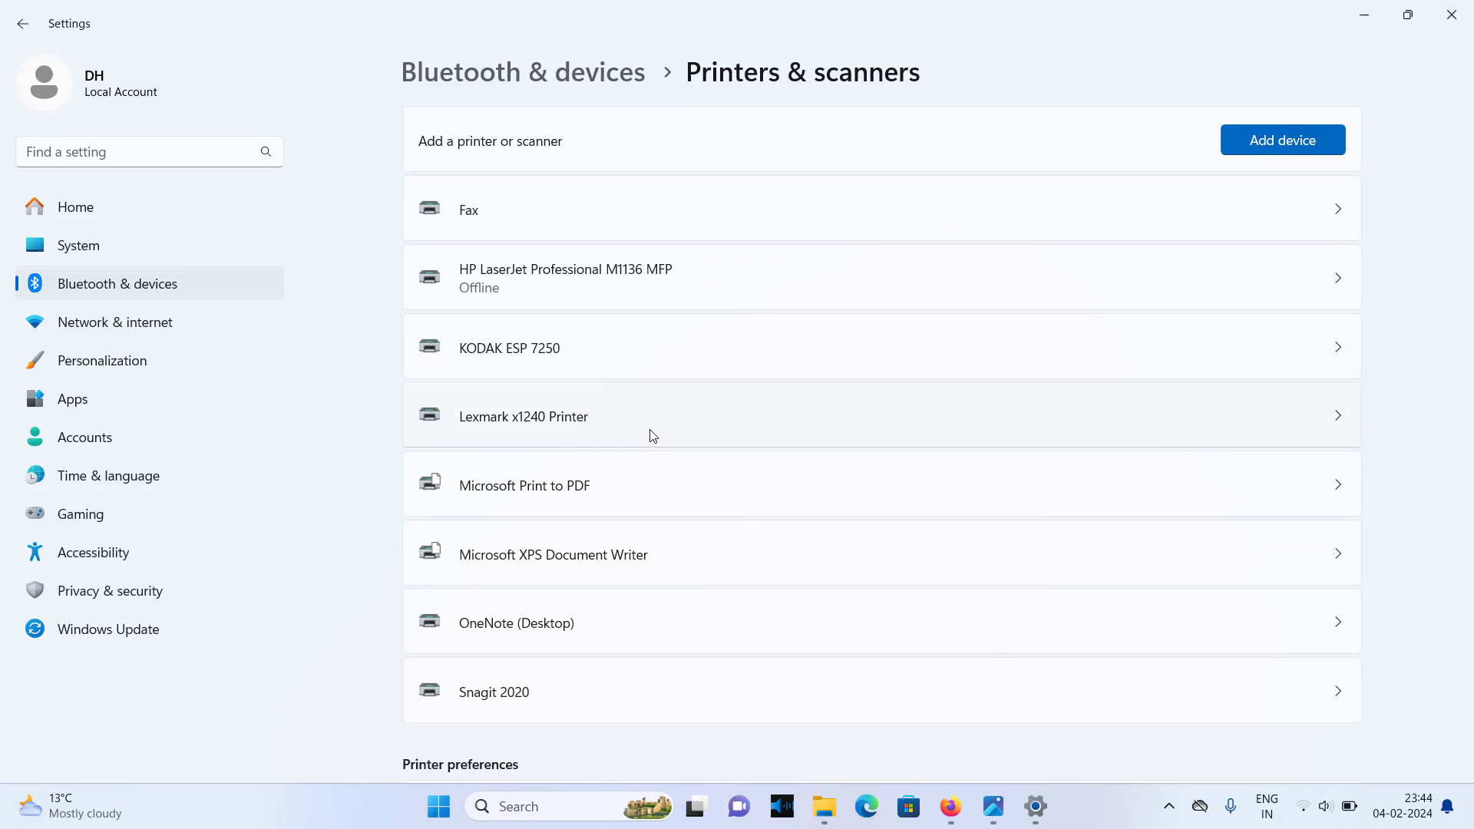
scroll("down", 3)
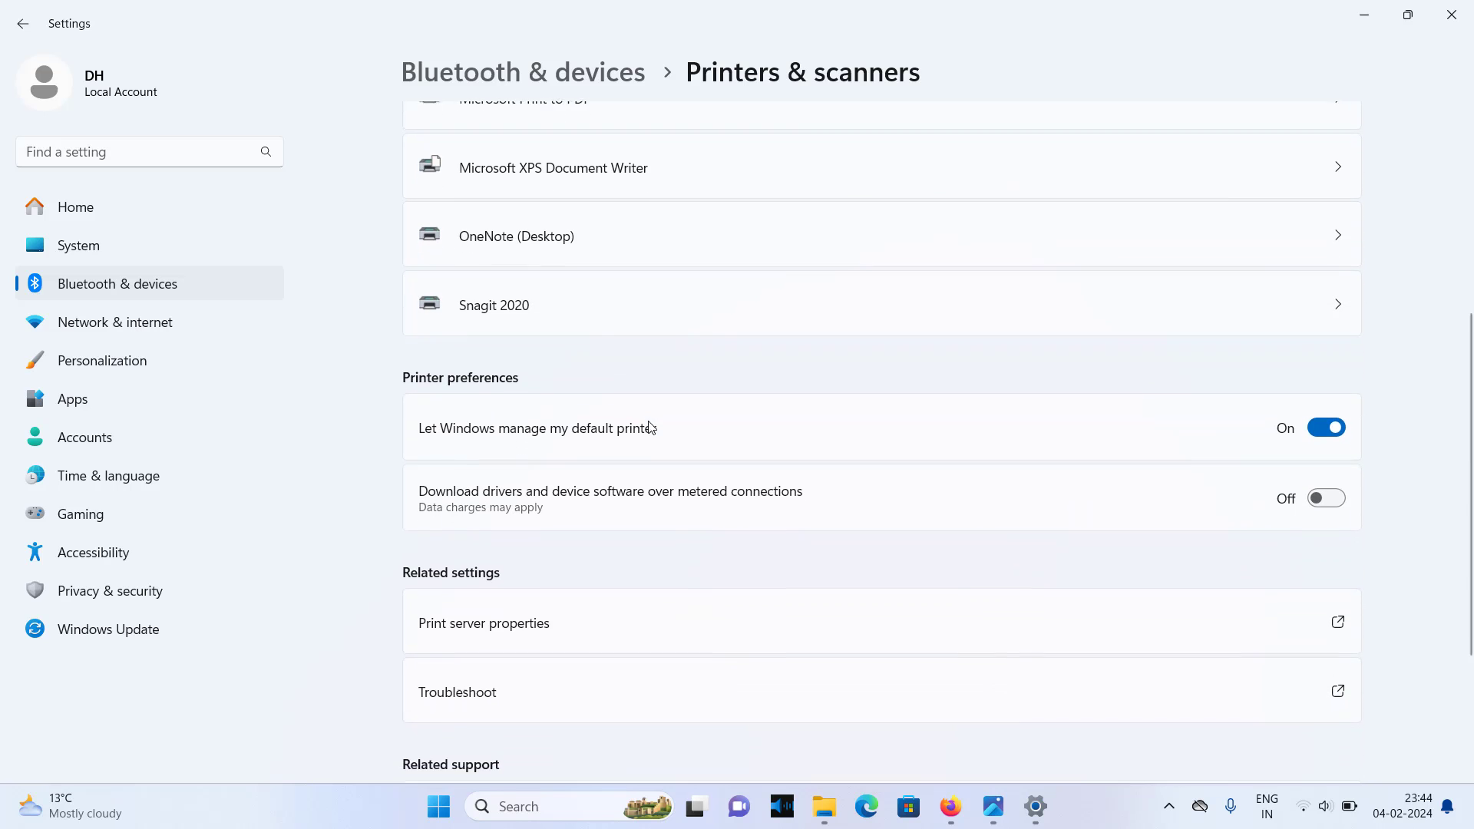
scroll("up", 3)
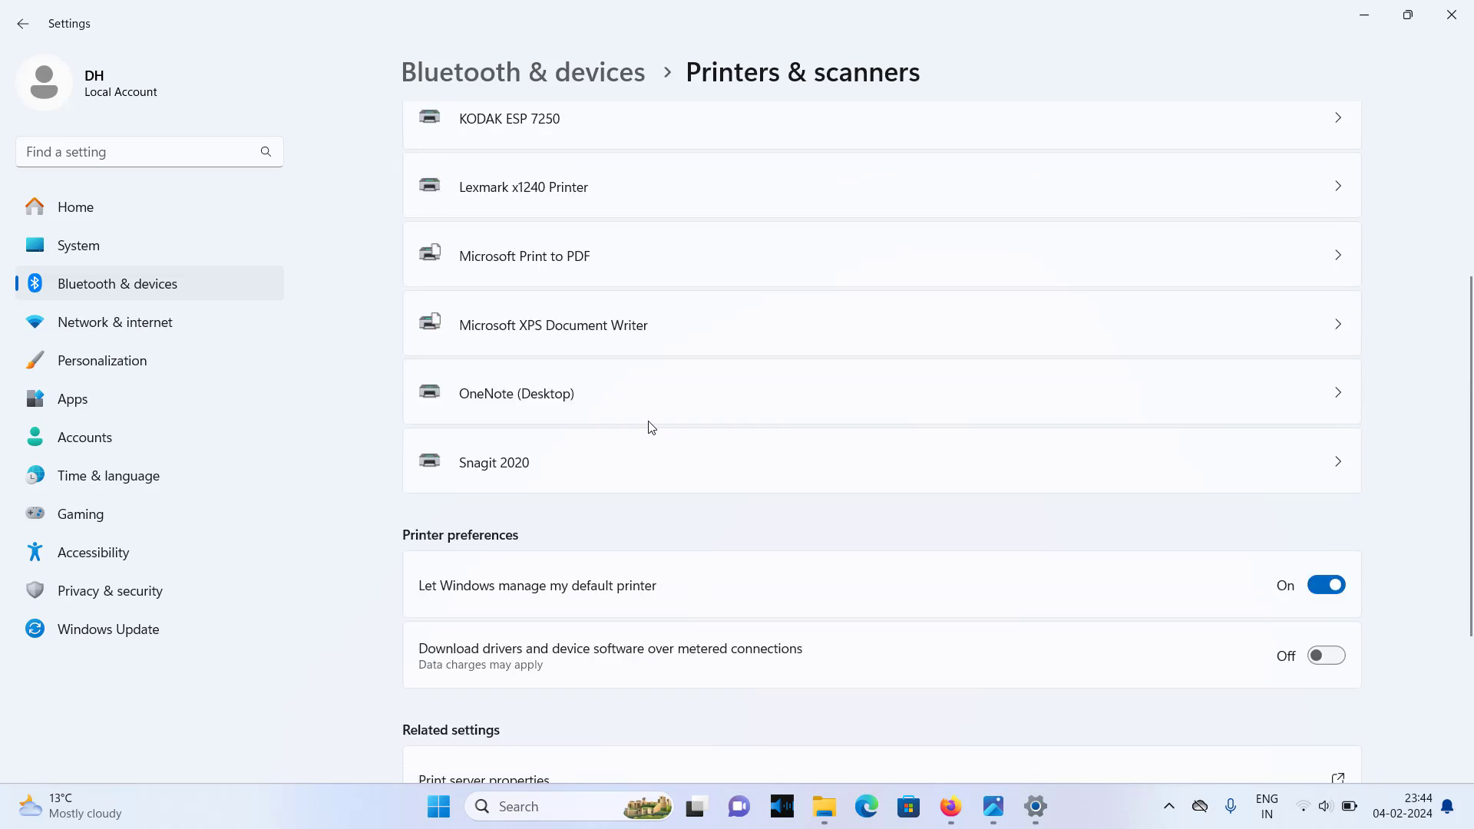
scroll("up", 3)
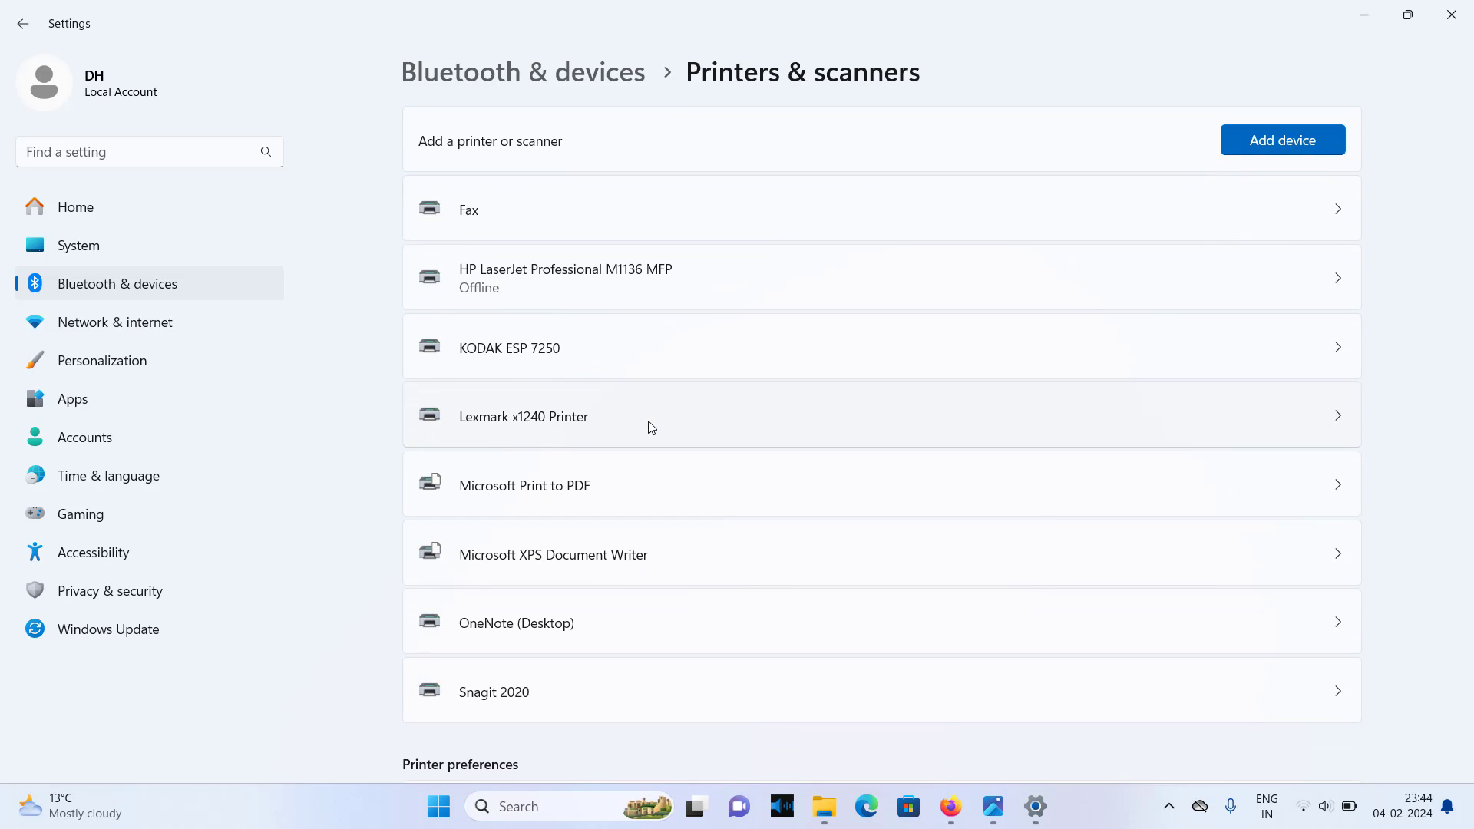
mouse_move(709, 433)
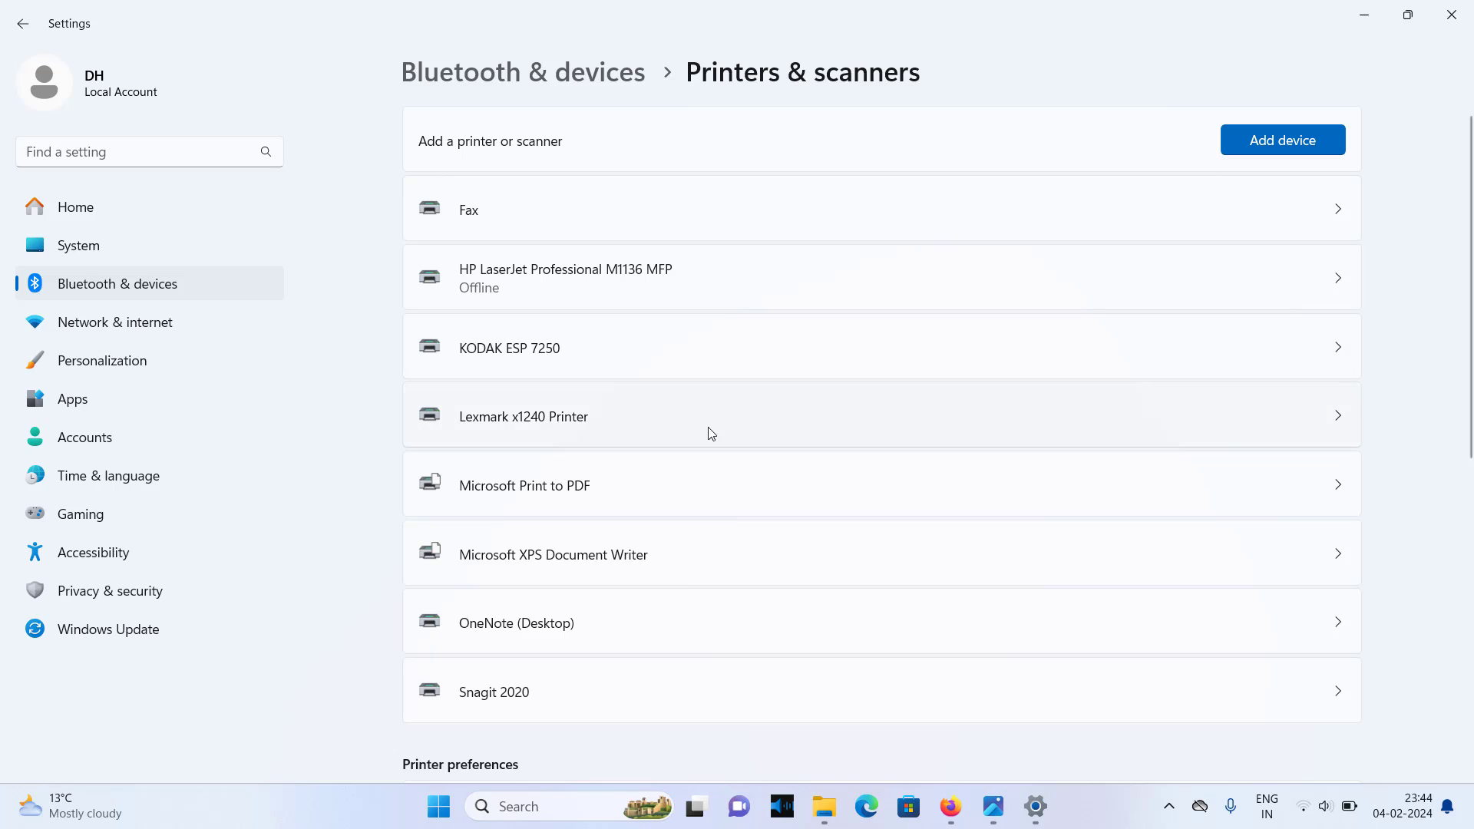
mouse_move(830, 431)
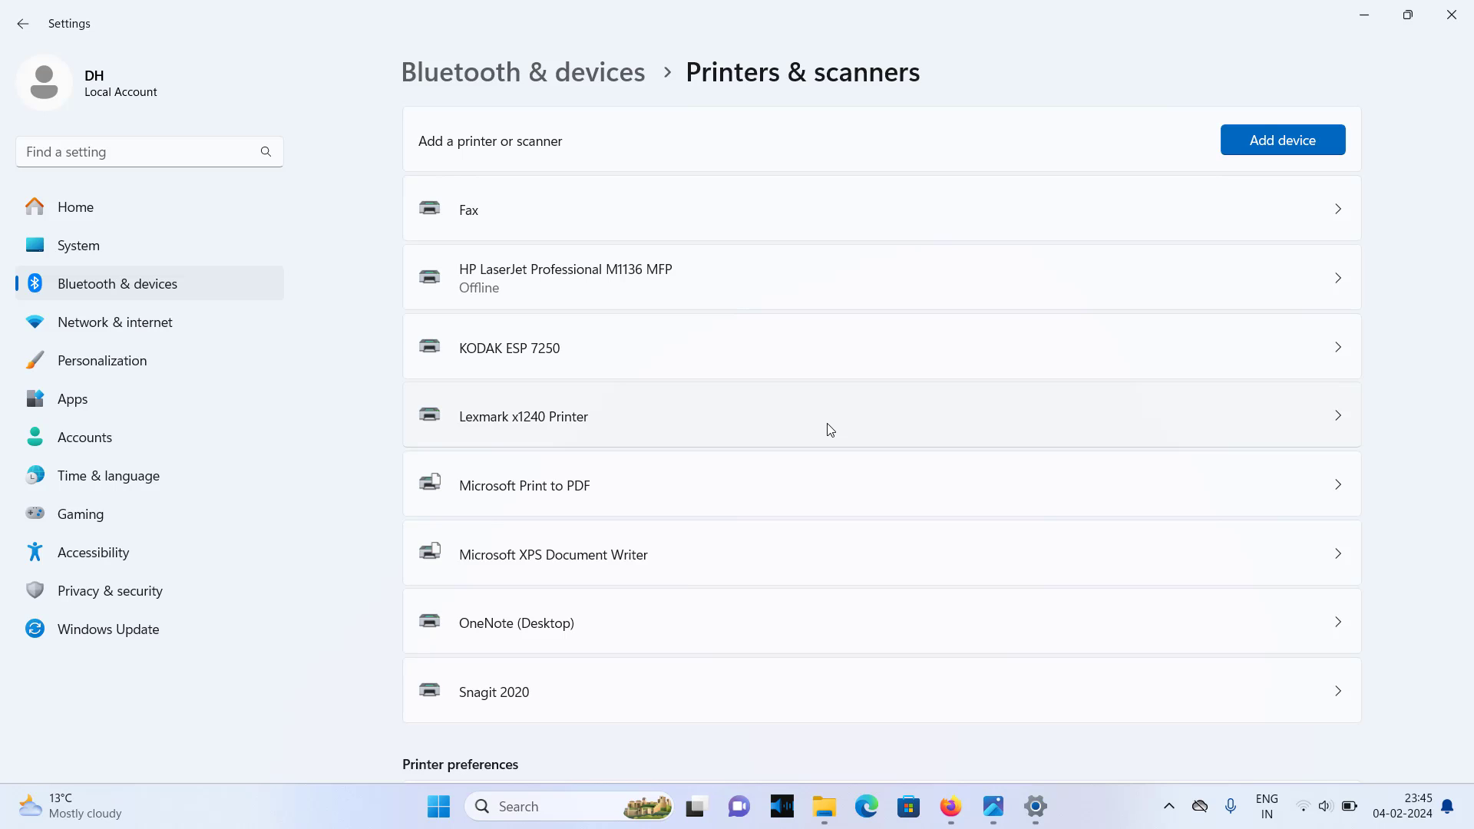
scroll("down", 3)
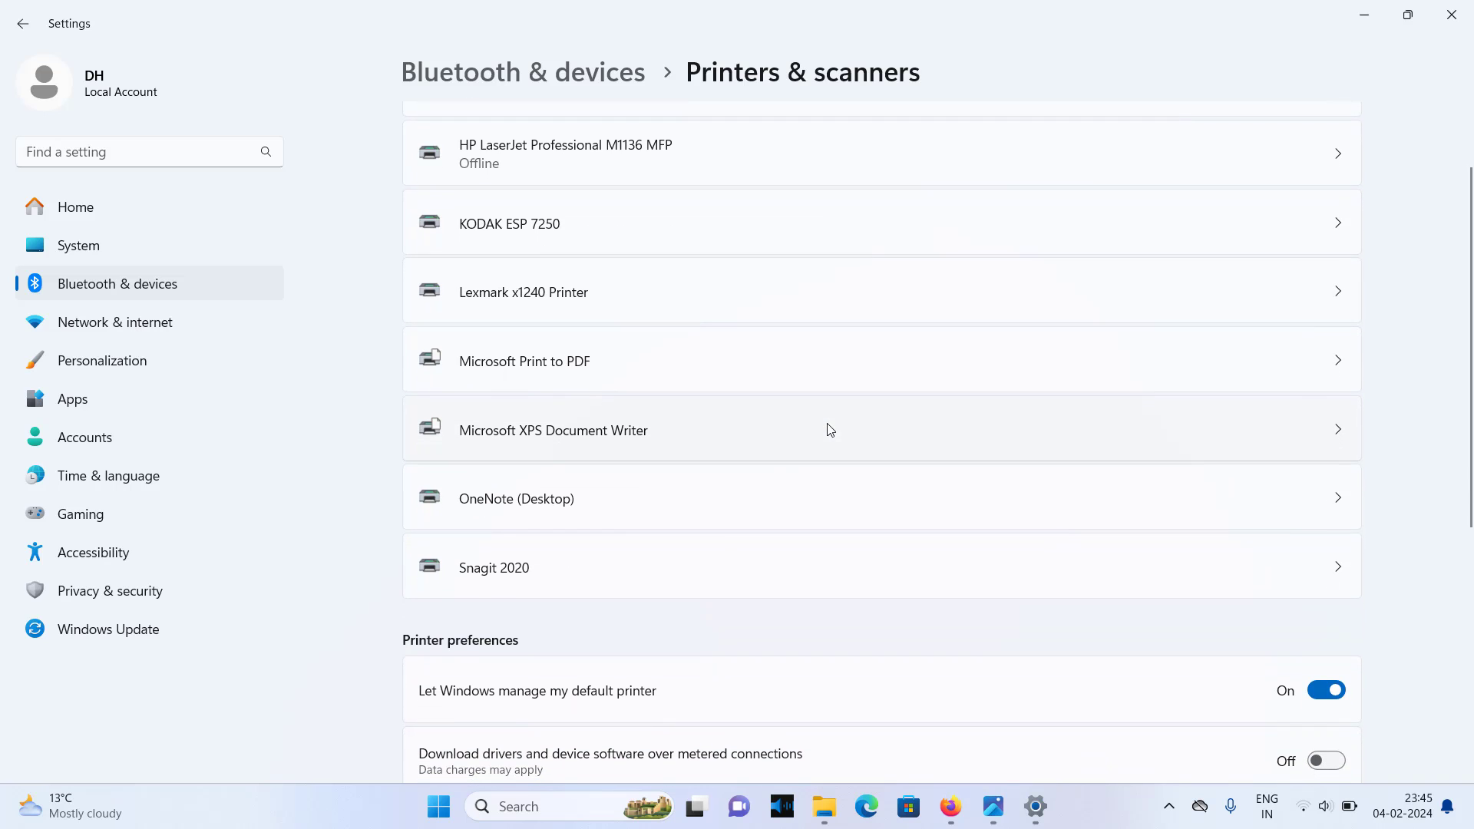
scroll("down", 3)
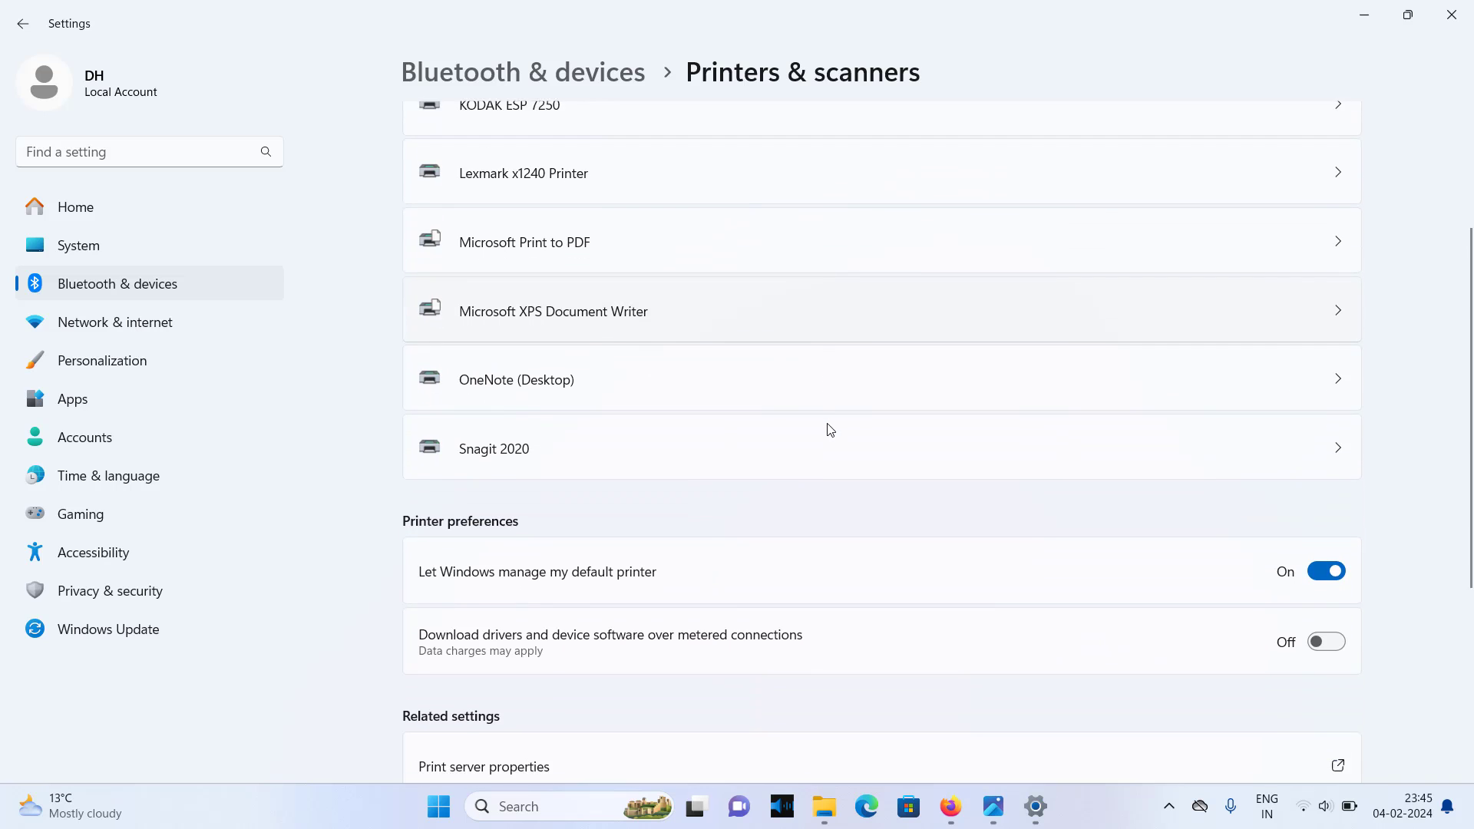
scroll("down", 3)
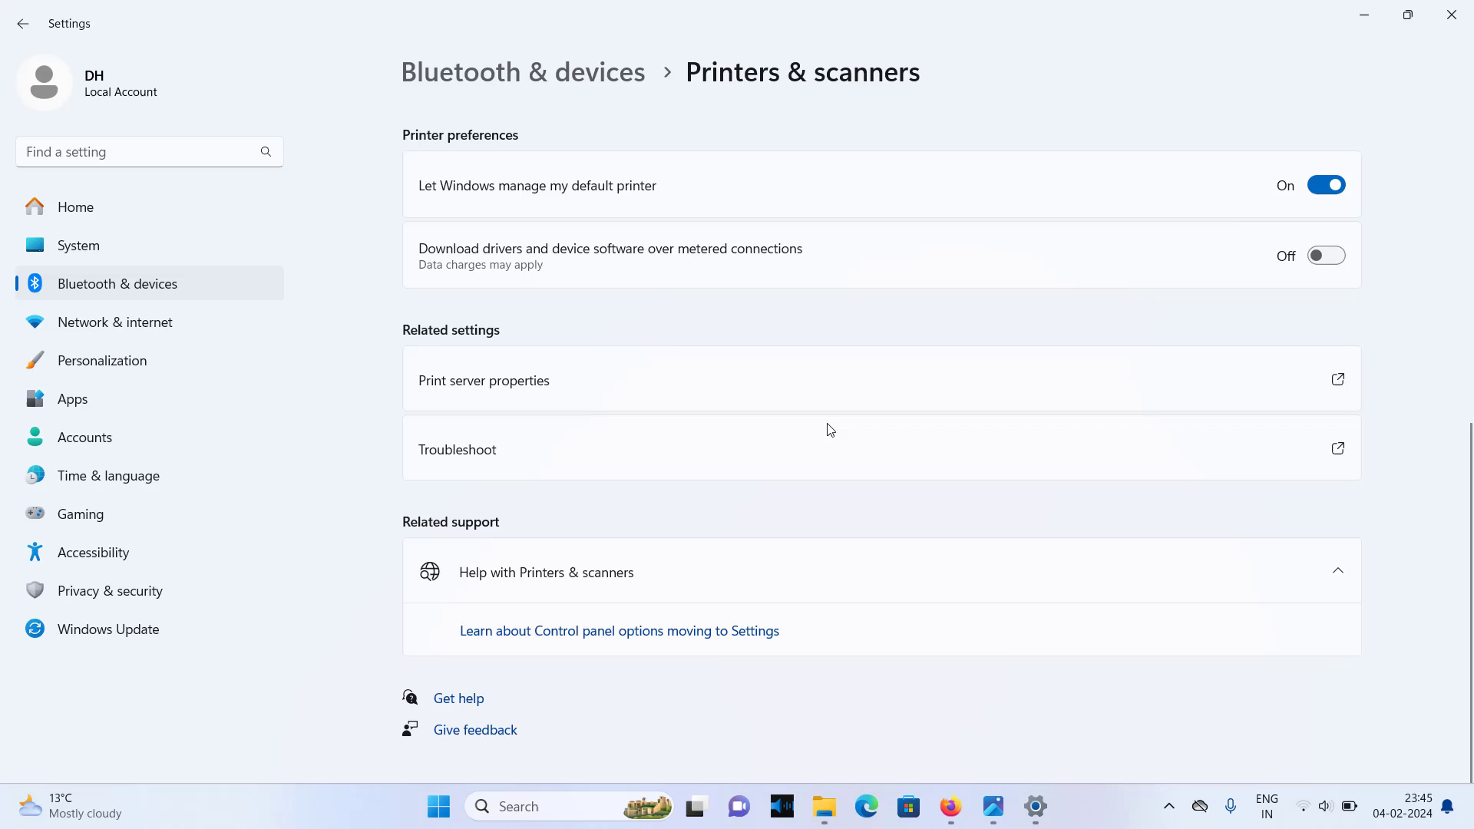
scroll("up", 3)
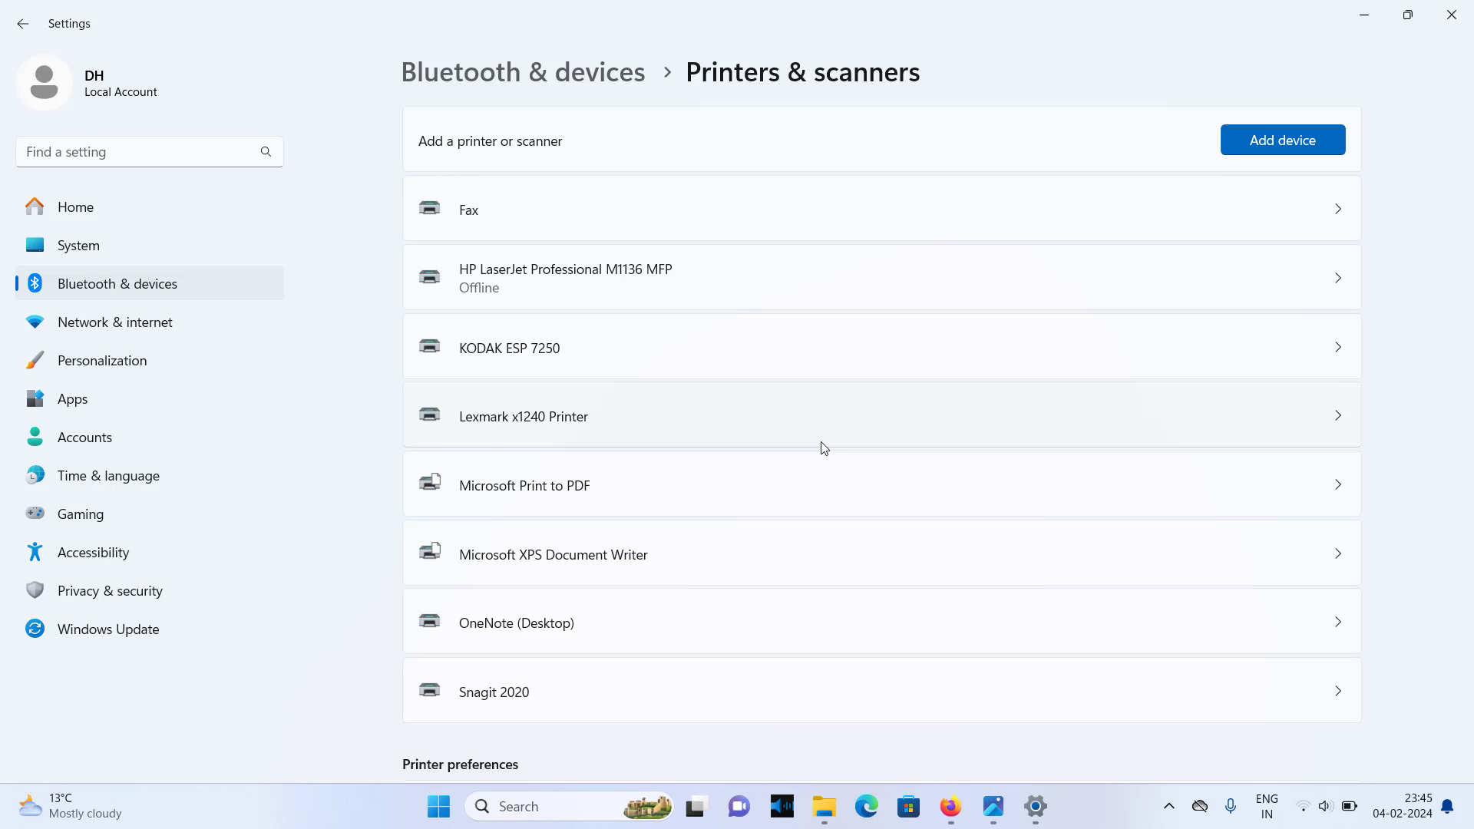
scroll("down", 3)
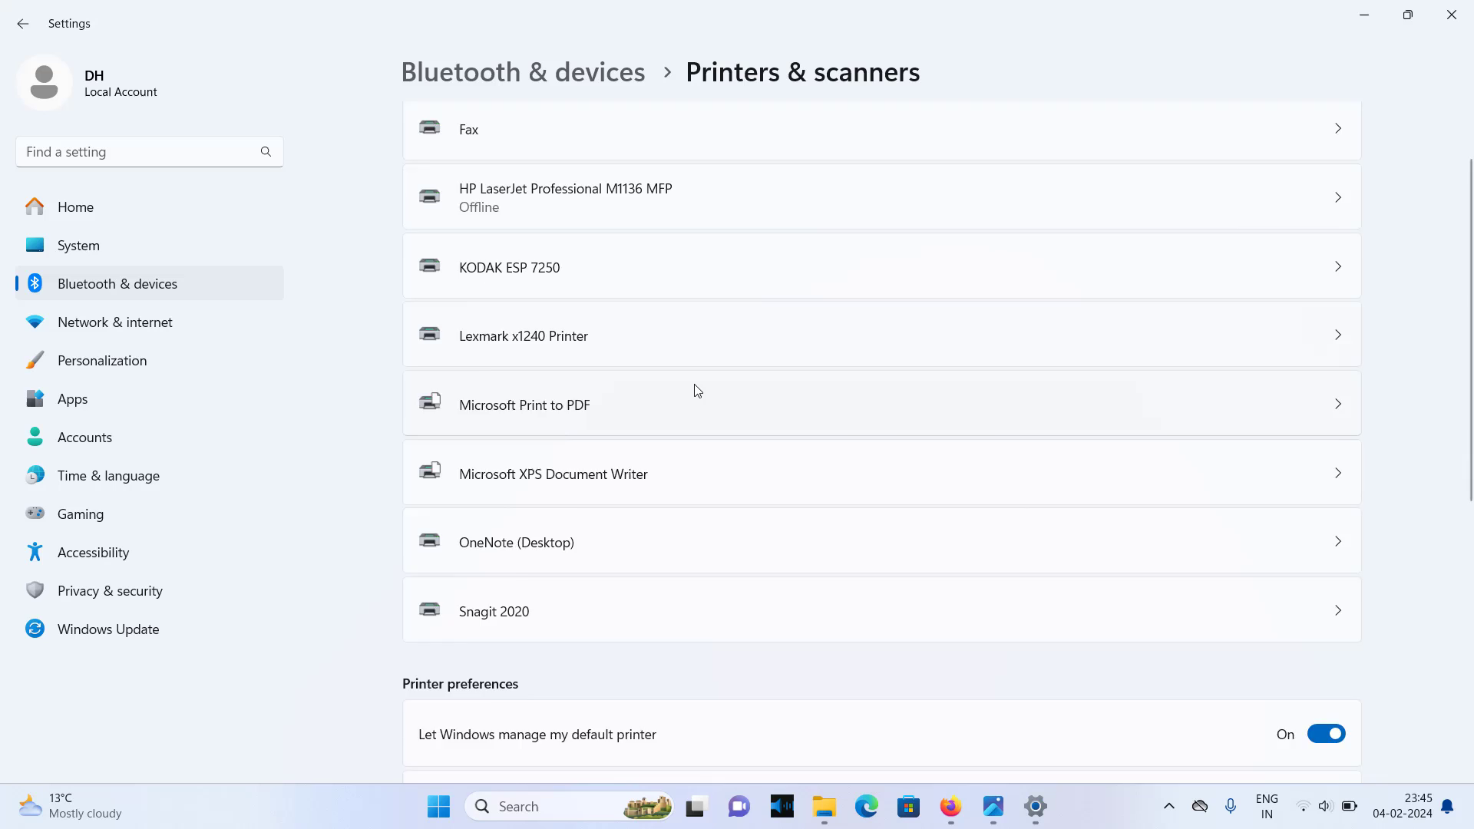
scroll("up", 3)
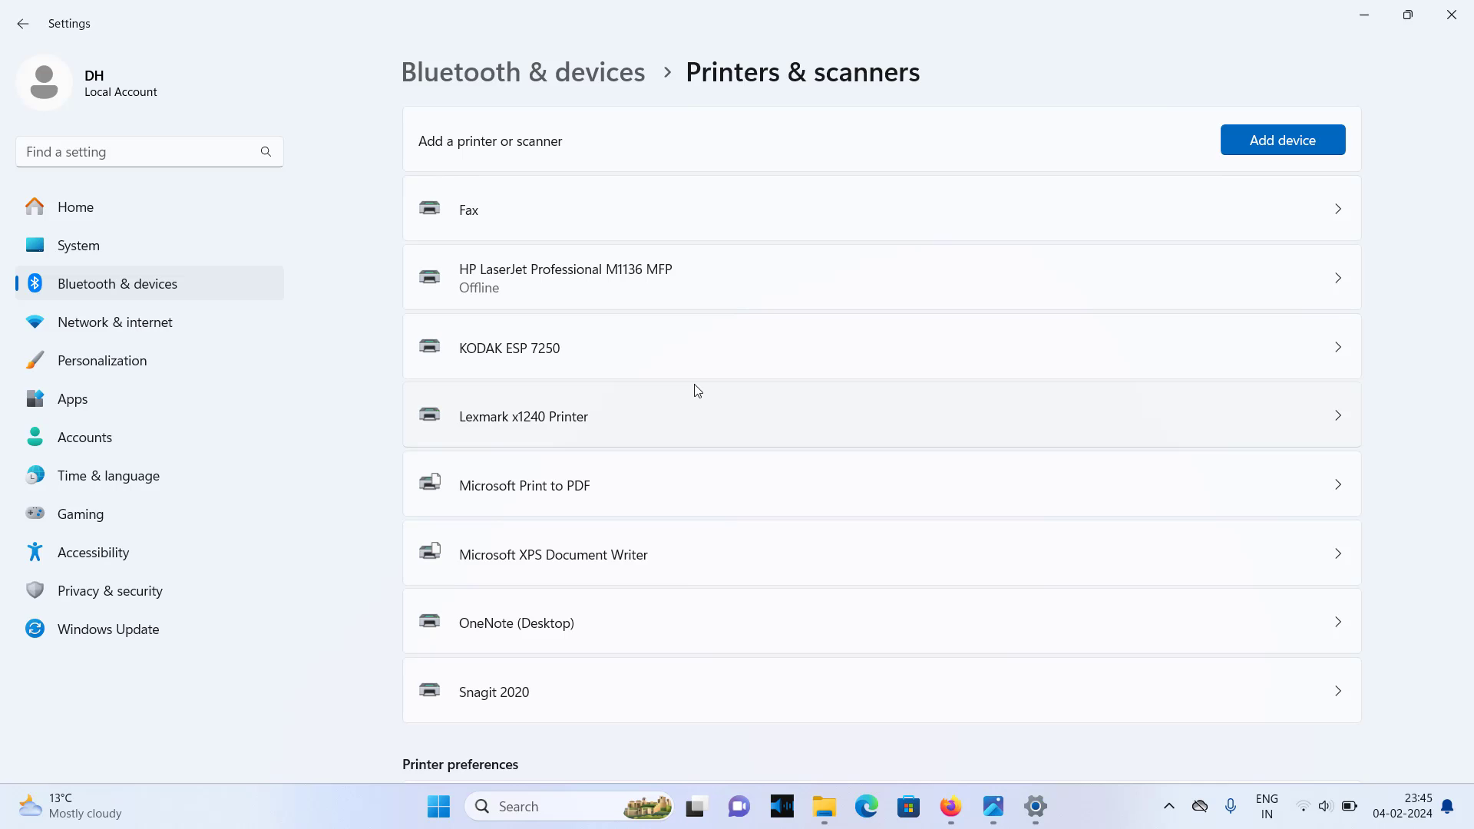
scroll("down", 3)
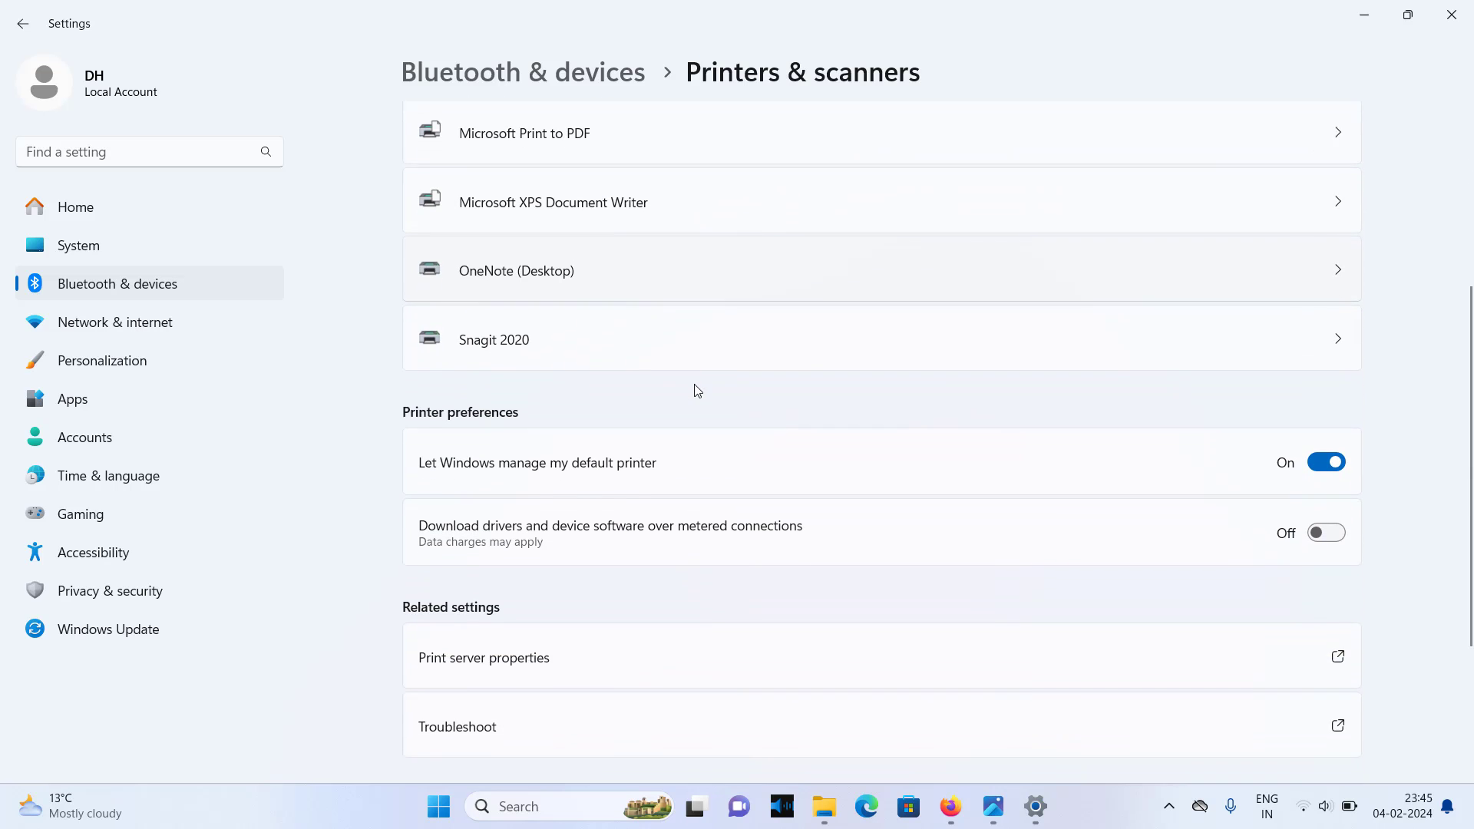
scroll("up", 3)
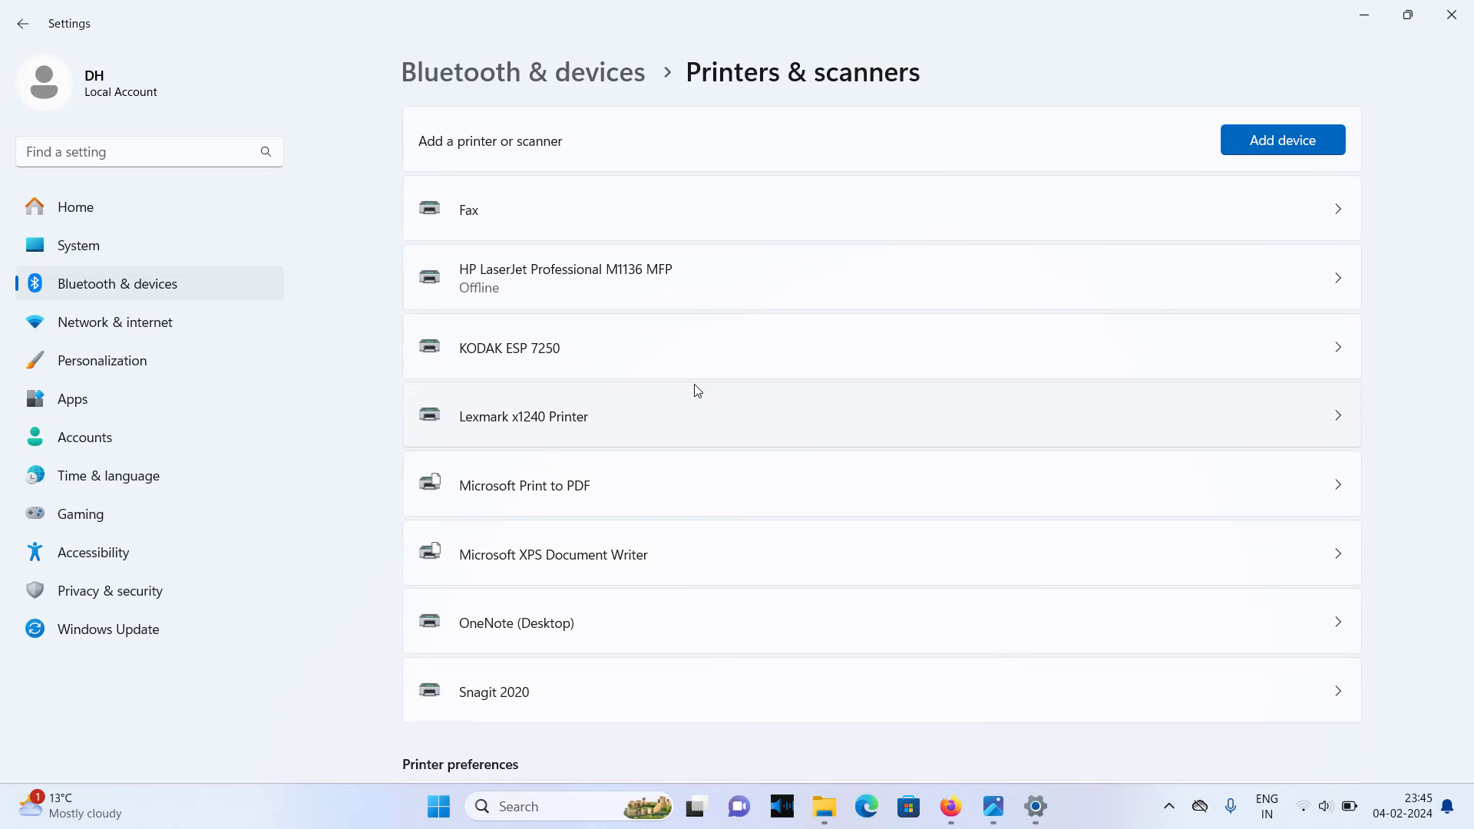
scroll("down", 3)
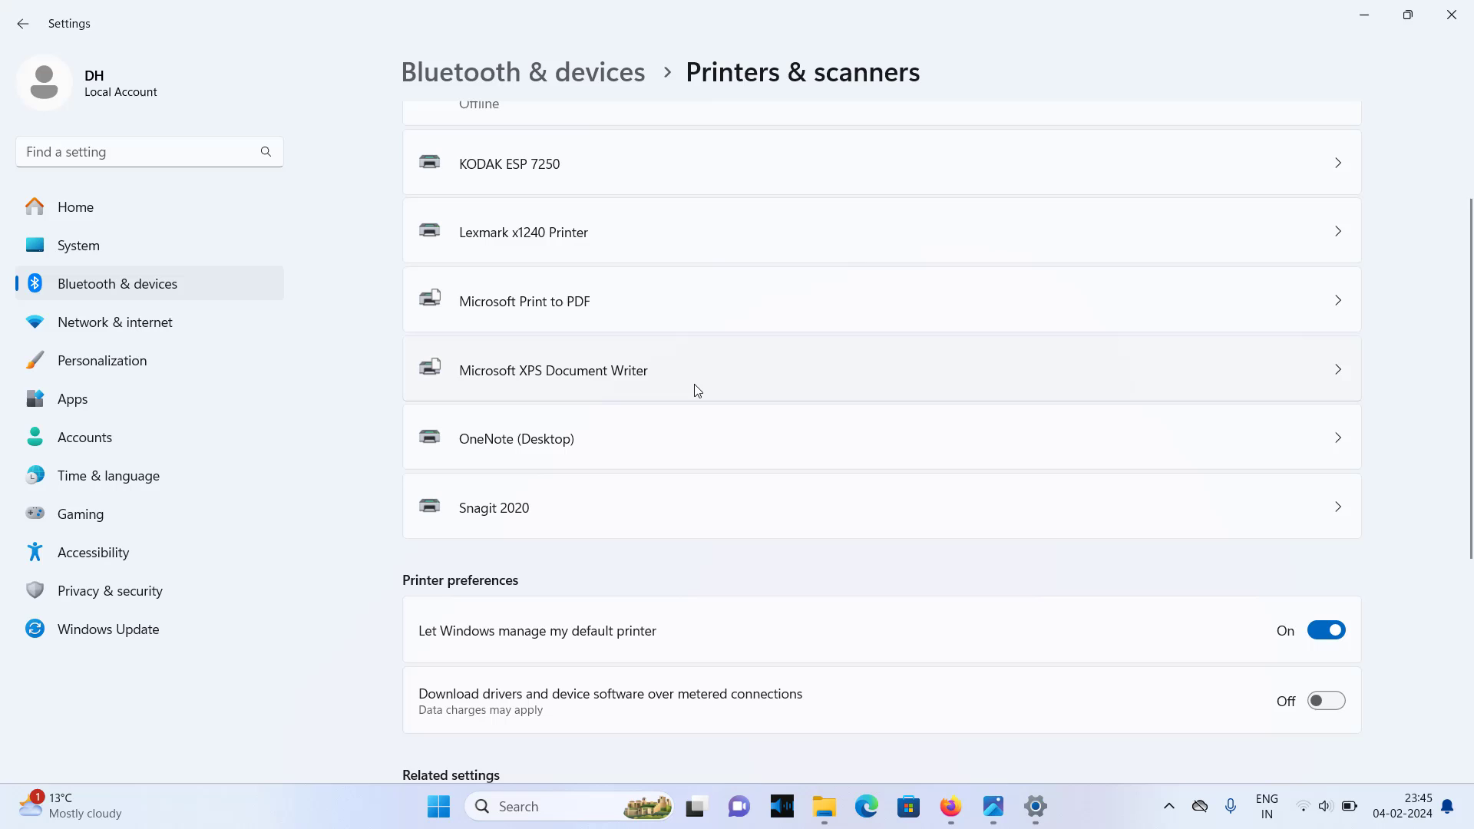
scroll("up", 3)
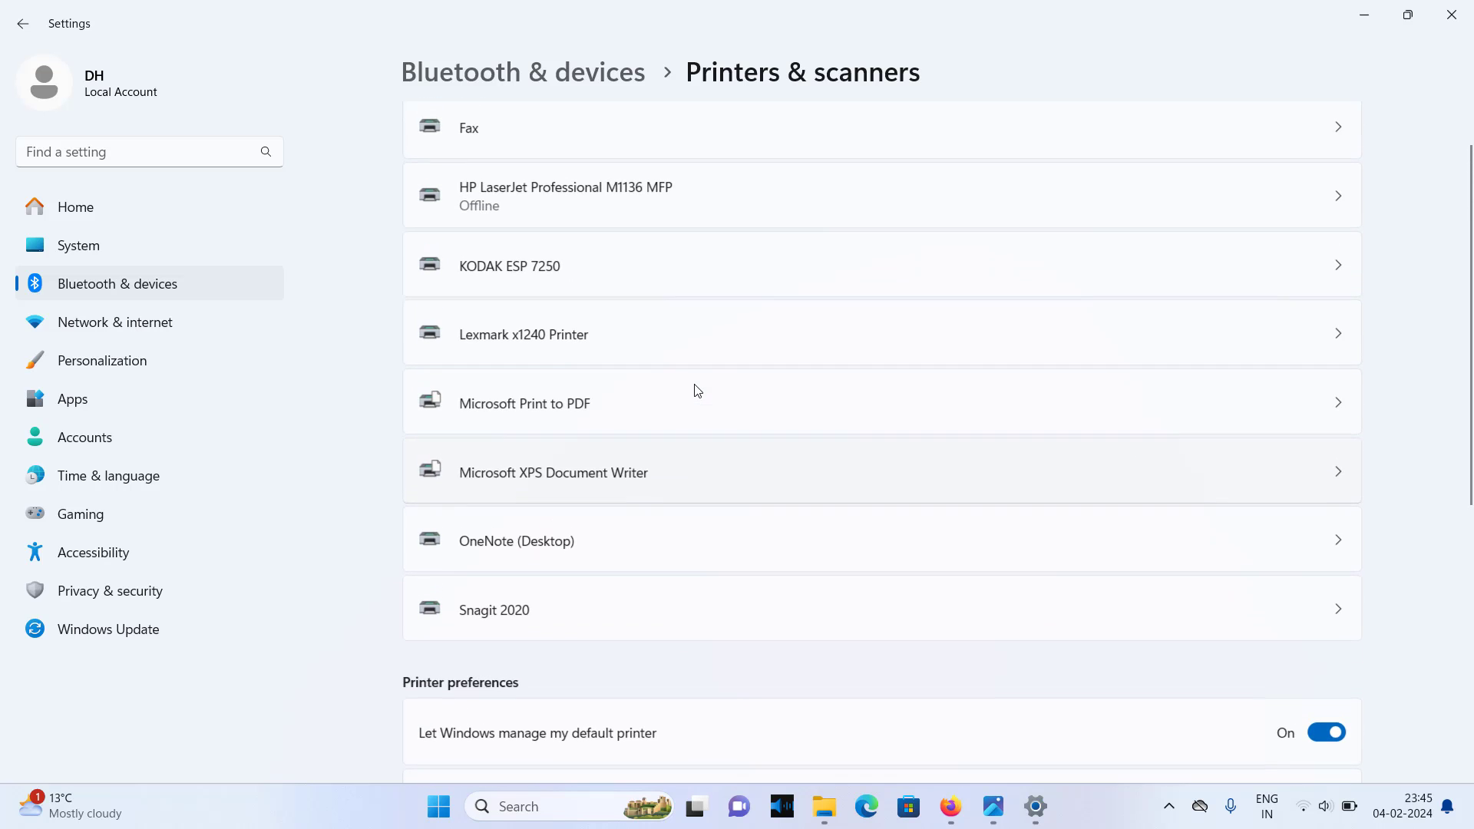
scroll("up", 3)
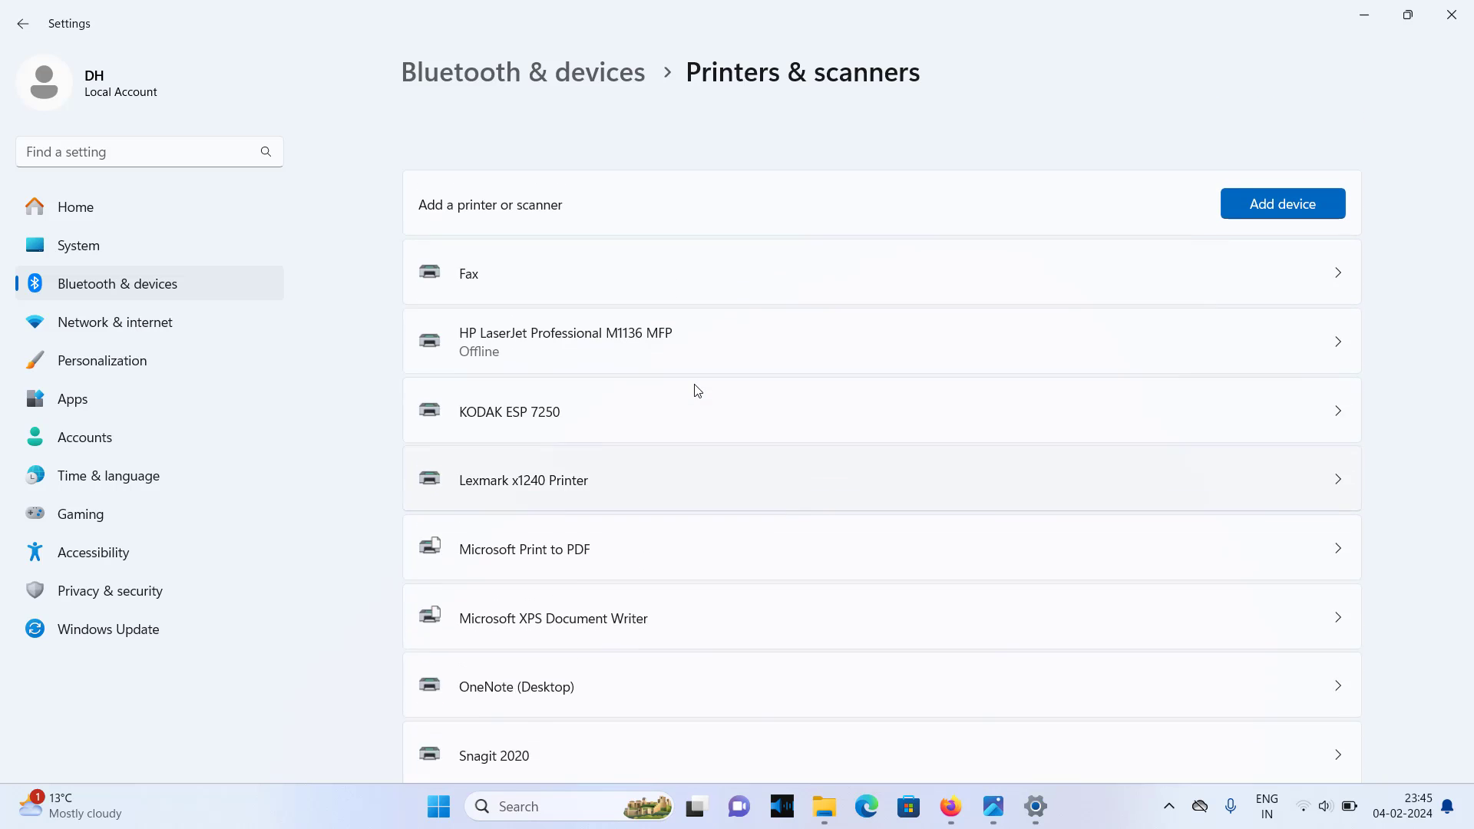
scroll("down", 3)
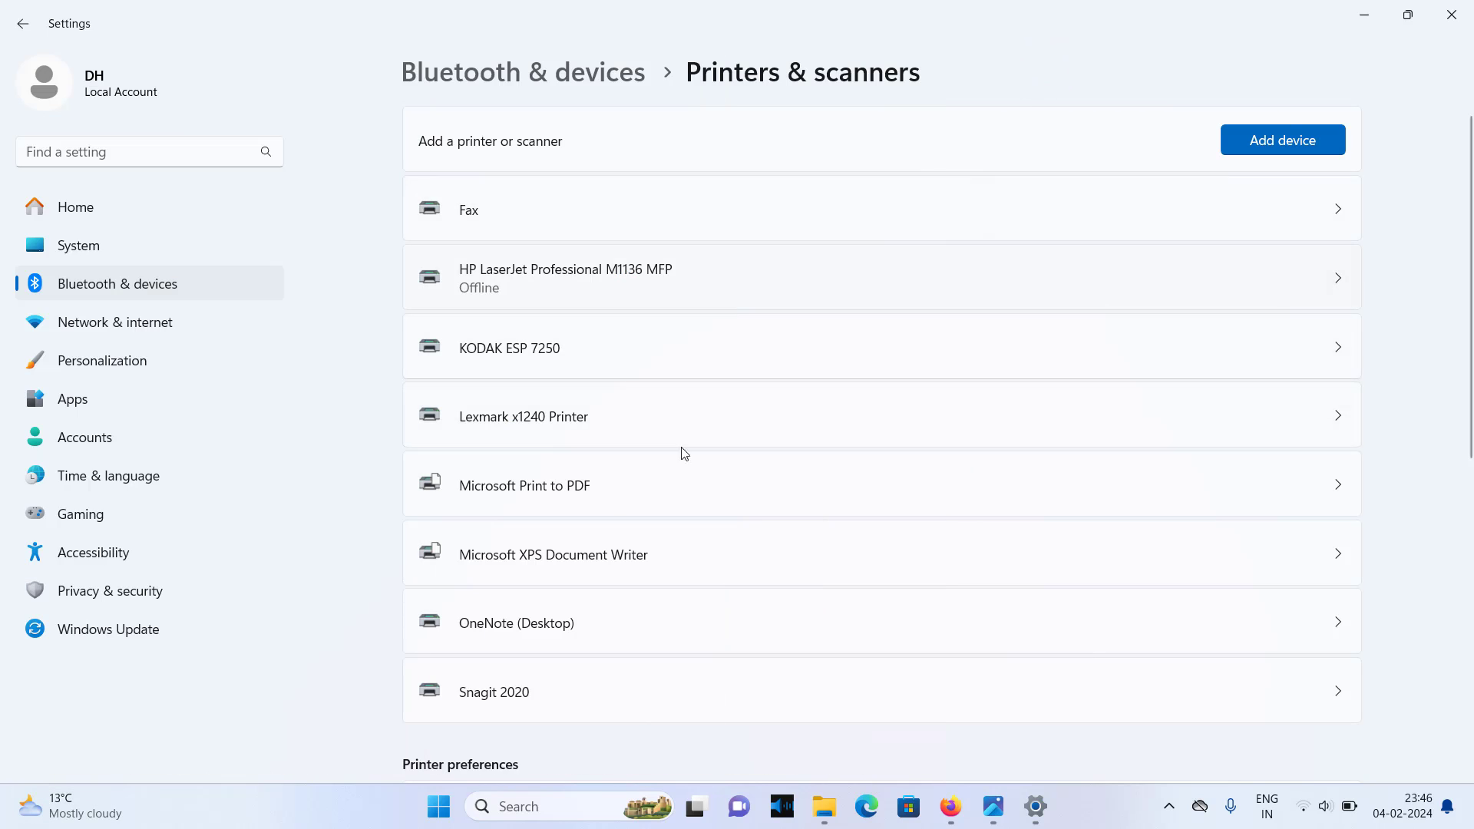
mouse_move(787, 419)
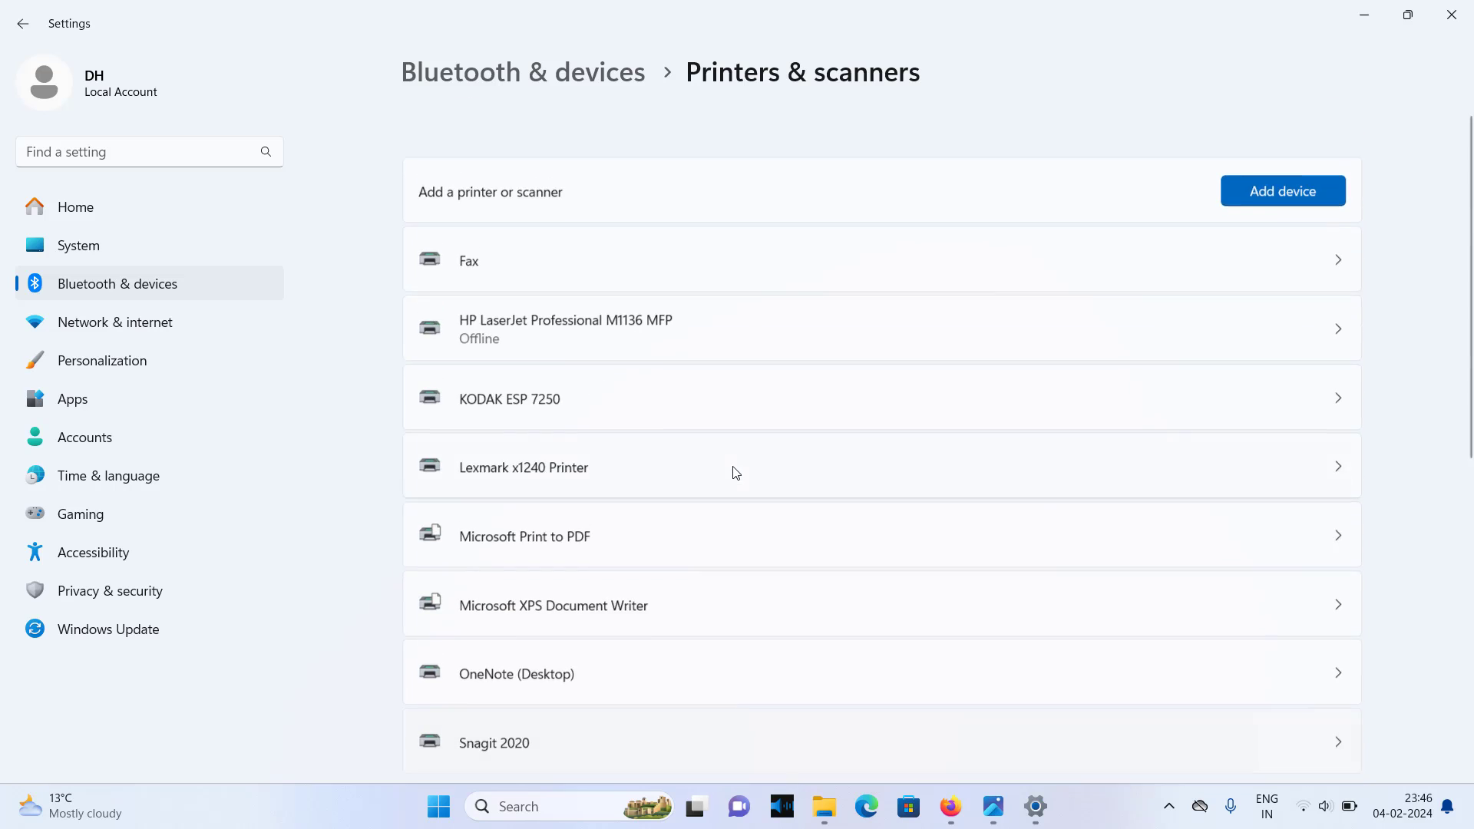
scroll("down", 3)
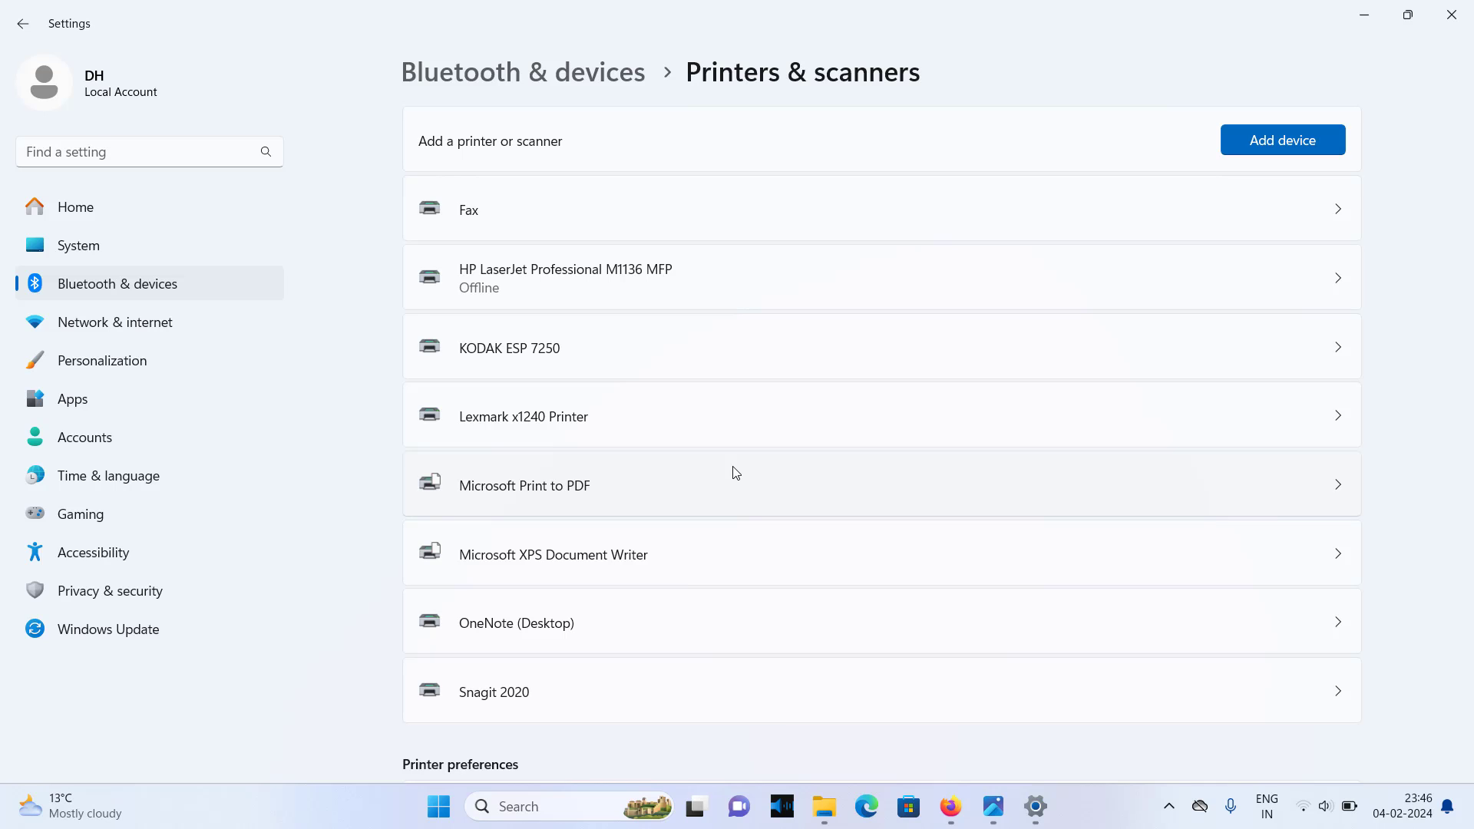
mouse_move(1315, 5)
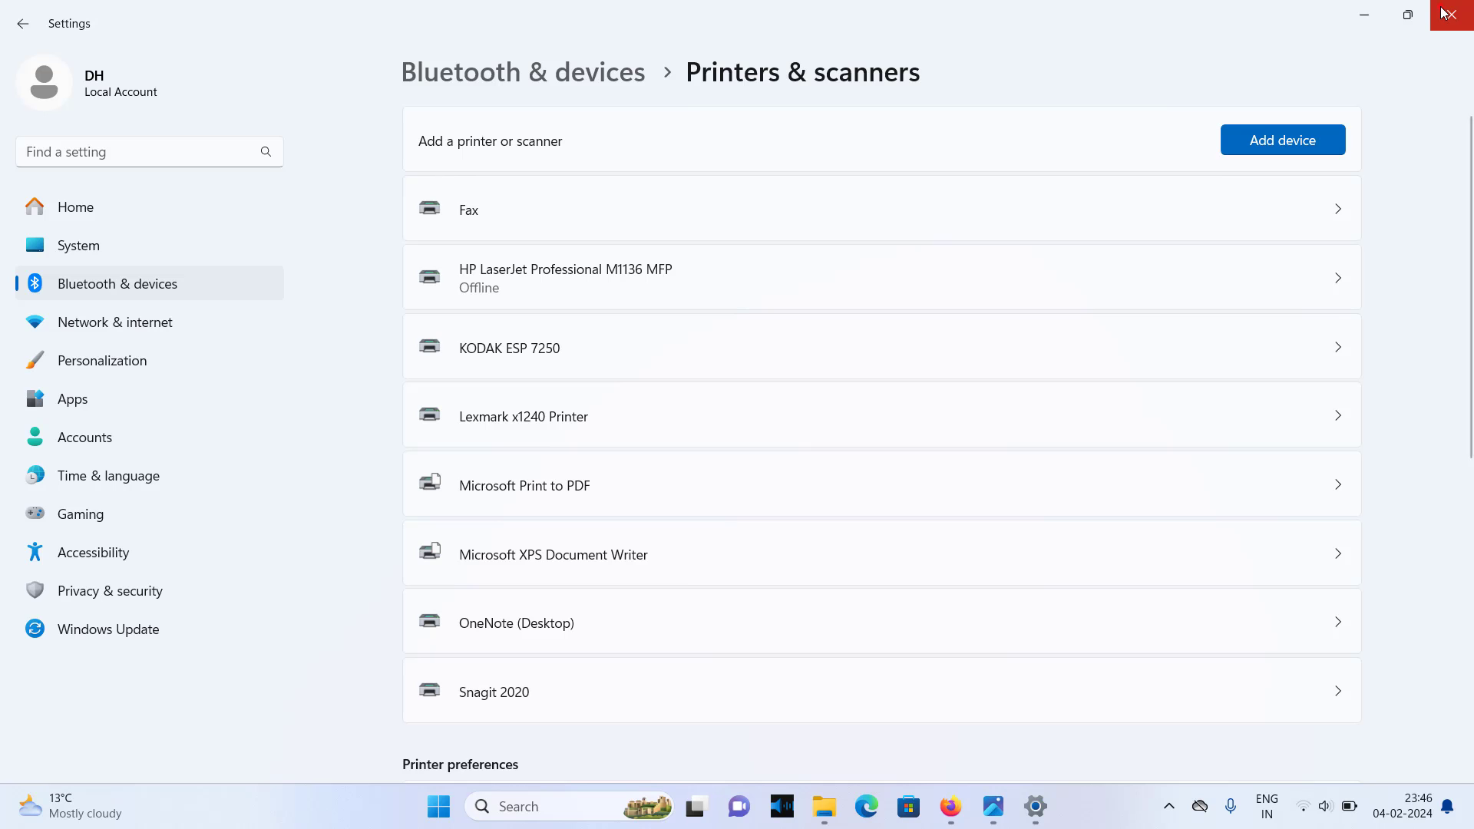
left_click(1451, 13)
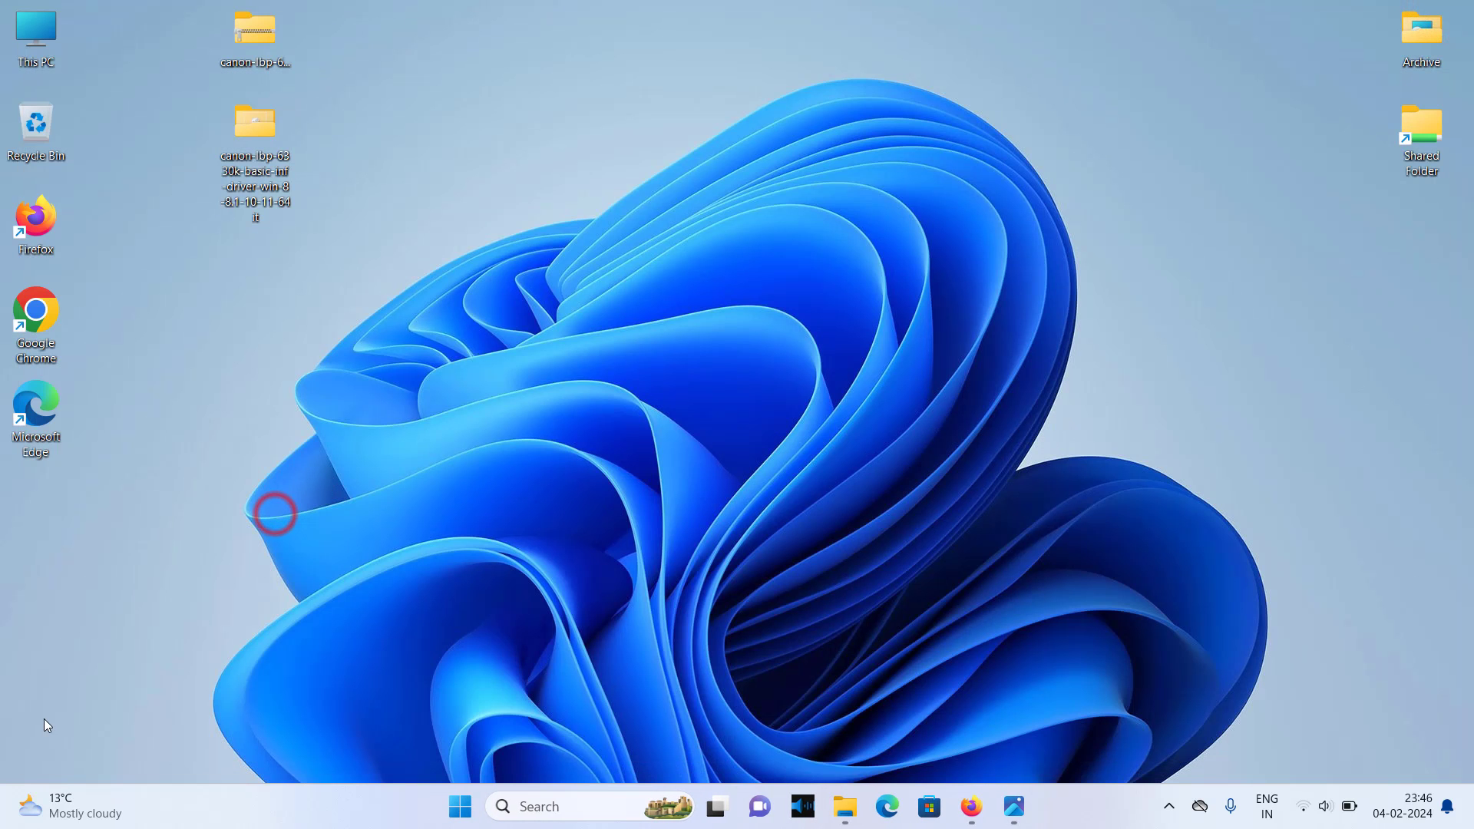
left_click(460, 805)
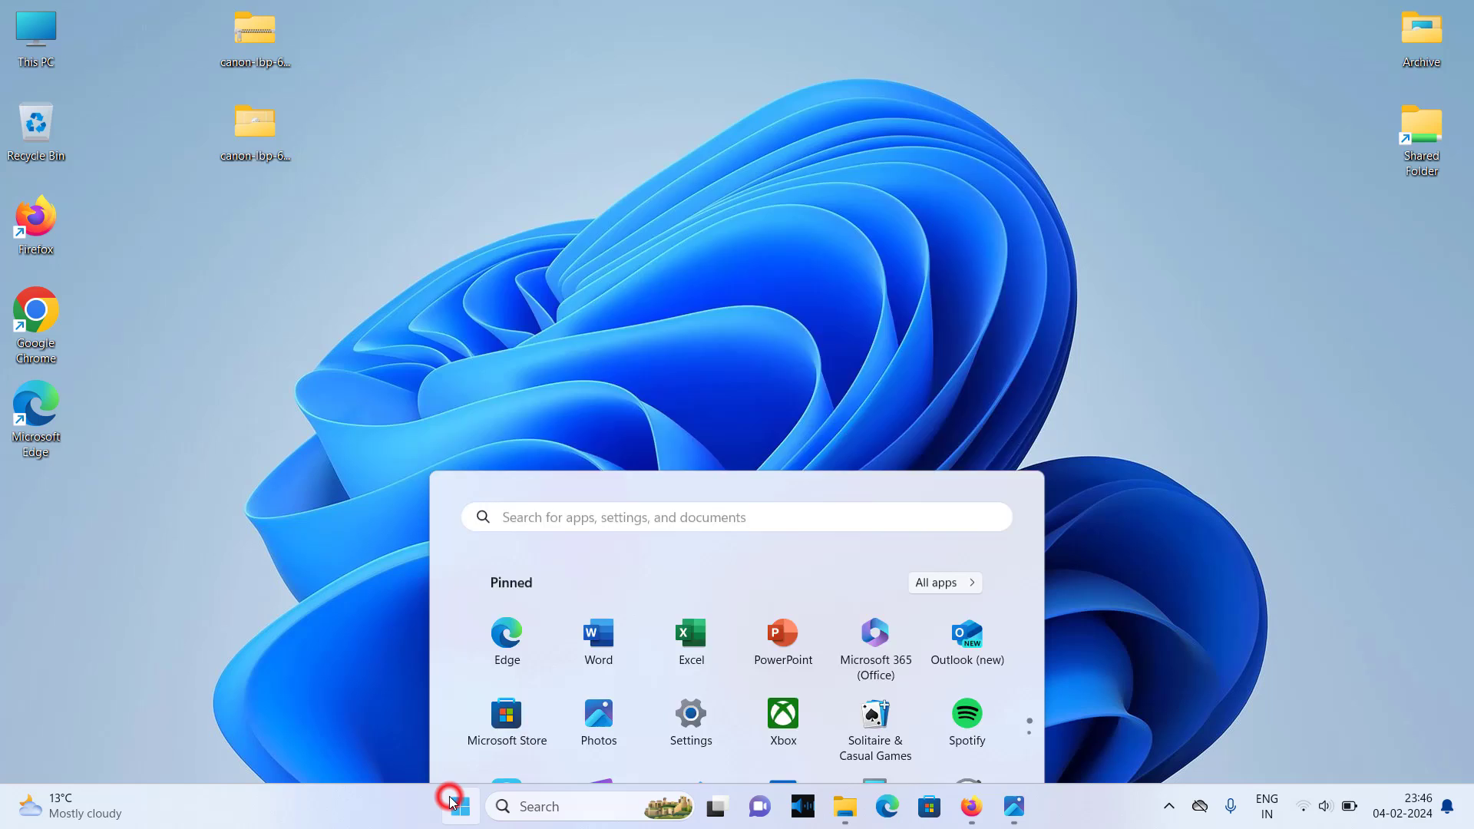
left_click(459, 805)
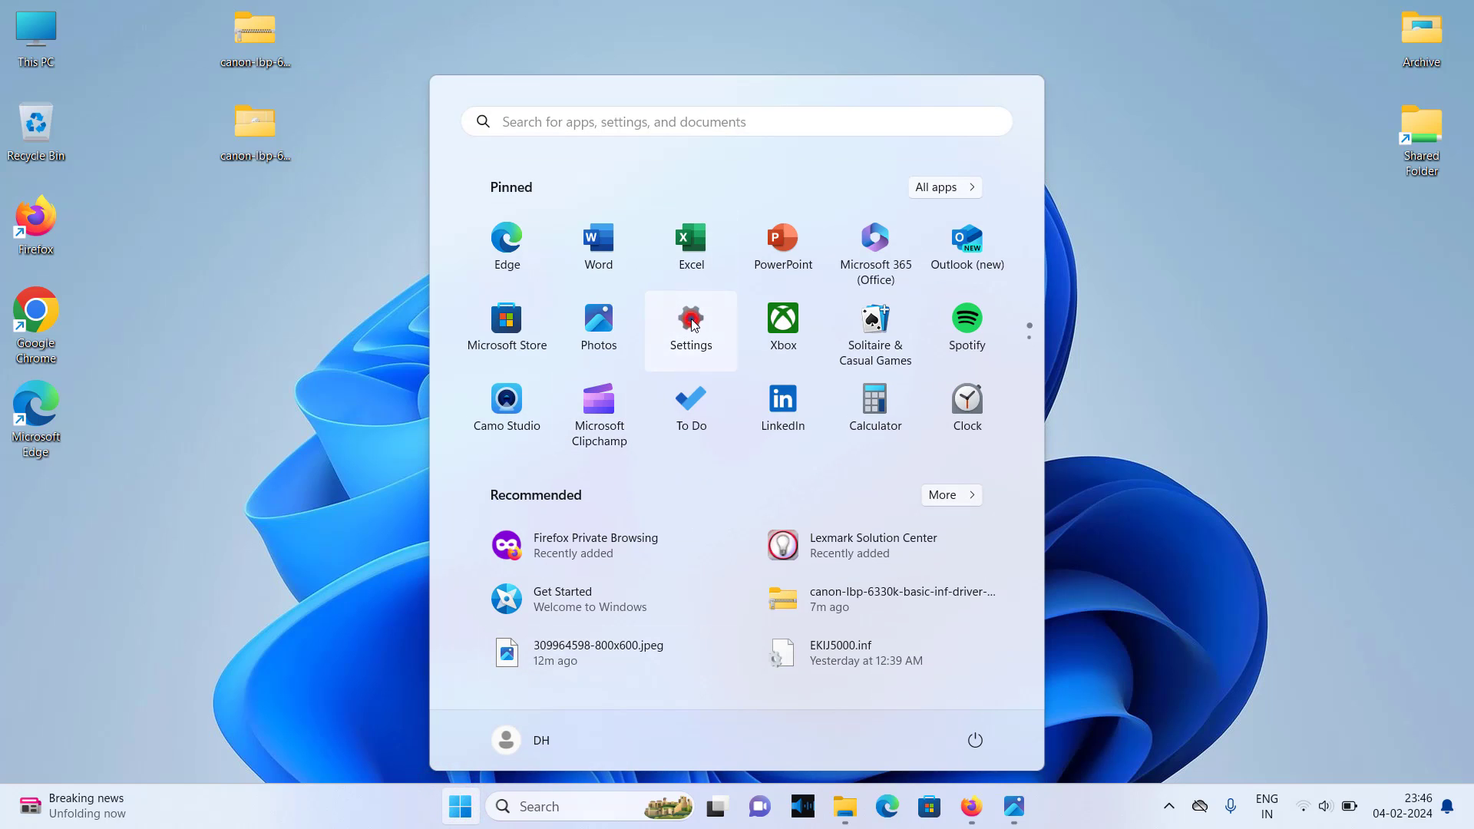
left_click(691, 326)
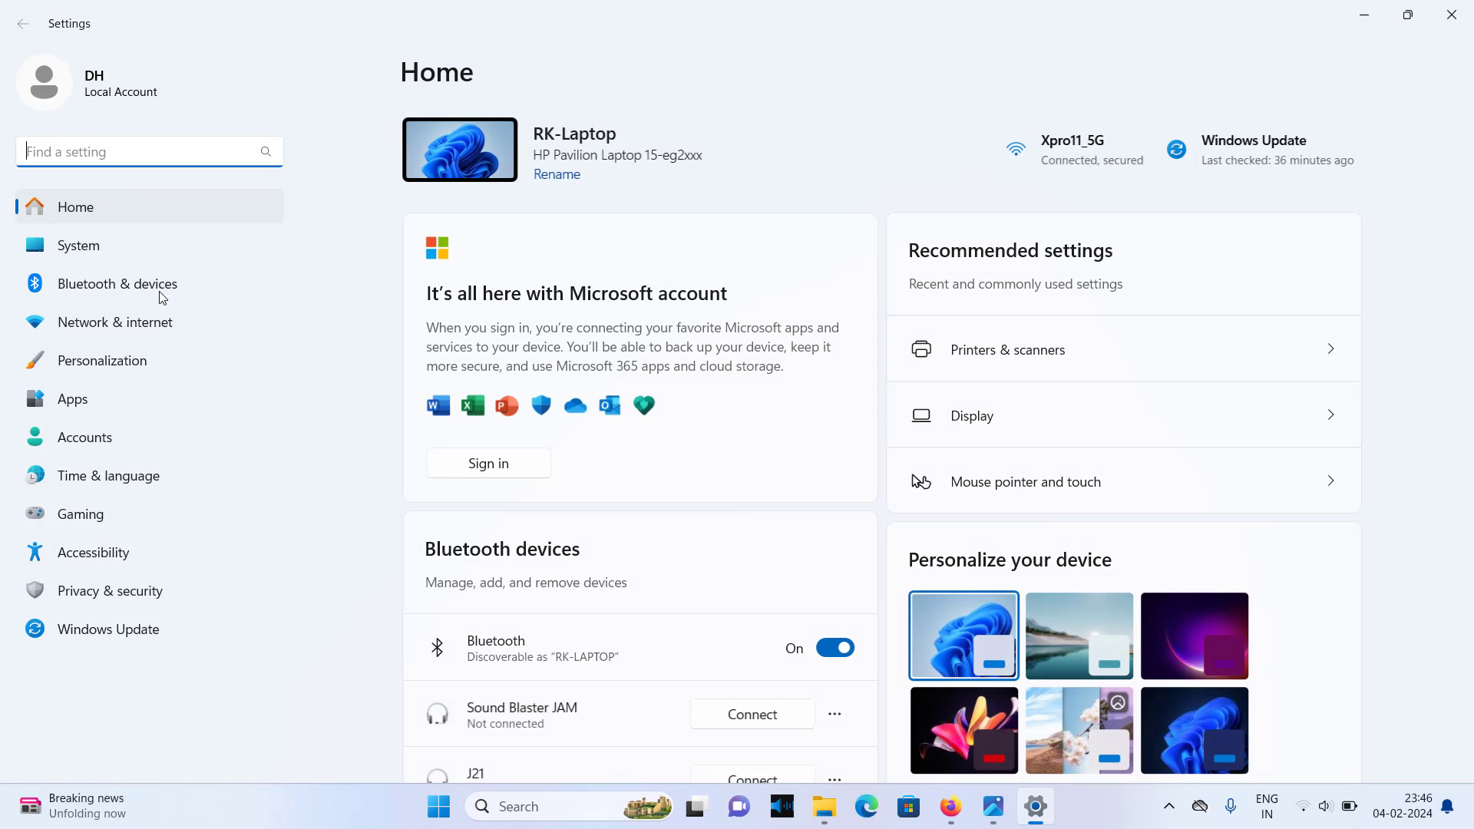
left_click(118, 283)
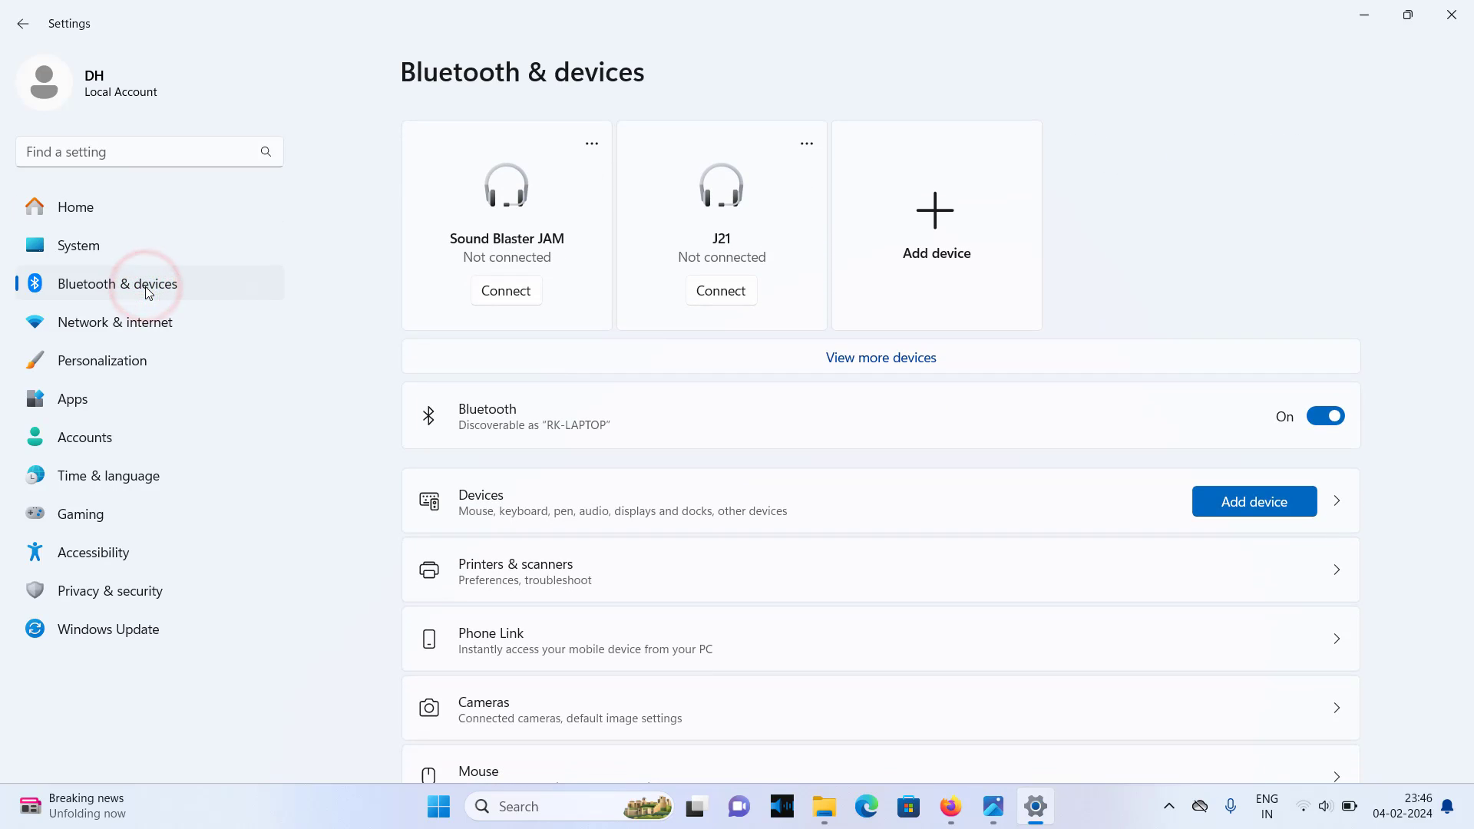
mouse_move(602, 583)
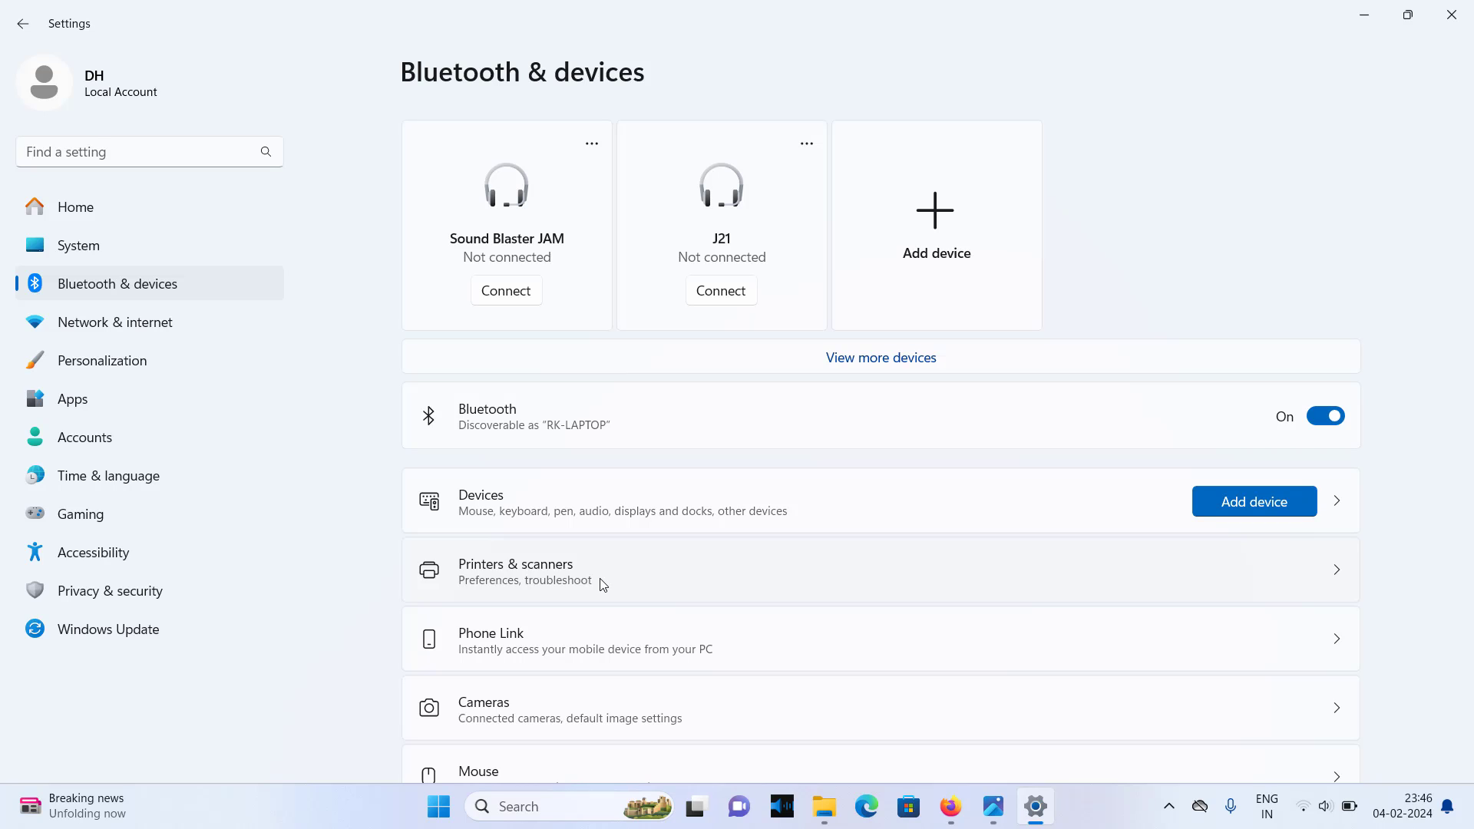
mouse_move(559, 589)
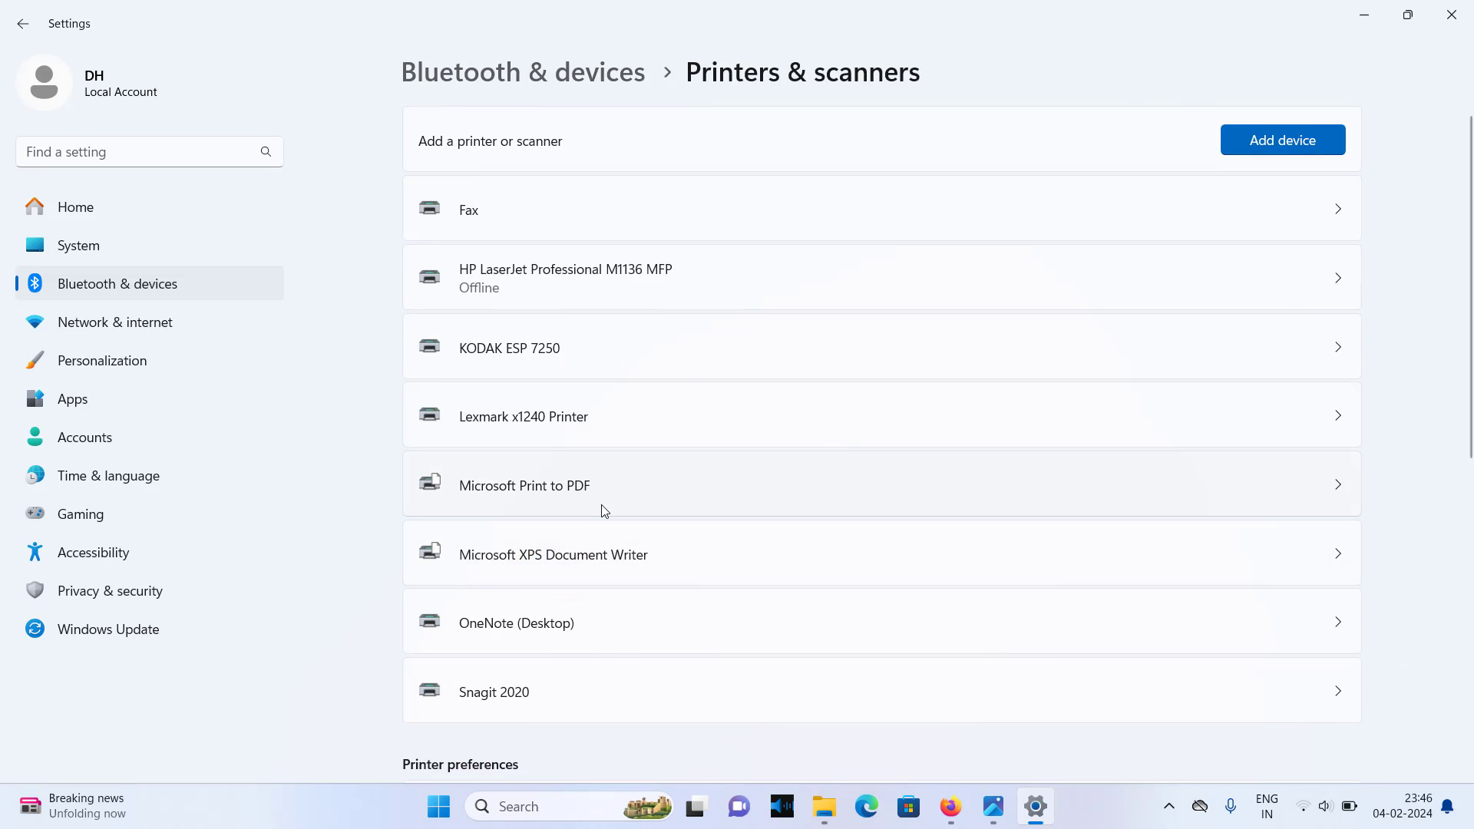
- Check that Canon LBP6330K PCL5e heads the printers list with Idle status, then return
scroll("down", 3)
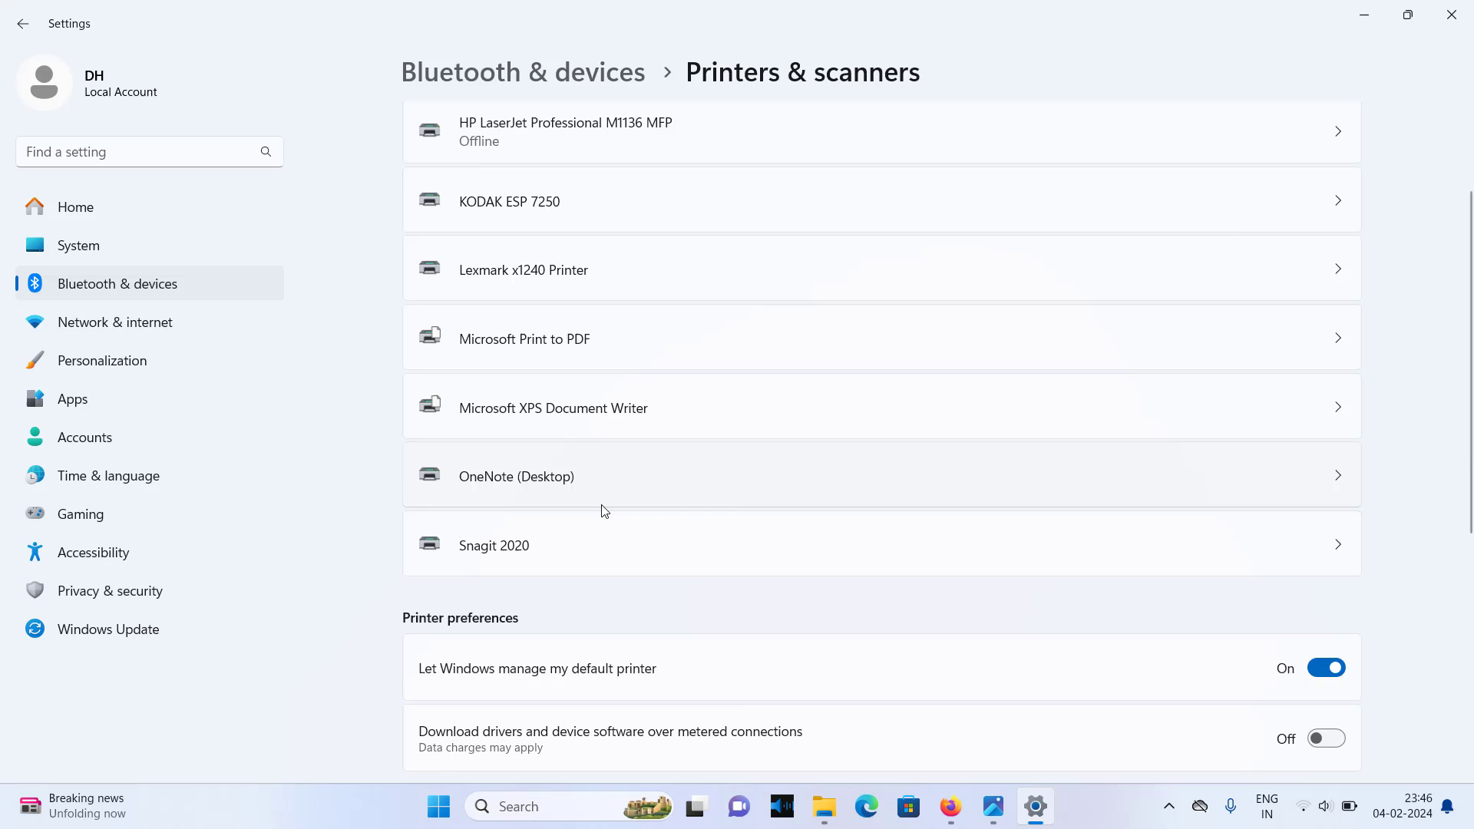
scroll("up", 3)
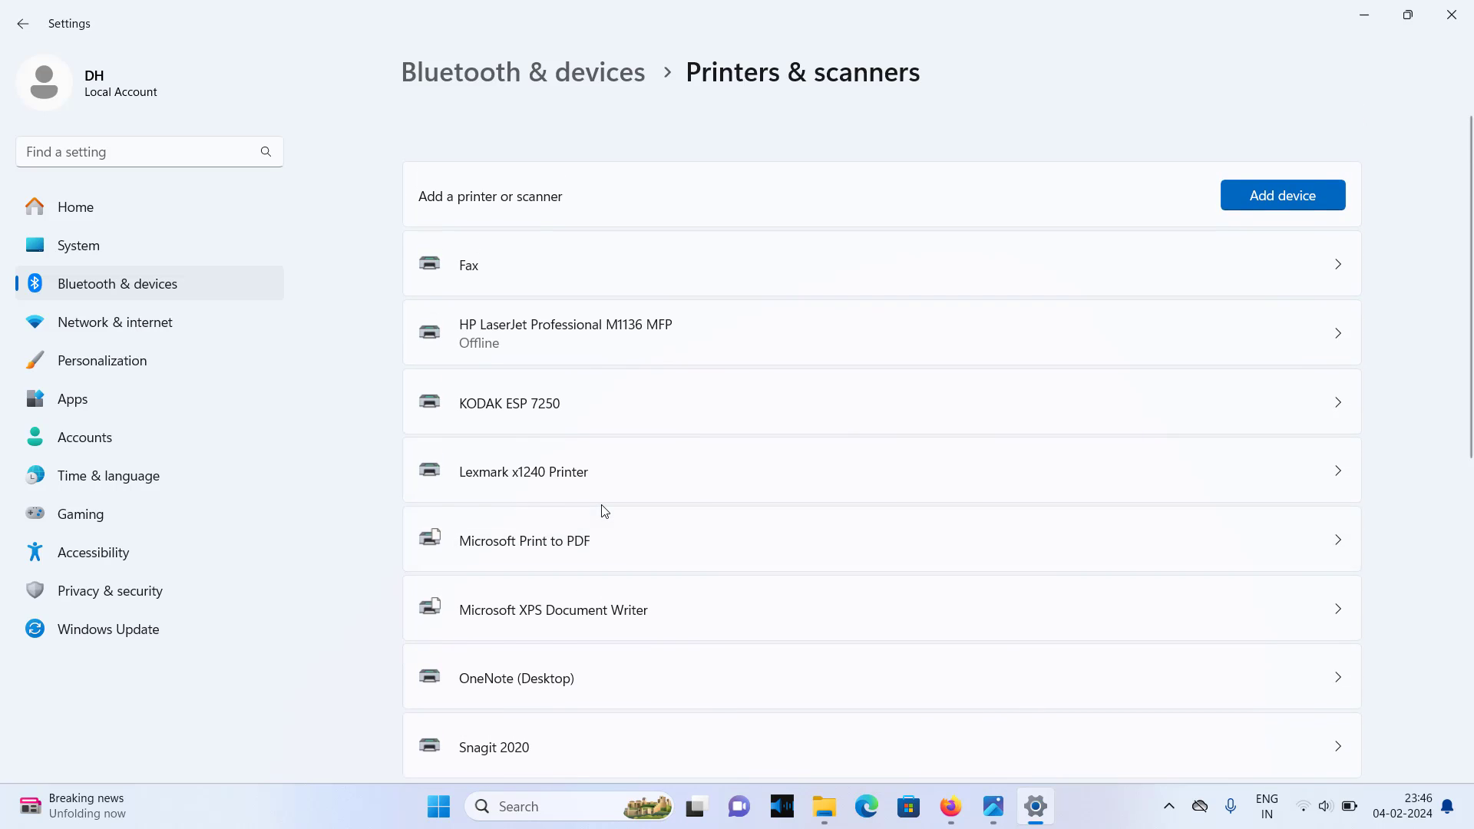
scroll("down", 3)
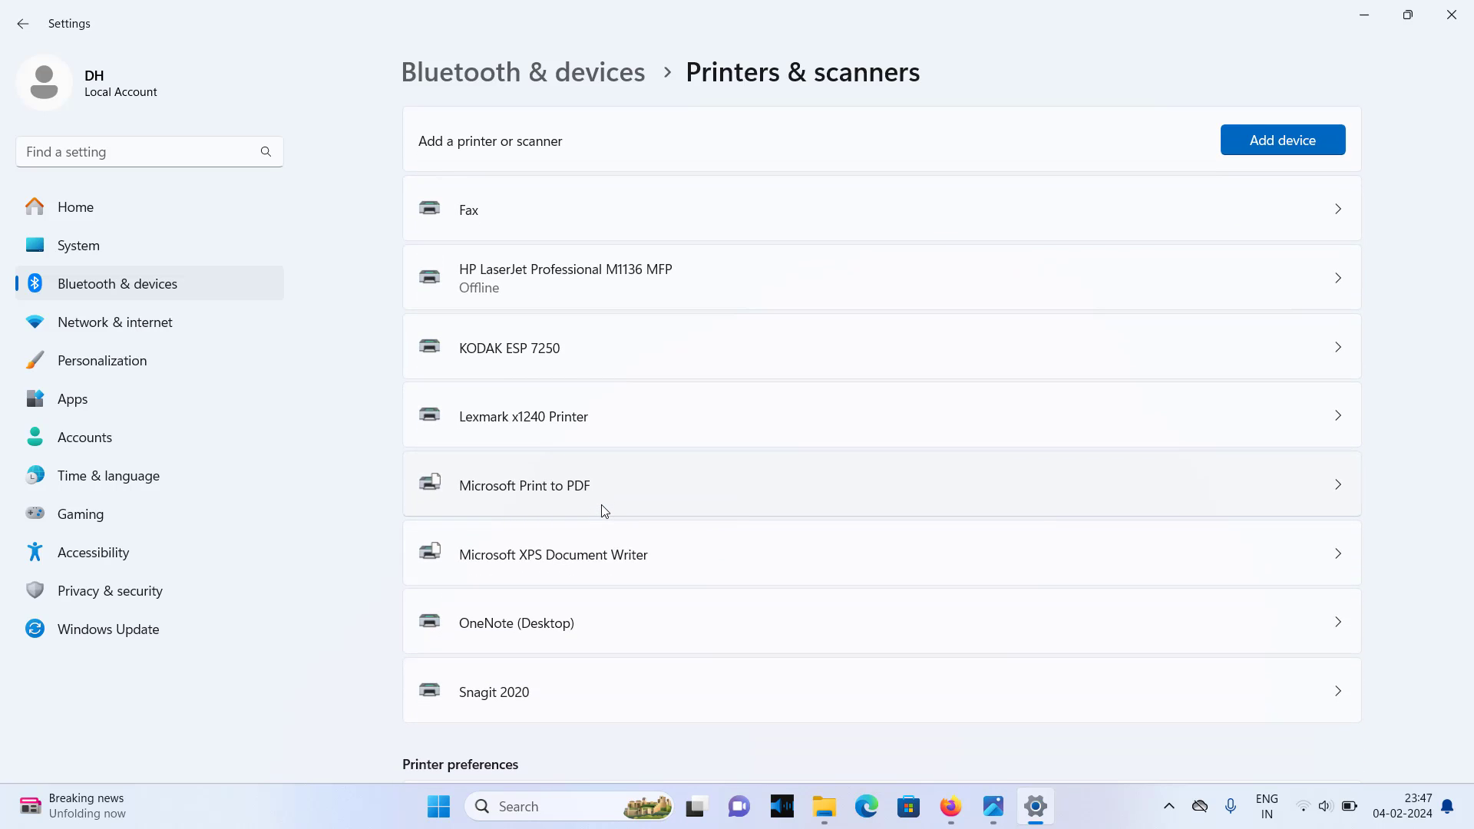
scroll("down", 3)
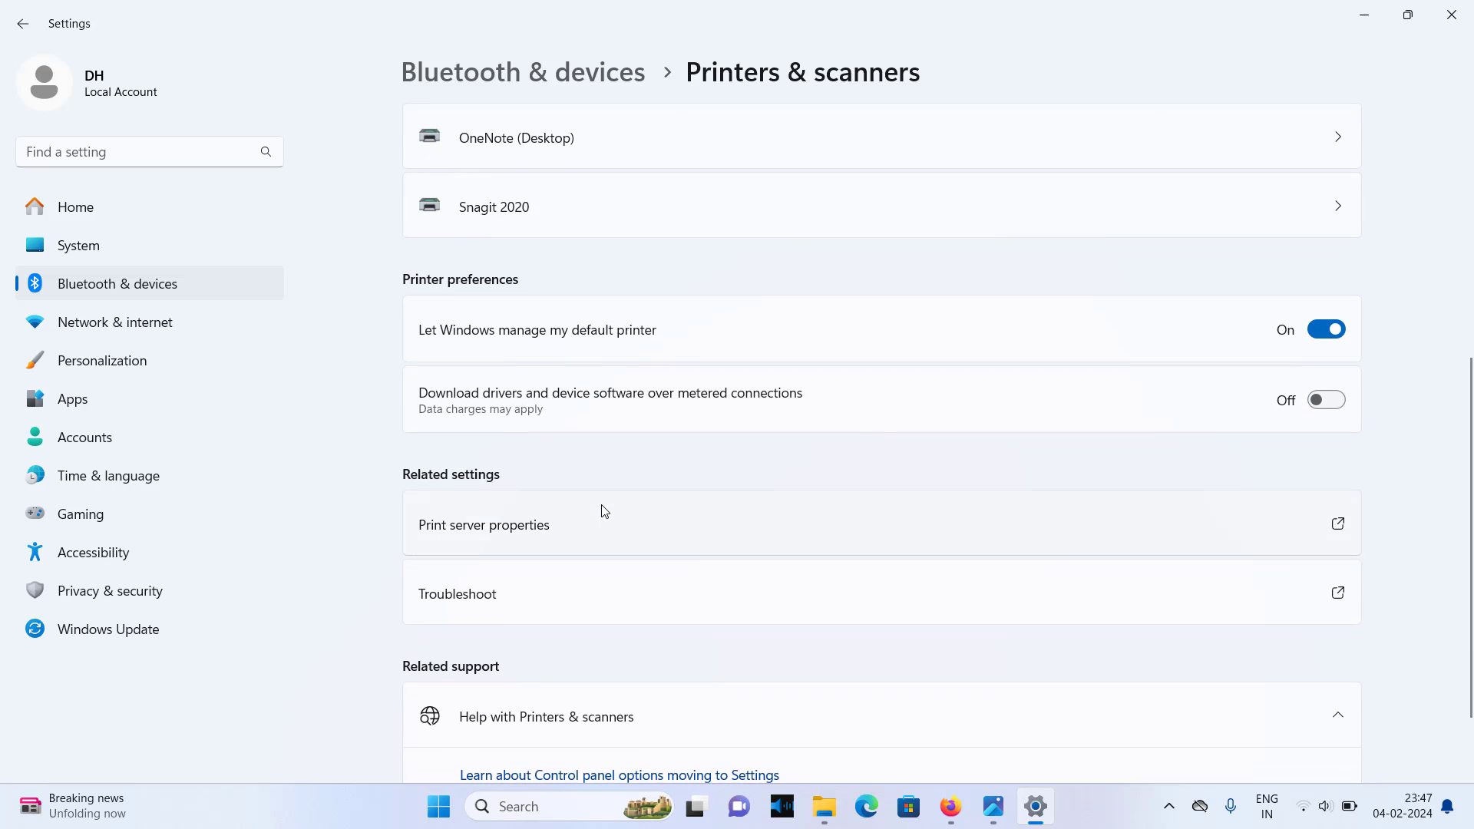
scroll("up", 3)
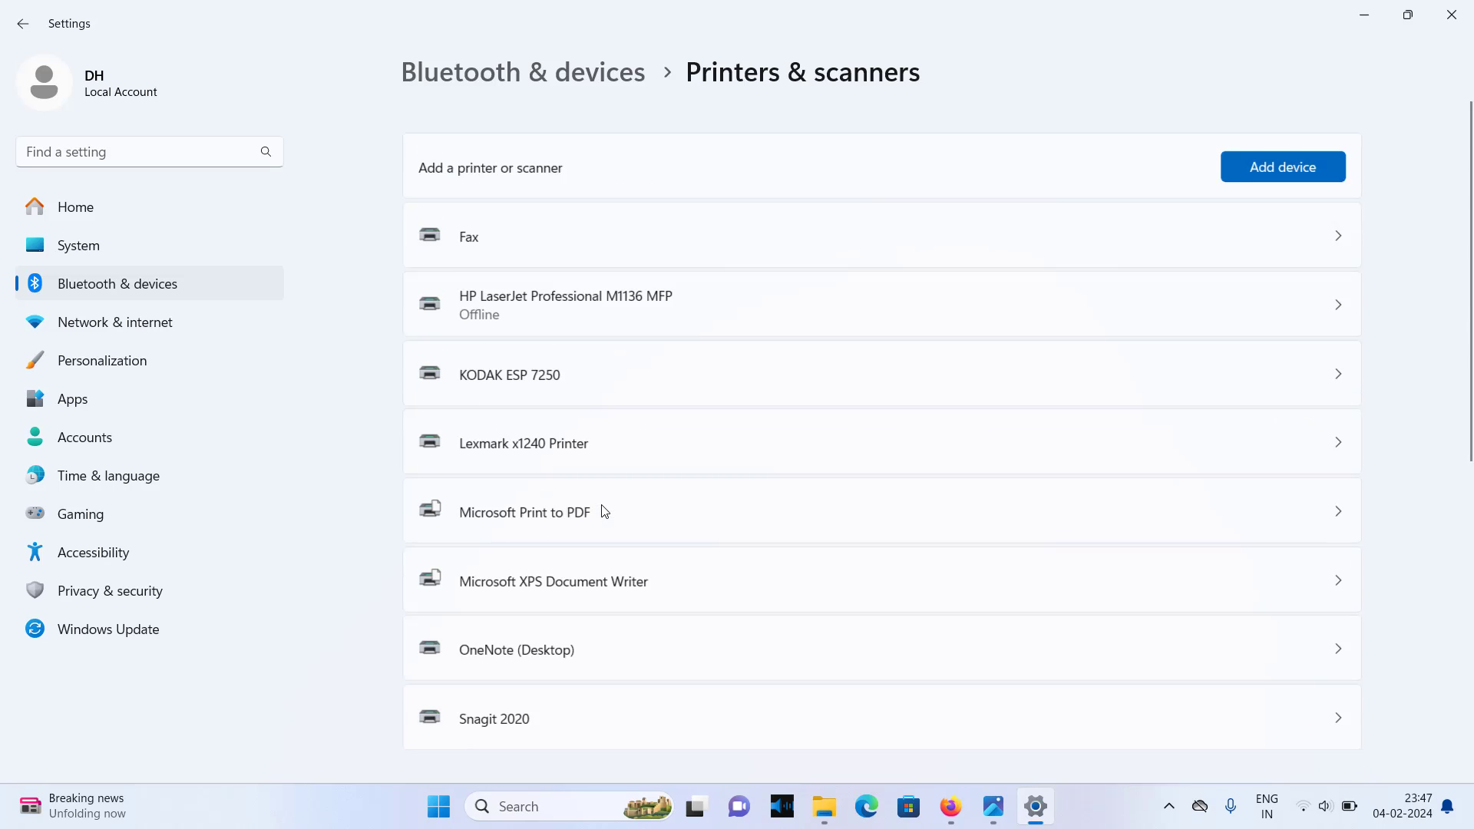
scroll("up", 3)
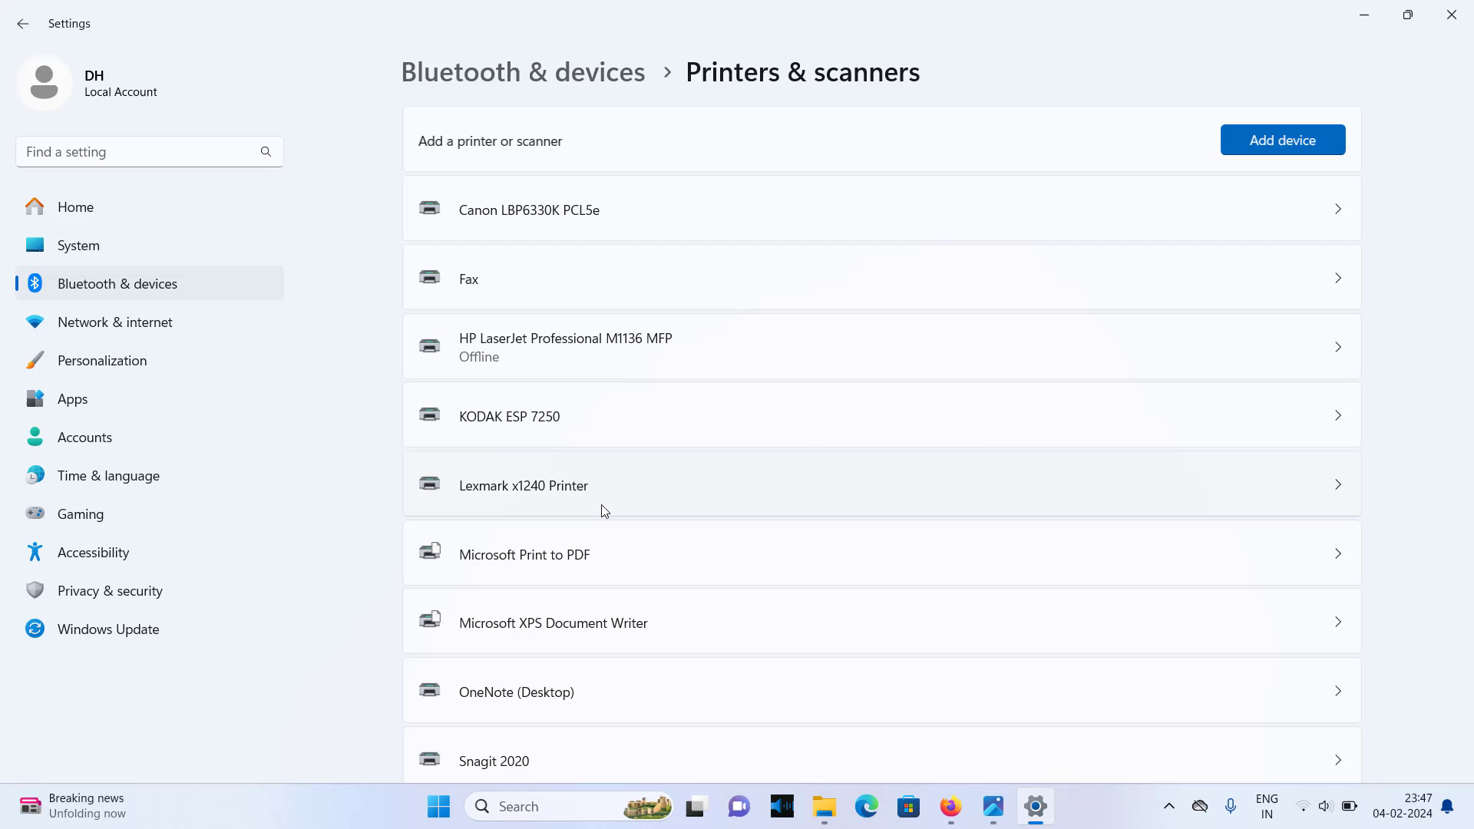
mouse_move(570, 200)
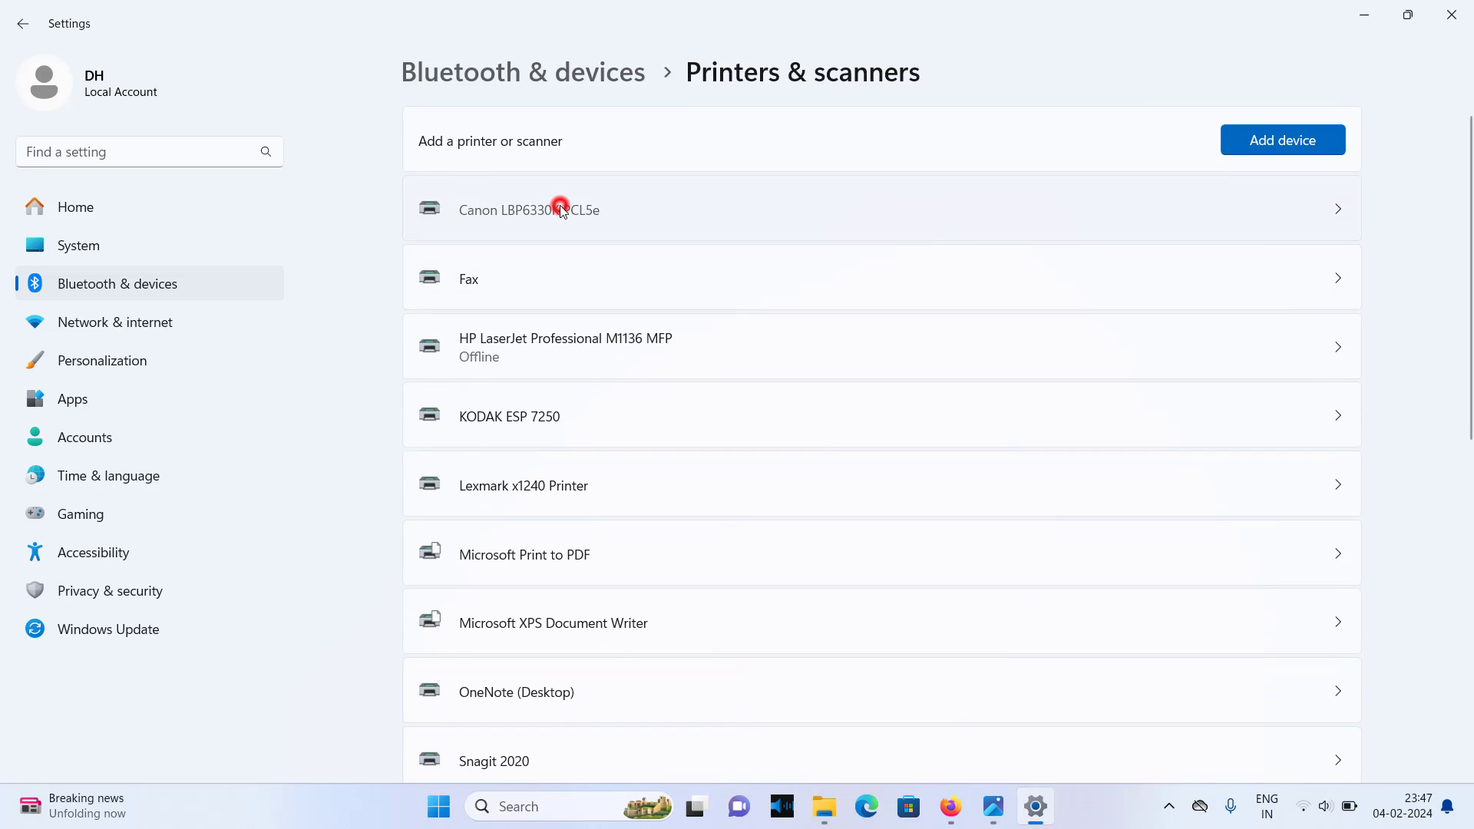
left_click(528, 209)
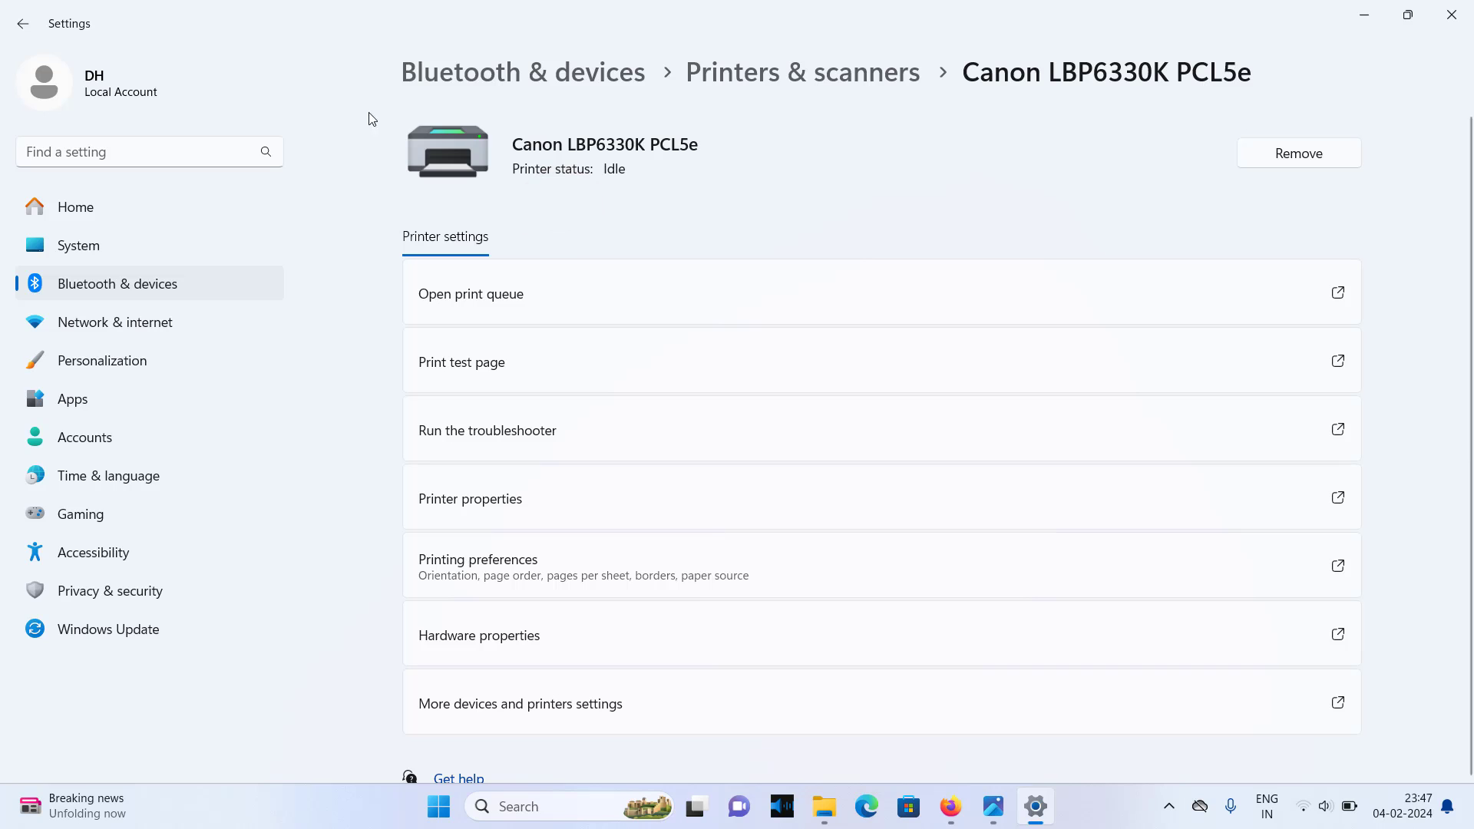
mouse_move(22, 23)
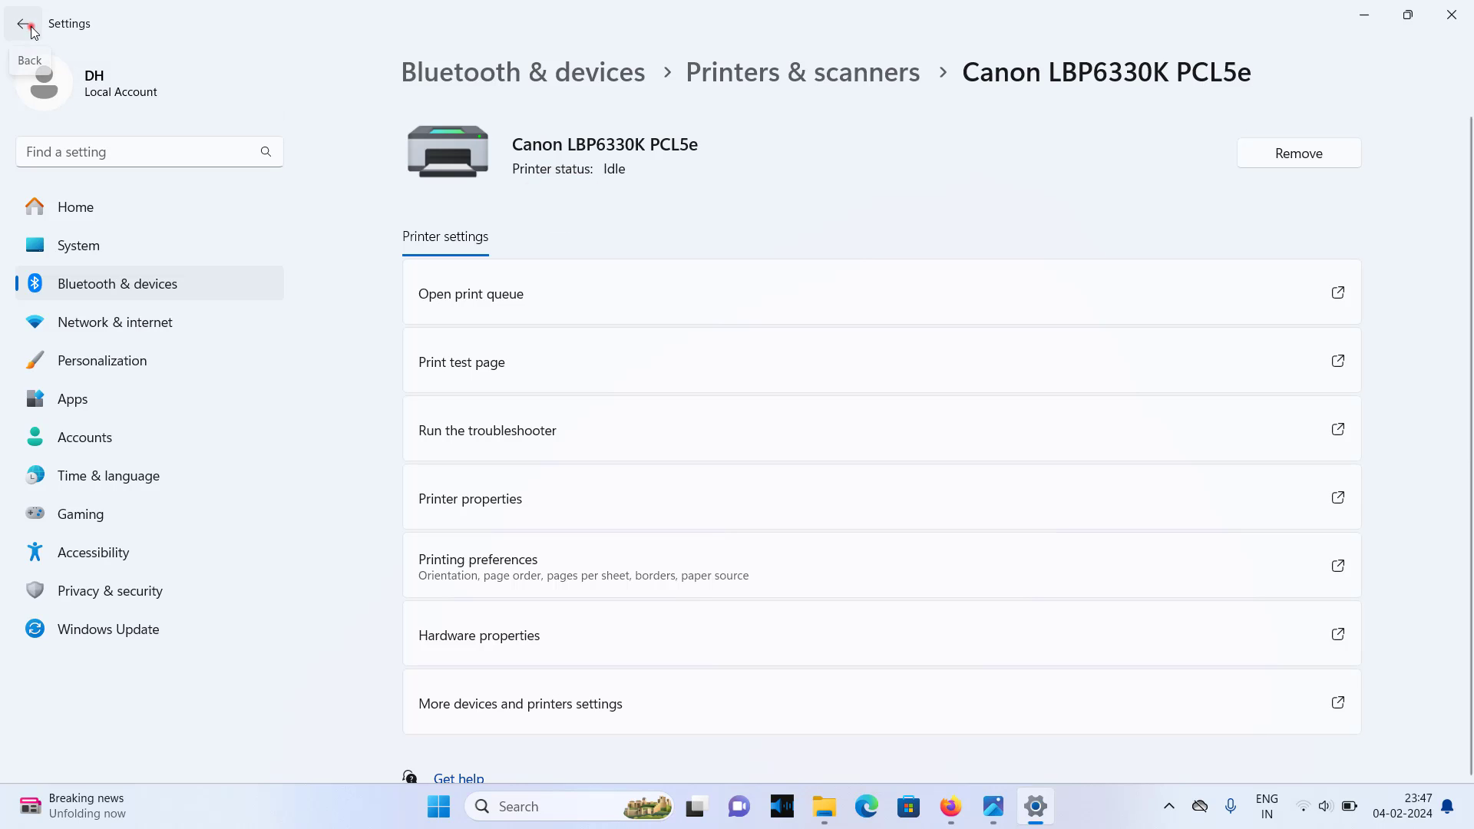
left_click(22, 24)
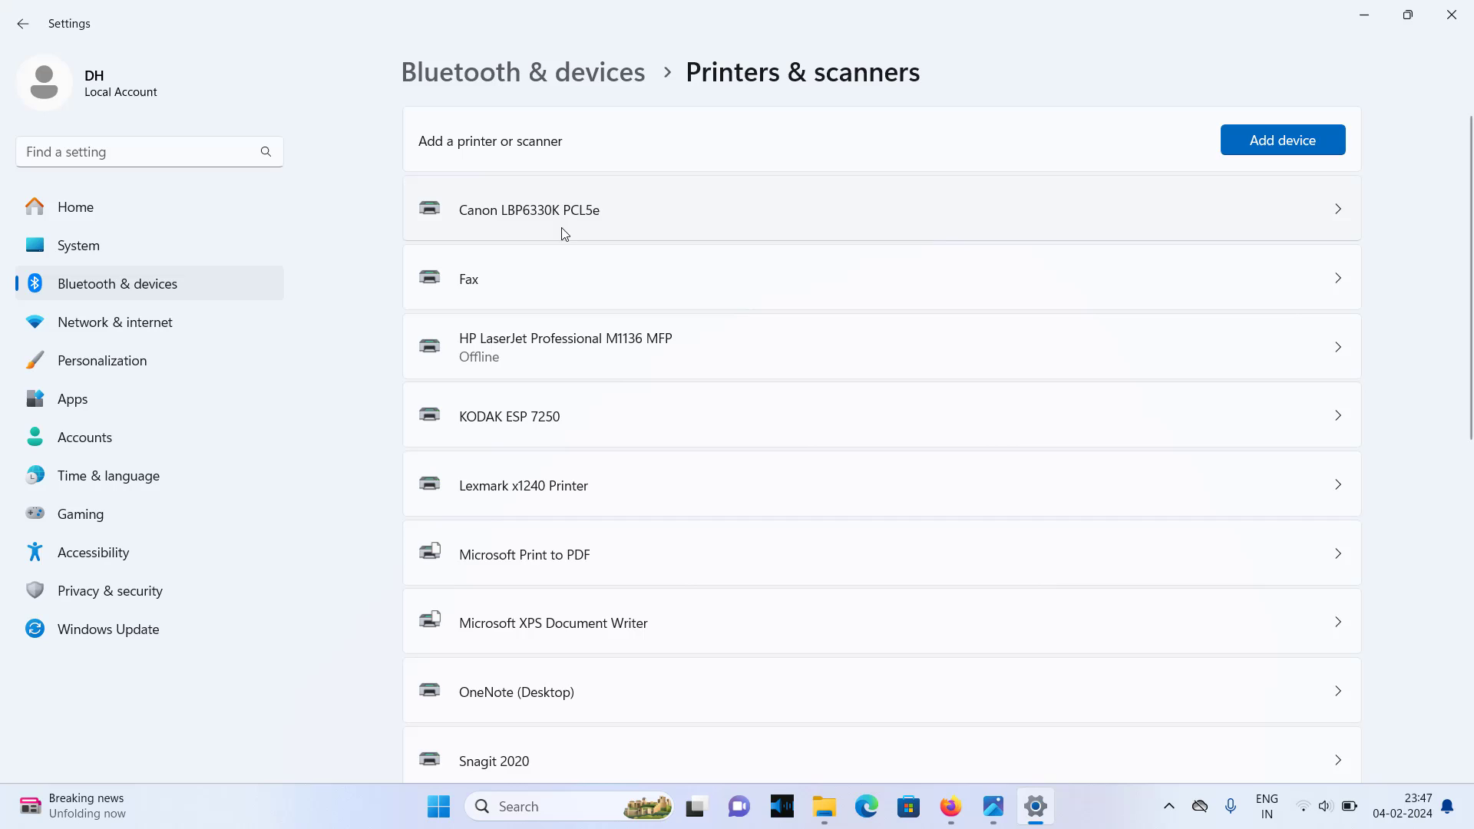